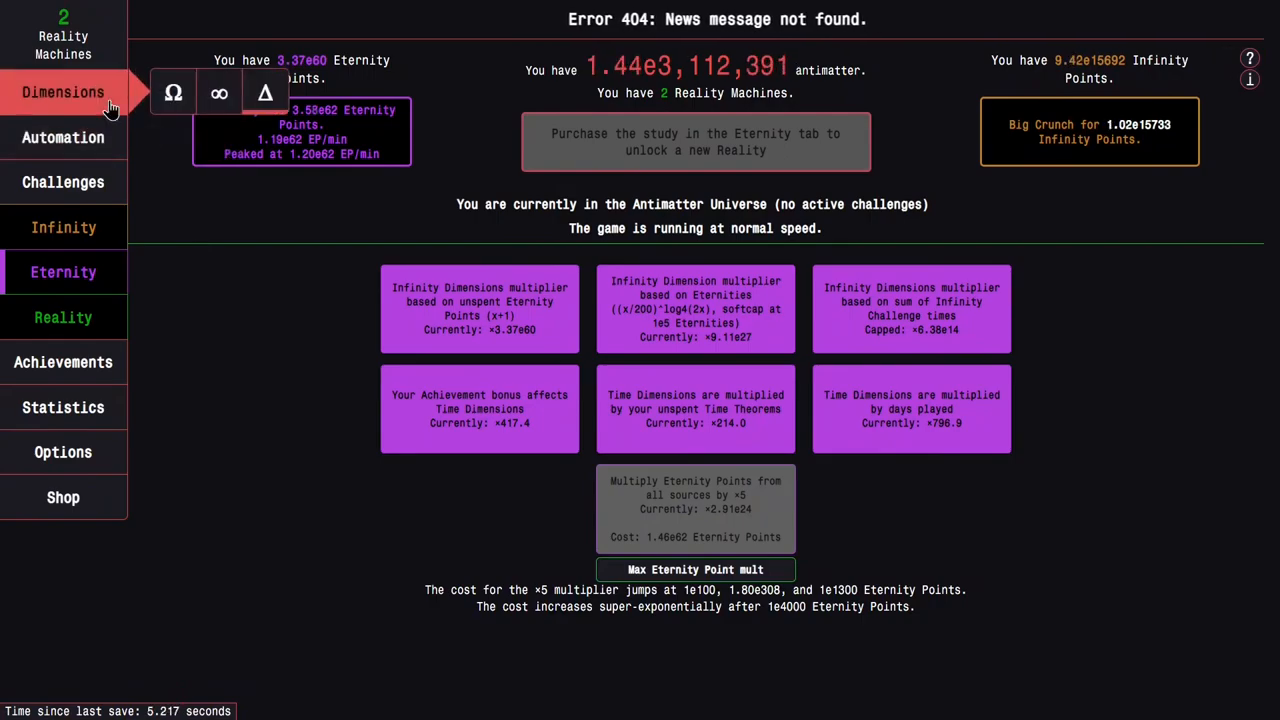
Show the Eternity time study tree with Time Dims, Active path and EC6 studies bought.
left_click(64, 272)
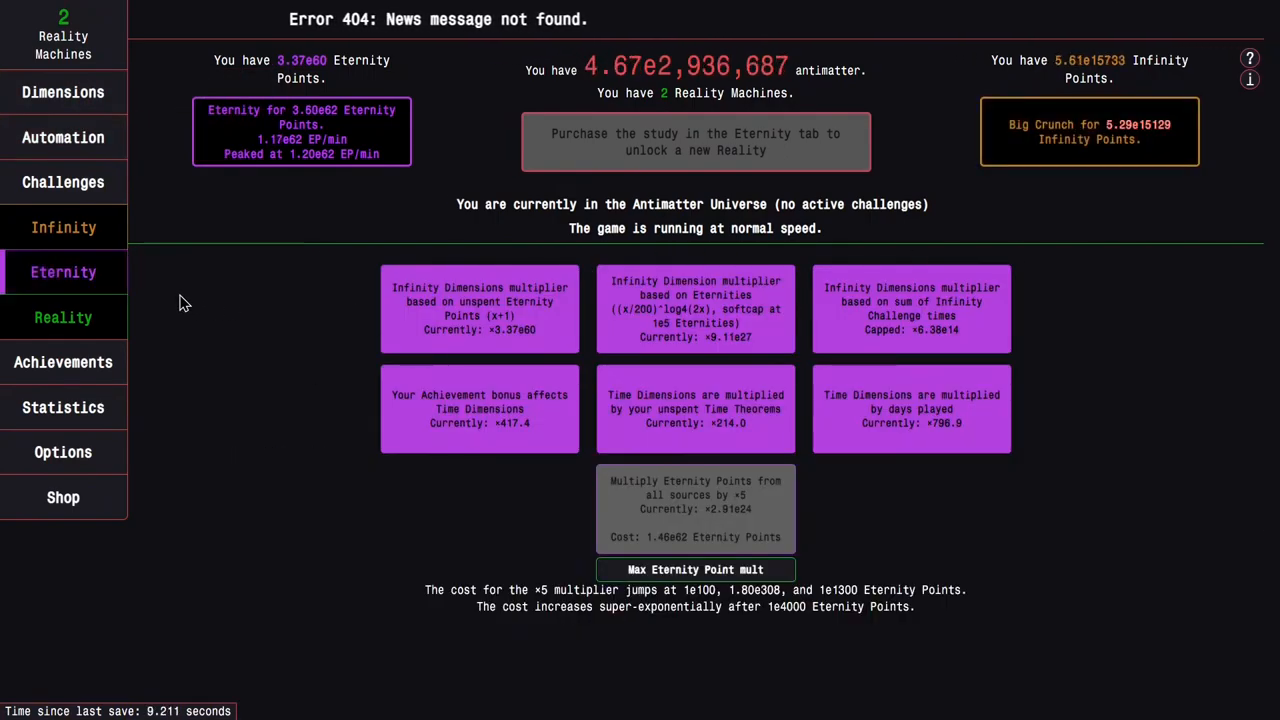
left_click(64, 272)
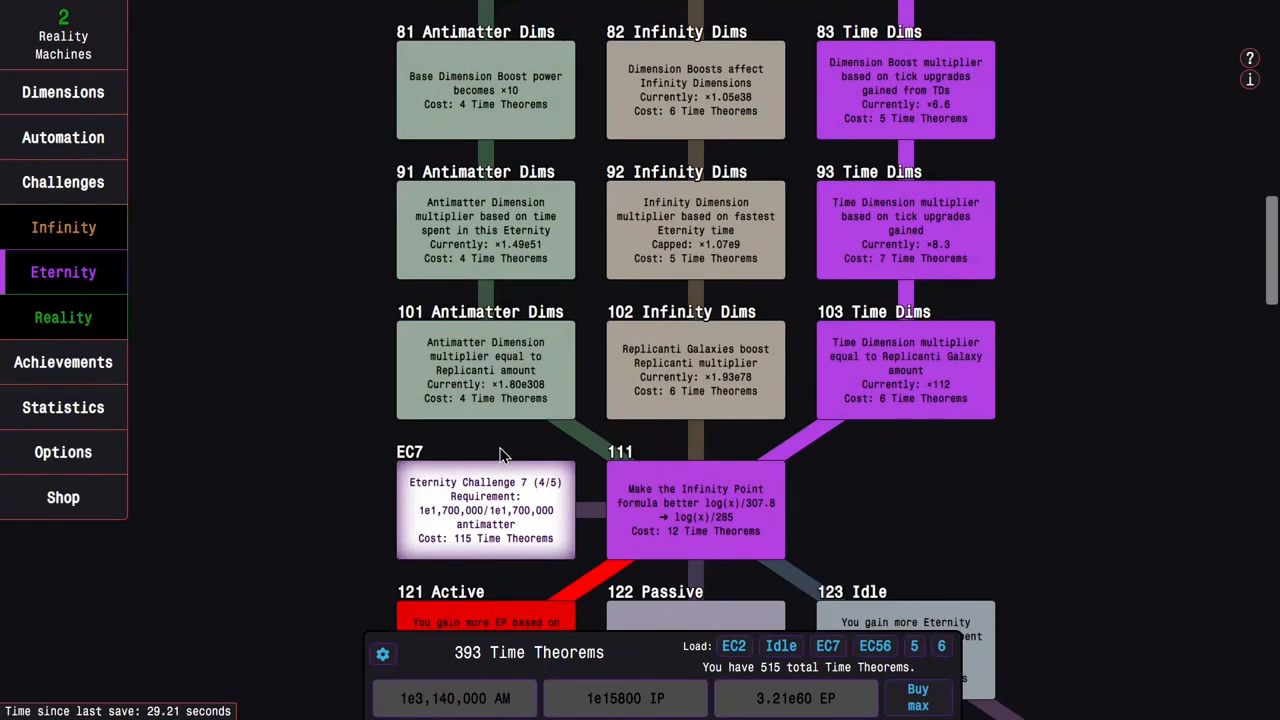
scroll("down", 3)
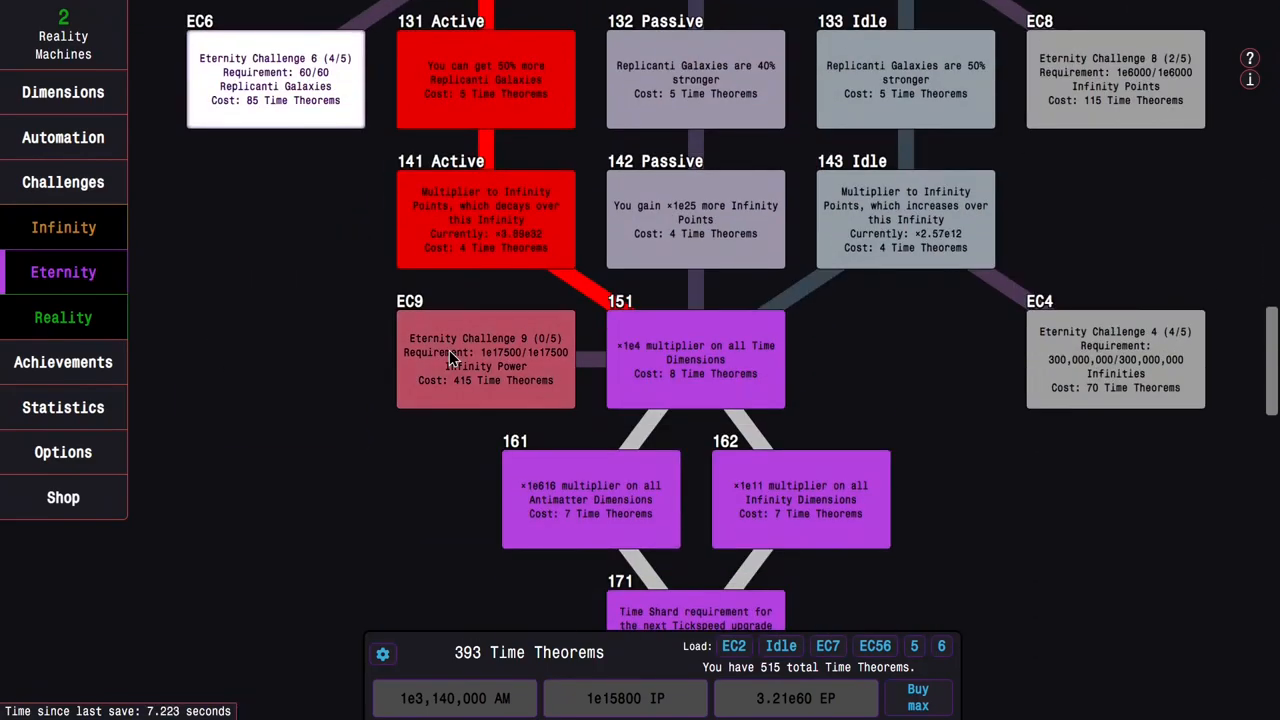
Complete EC6, then buy the Antimatter Dims path and study 111 in the tree.
left_click(64, 182)
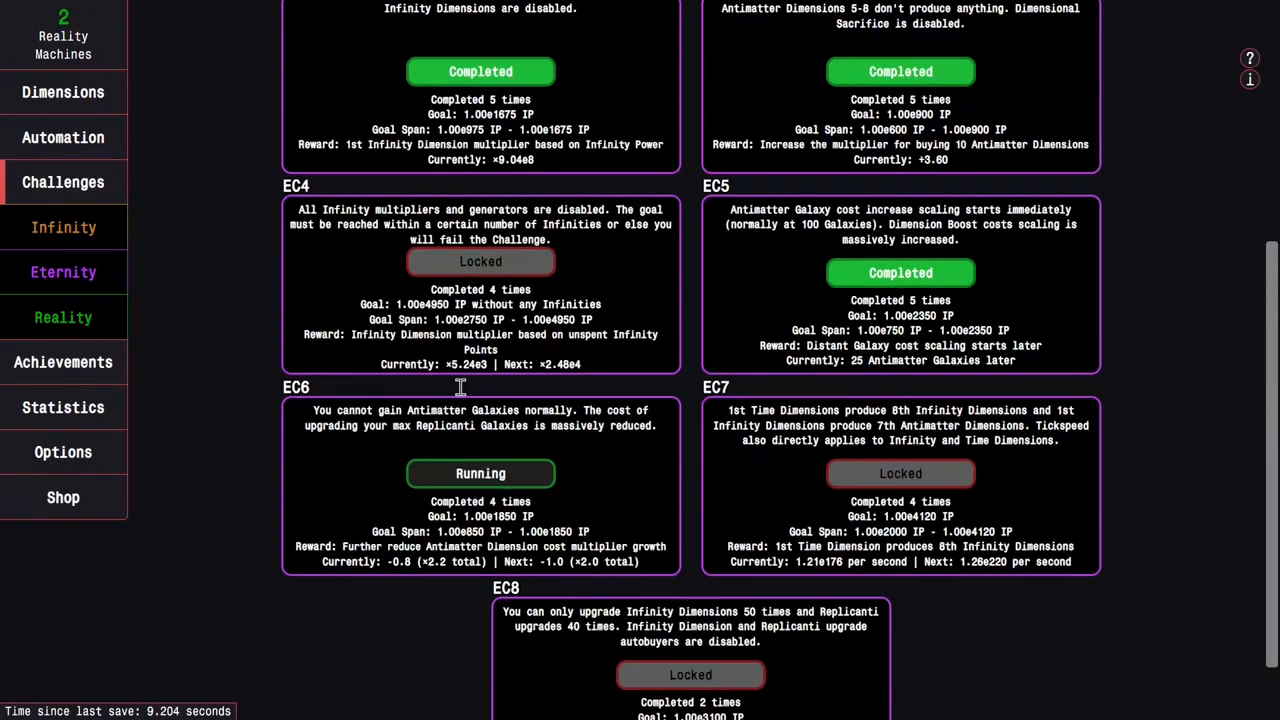
left_click(64, 272)
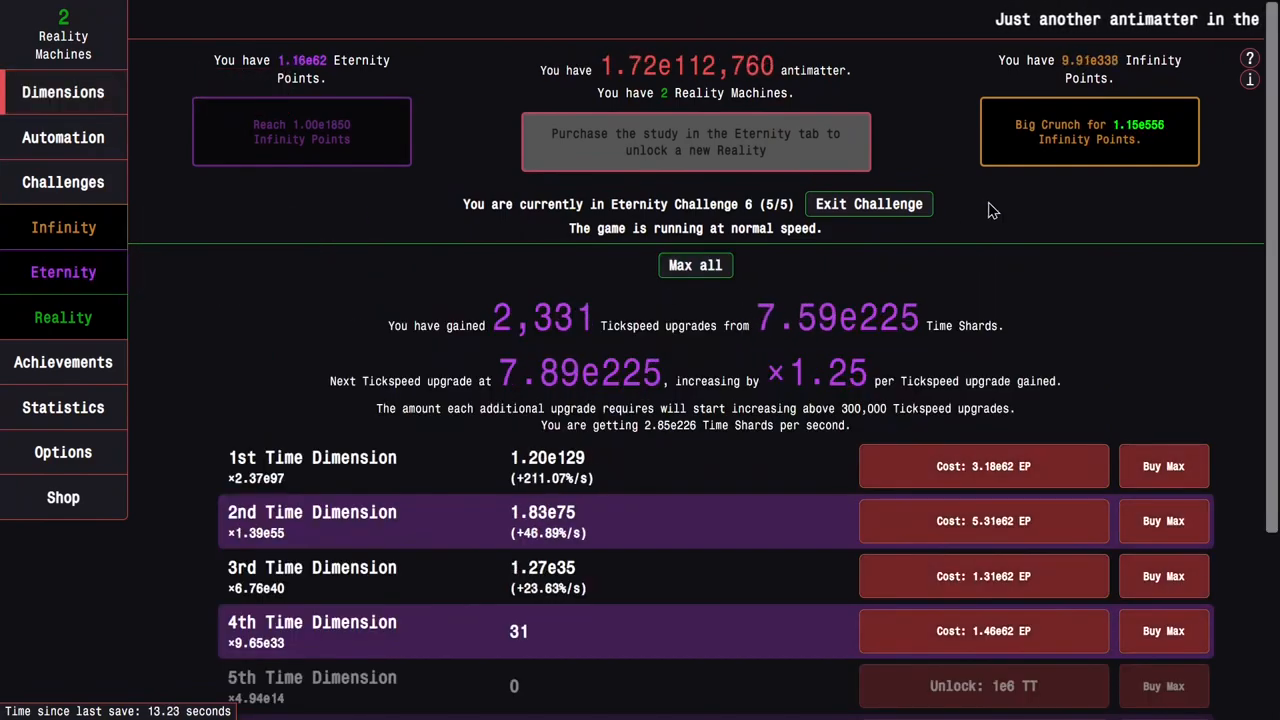
mouse_move(1008, 184)
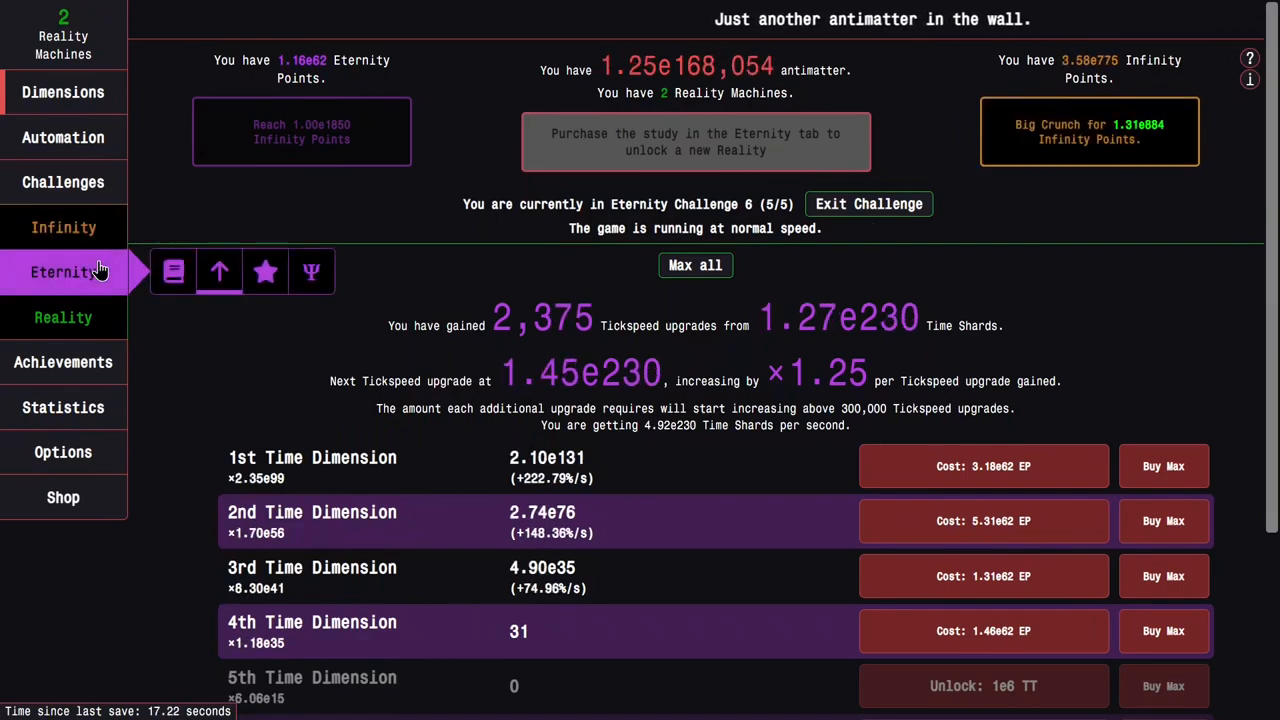
left_click(64, 228)
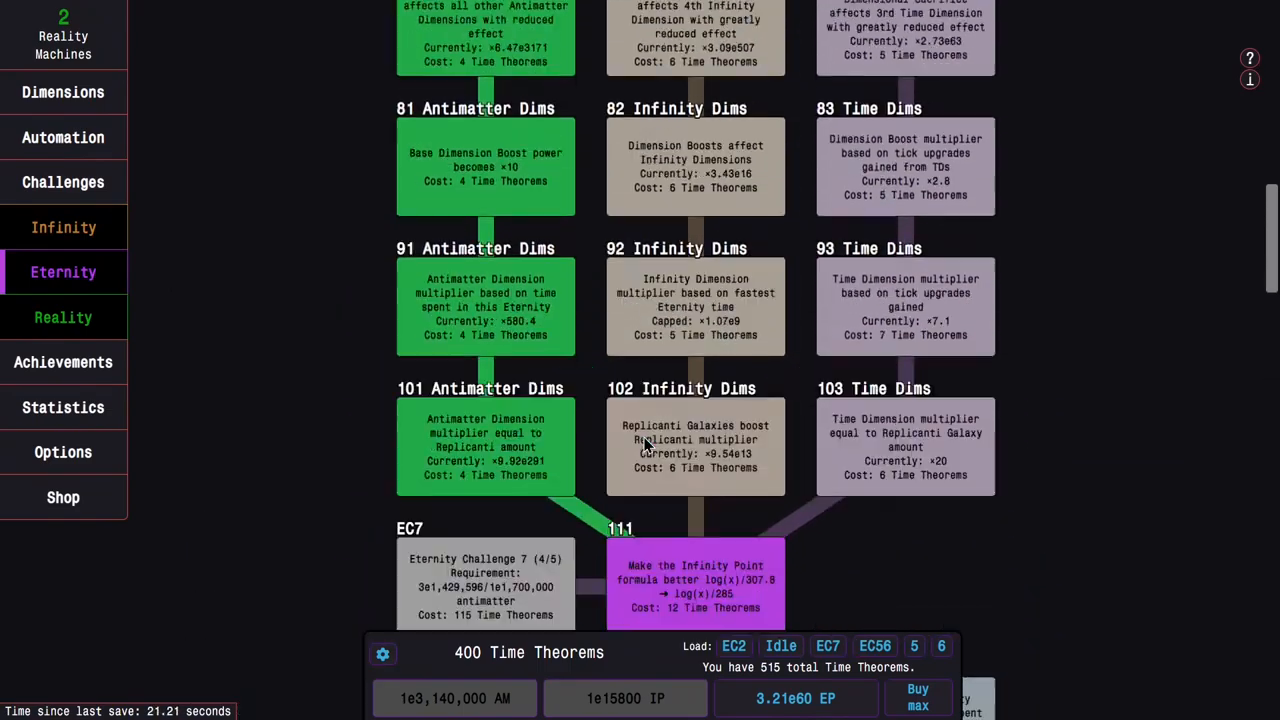
scroll("up", 3)
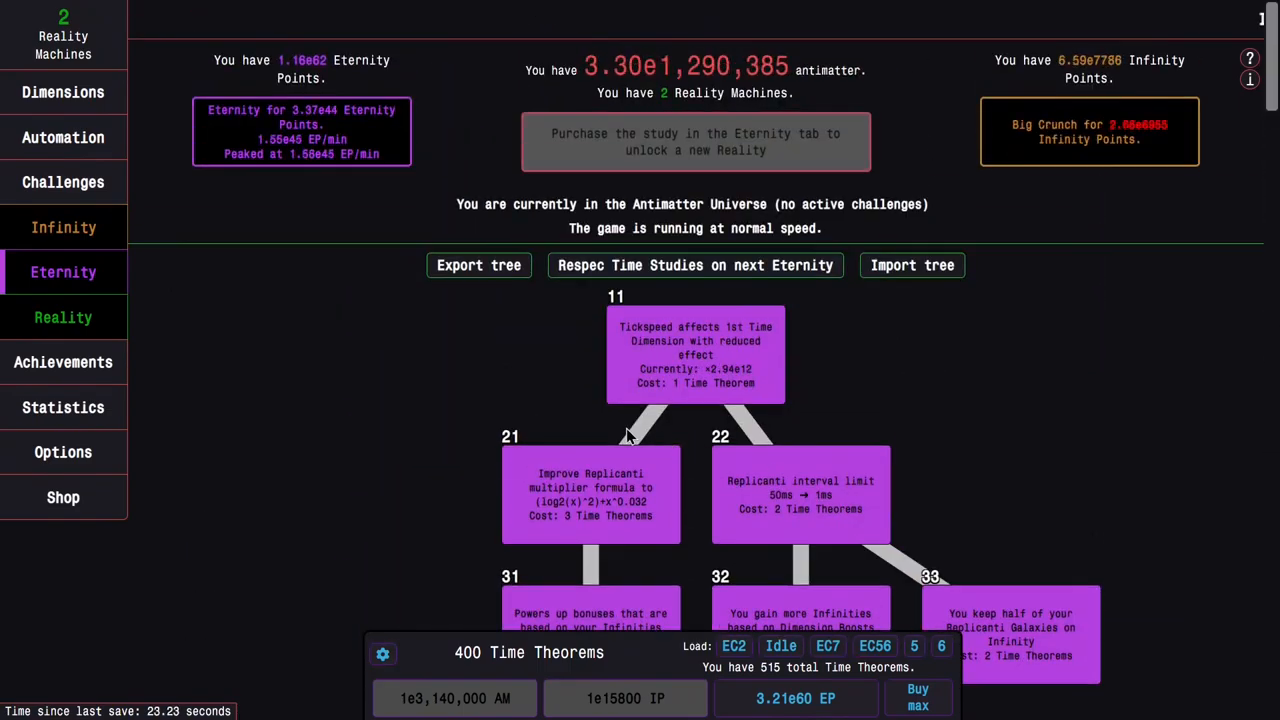
scroll("down", 3)
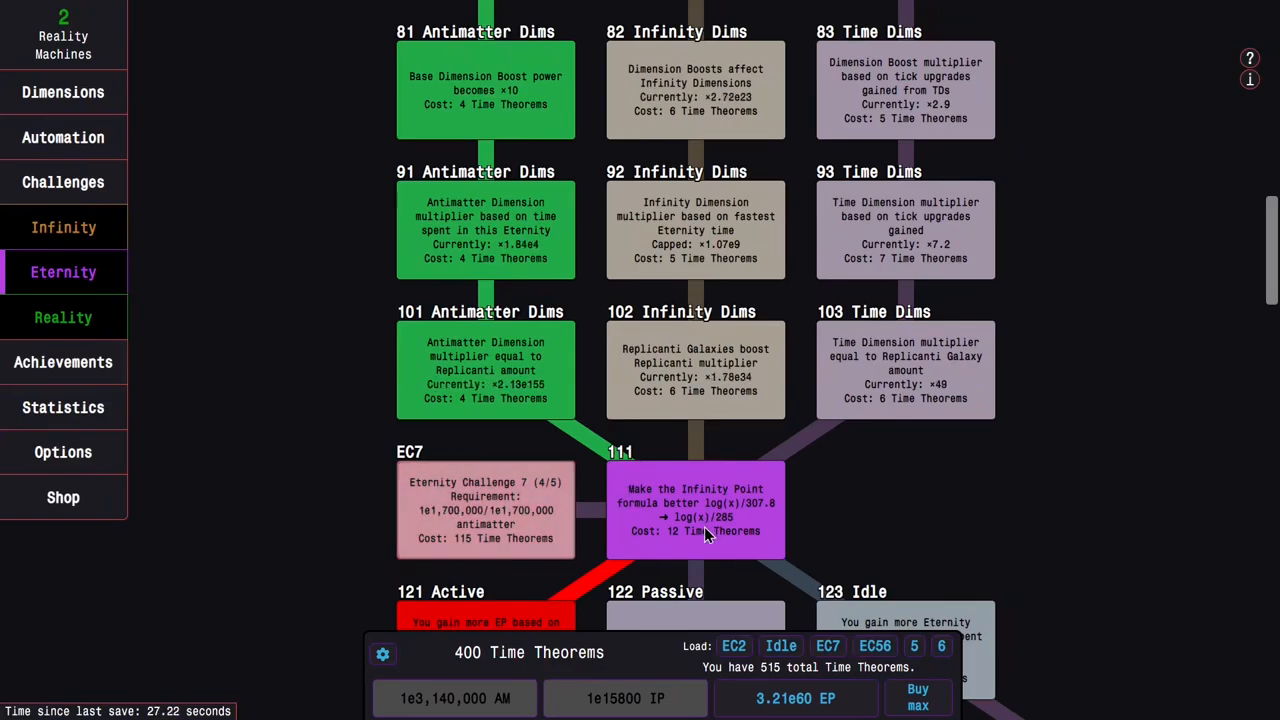
Start Eternity Challenge 7 and watch its progress on the Eternity Challenges page.
left_click(64, 182)
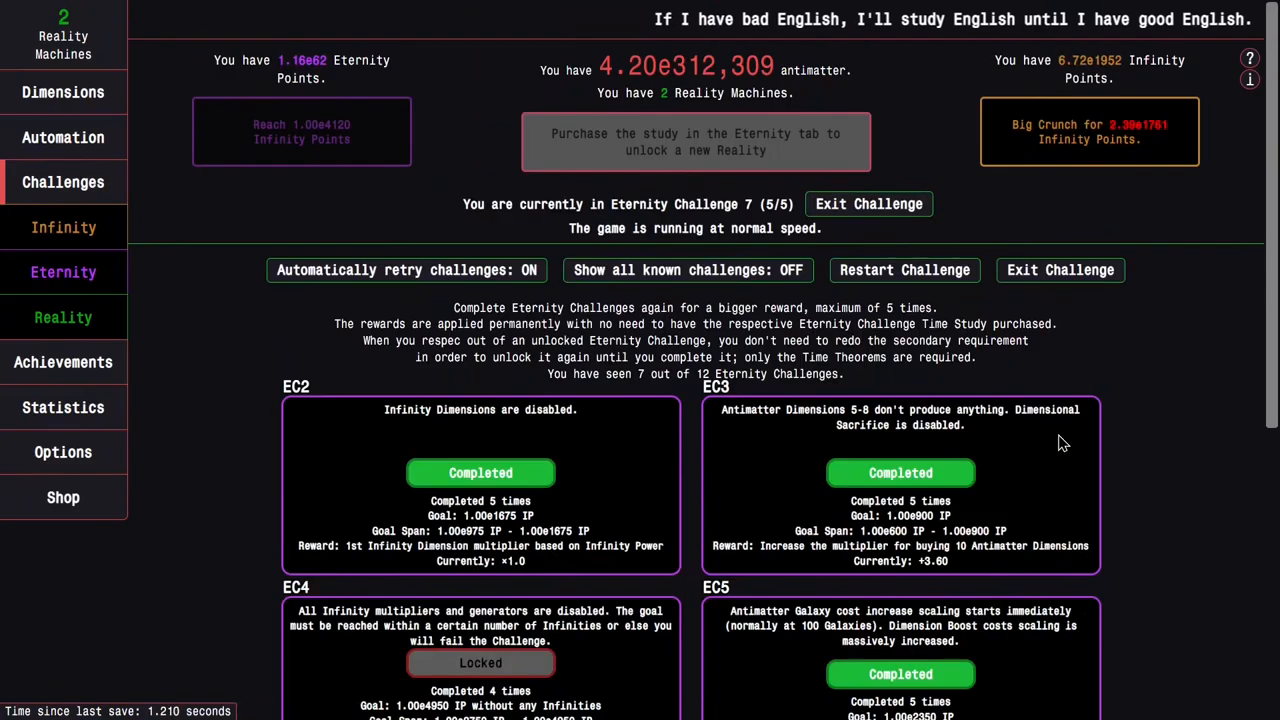
scroll("down", 3)
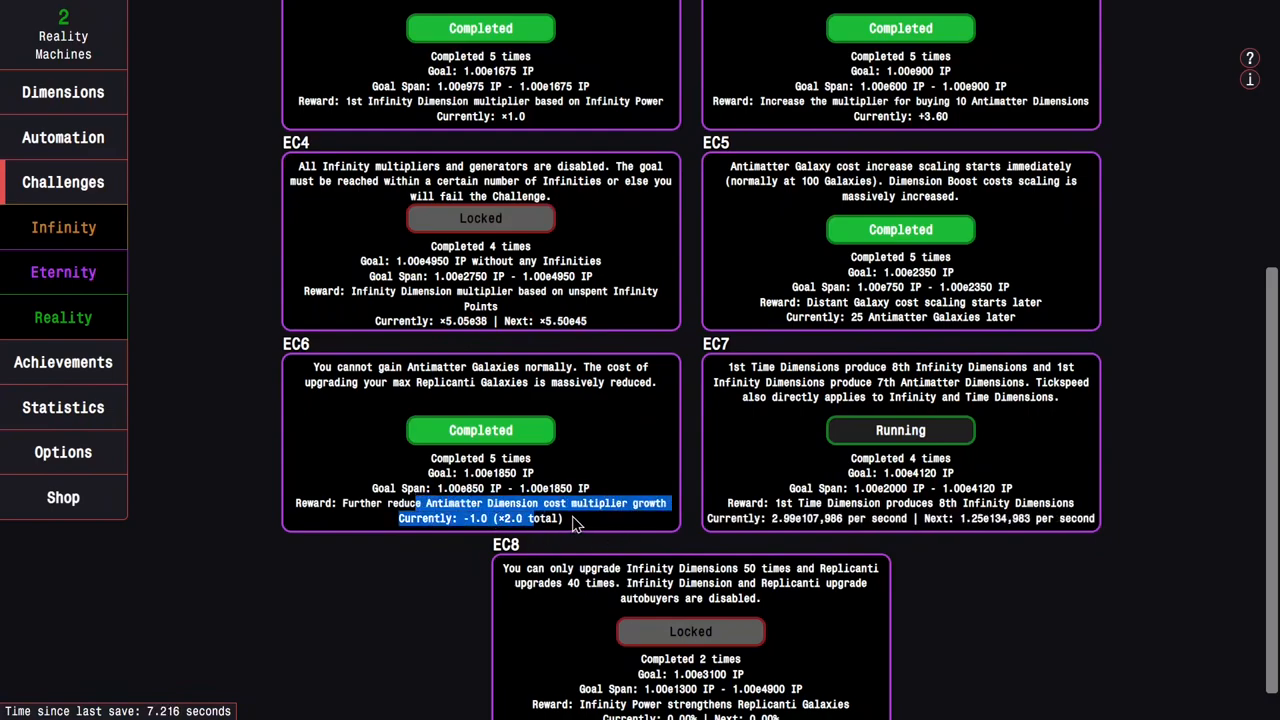
scroll("up", 3)
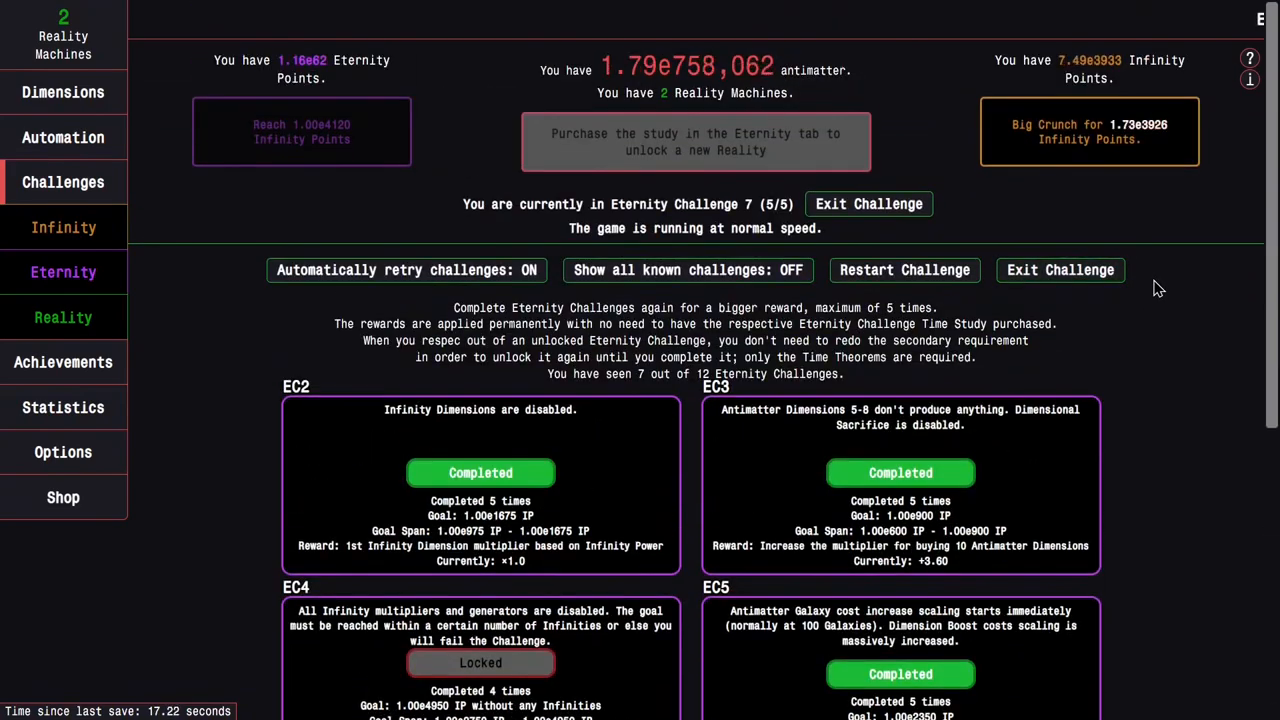
scroll("down", 3)
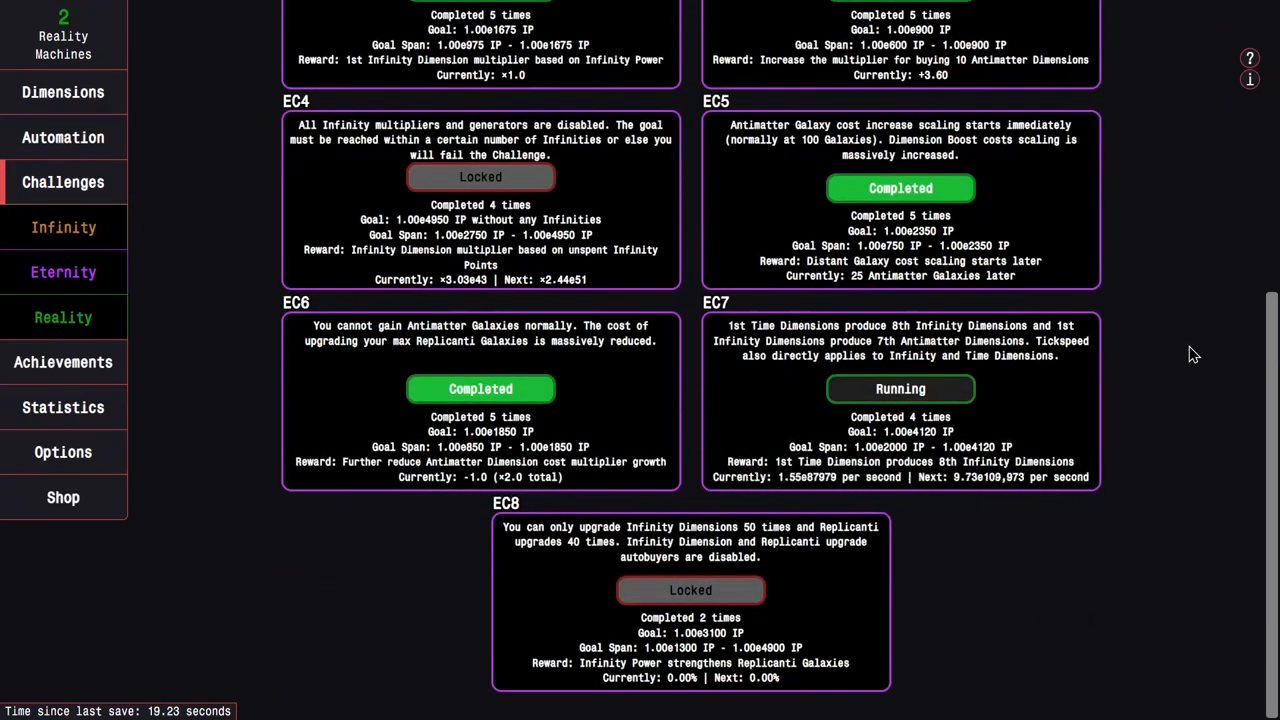
scroll("up", 3)
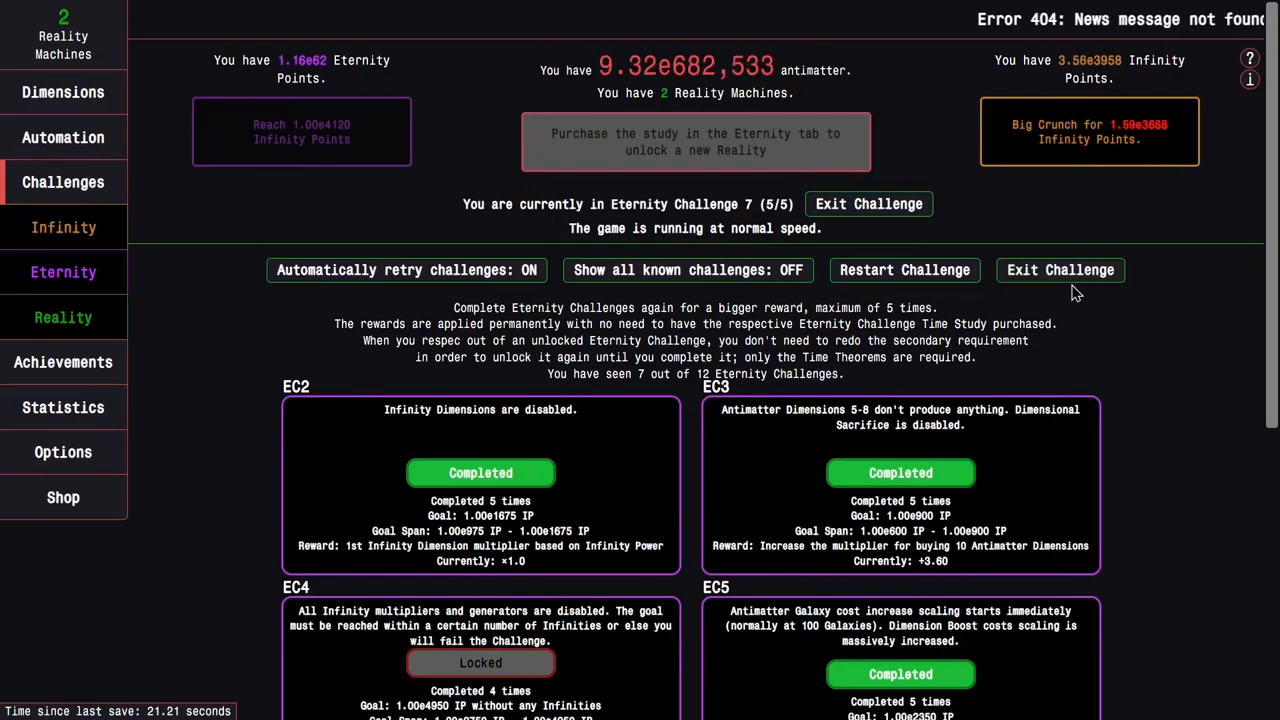
Buy the Idle path and Time Dims studies, unlock EC8 and start it.
left_click(64, 272)
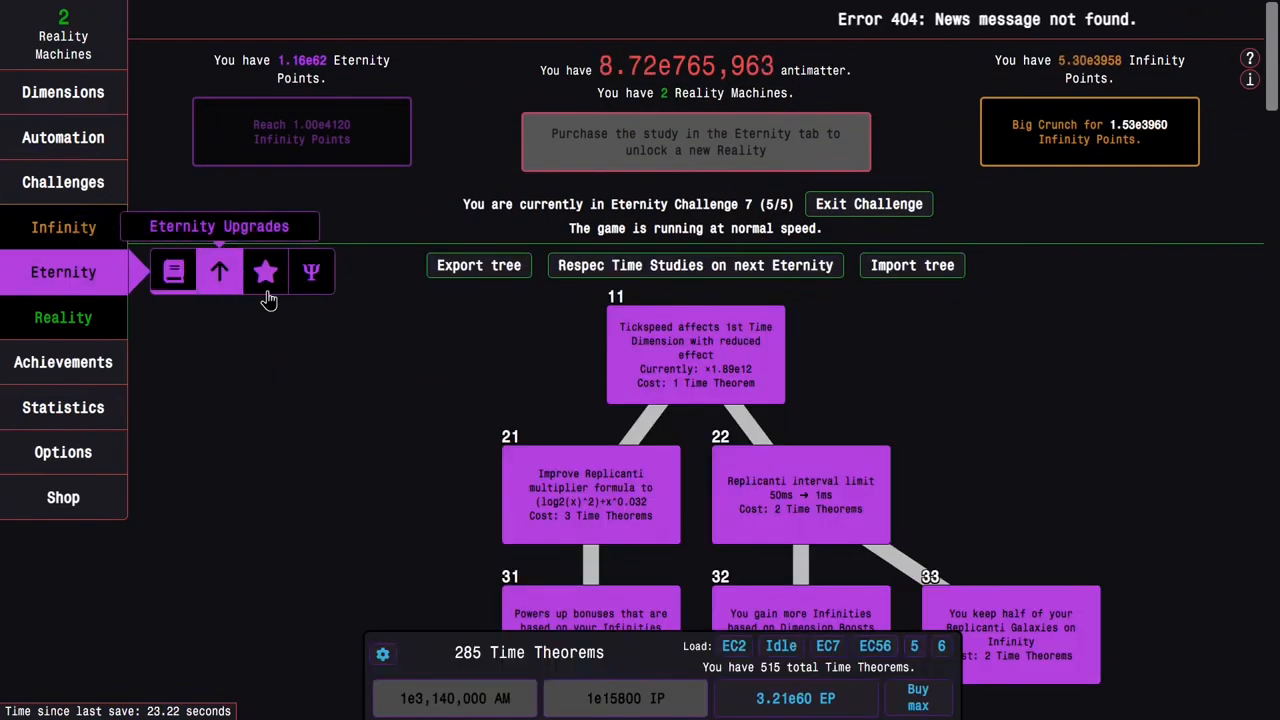
scroll("down", 3)
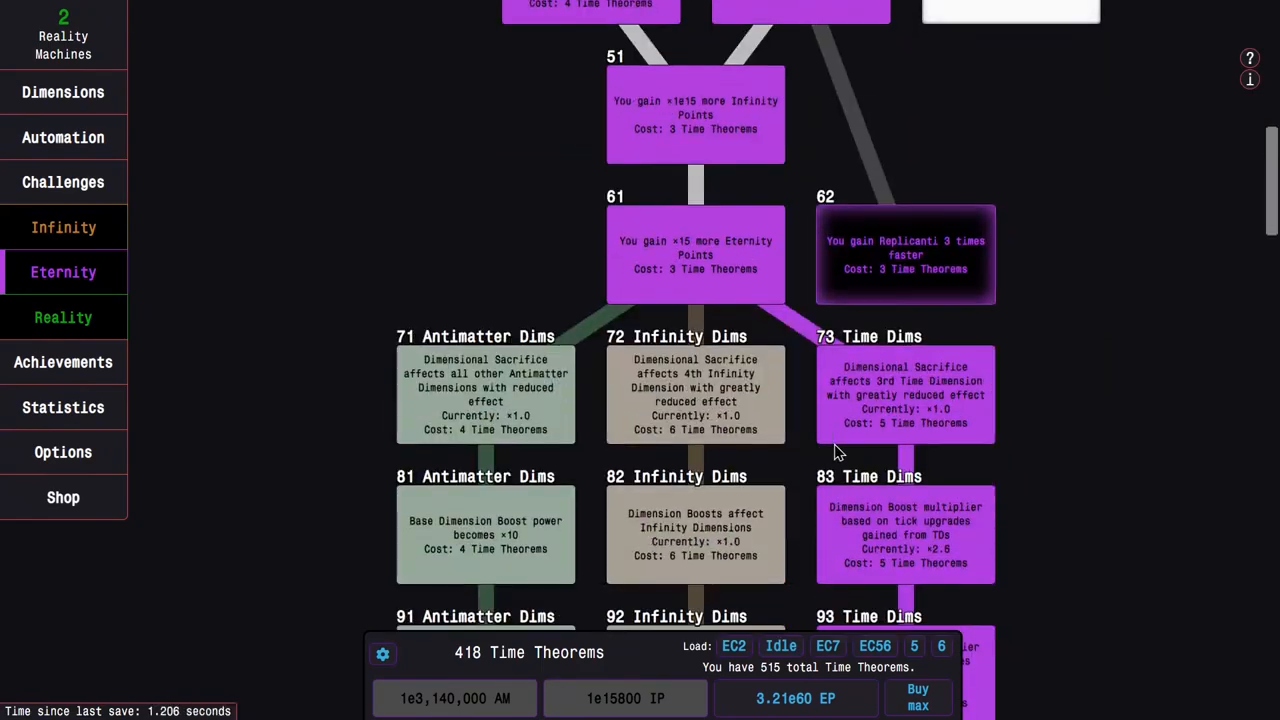
scroll("down", 3)
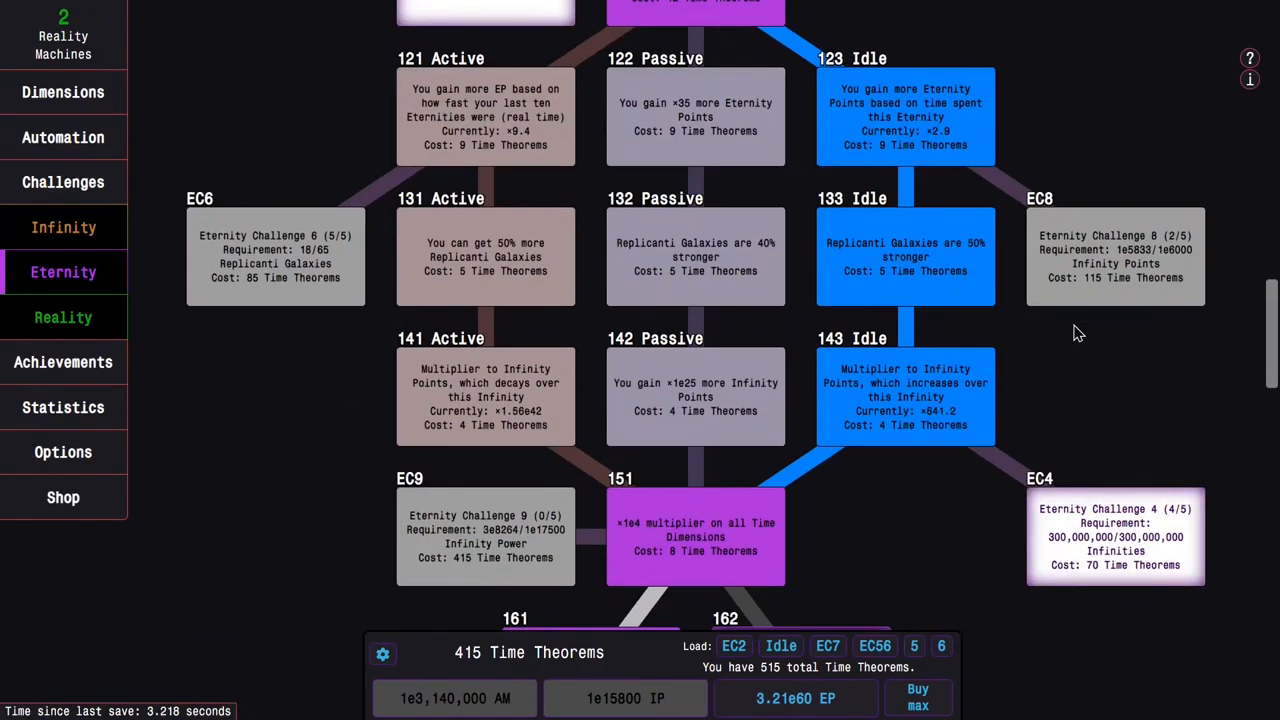
scroll("down", 3)
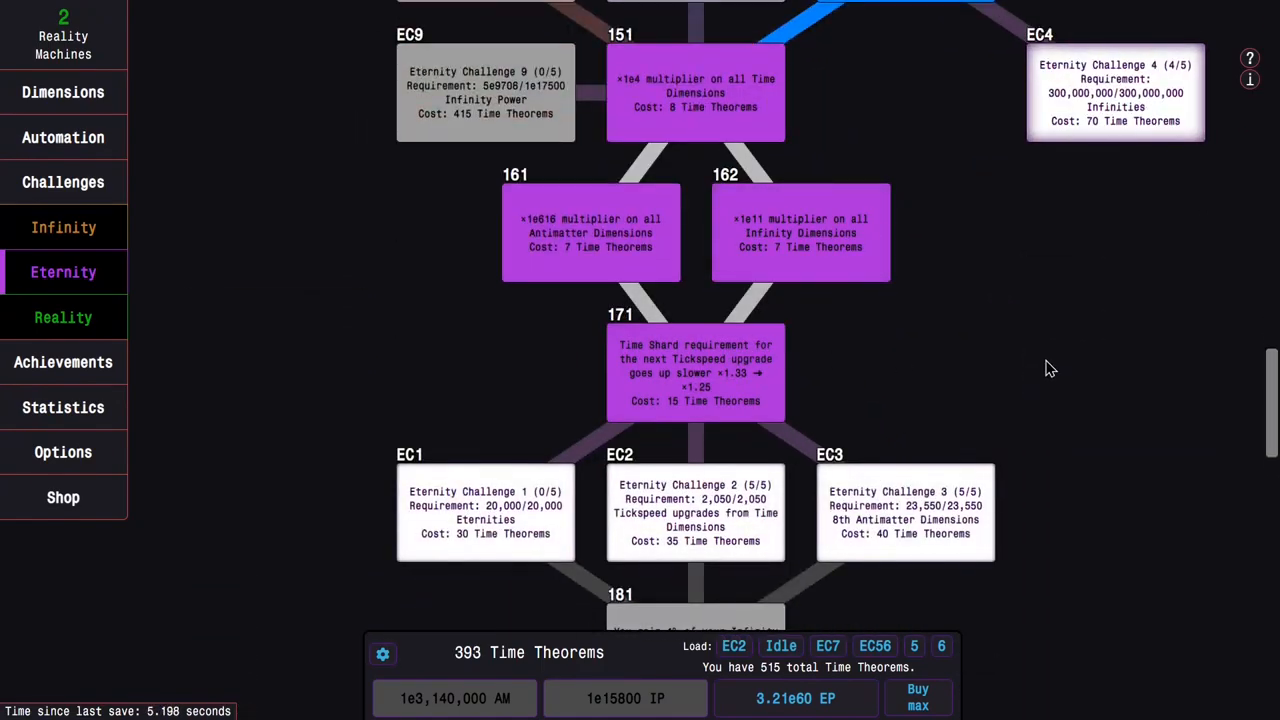
left_click(64, 180)
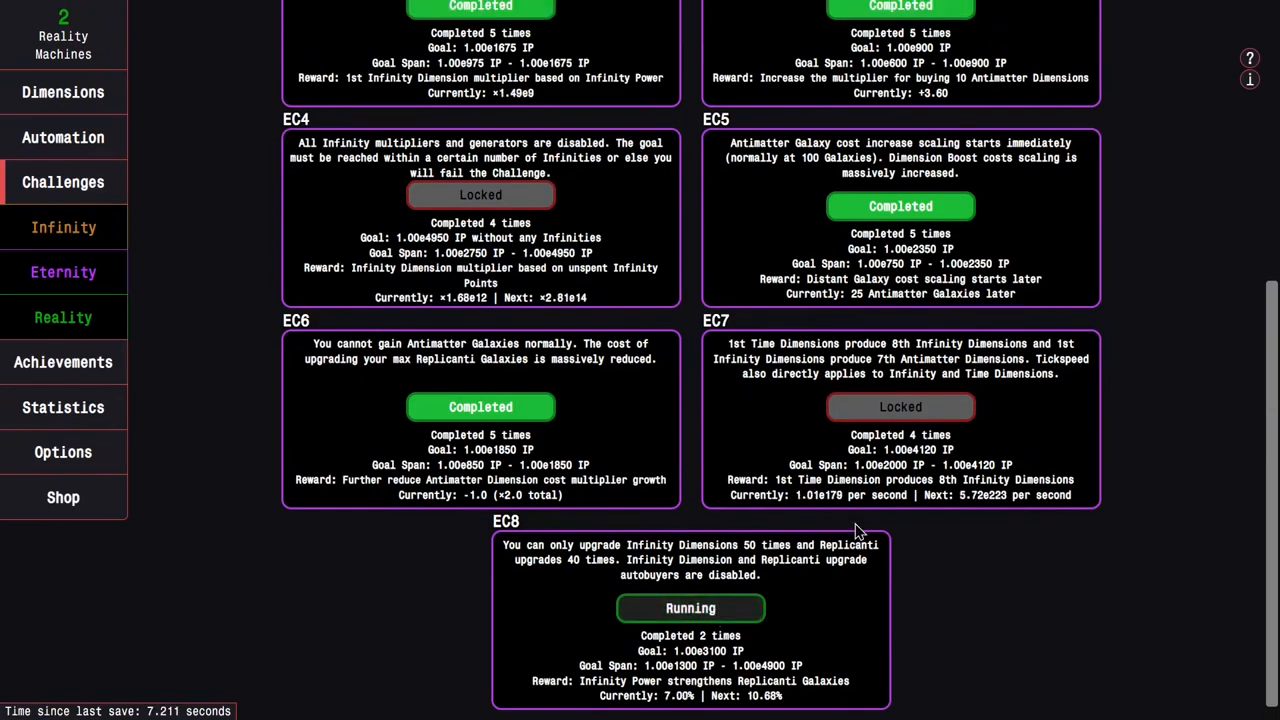
Check Replicanti and Infinity Dimensions, then go Eternal to complete EC8 at 3/5.
left_click(64, 228)
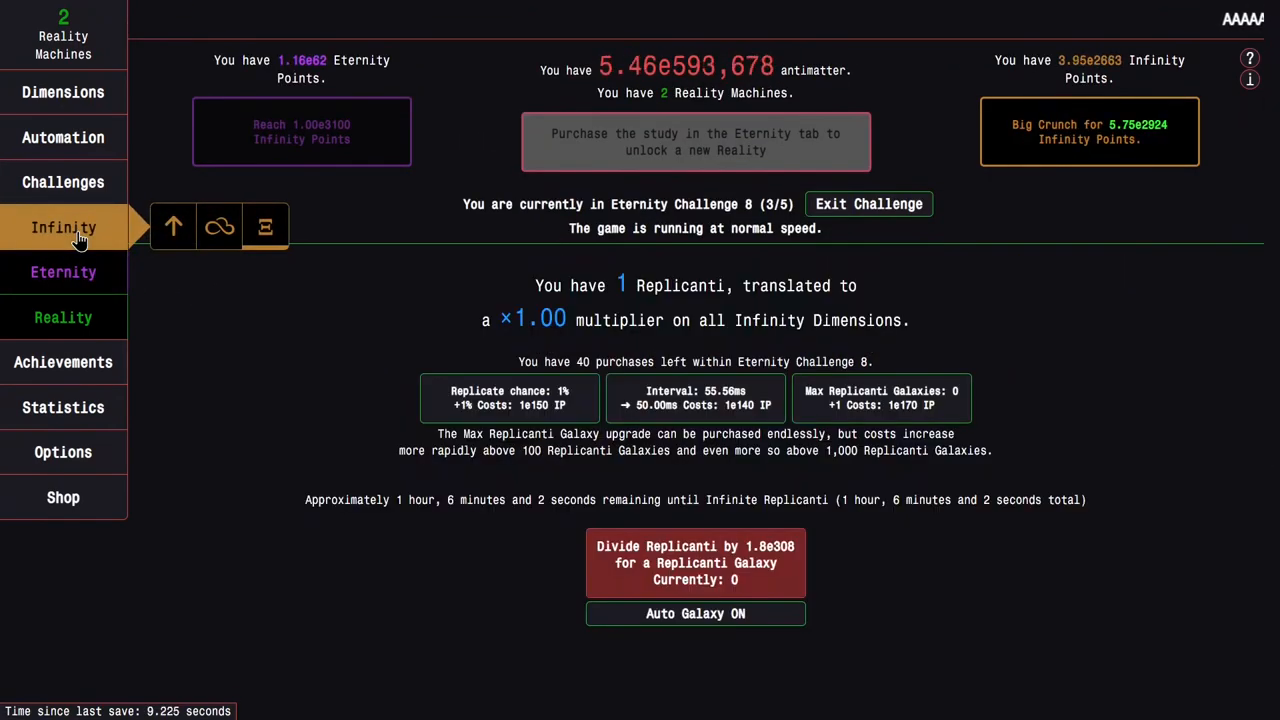
left_click(64, 92)
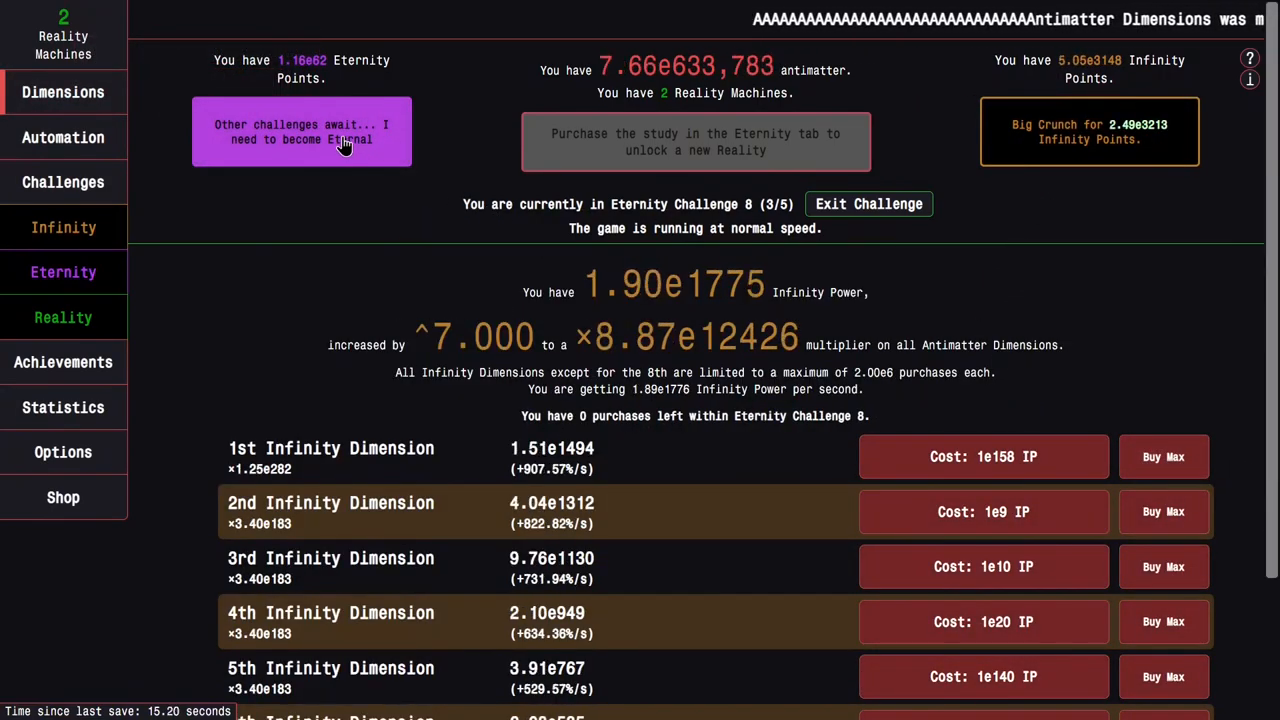
left_click(64, 272)
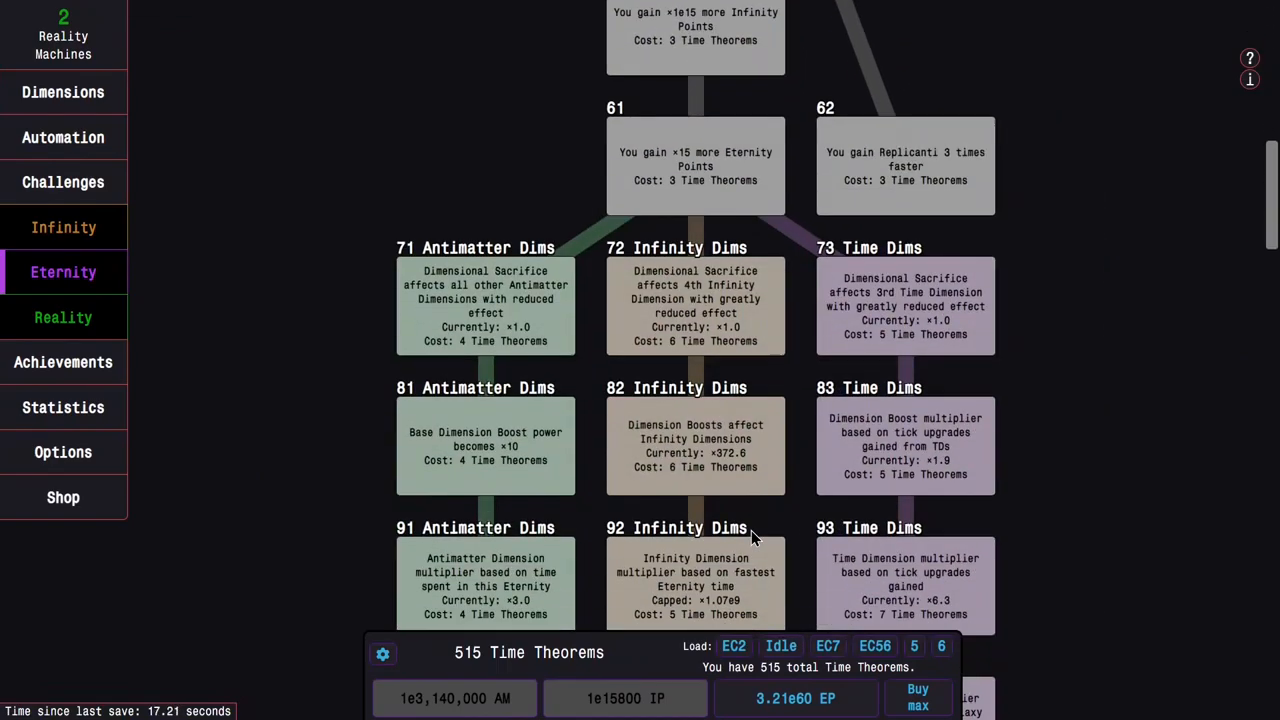
Buy the early studies, Antimatter Dims path, 111, Active path, 151, 161 and 162.
scroll("up", 3)
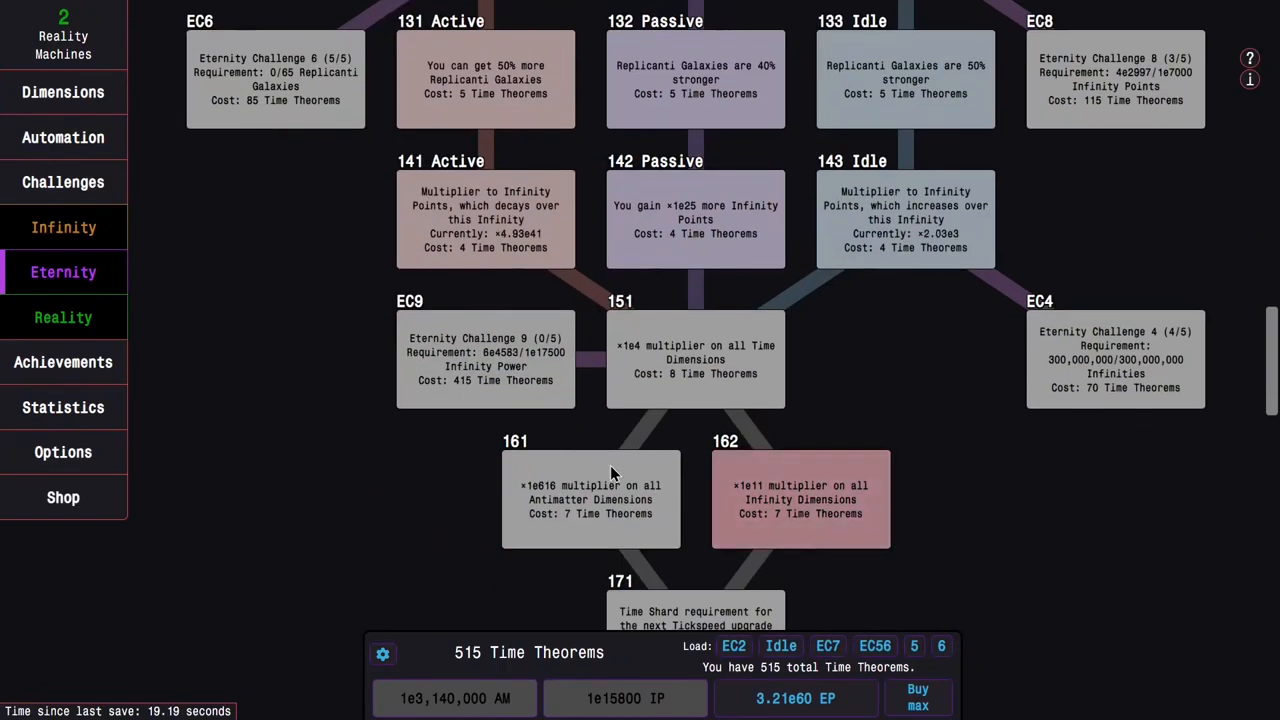
scroll("up", 3)
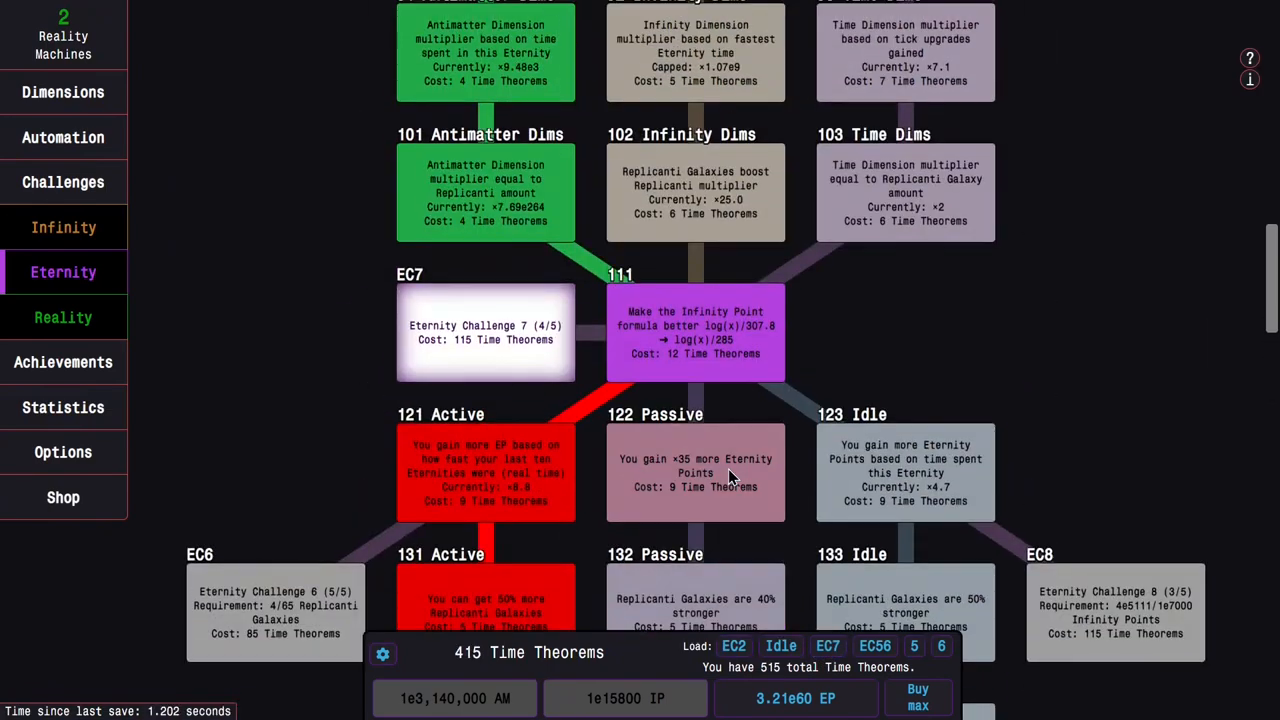
scroll("down", 3)
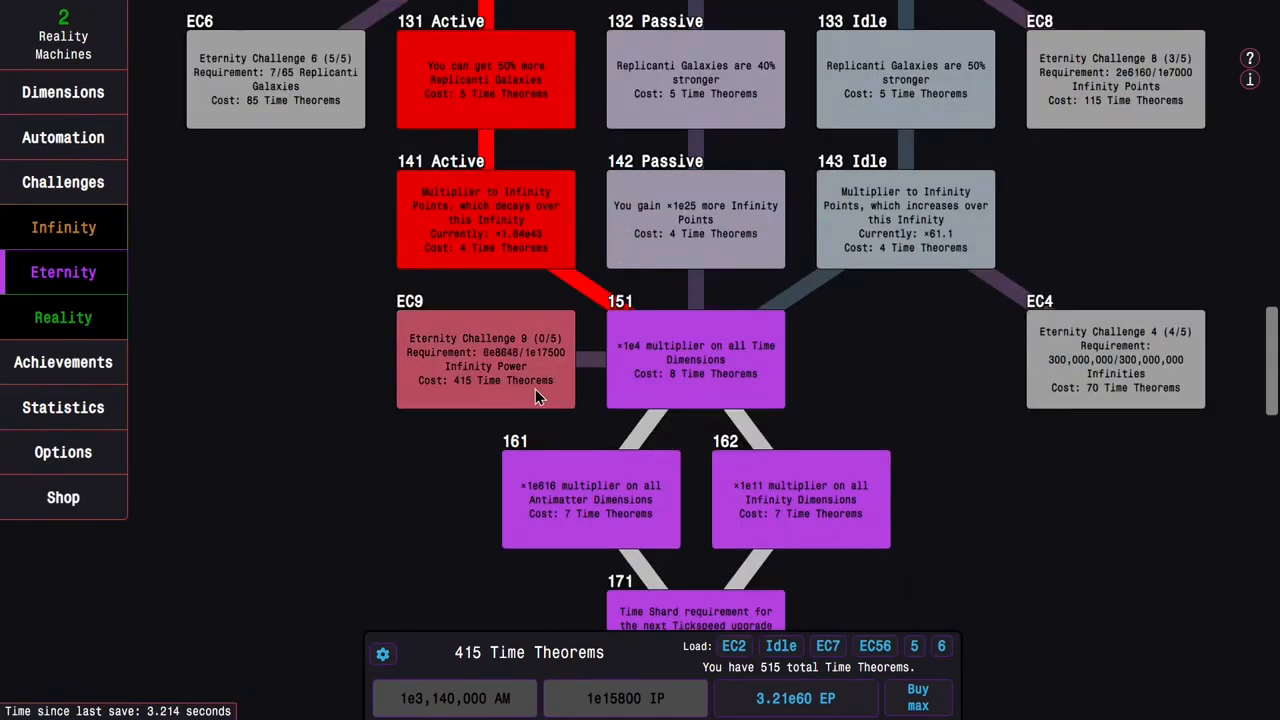
scroll("down", 3)
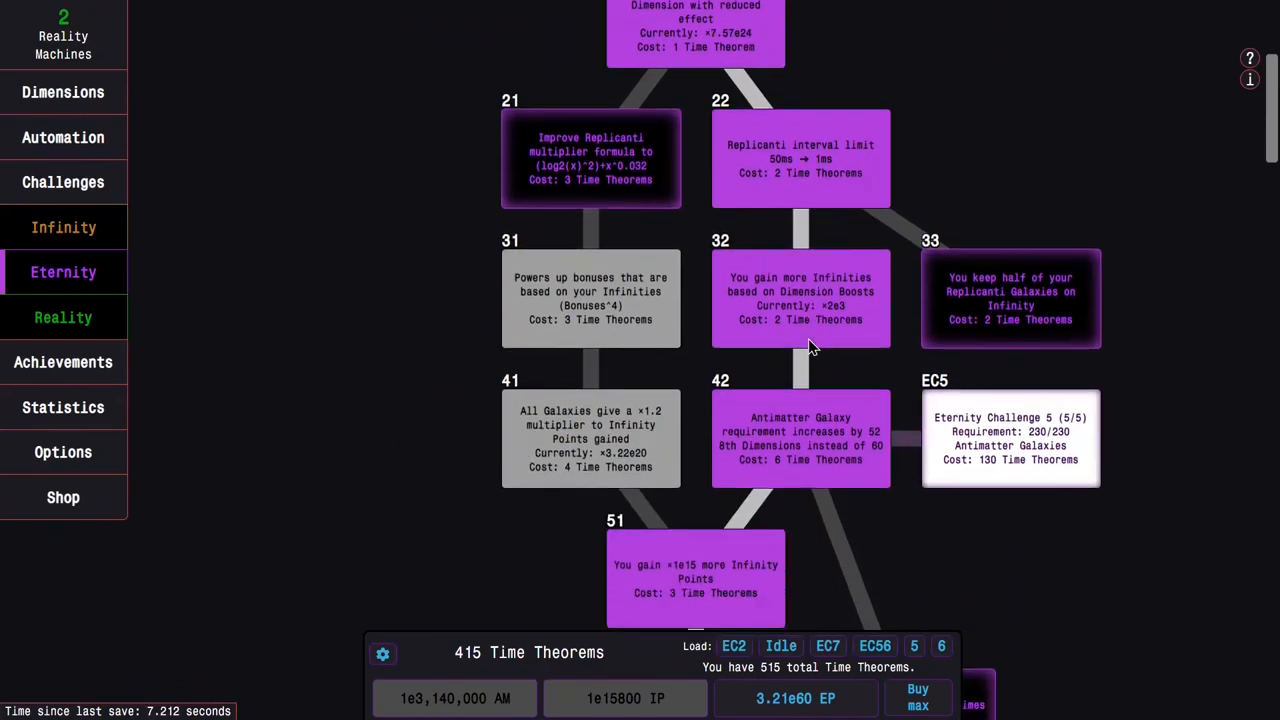
scroll("up", 3)
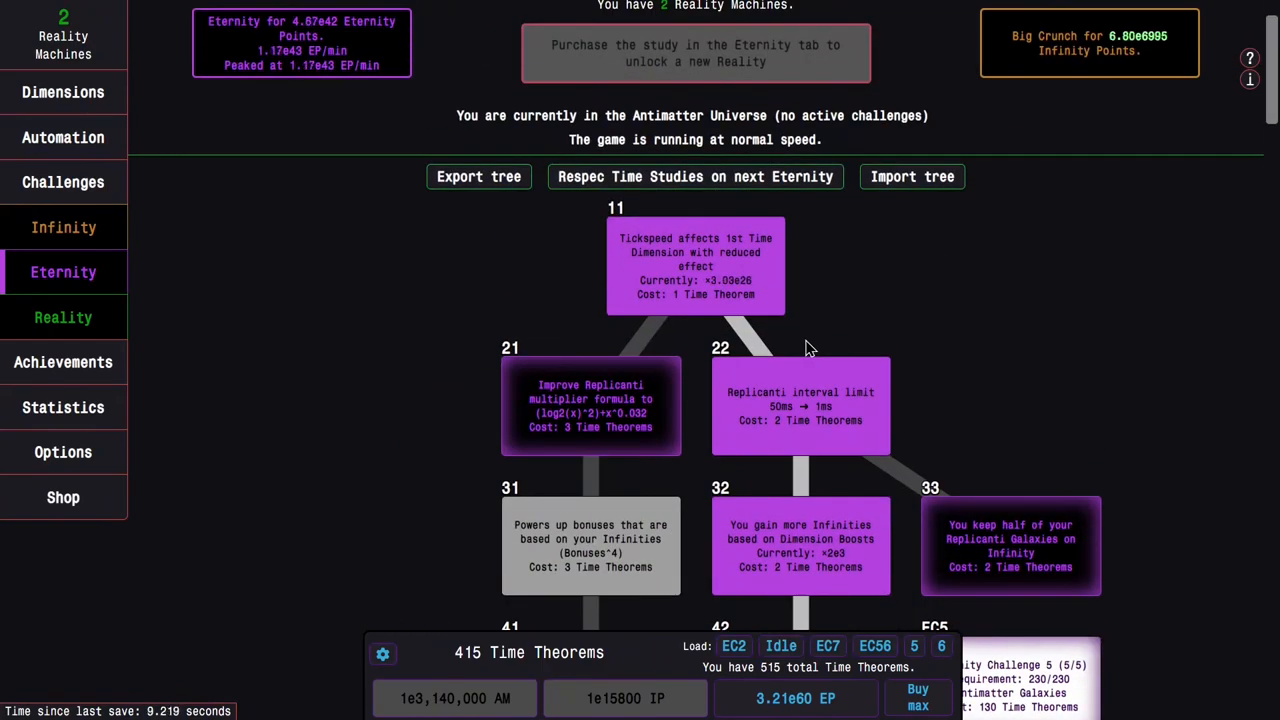
scroll("down", 3)
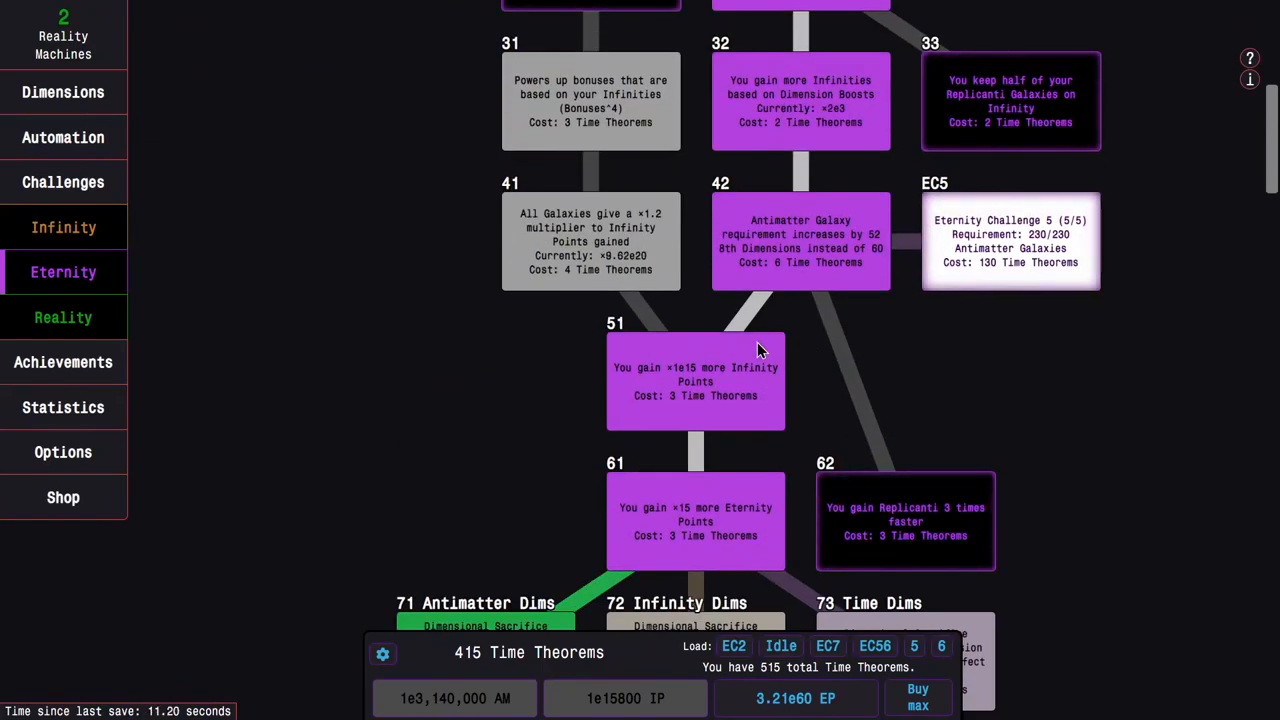
scroll("up", 3)
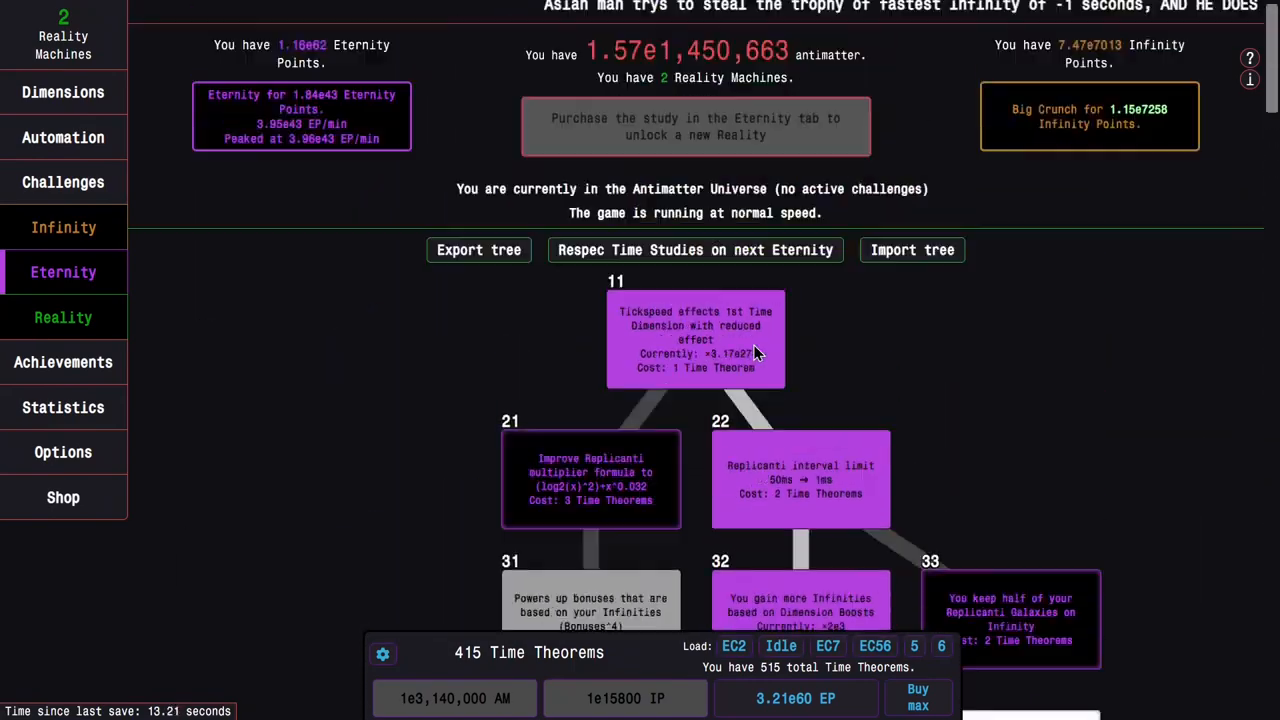
scroll("down", 3)
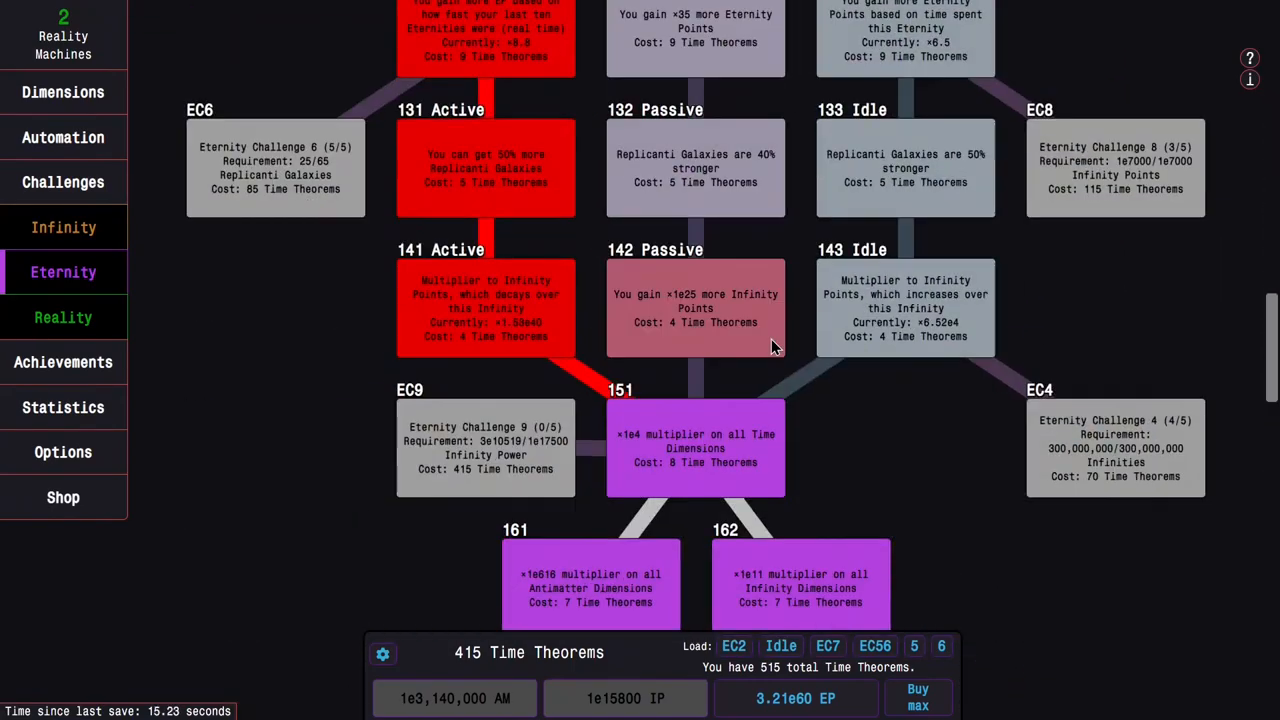
Look over the Eternity Challenge cards during EC7, then return to the study tree.
left_click(64, 182)
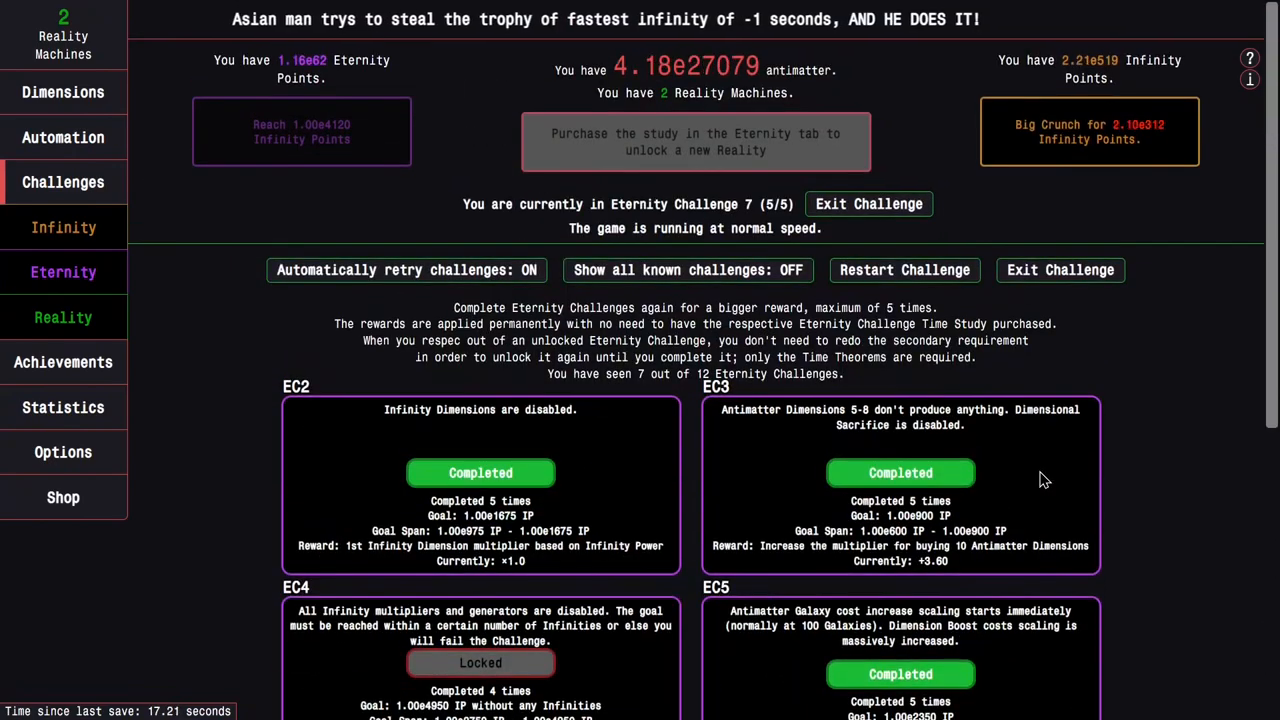
scroll("down", 3)
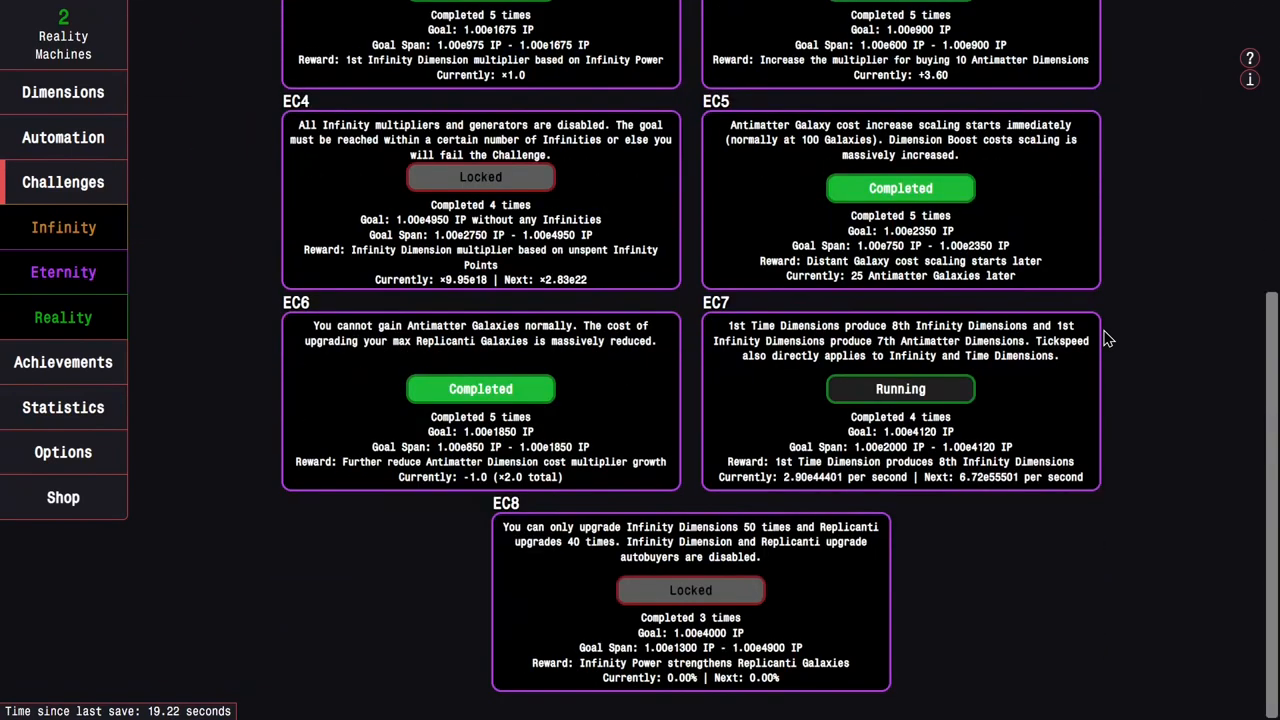
scroll("up", 3)
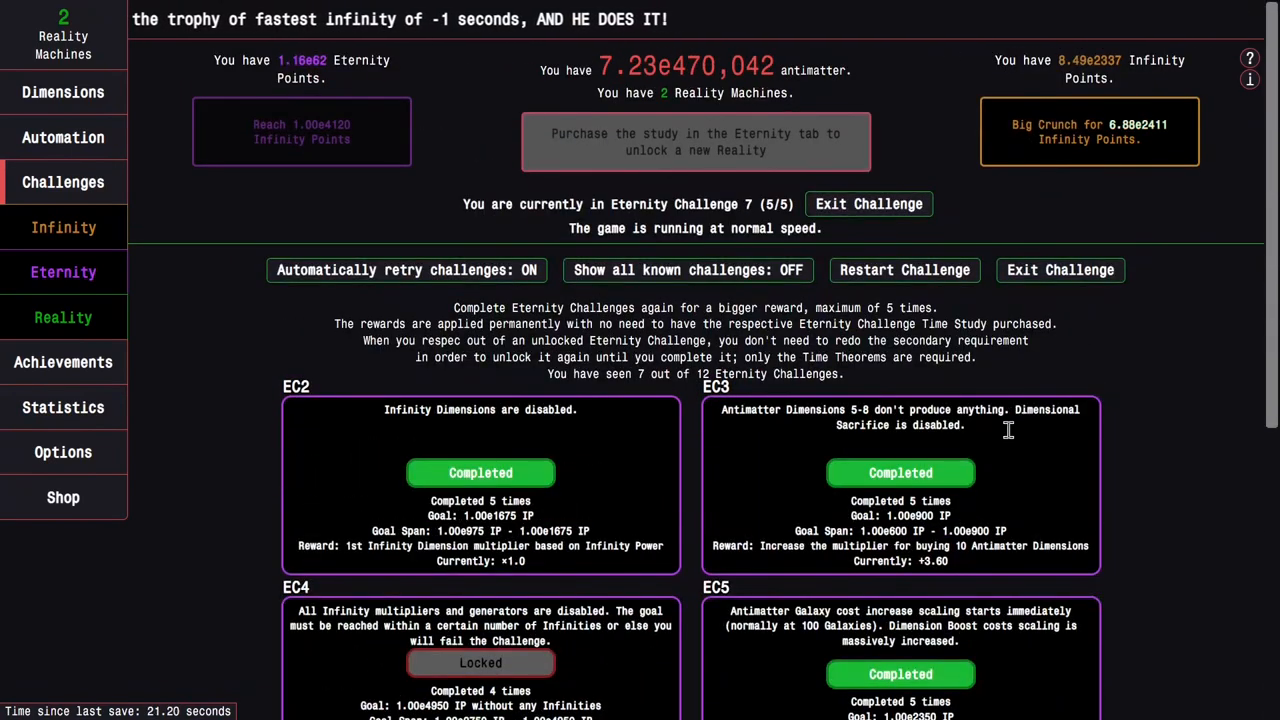
mouse_move(228, 278)
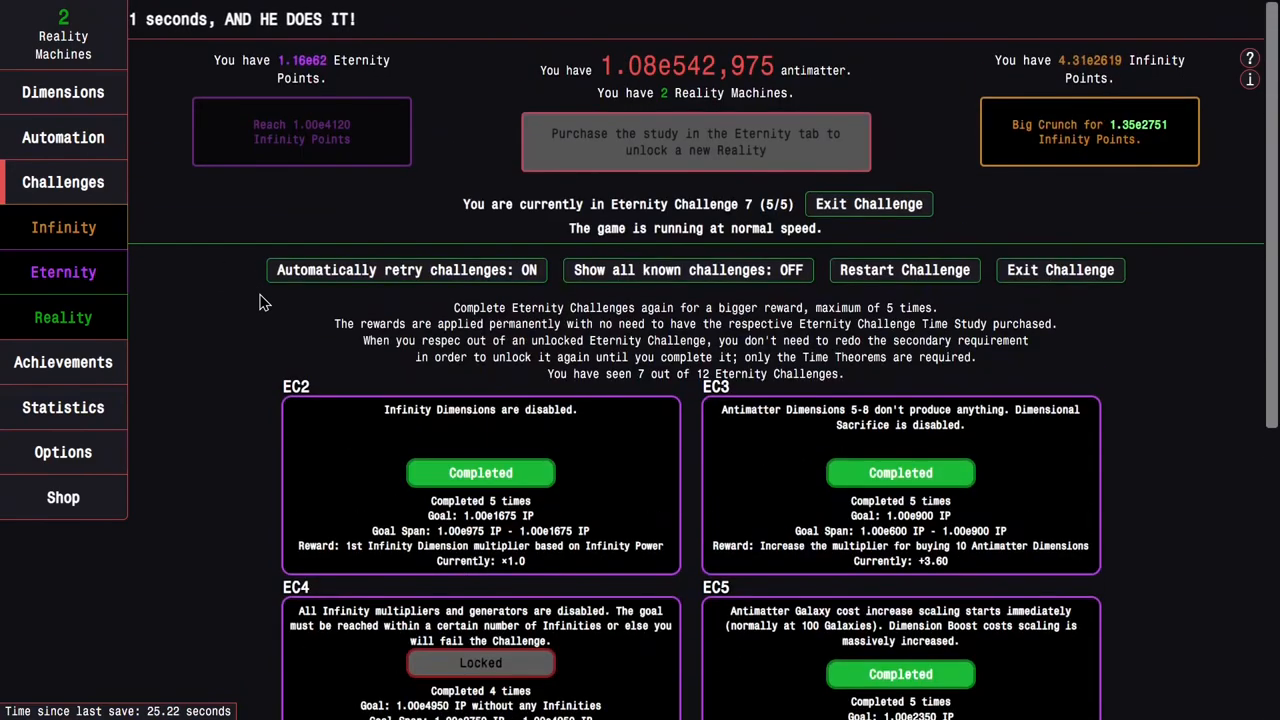
left_click(64, 272)
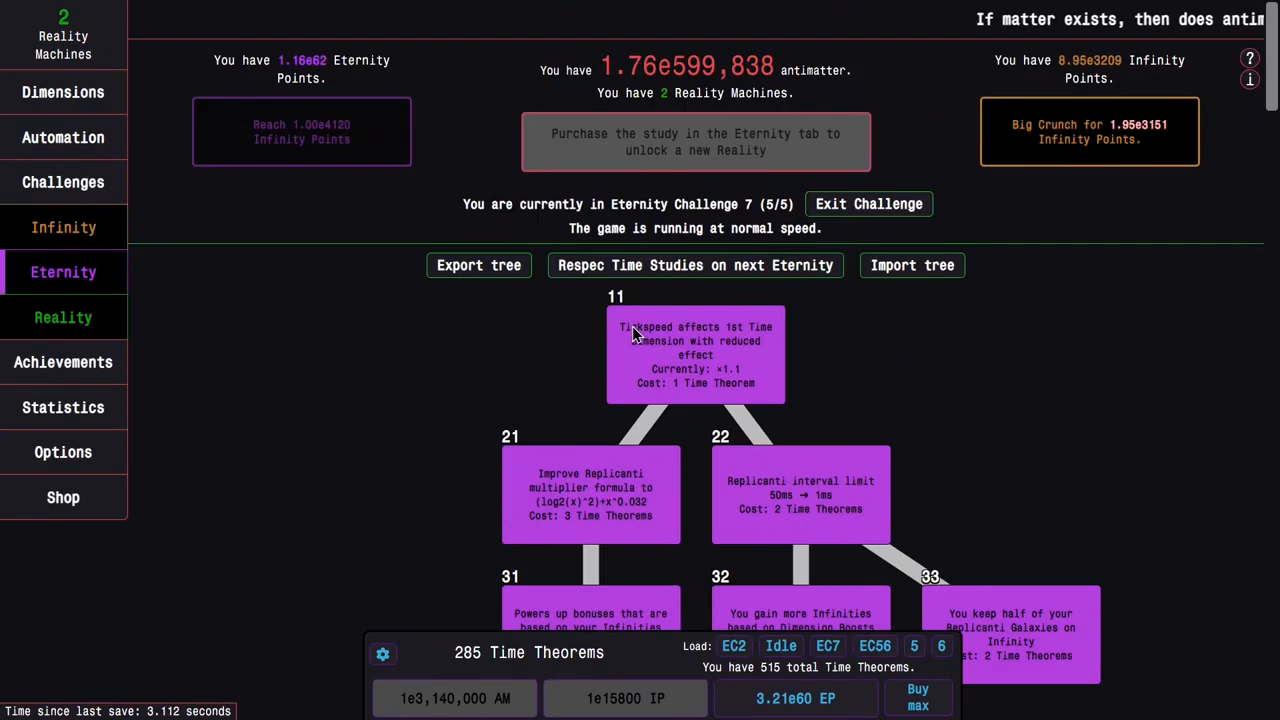
mouse_move(1176, 288)
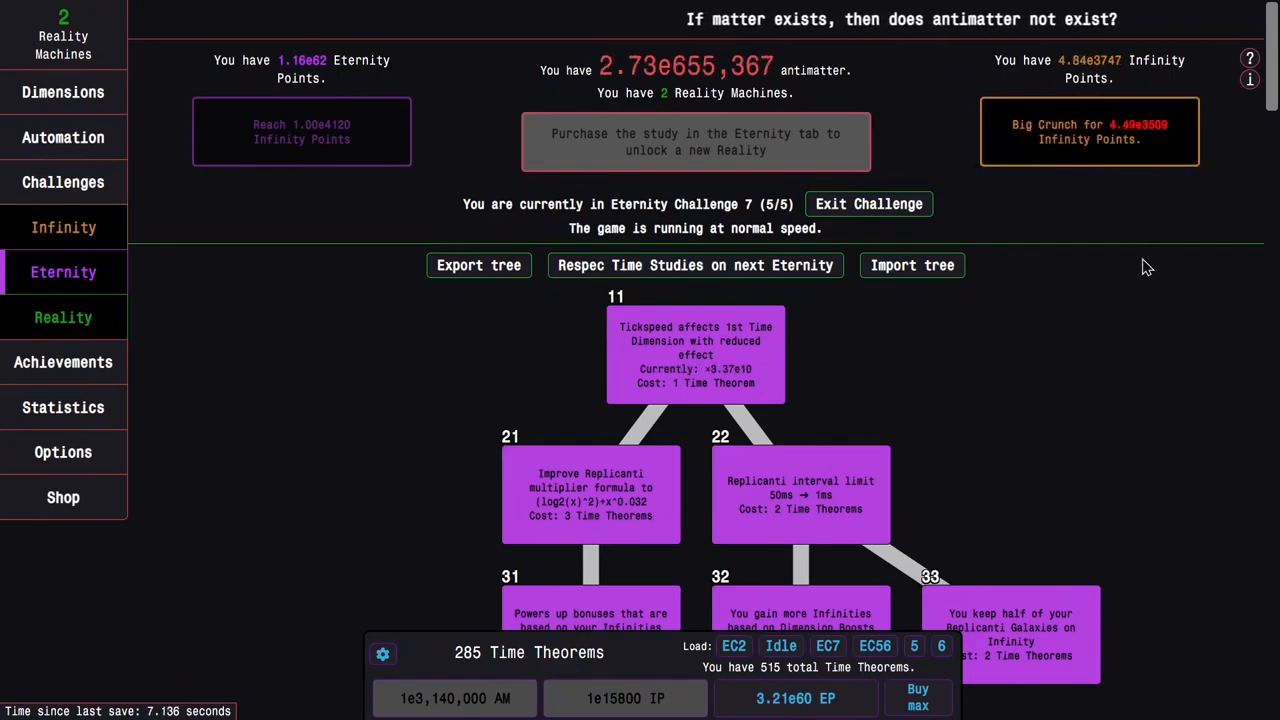
mouse_move(1170, 238)
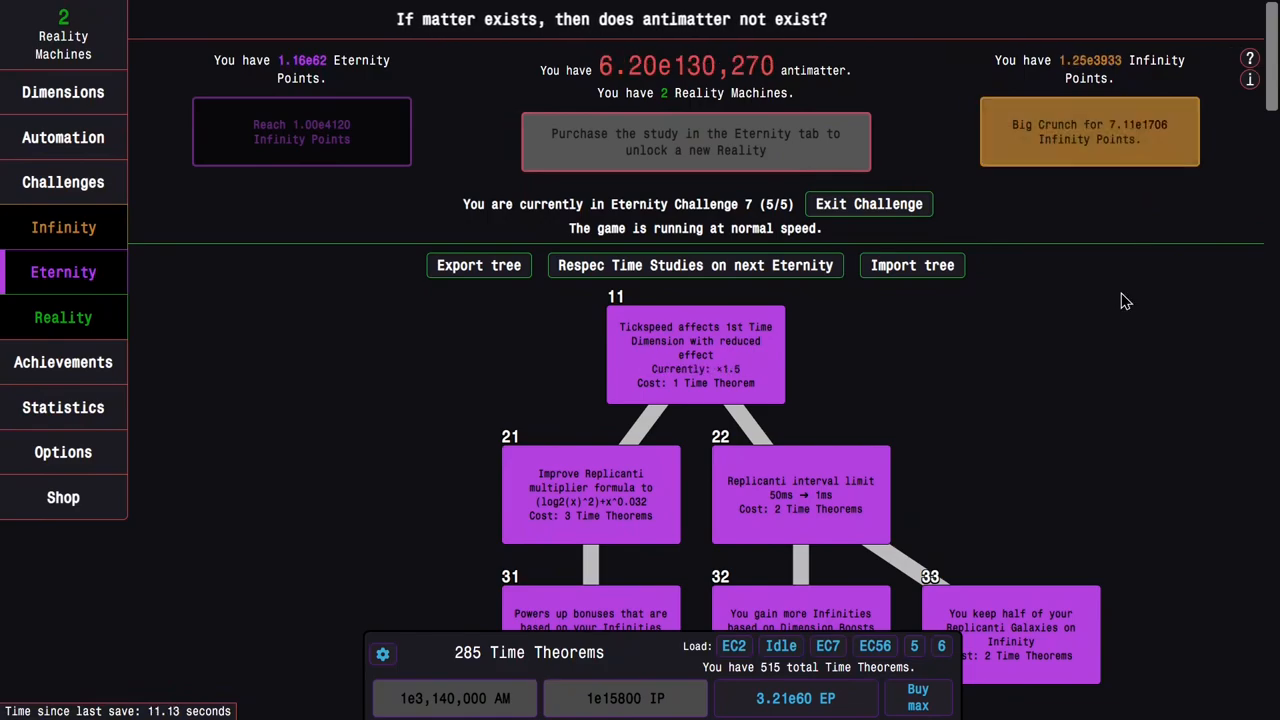
mouse_move(1160, 224)
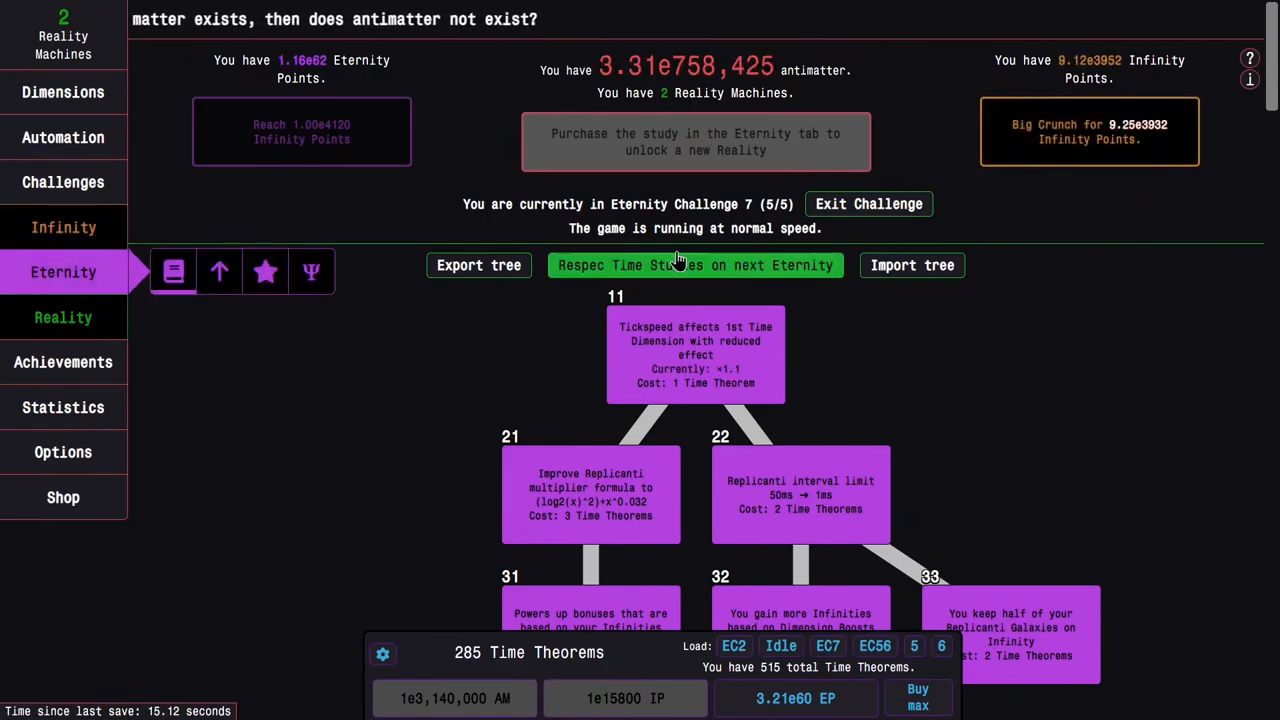
Eternity out of EC7 with respec and buy studies 11–62, 73–103 and 111.
left_click(868, 204)
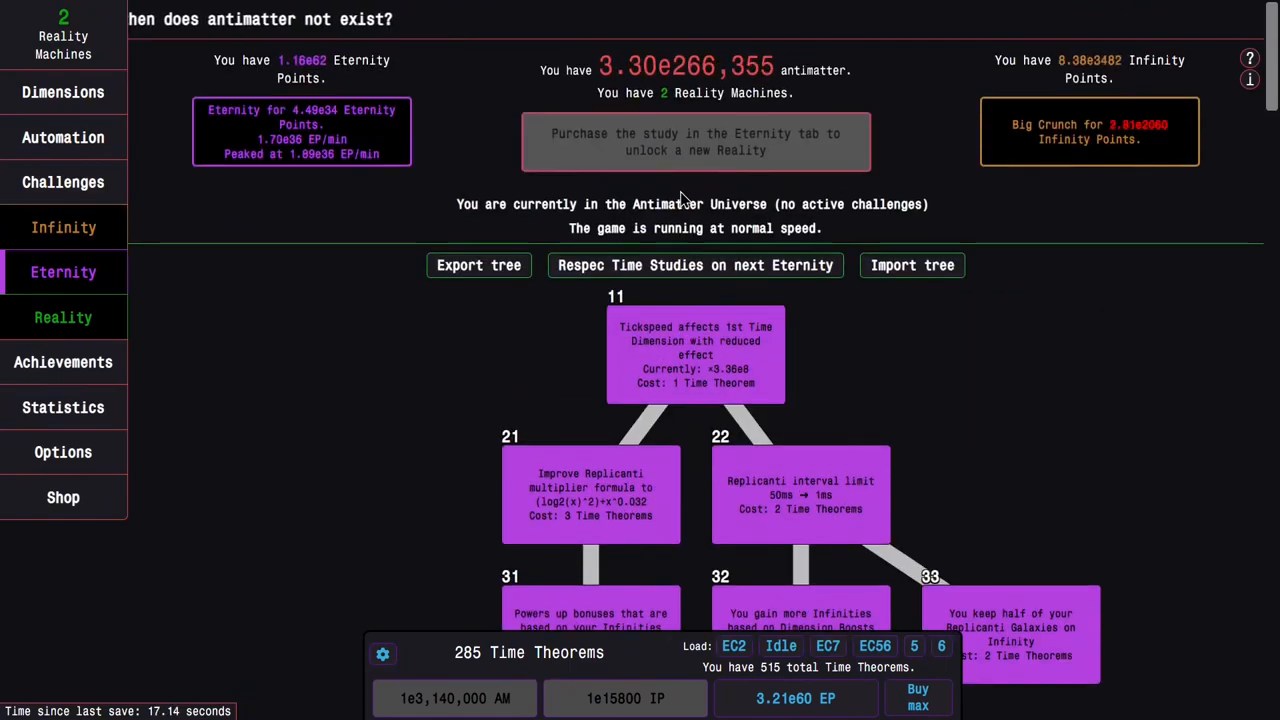
scroll("down", 3)
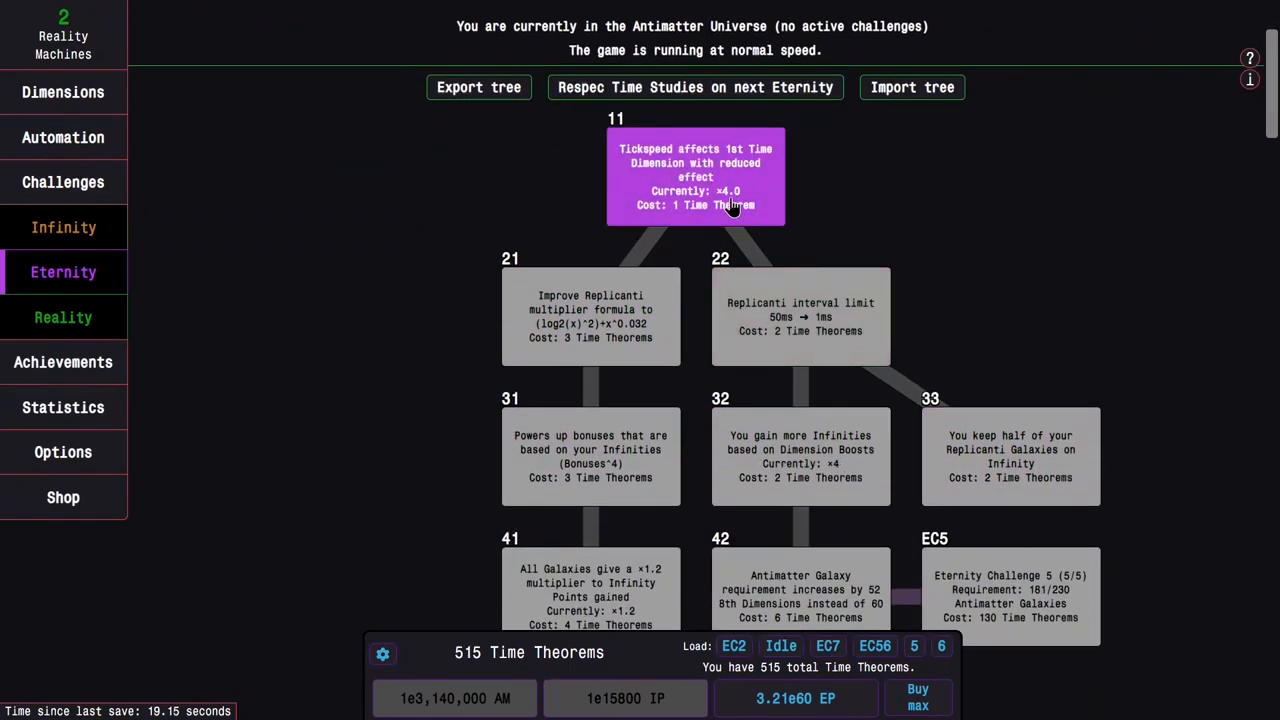
scroll("down", 3)
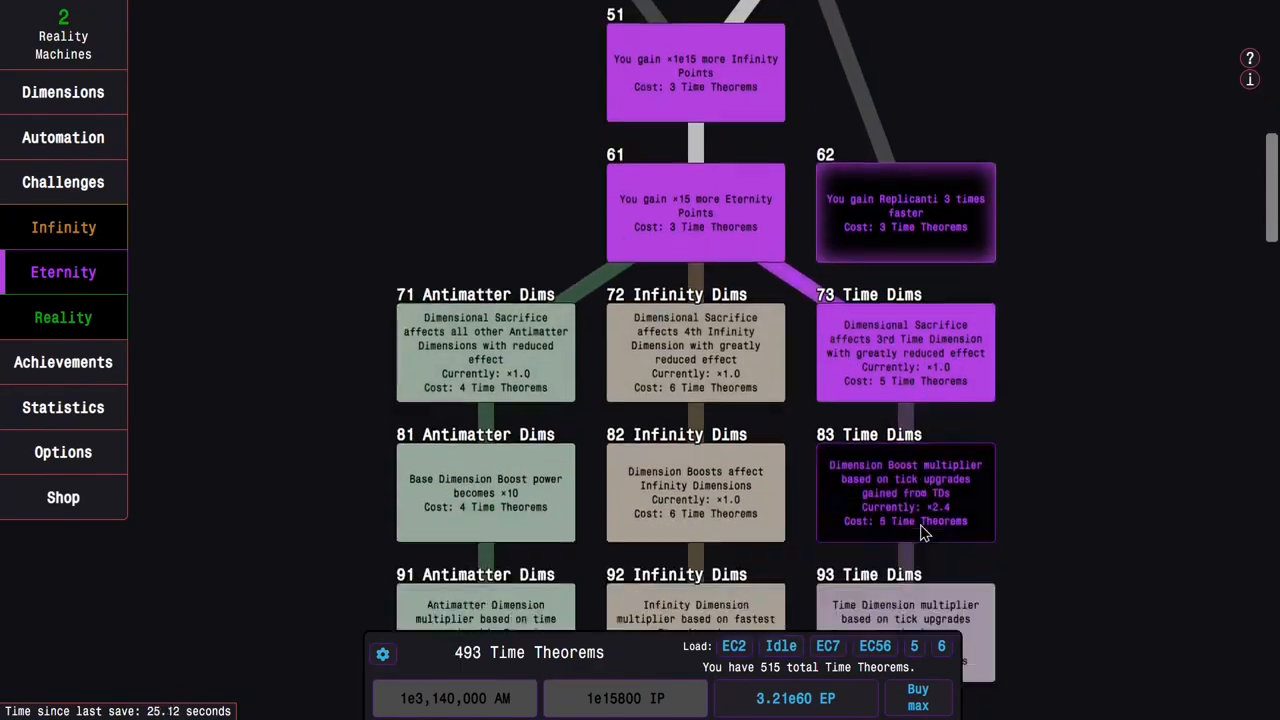
scroll("down", 3)
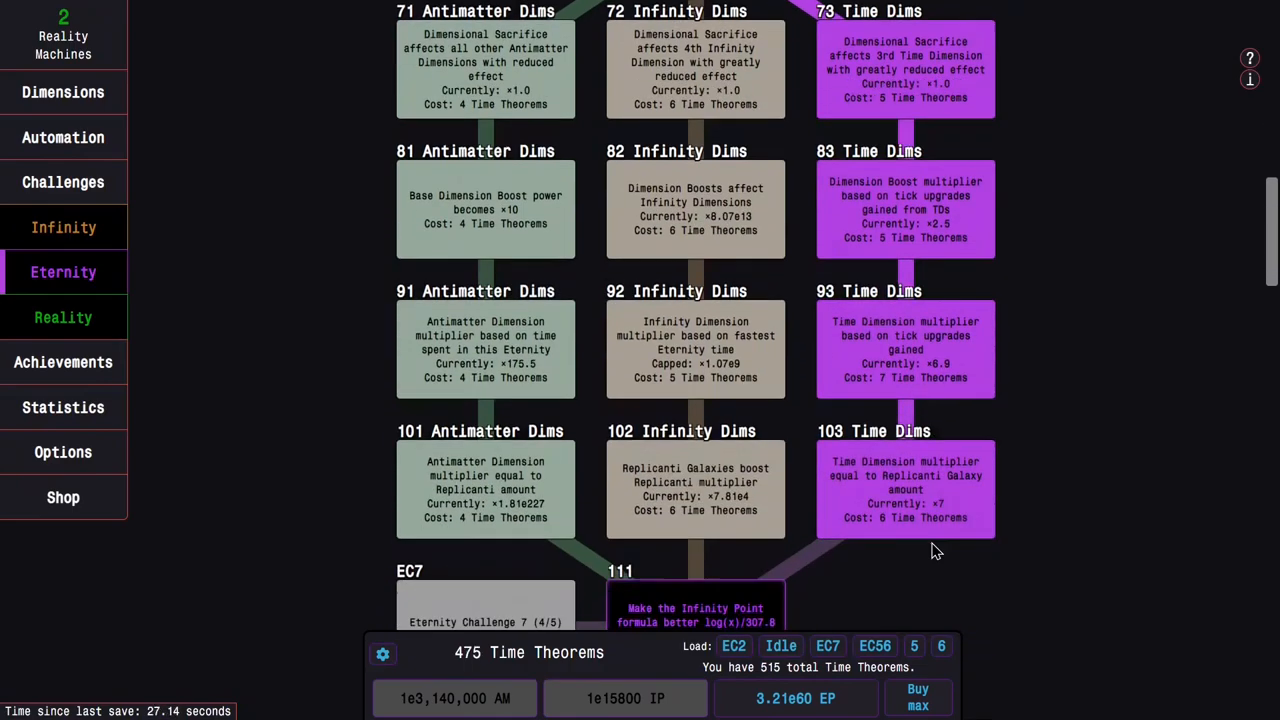
scroll("down", 3)
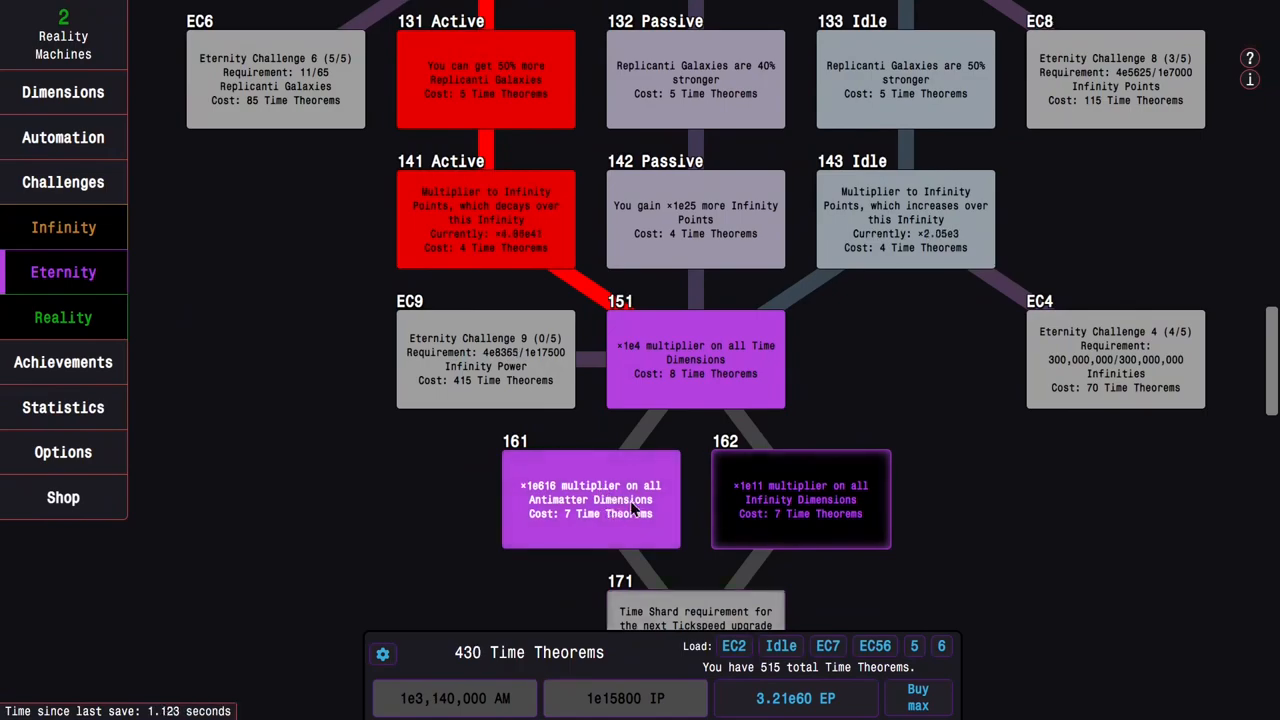
Buy the Active path 121–141 plus studies 151, 161, 162 and 171.
left_click(800, 500)
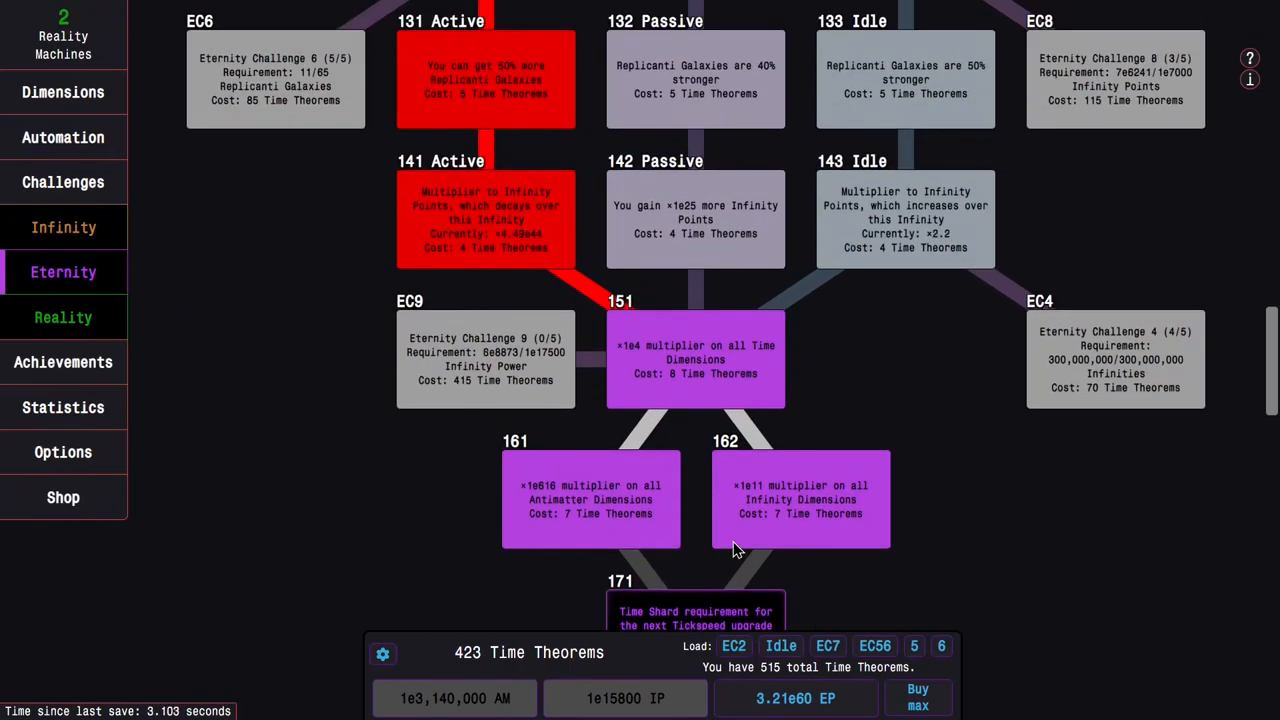
scroll("down", 3)
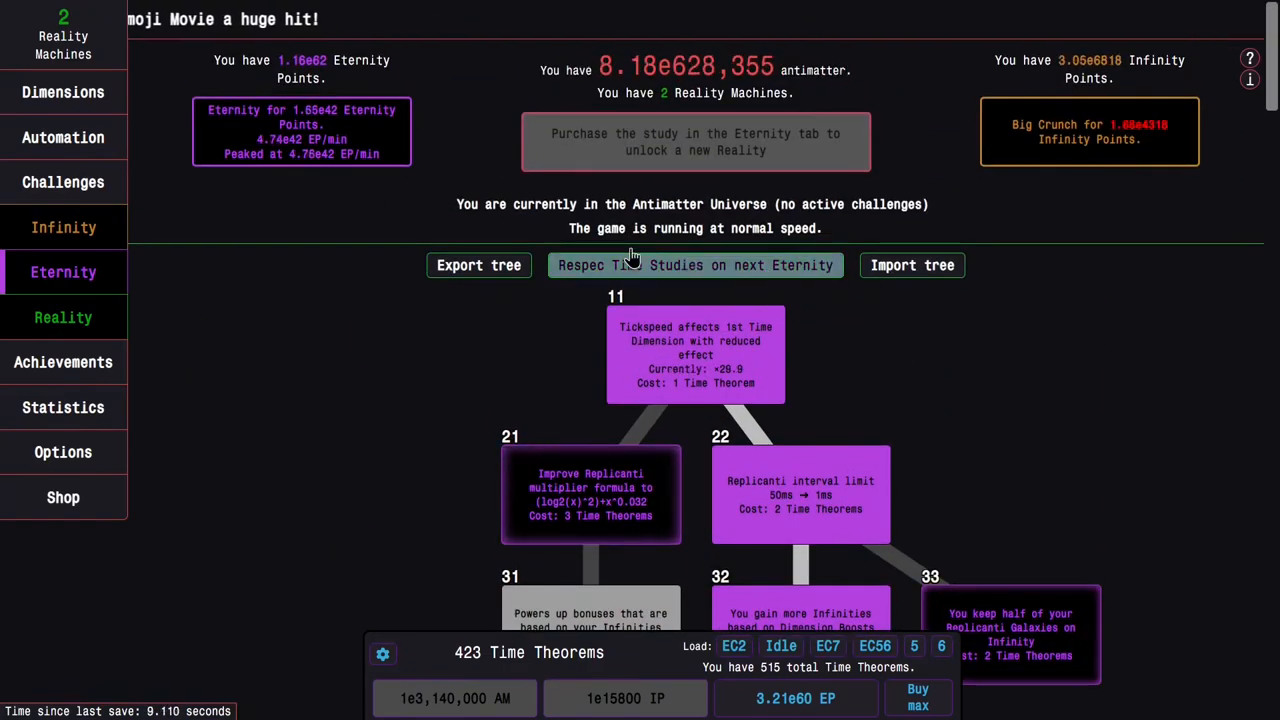
scroll("down", 3)
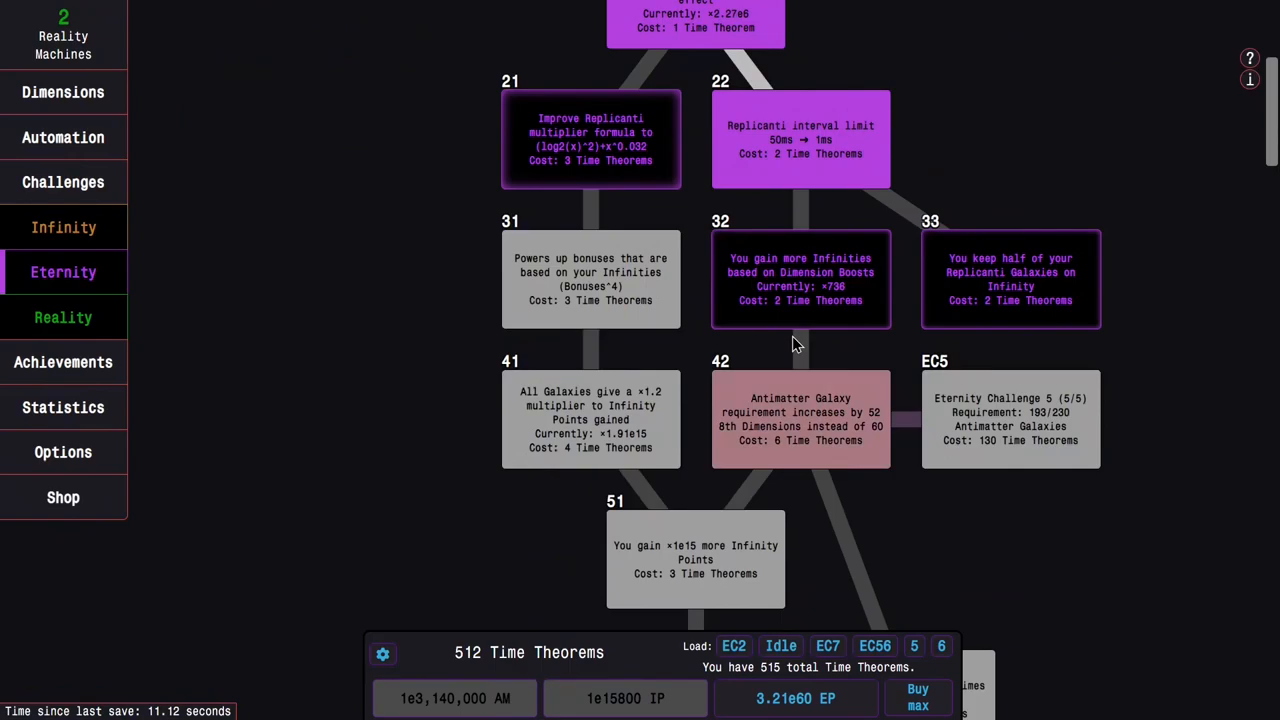
scroll("down", 3)
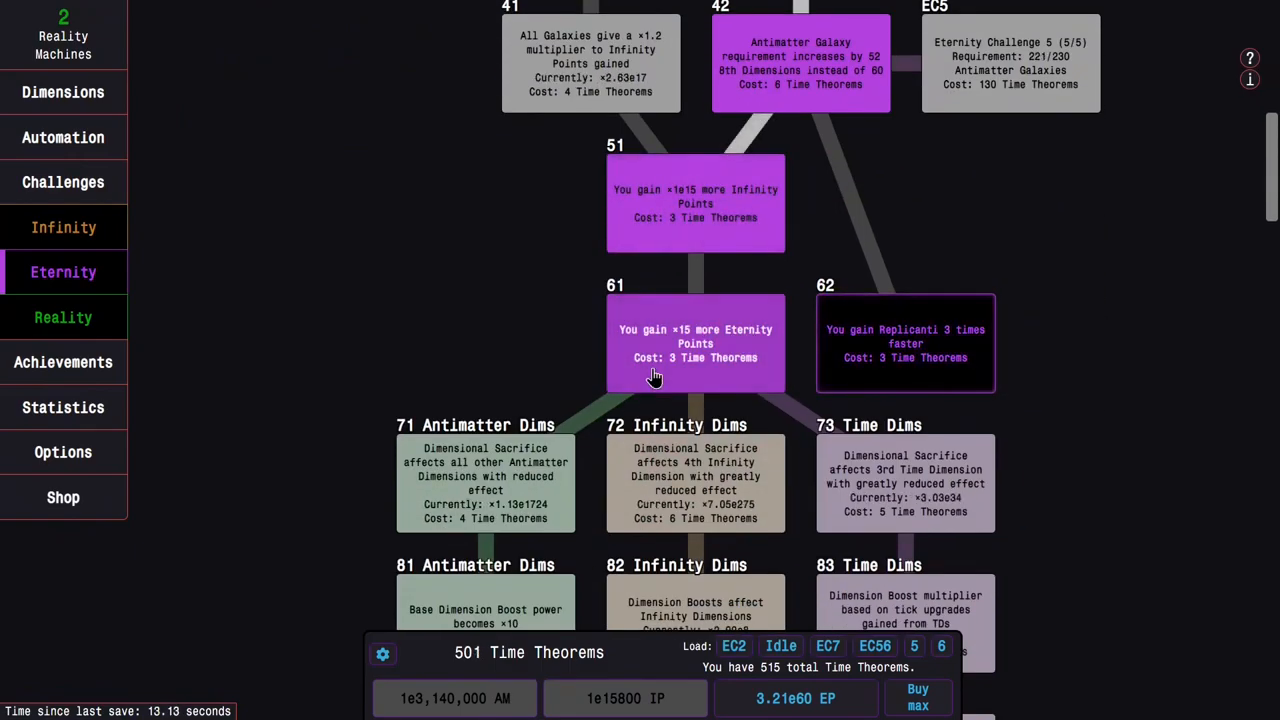
scroll("down", 3)
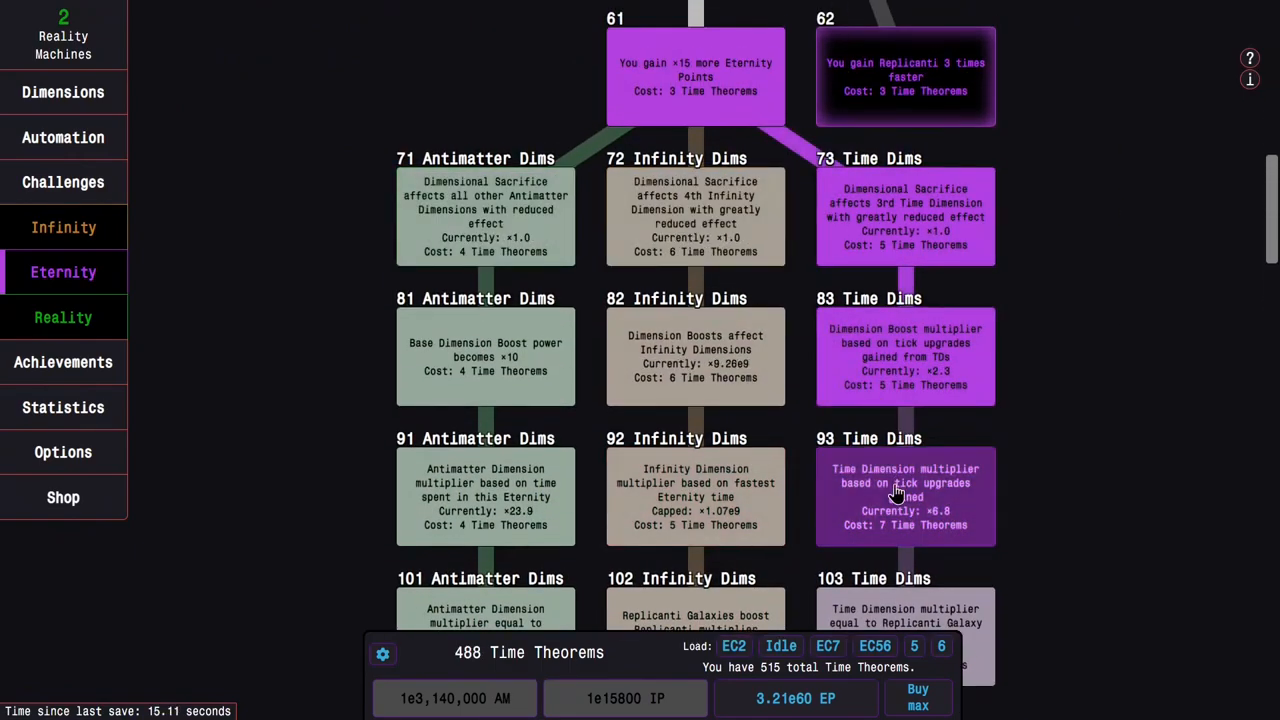
scroll("down", 3)
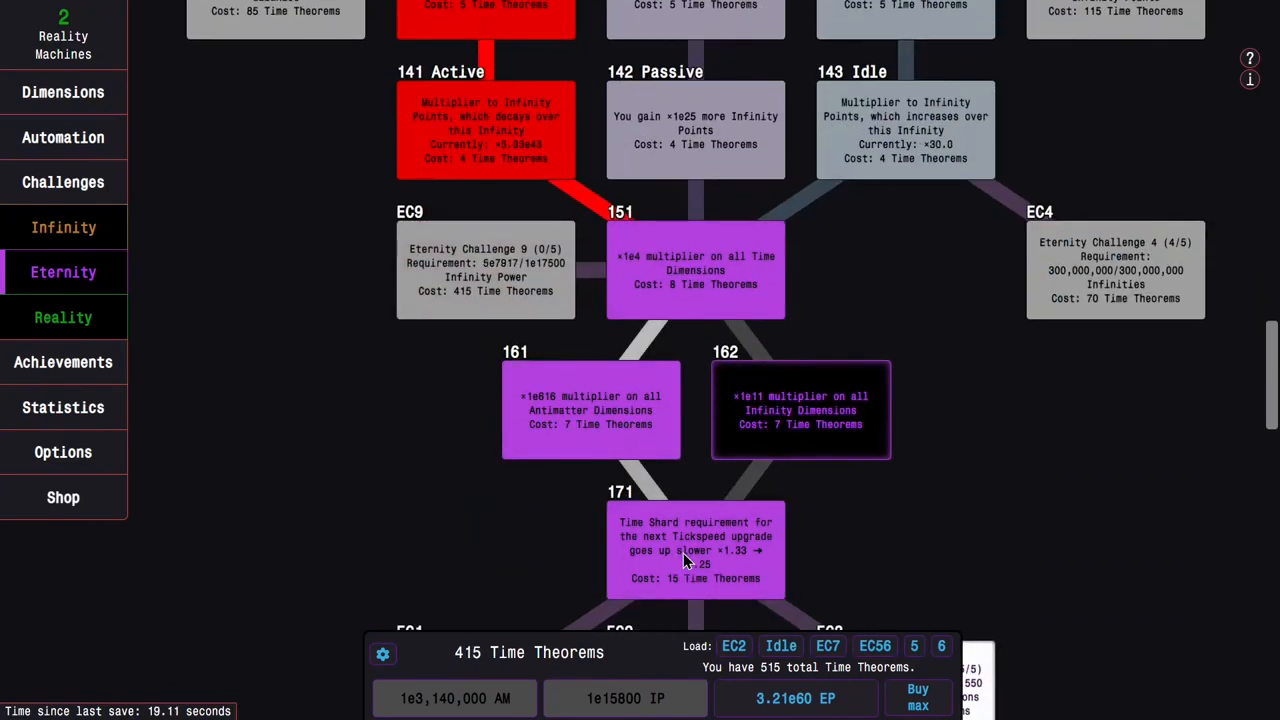
mouse_move(462, 418)
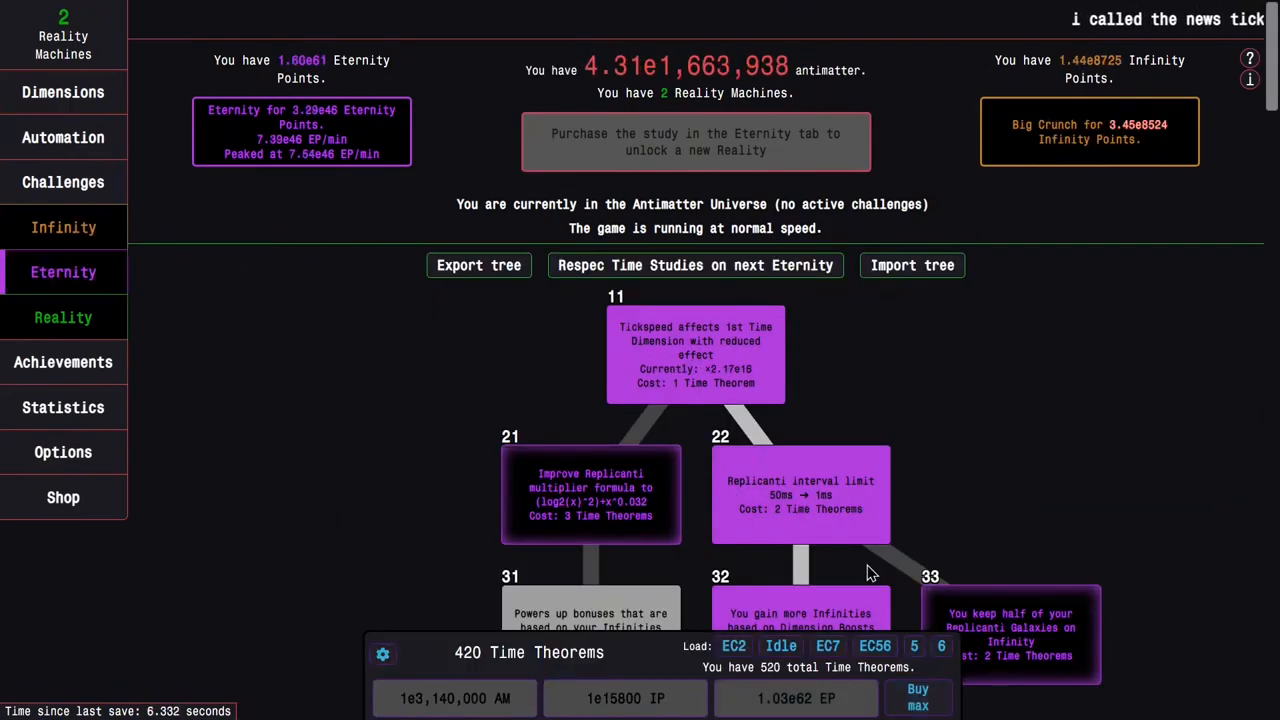
Buy upper studies 33 and 42, try the EC9 study, then Eternity with studies respecced.
scroll("down", 3)
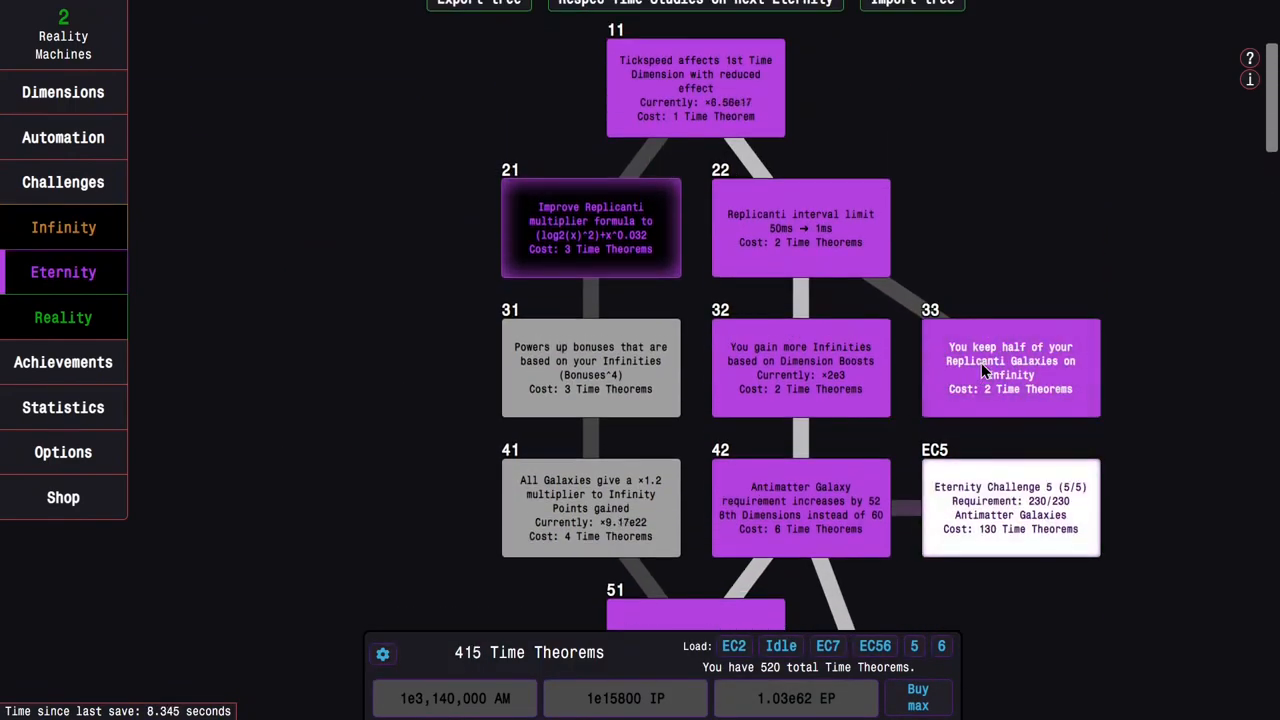
scroll("up", 3)
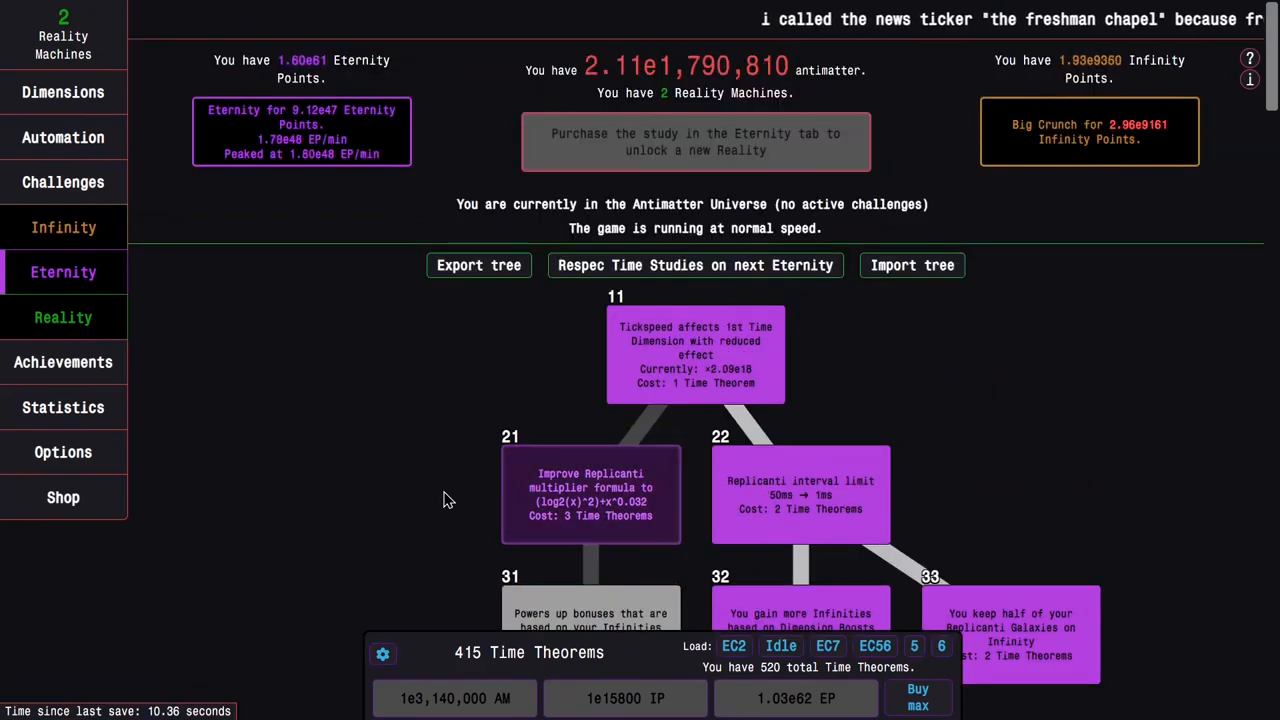
scroll("down", 3)
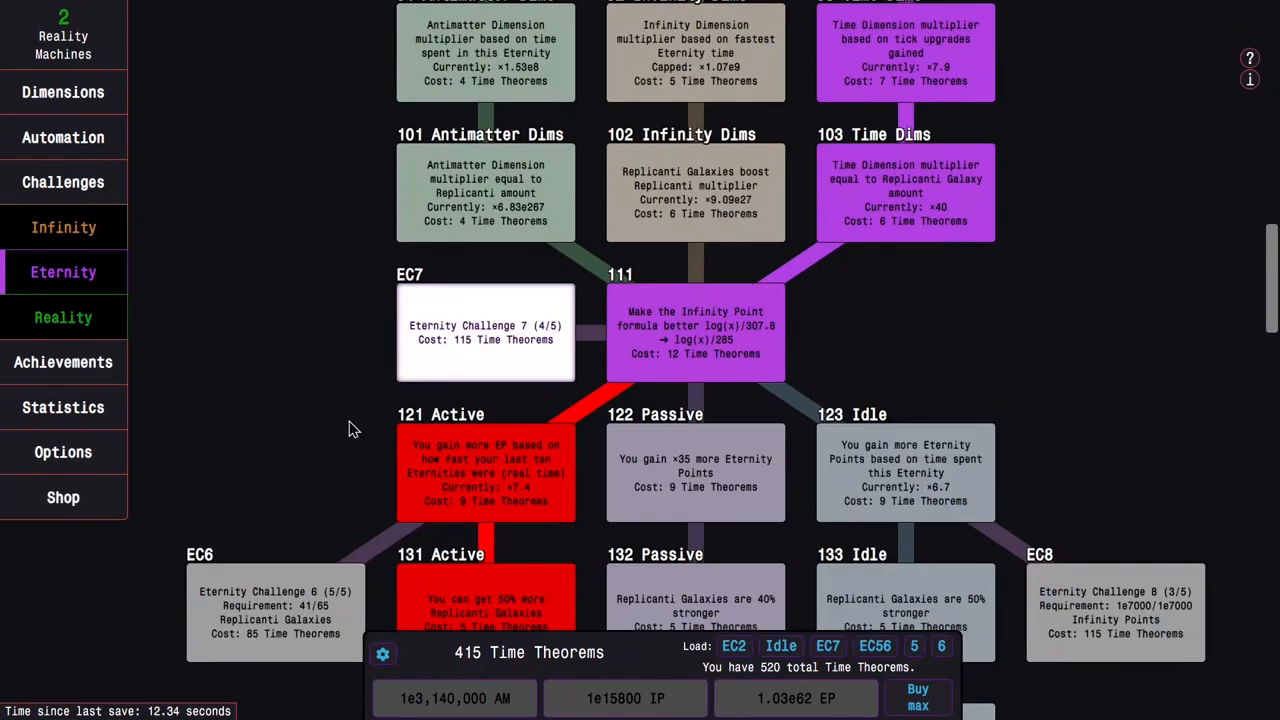
scroll("down", 3)
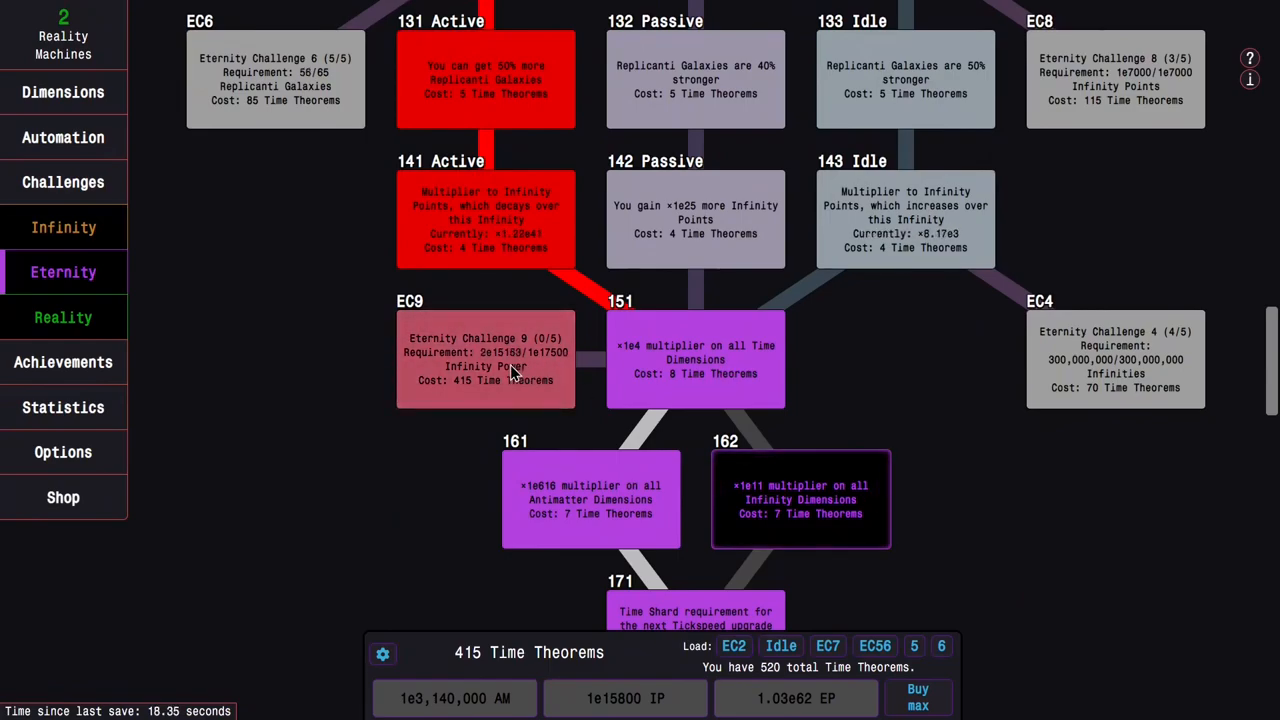
left_click(64, 182)
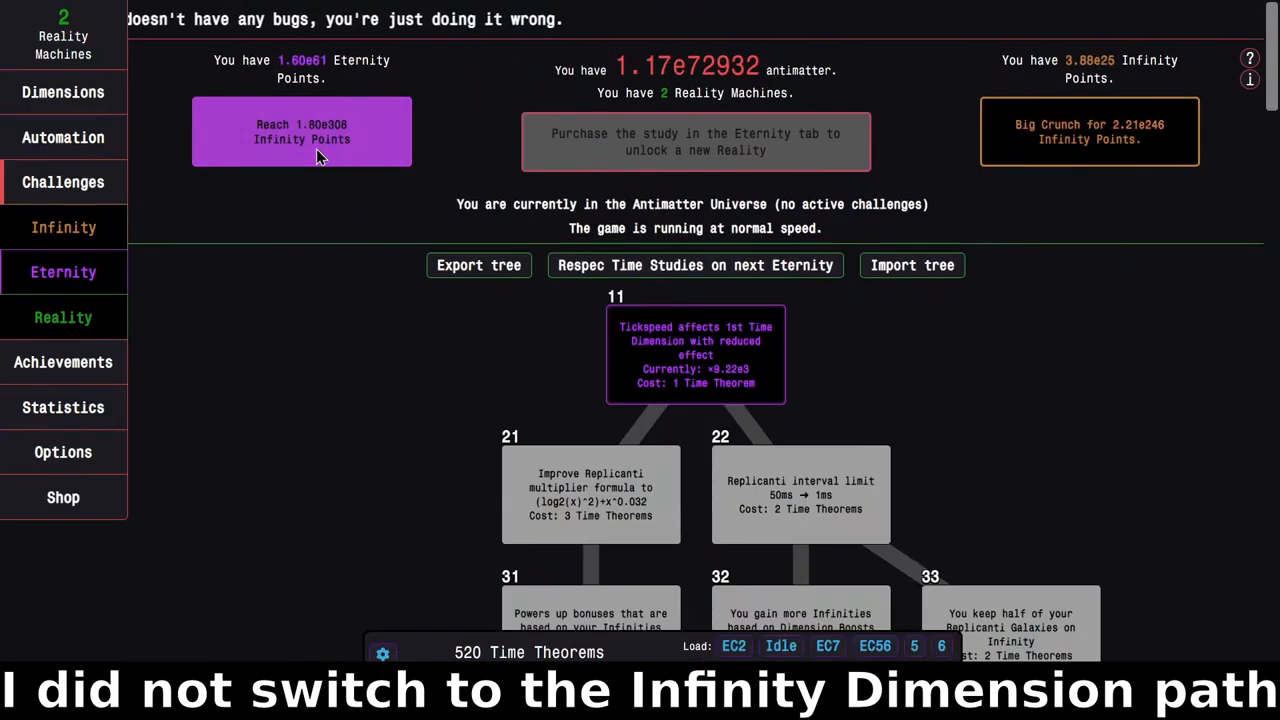
Load the EC2 study preset, rebuilding the Time Dimension branch with 398 Time Theorems left.
left_click(64, 182)
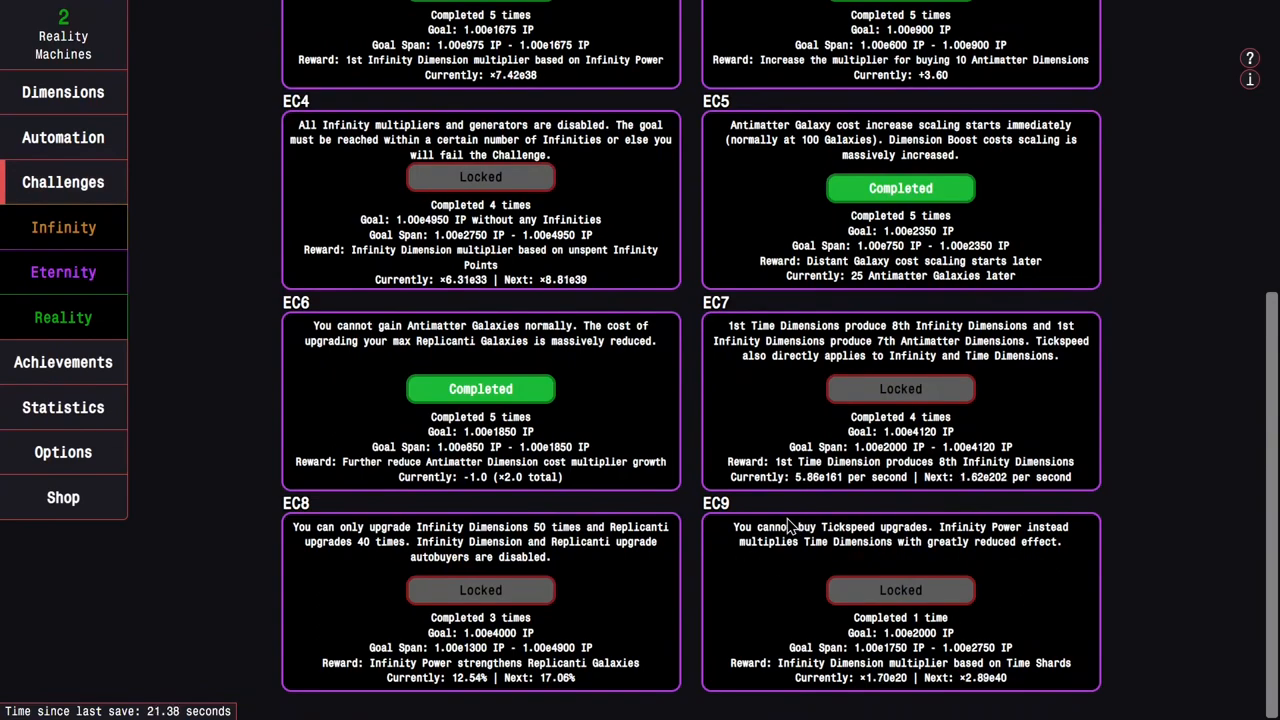
scroll("up", 3)
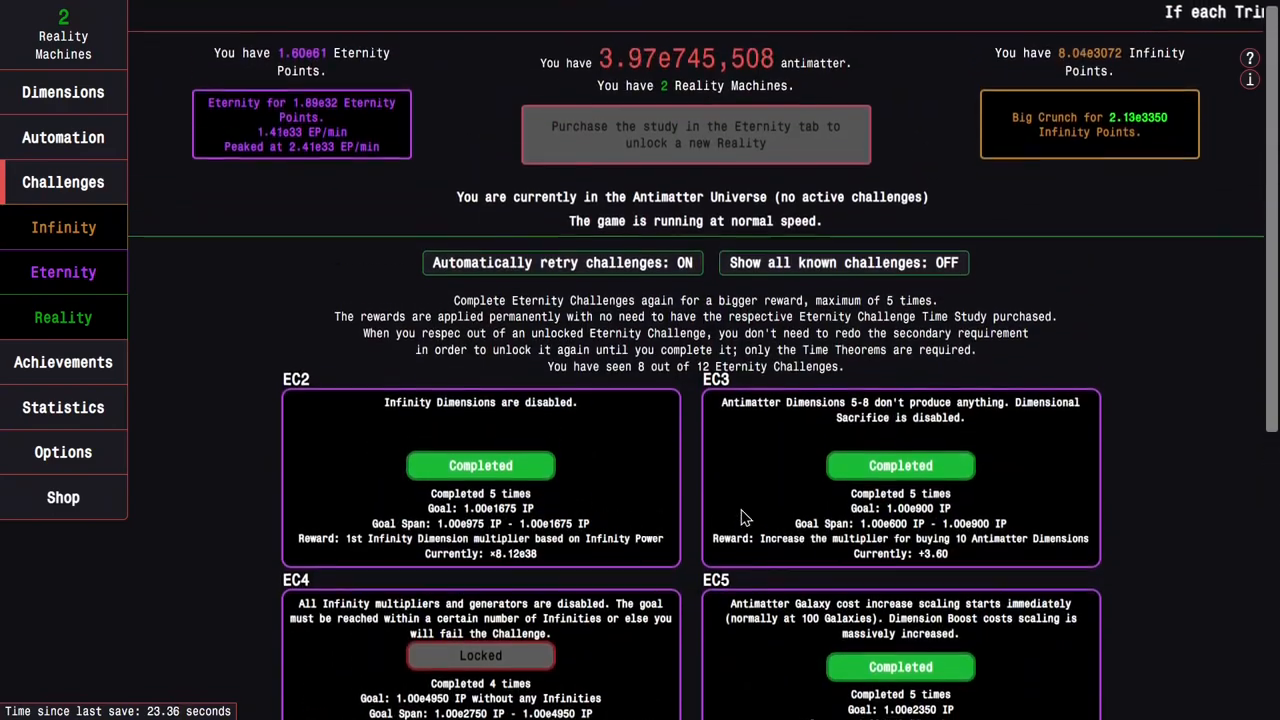
left_click(64, 272)
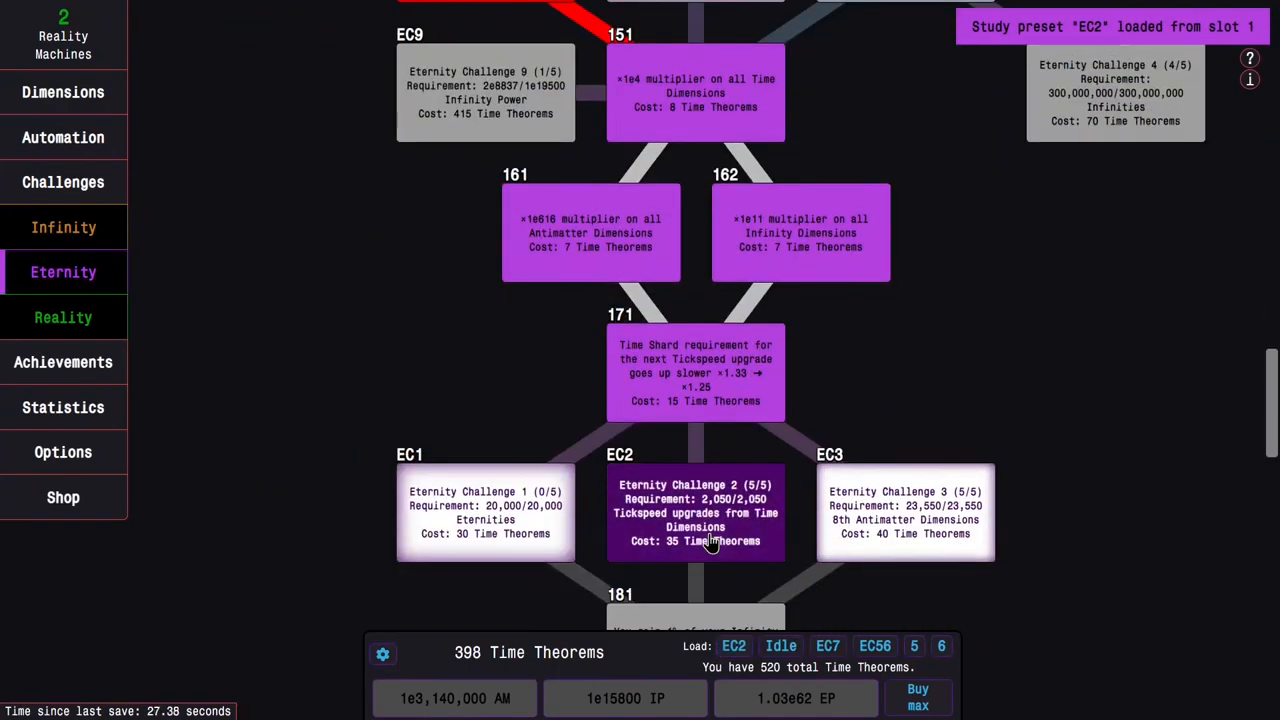
scroll("up", 3)
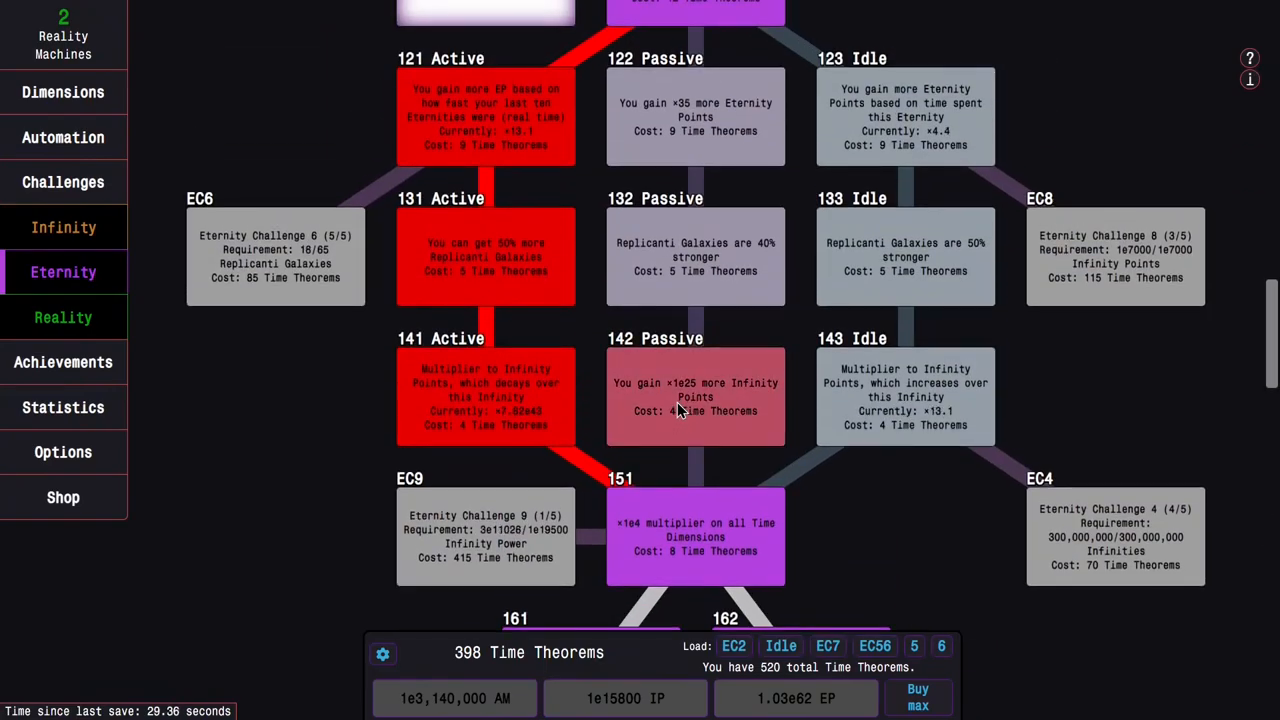
scroll("up", 3)
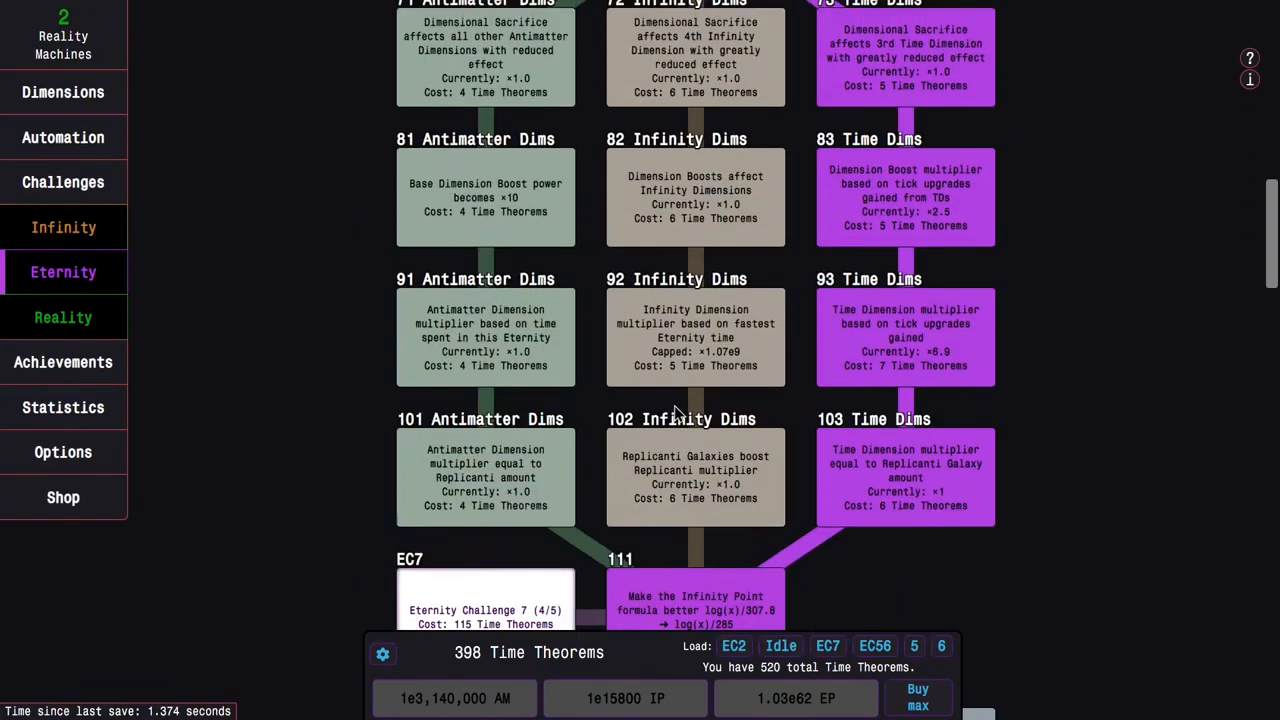
scroll("up", 3)
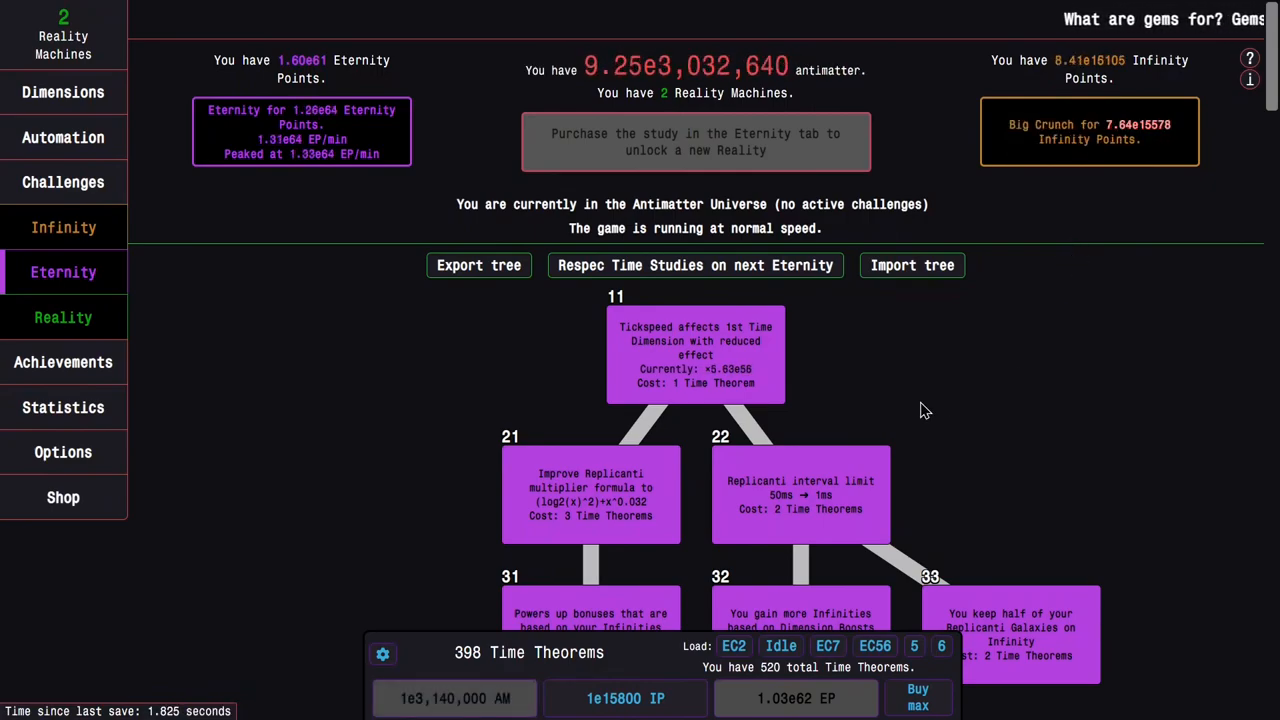
mouse_move(850, 482)
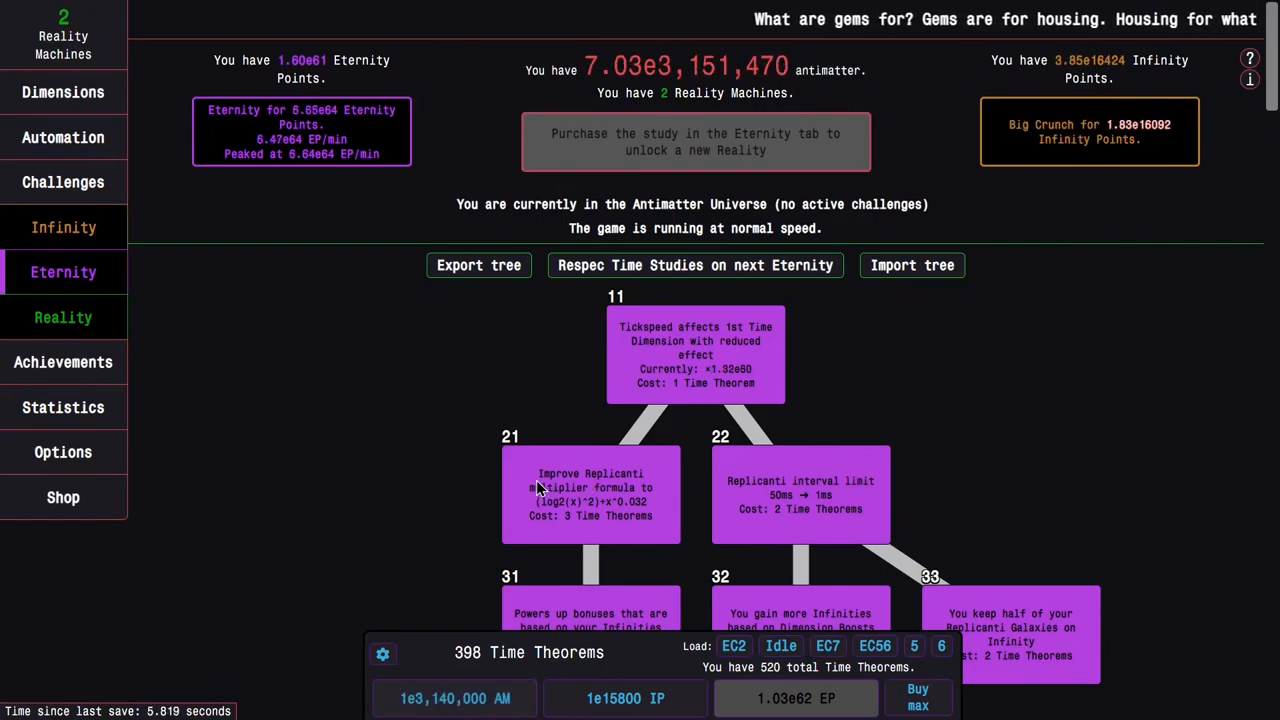
mouse_move(308, 436)
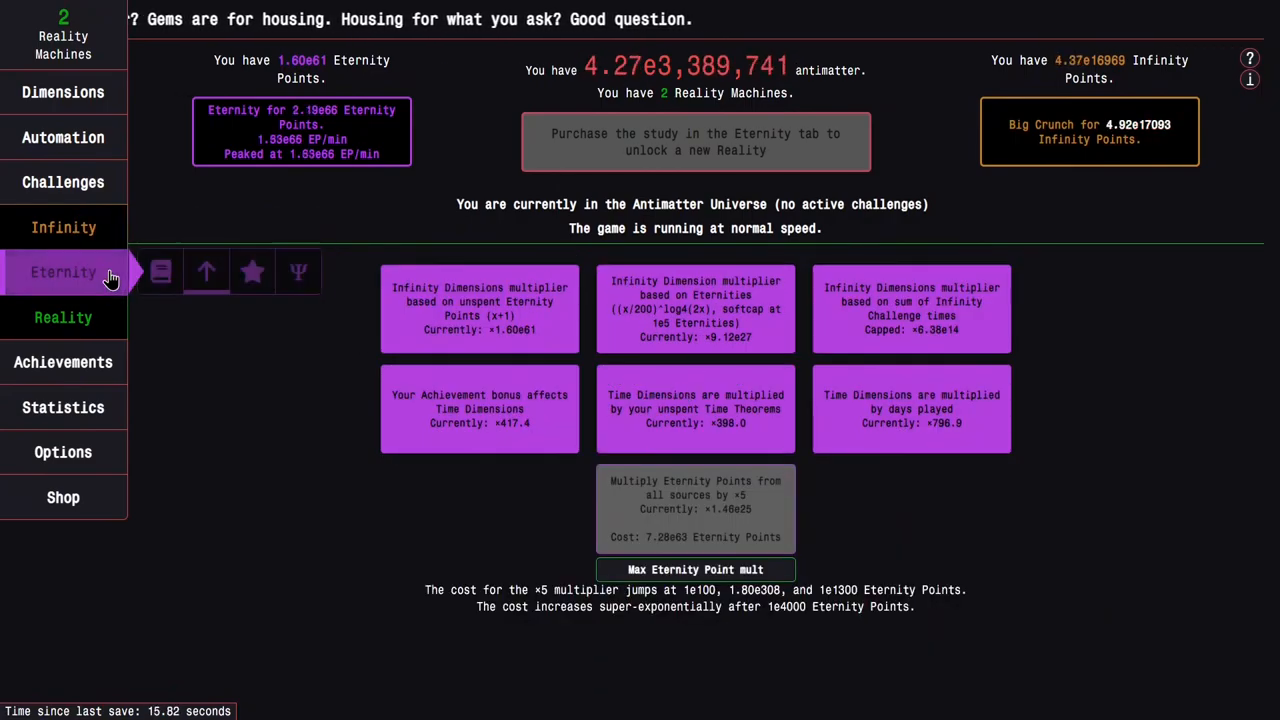
Buy max Time Theorems on the study tree, raising unspent from 398 to 430.
left_click(204, 272)
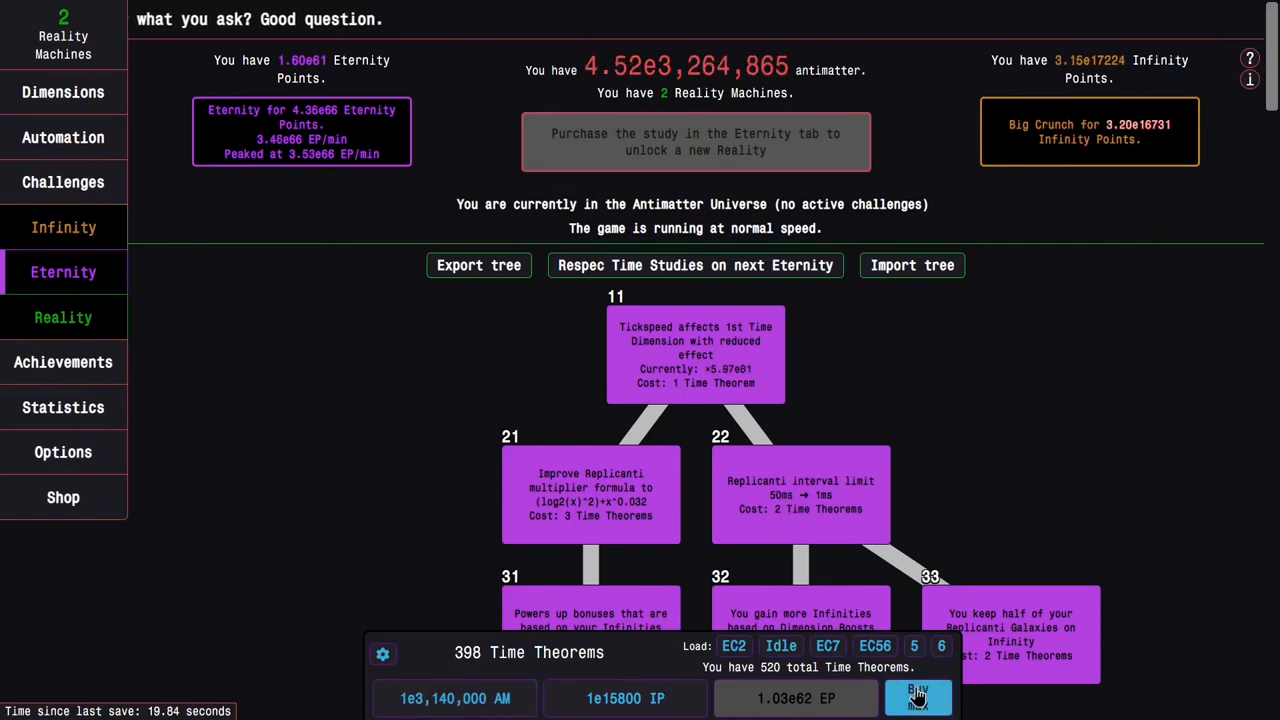
scroll("down", 3)
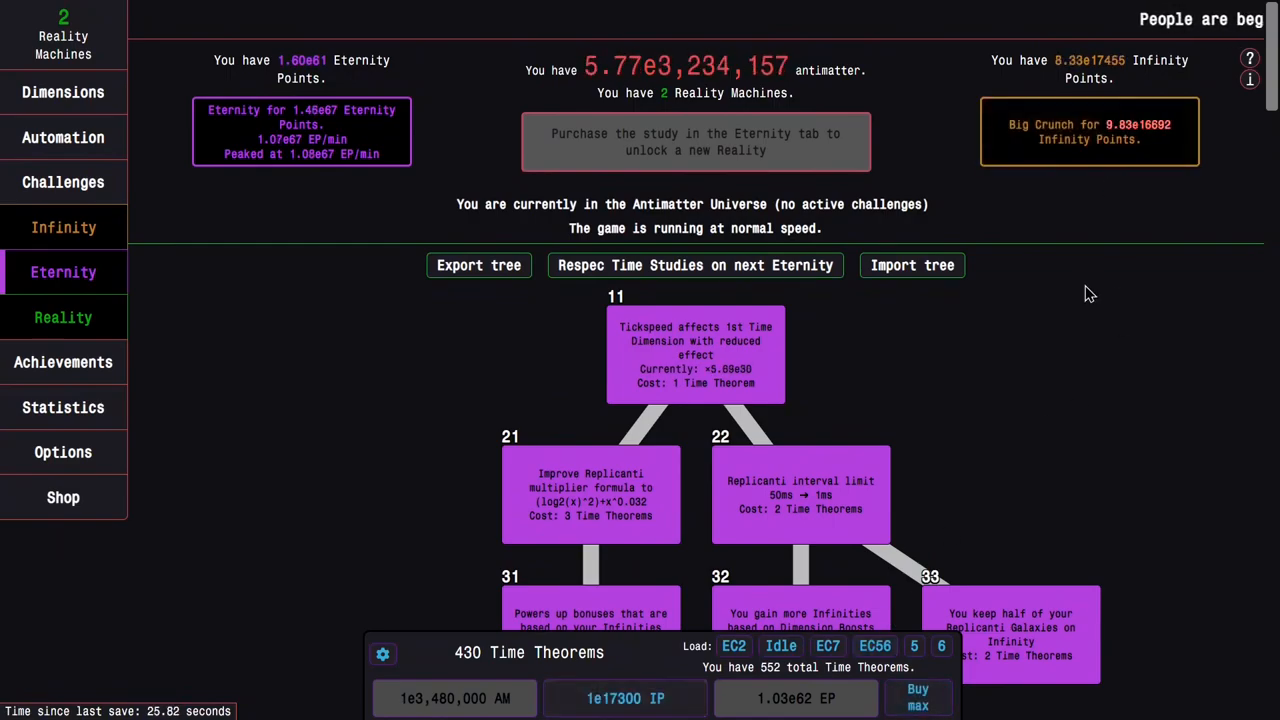
mouse_move(1152, 234)
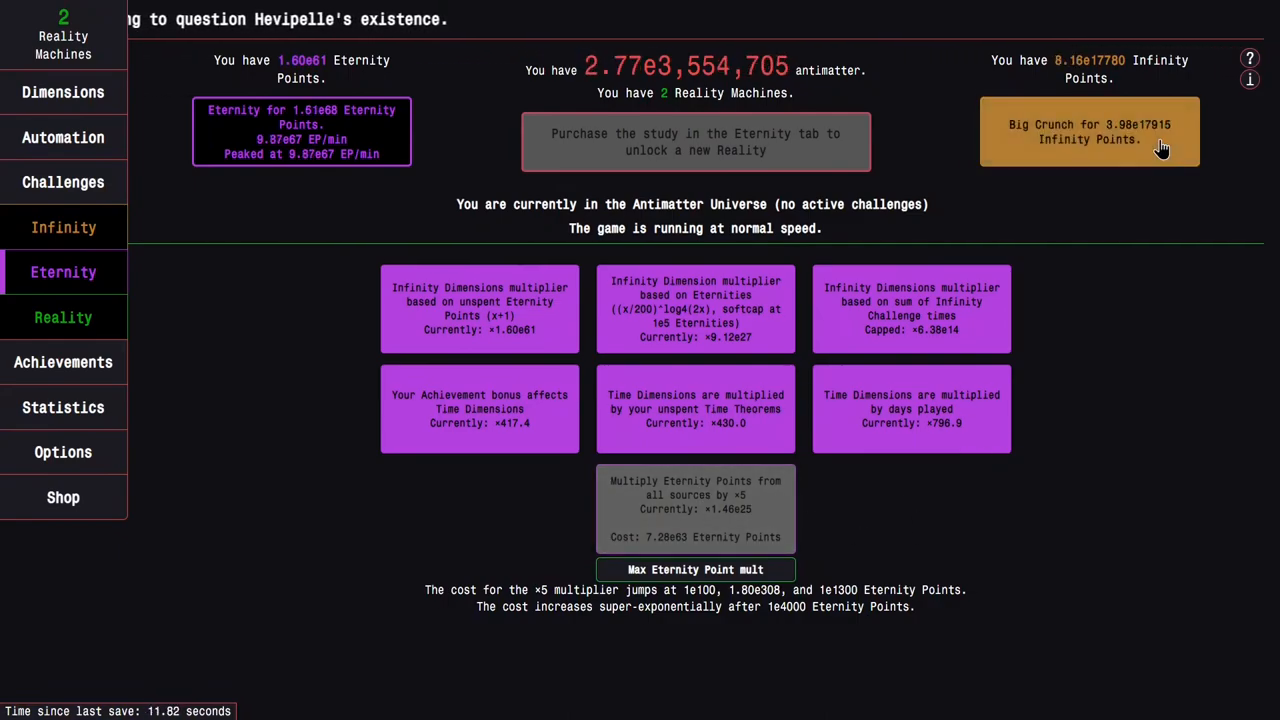
Eternity from the time study tree for pending points, reaching 439 unspent Time Theorems.
left_click(64, 272)
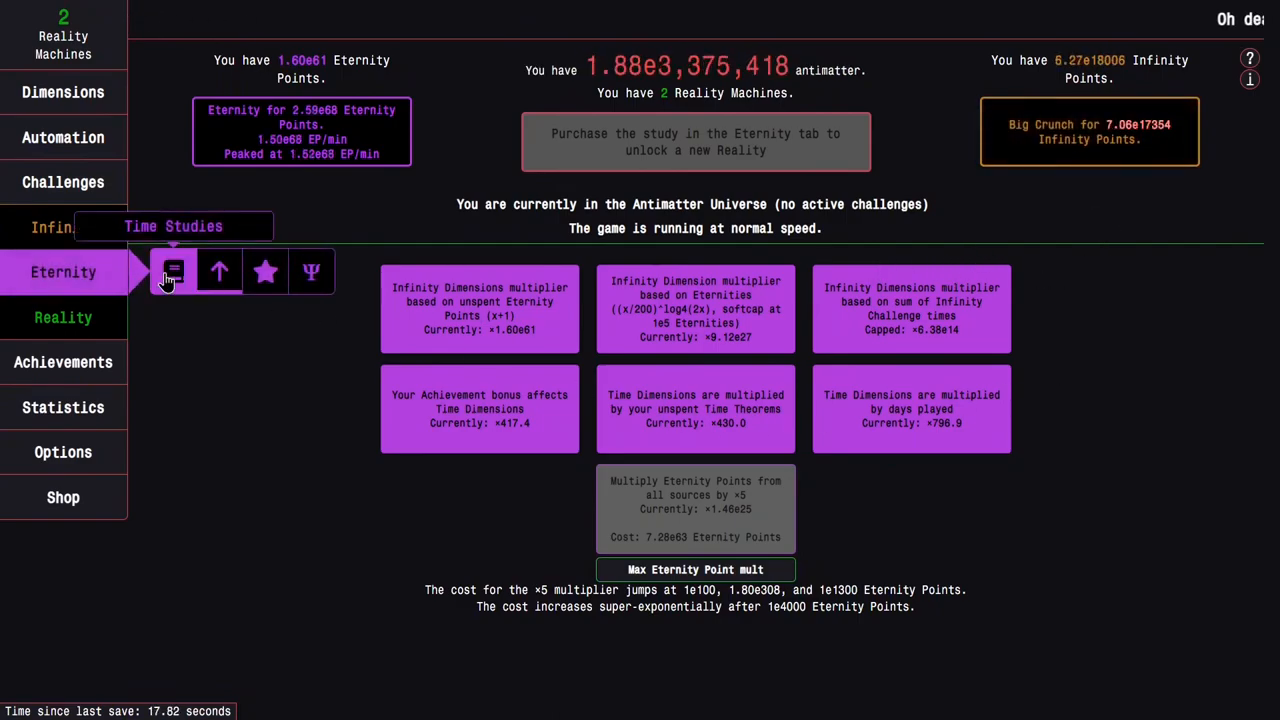
left_click(172, 272)
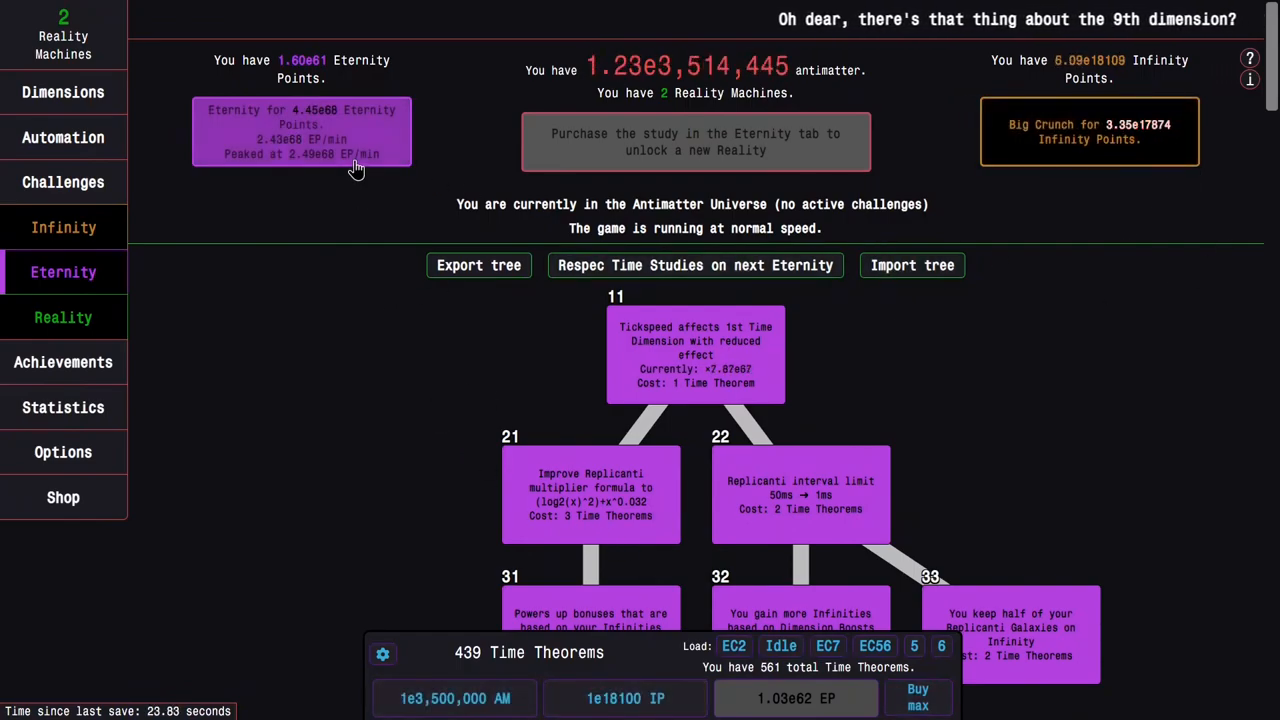
left_click(64, 272)
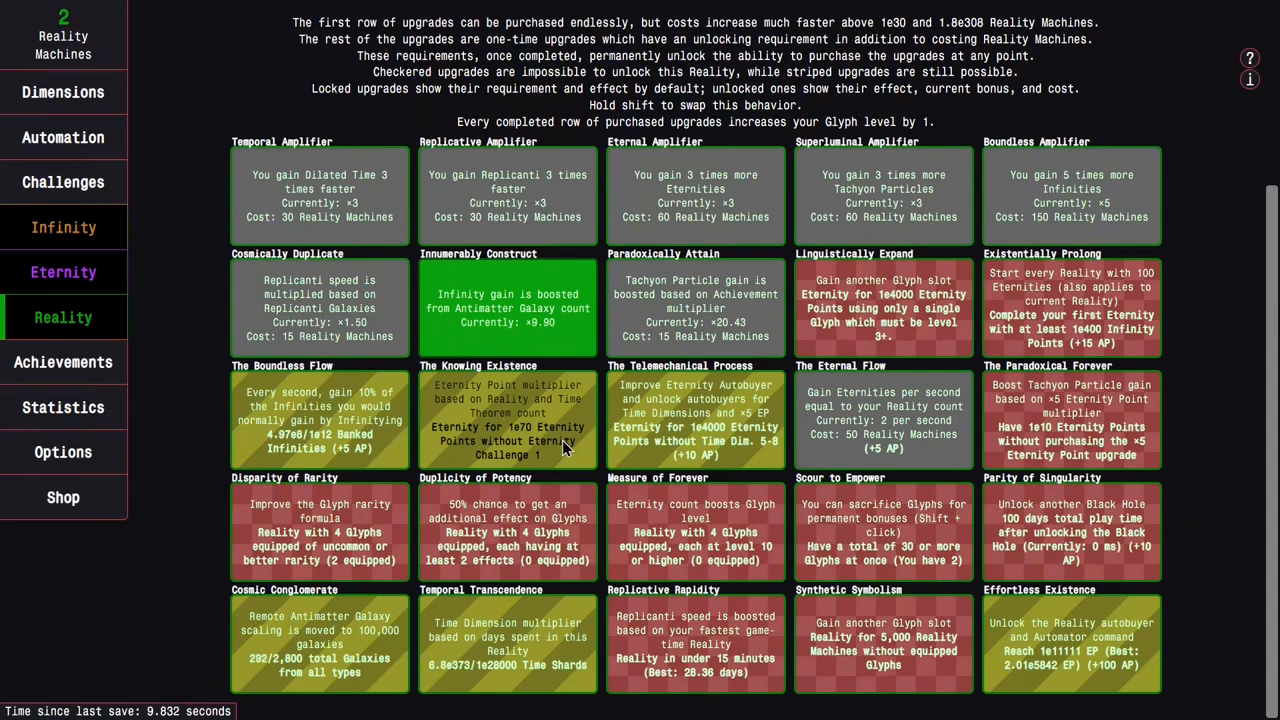
mouse_move(548, 456)
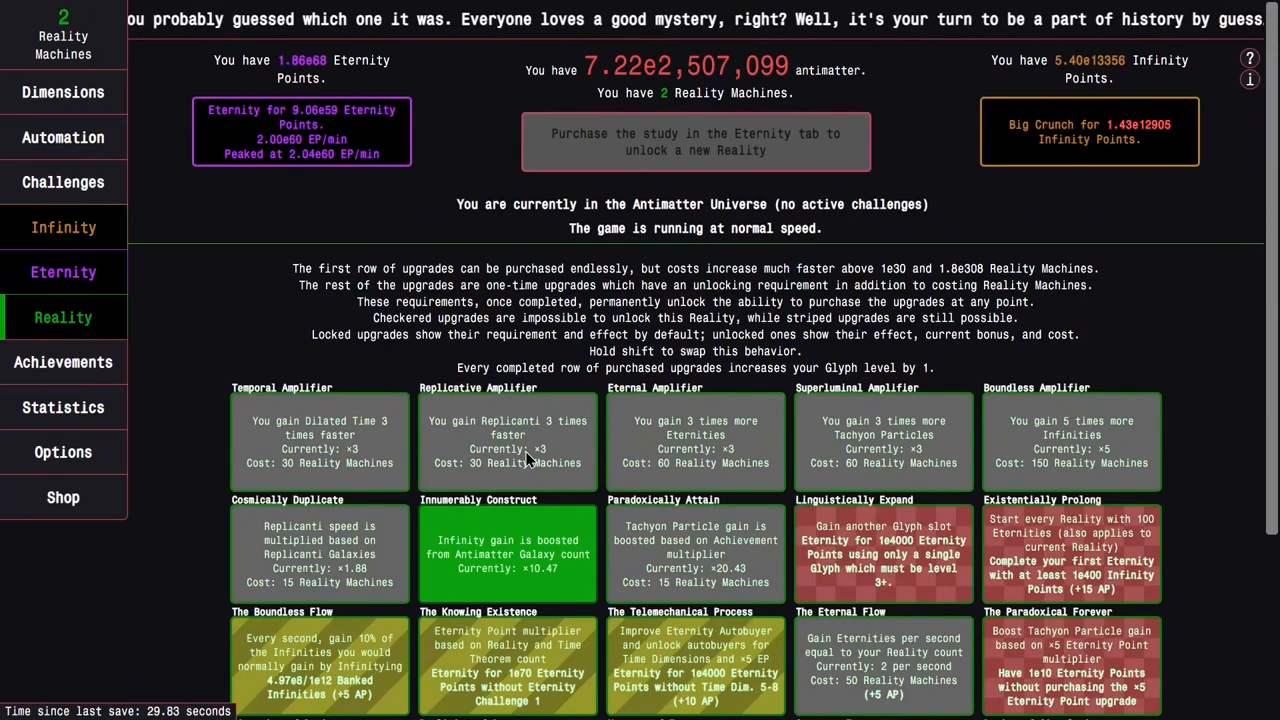
Scroll through the Reality upgrades list, then return to the time study tree at 1.86e68 EP.
scroll("down", 3)
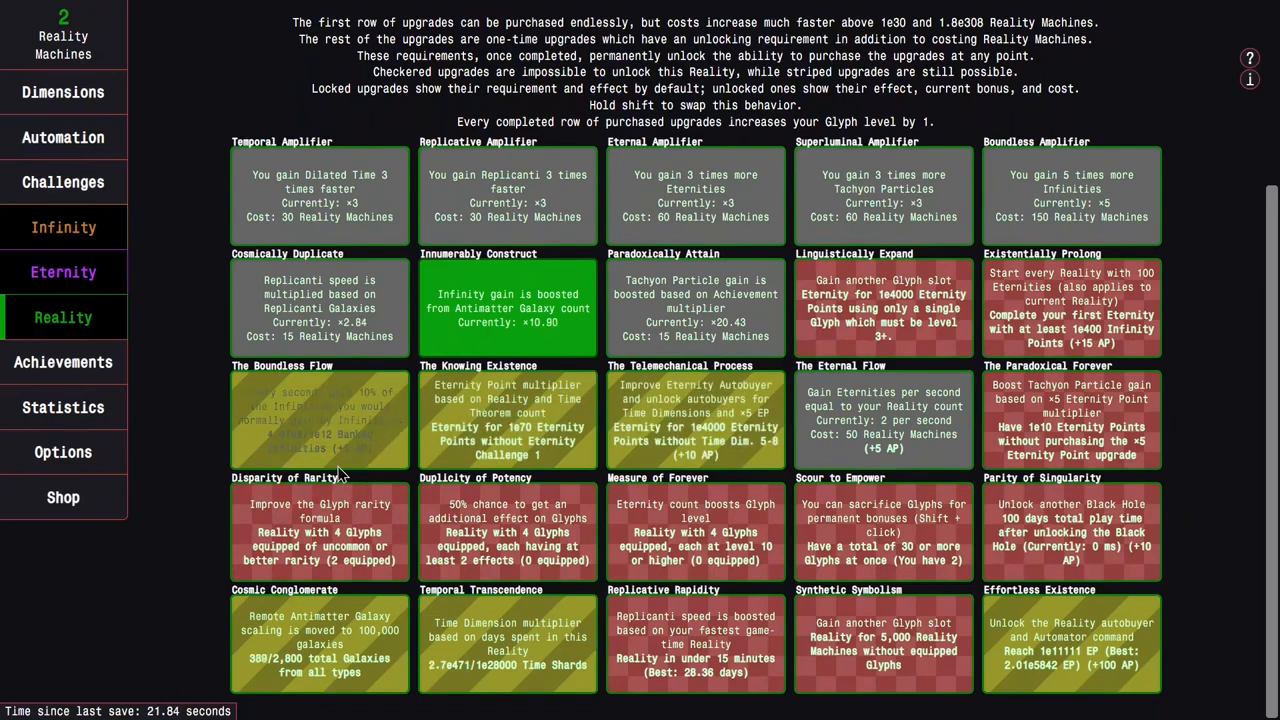
scroll("up", 3)
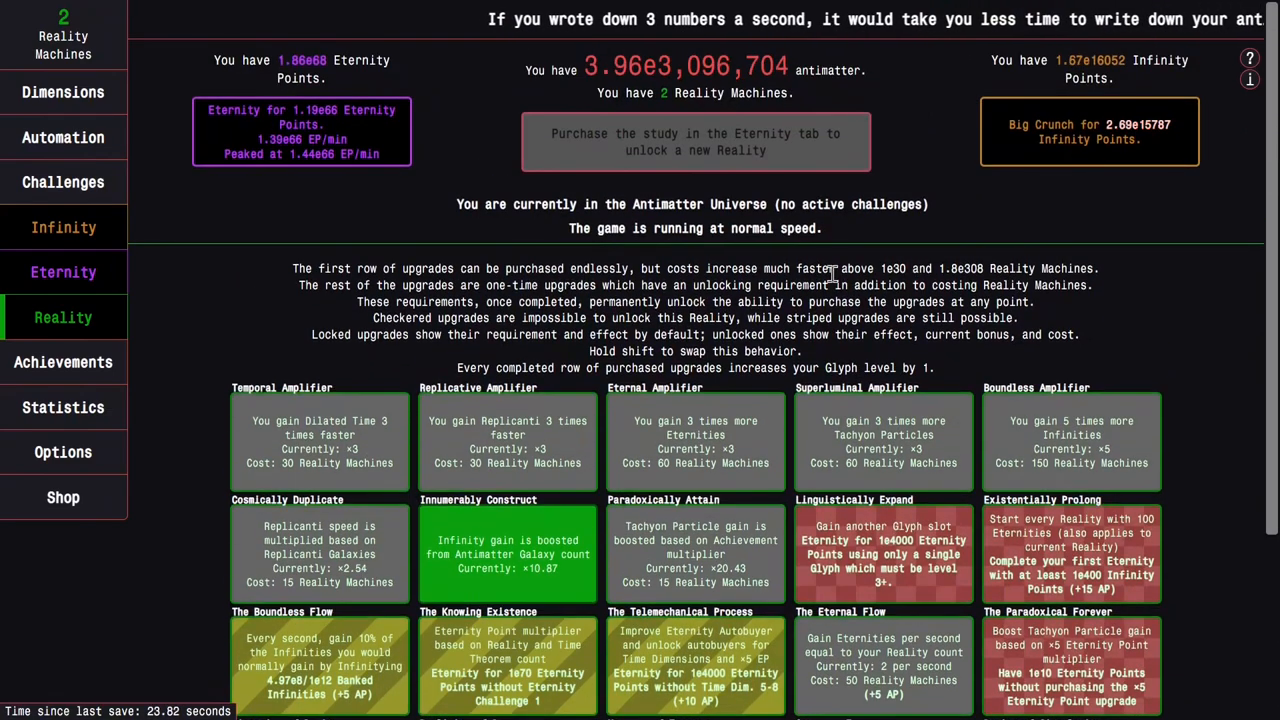
left_click(64, 272)
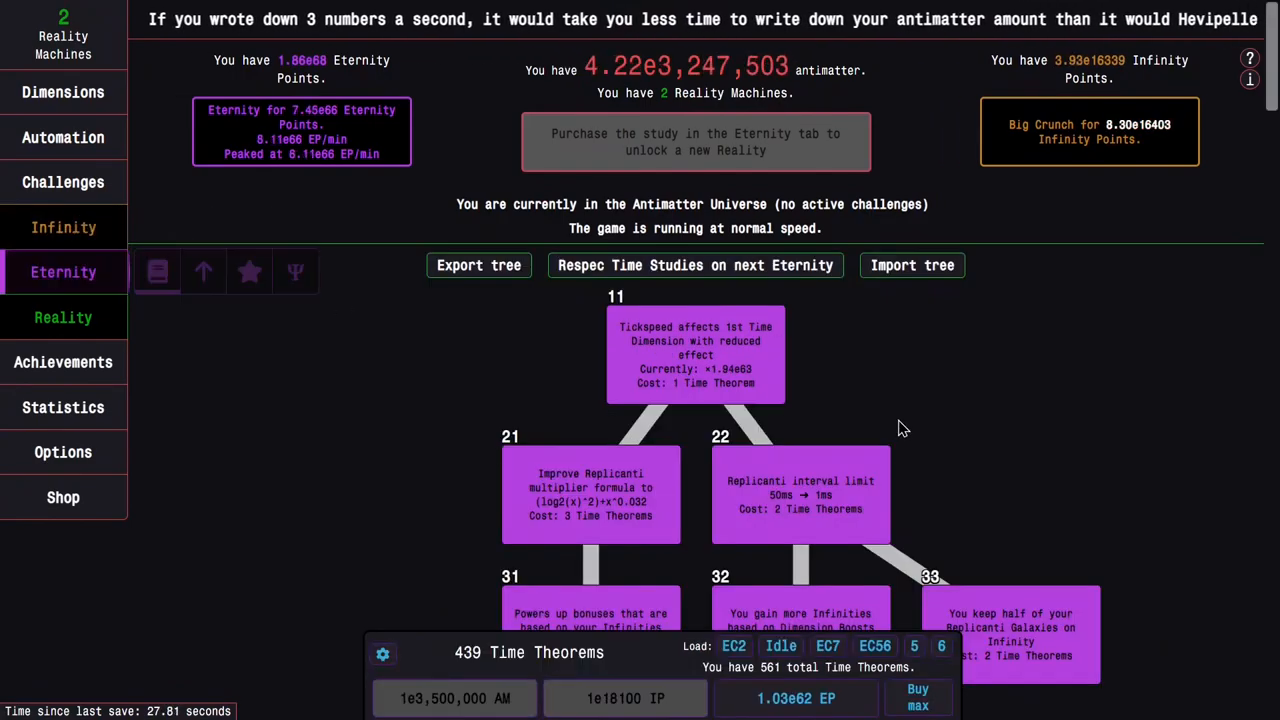
mouse_move(516, 436)
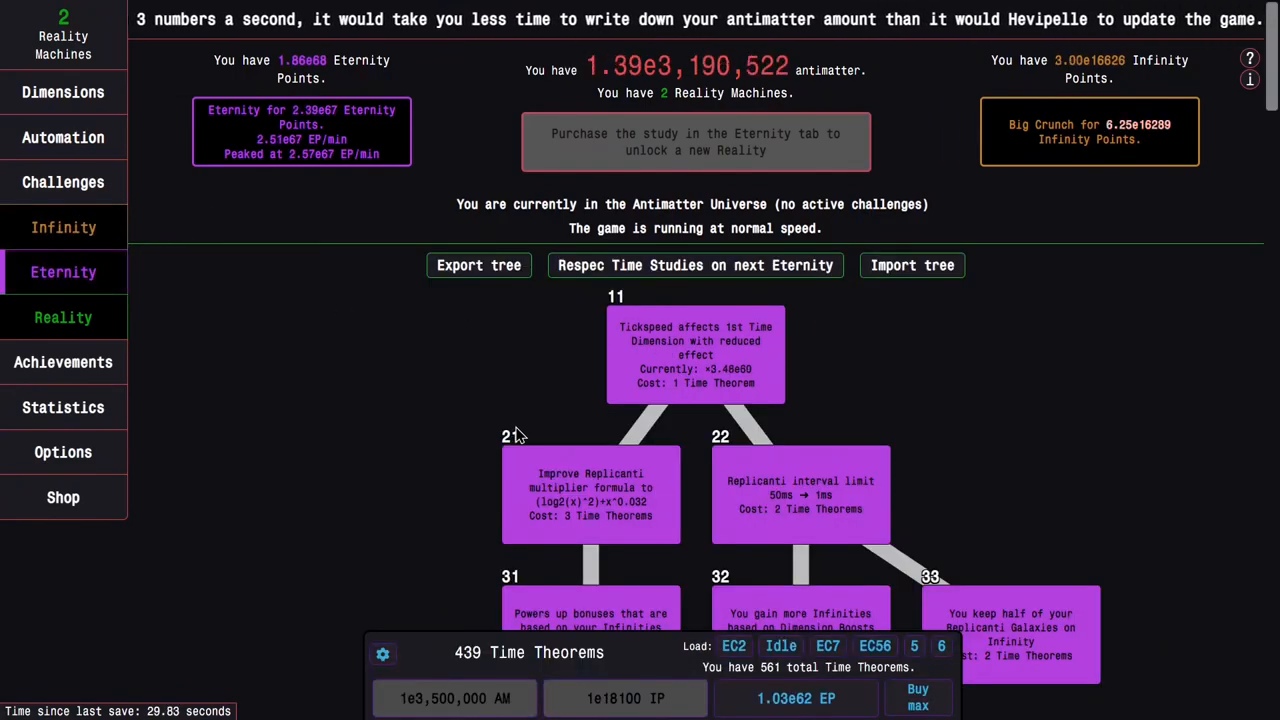
mouse_move(604, 408)
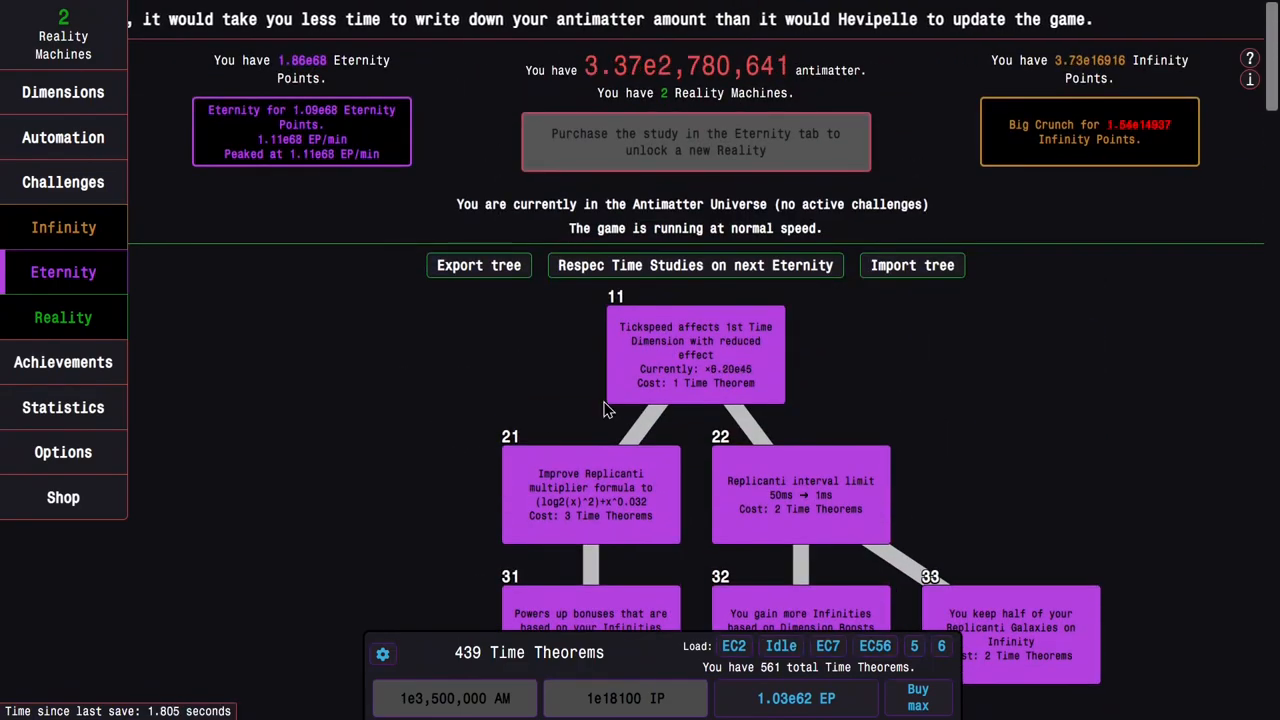
mouse_move(768, 480)
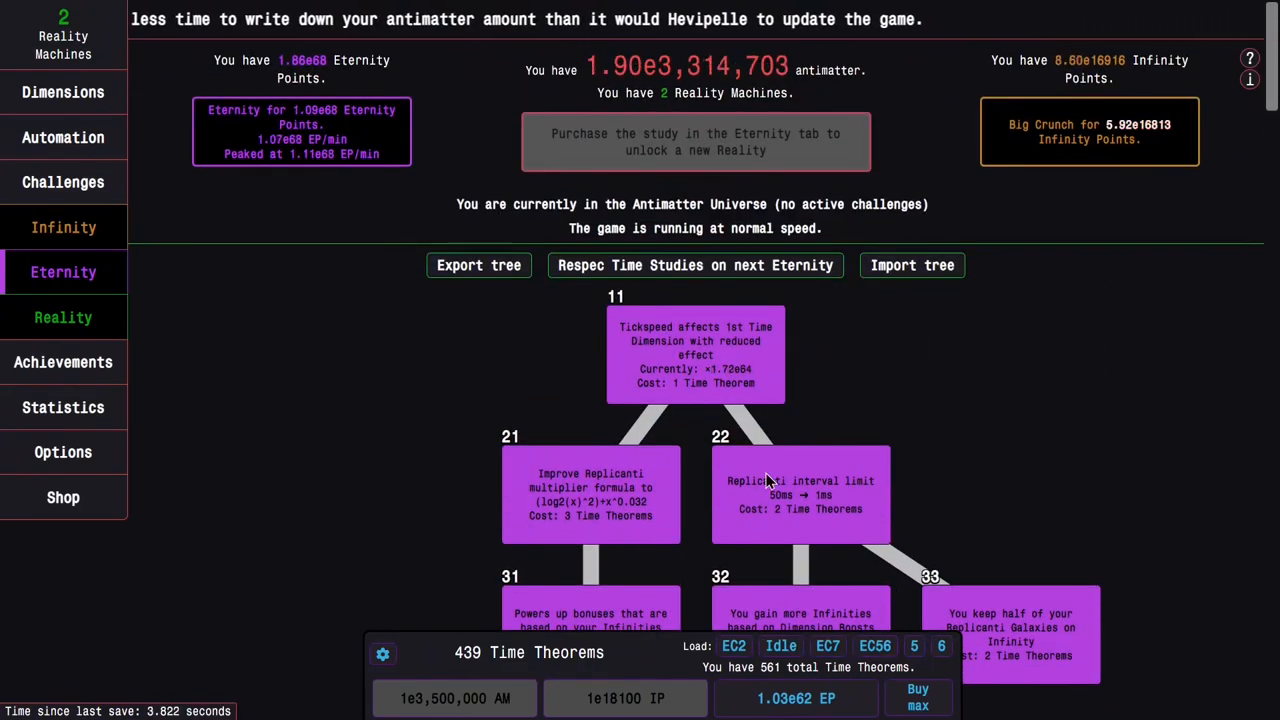
scroll("down", 3)
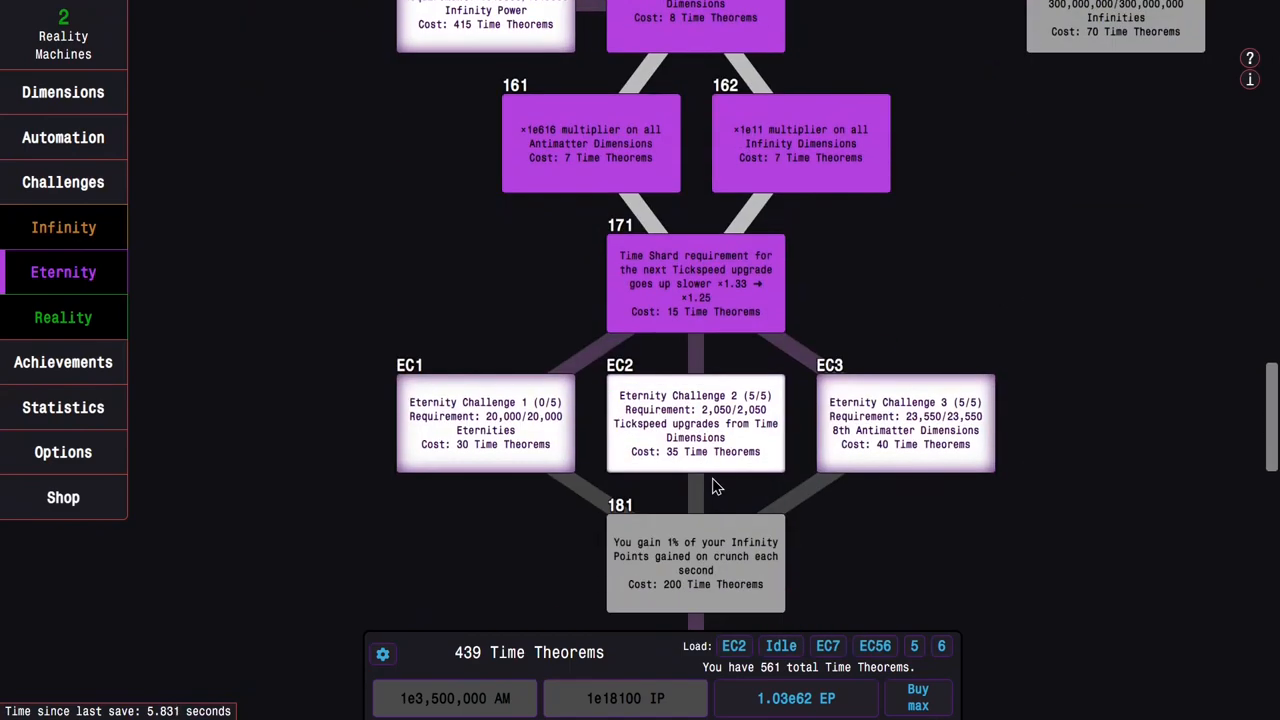
mouse_move(486, 430)
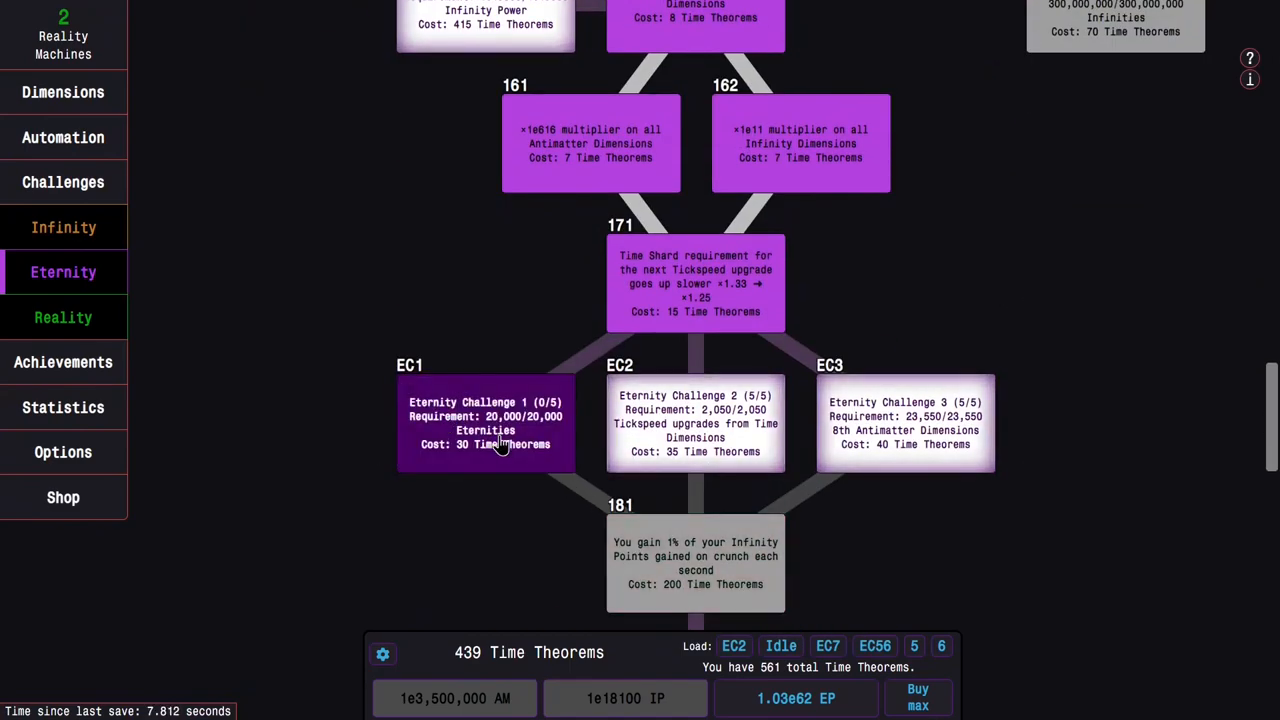
mouse_move(908, 336)
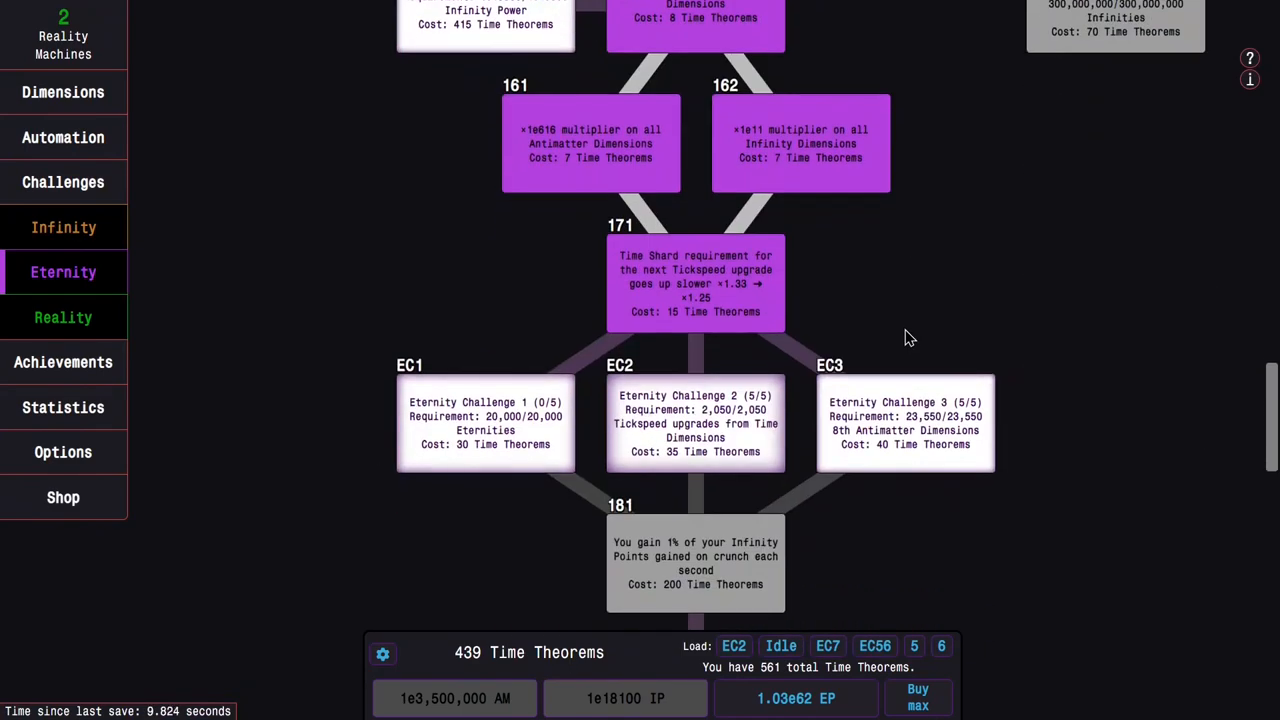
mouse_move(884, 380)
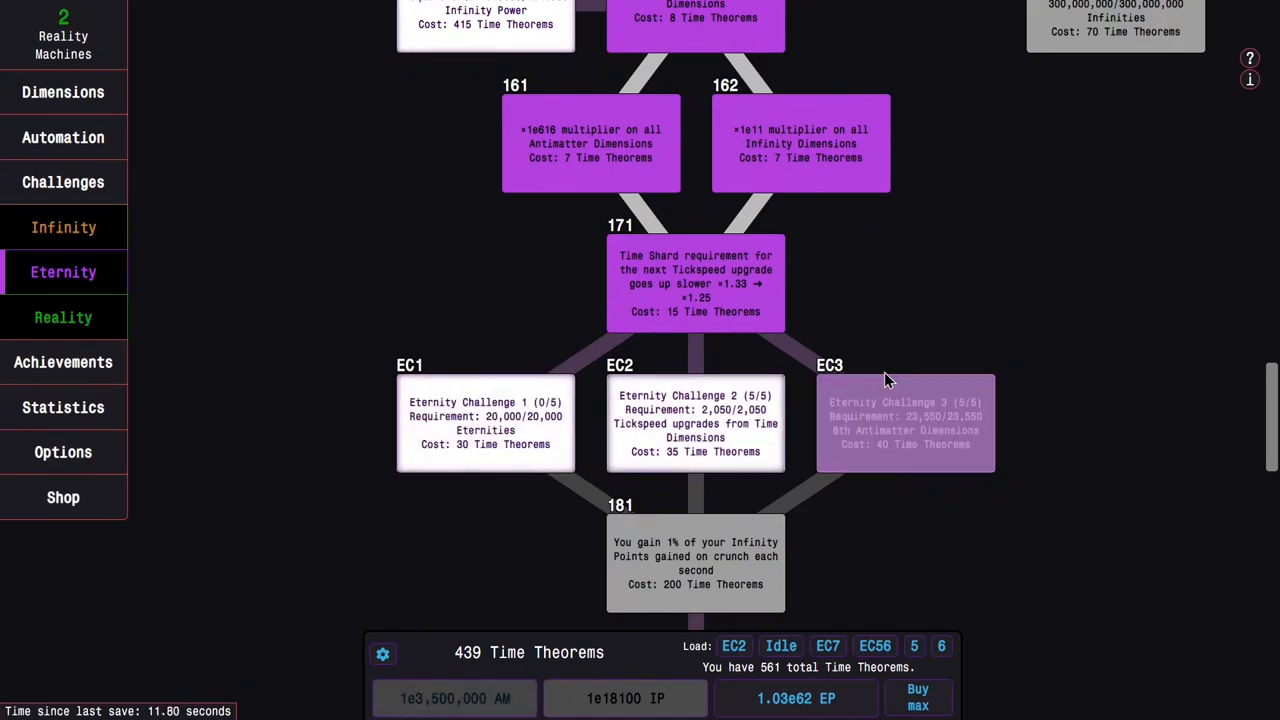
scroll("down", 3)
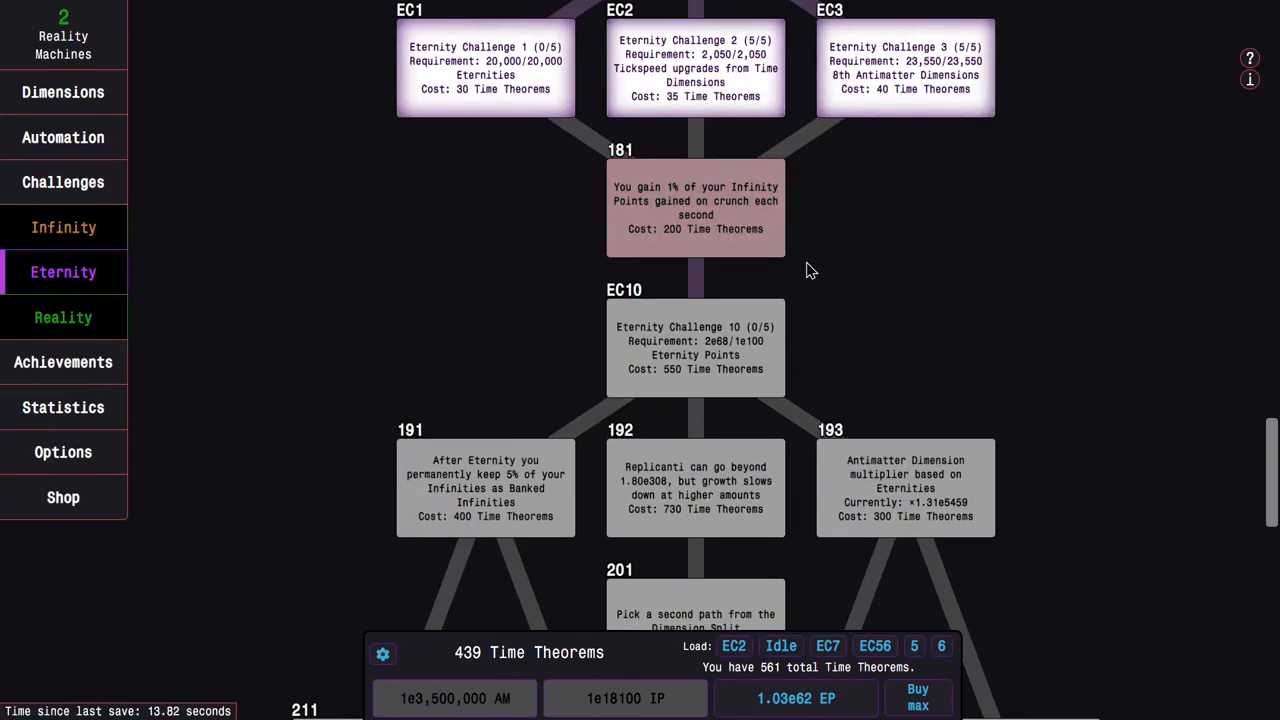
scroll("up", 3)
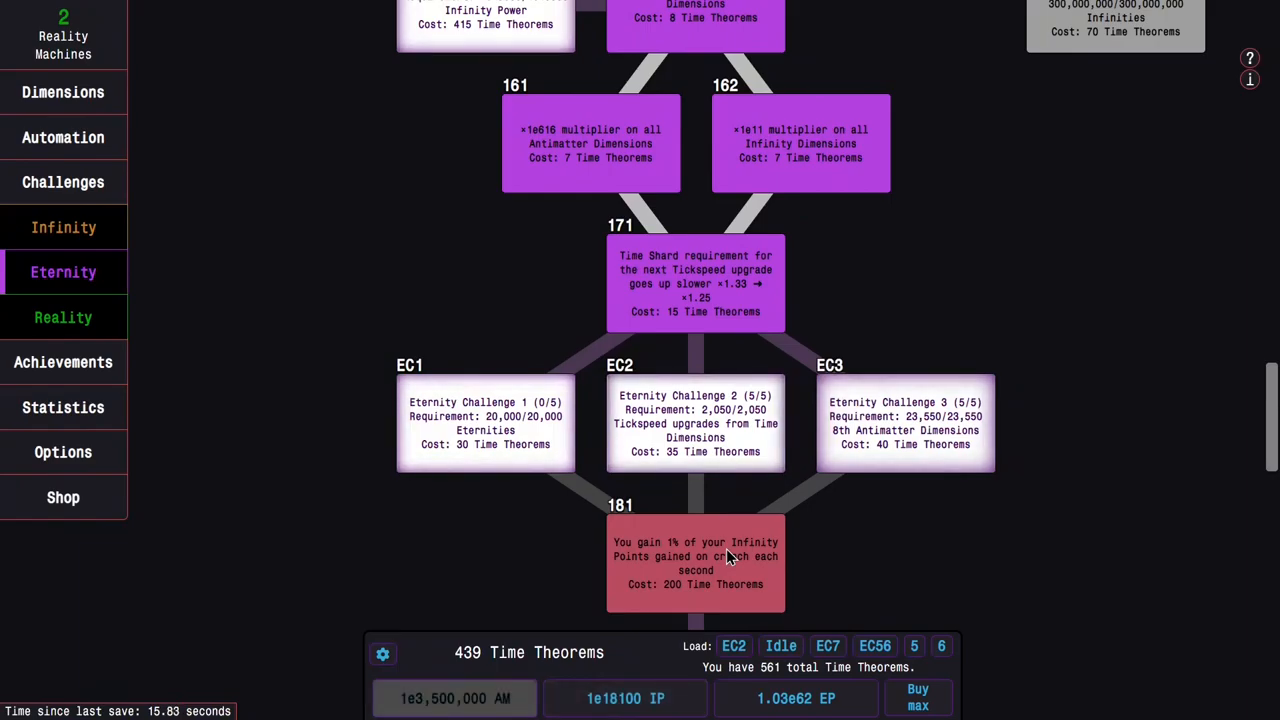
scroll("down", 3)
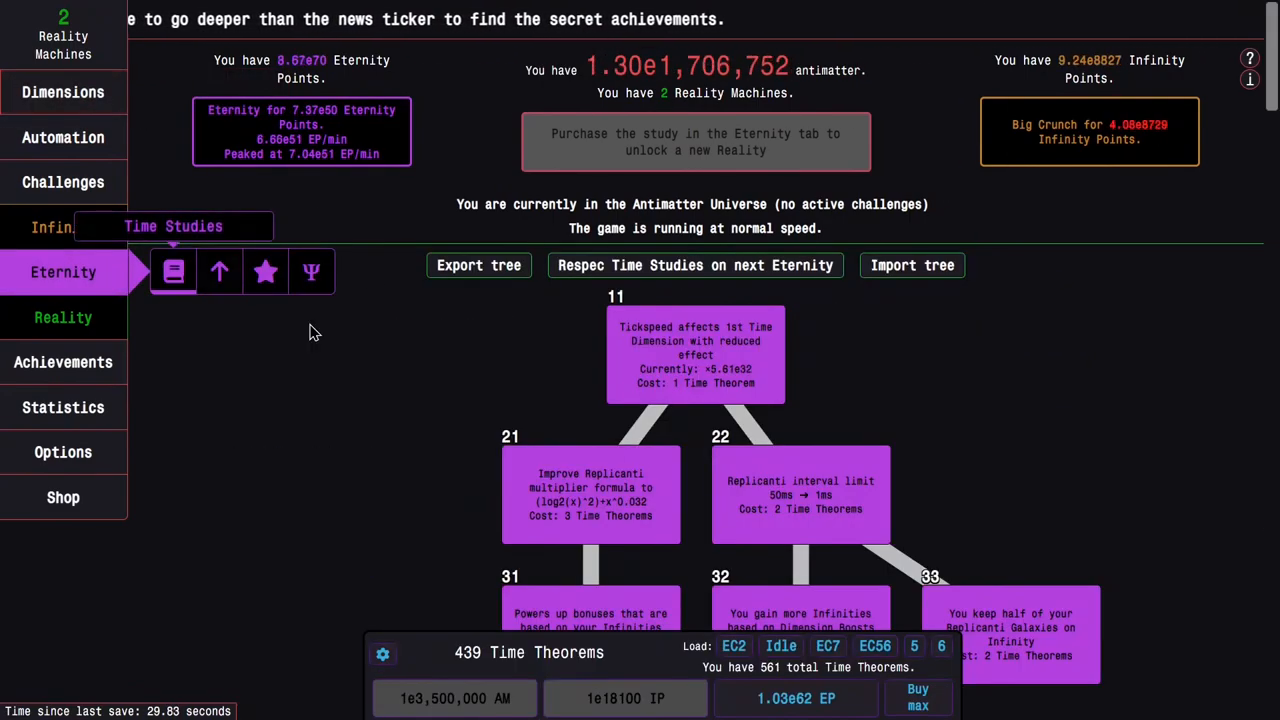
Unlock the EC1 study and start Eternity Challenge 1 for its fifth completion.
scroll("down", 3)
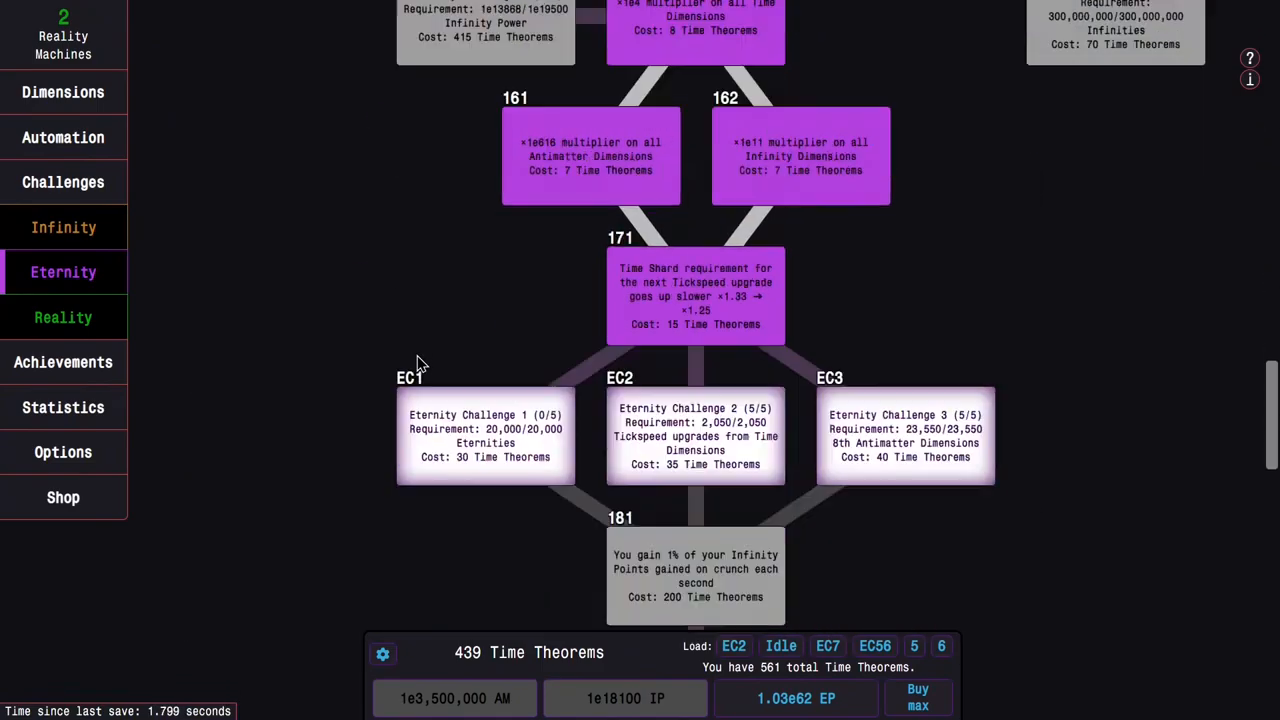
left_click(64, 182)
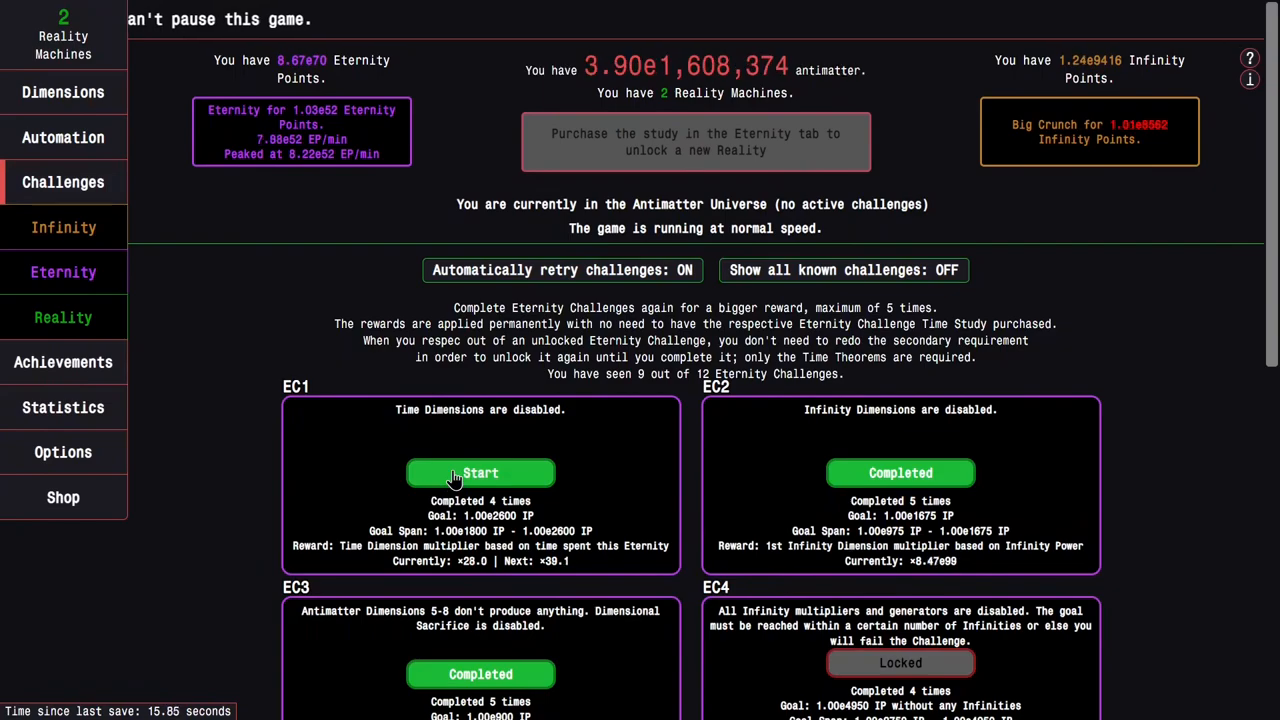
left_click(480, 472)
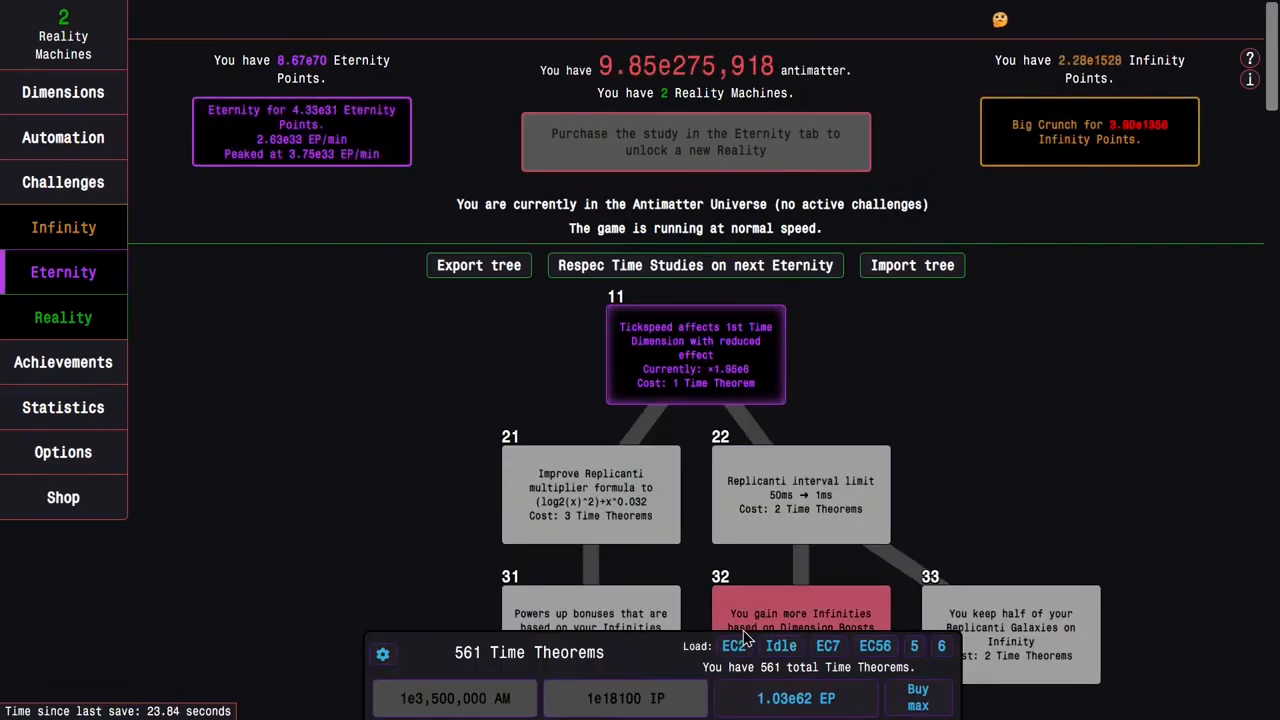
Load the EC2 study preset, leaving 239 Time Theorems, and save the tree back to EC2.
left_click(732, 644)
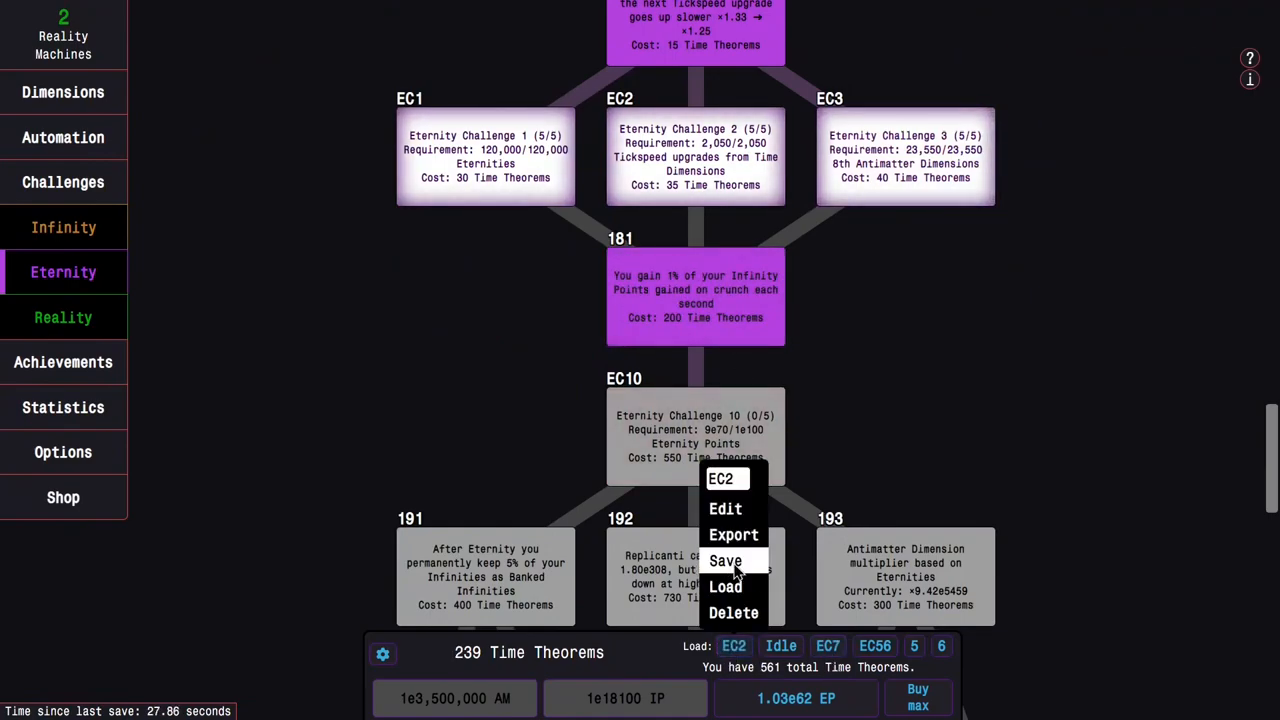
left_click(724, 560)
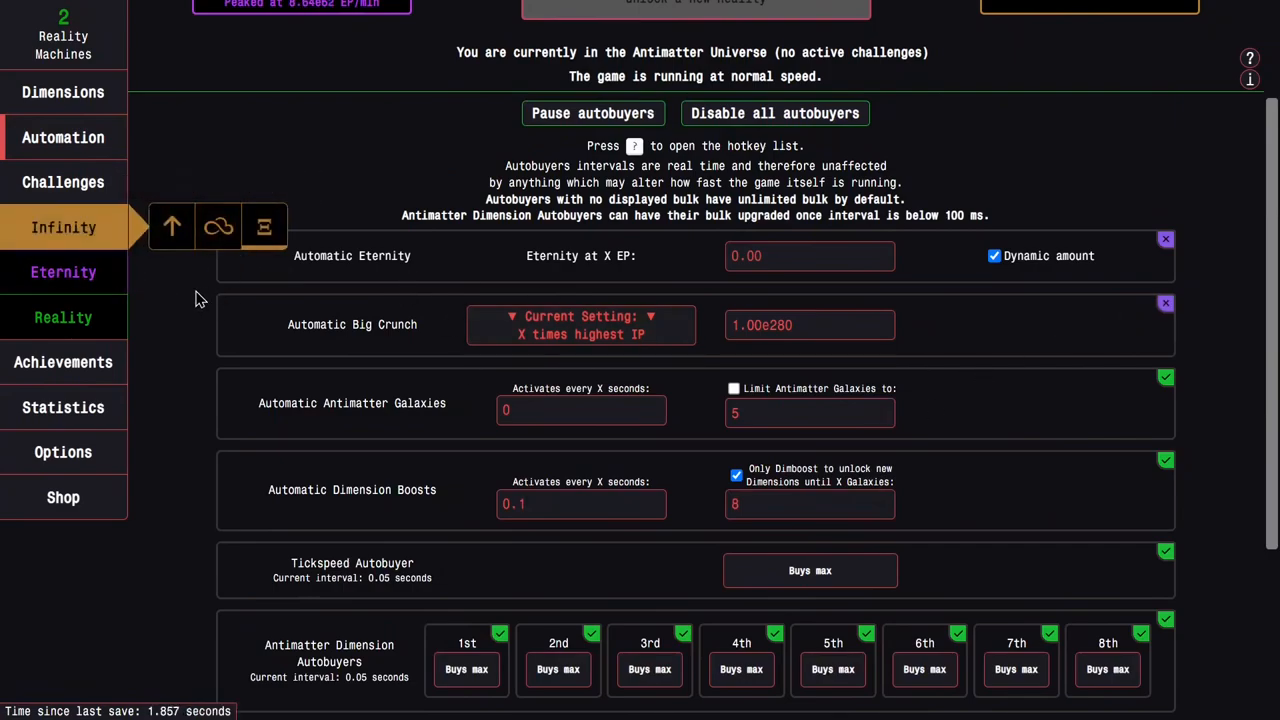
Check challenges and Time Dimensions, then Eternity to reach 4.34e75 Eternity Points.
left_click(64, 182)
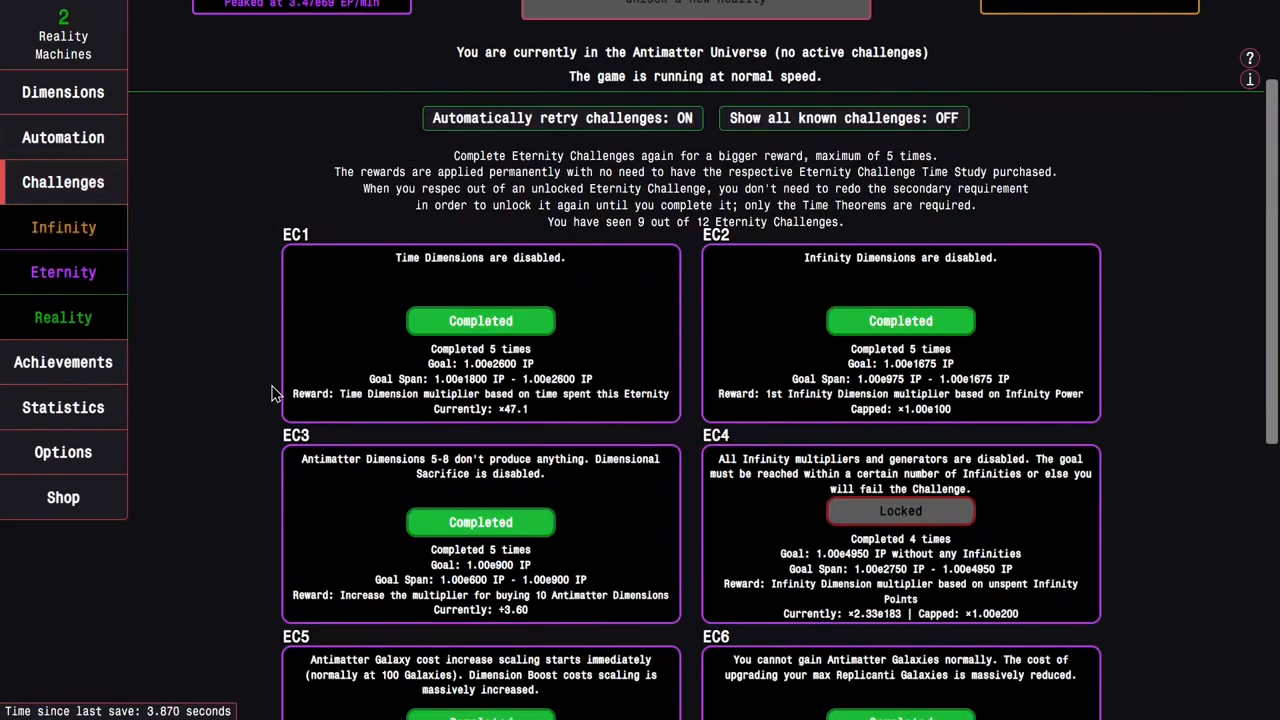
scroll("up", 3)
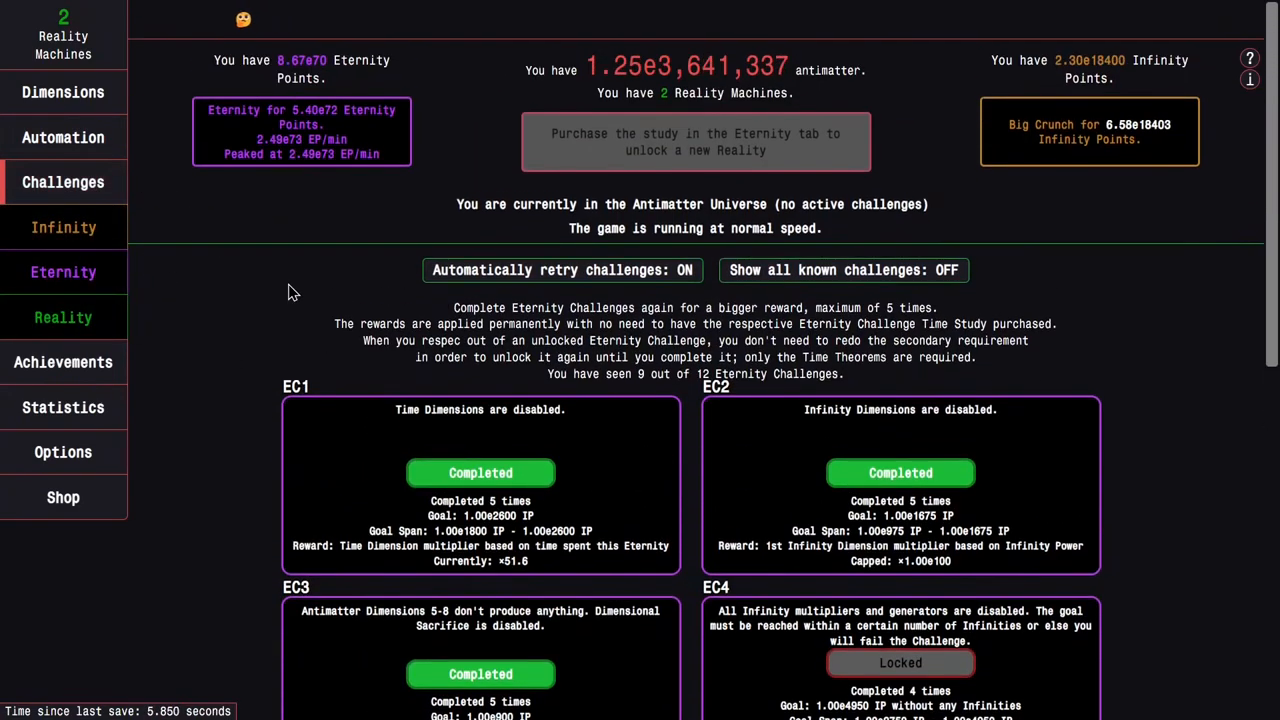
left_click(64, 92)
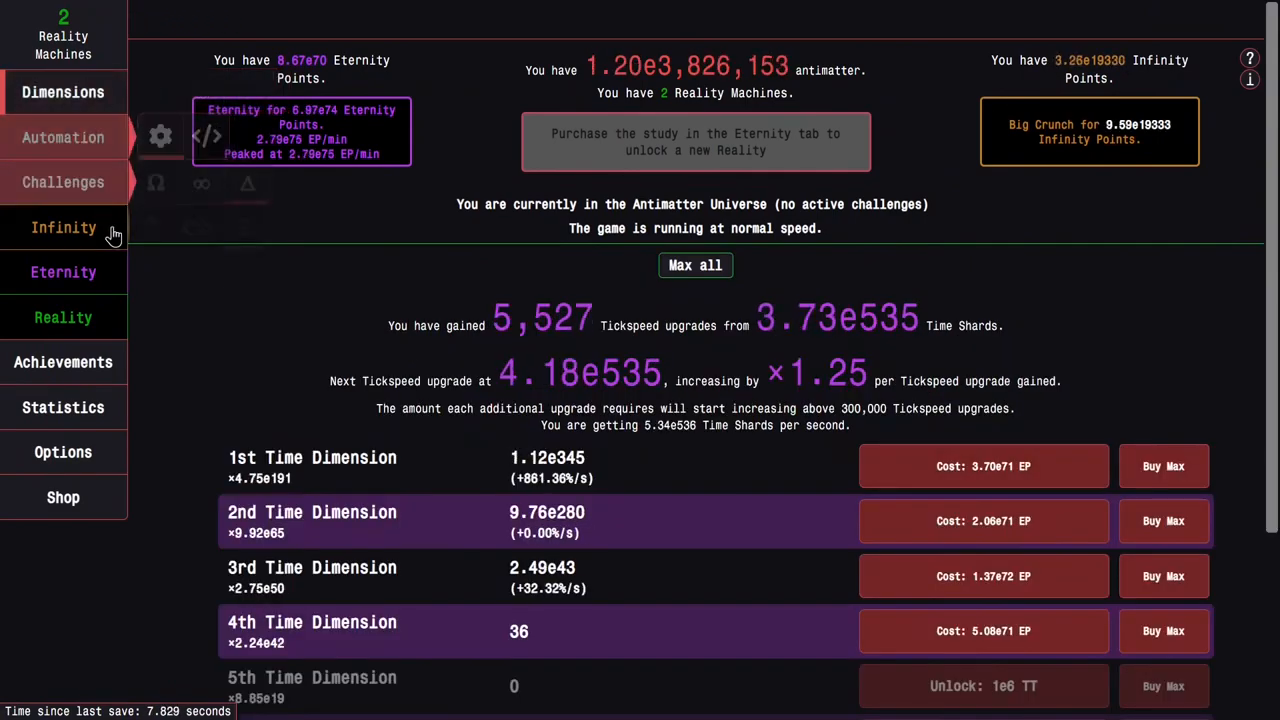
left_click(64, 272)
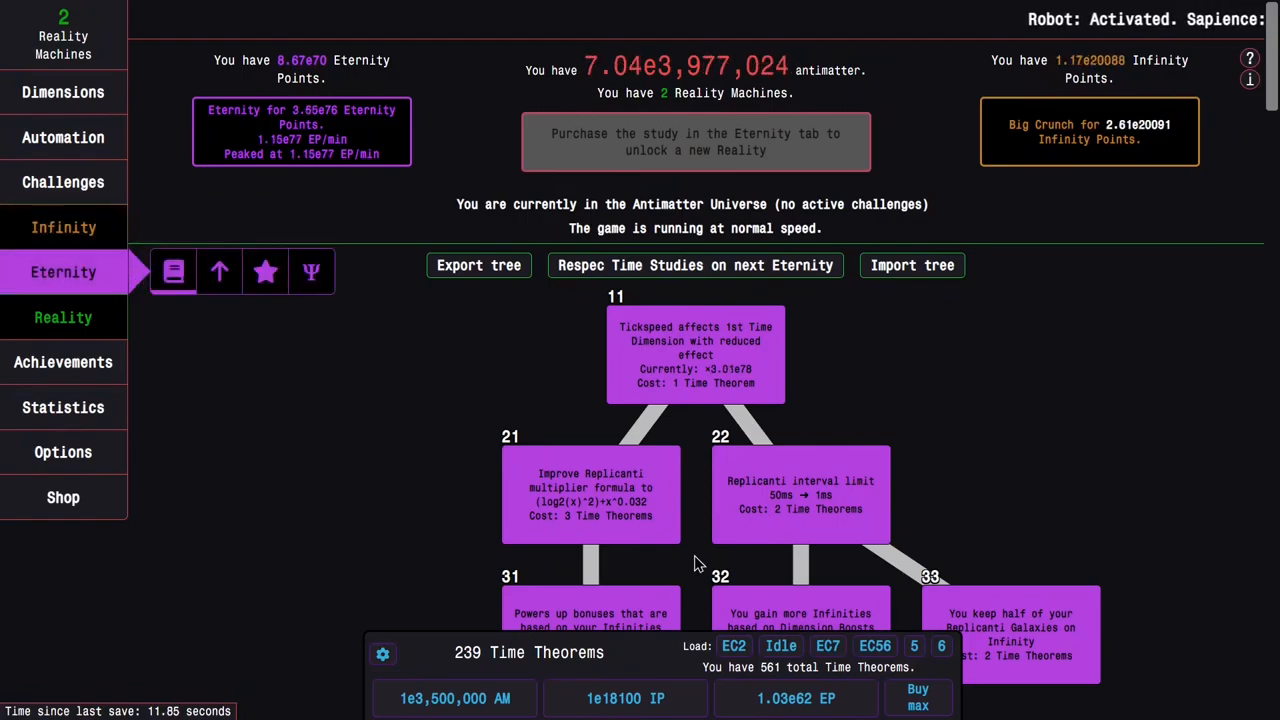
left_click(64, 182)
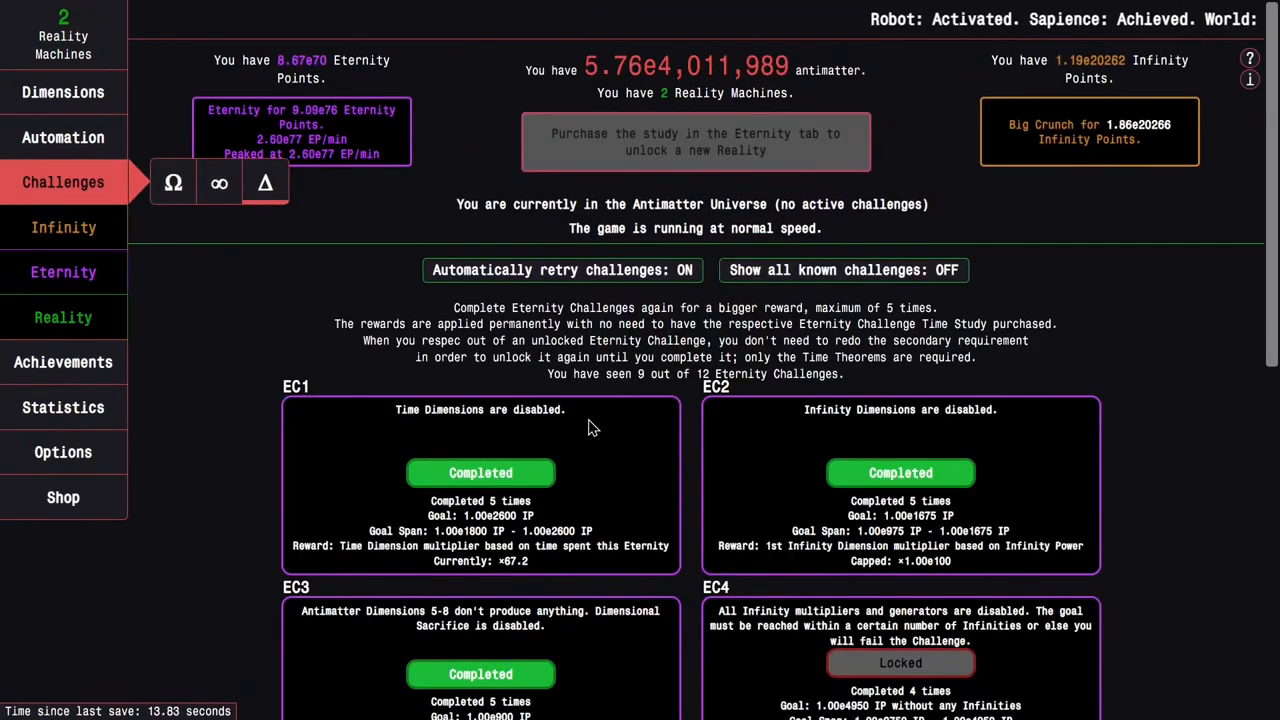
scroll("down", 3)
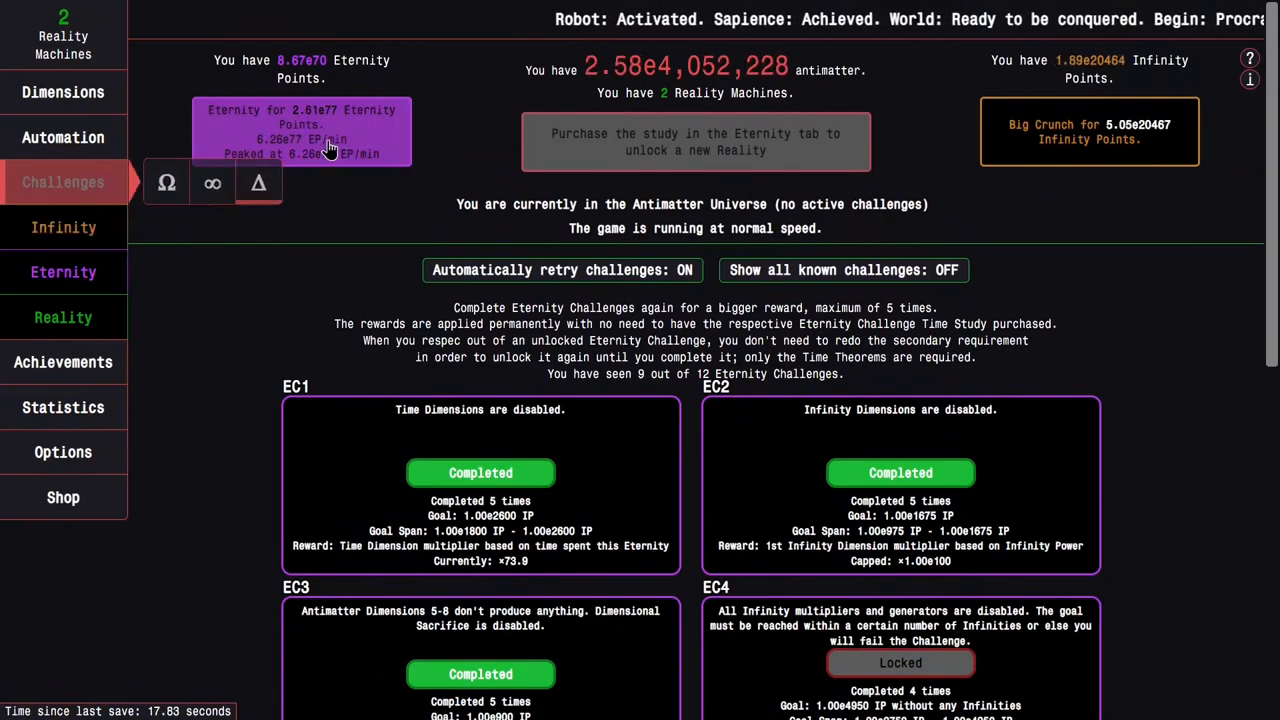
left_click(64, 272)
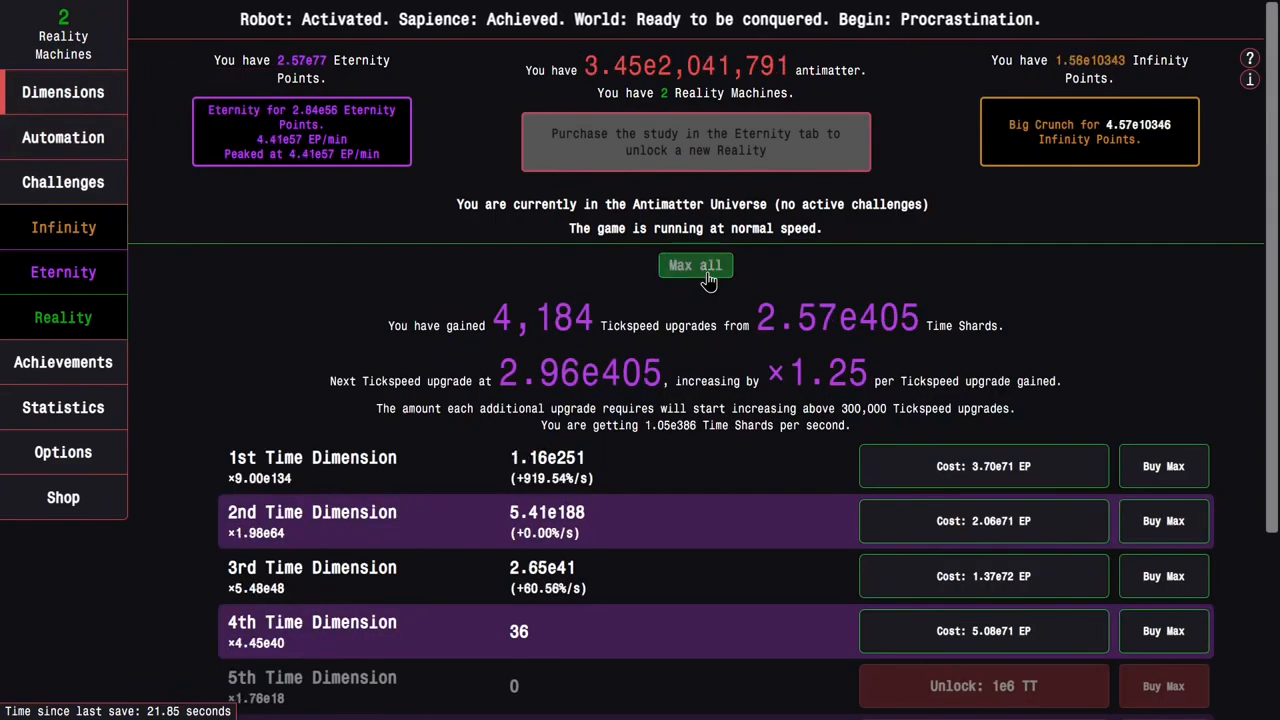
Max all affordable Time Dimensions and bring up the Eternity upgrades for purchase.
left_click(696, 264)
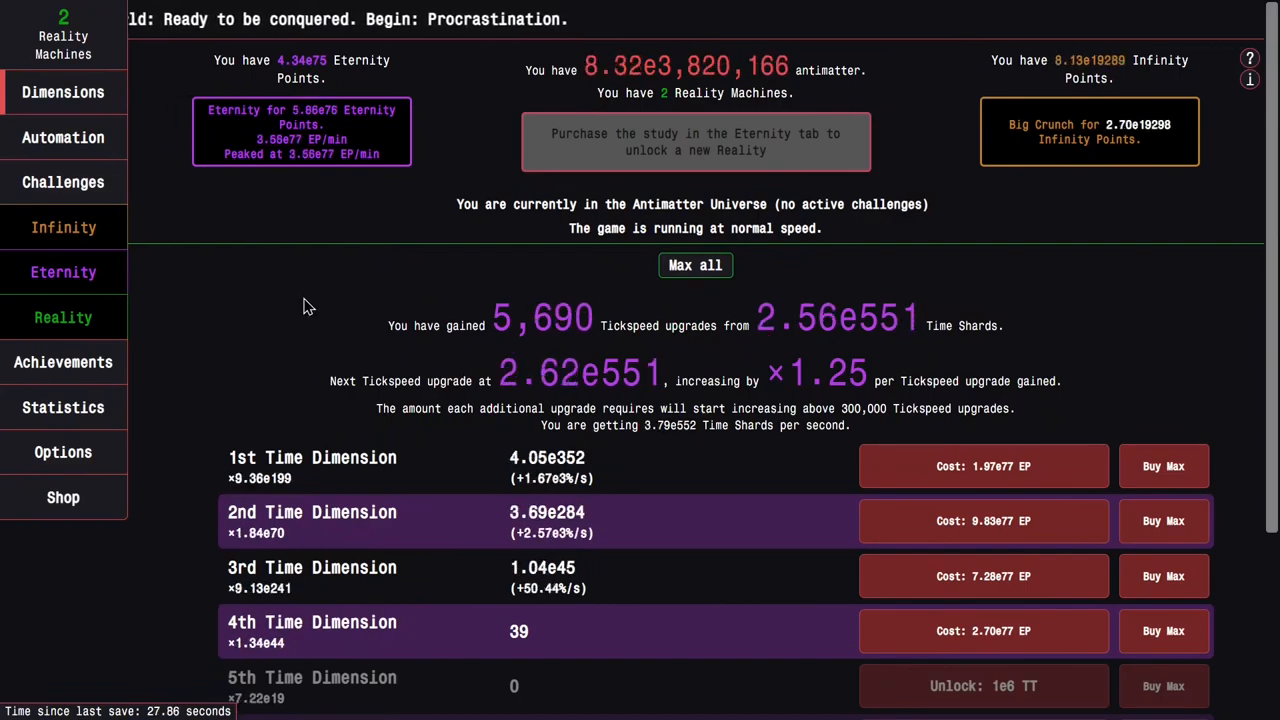
left_click(64, 228)
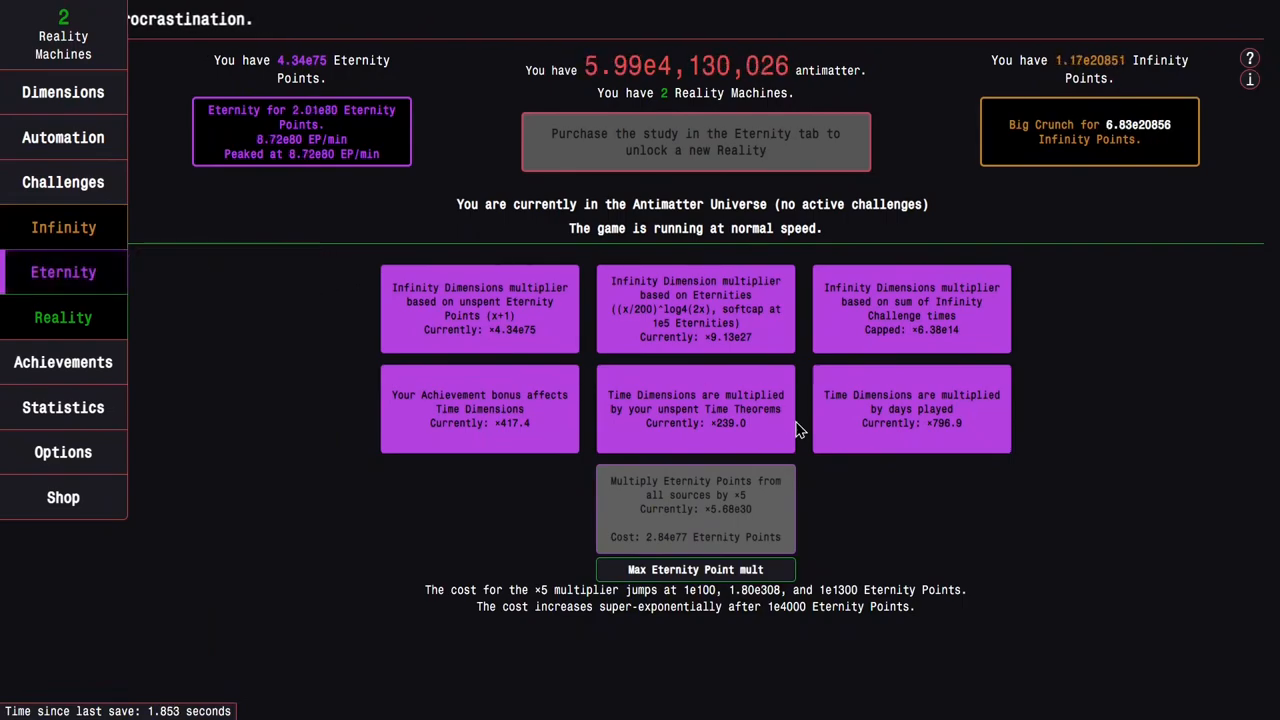
mouse_move(440, 324)
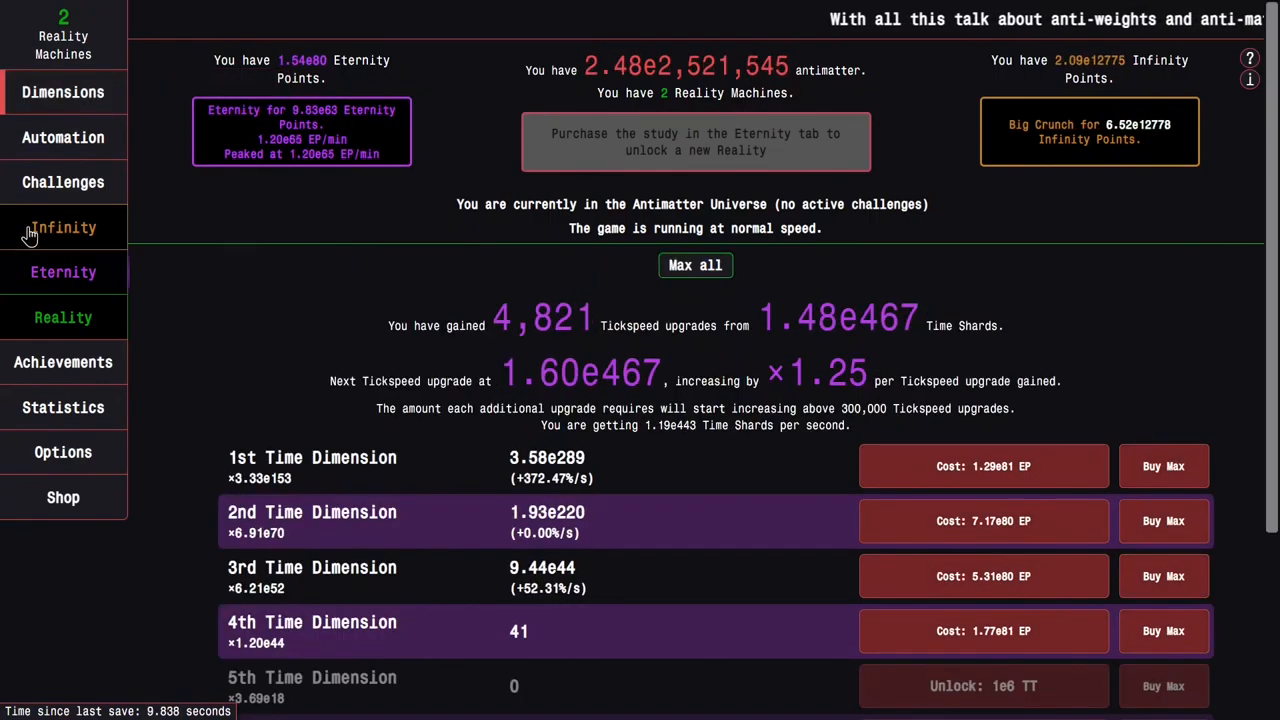
Buy the ×5 Eternity Point multiplier and max all Time Dimensions.
left_click(64, 272)
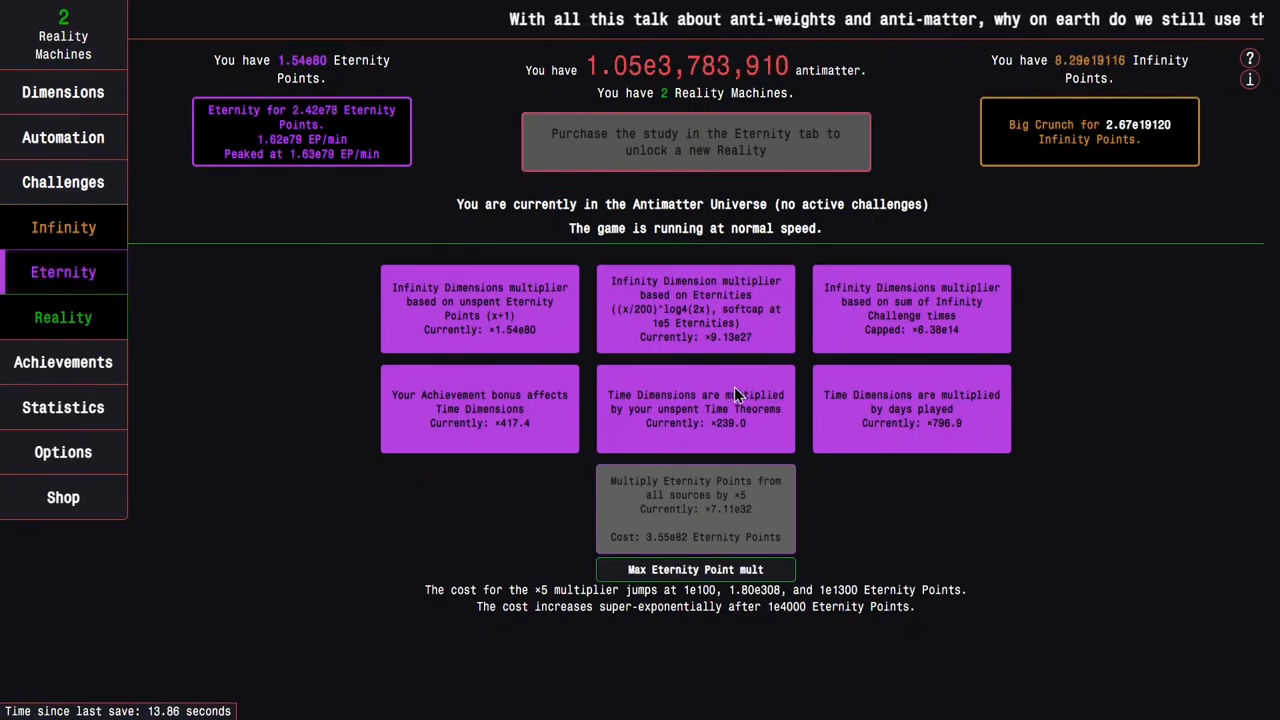
mouse_move(770, 456)
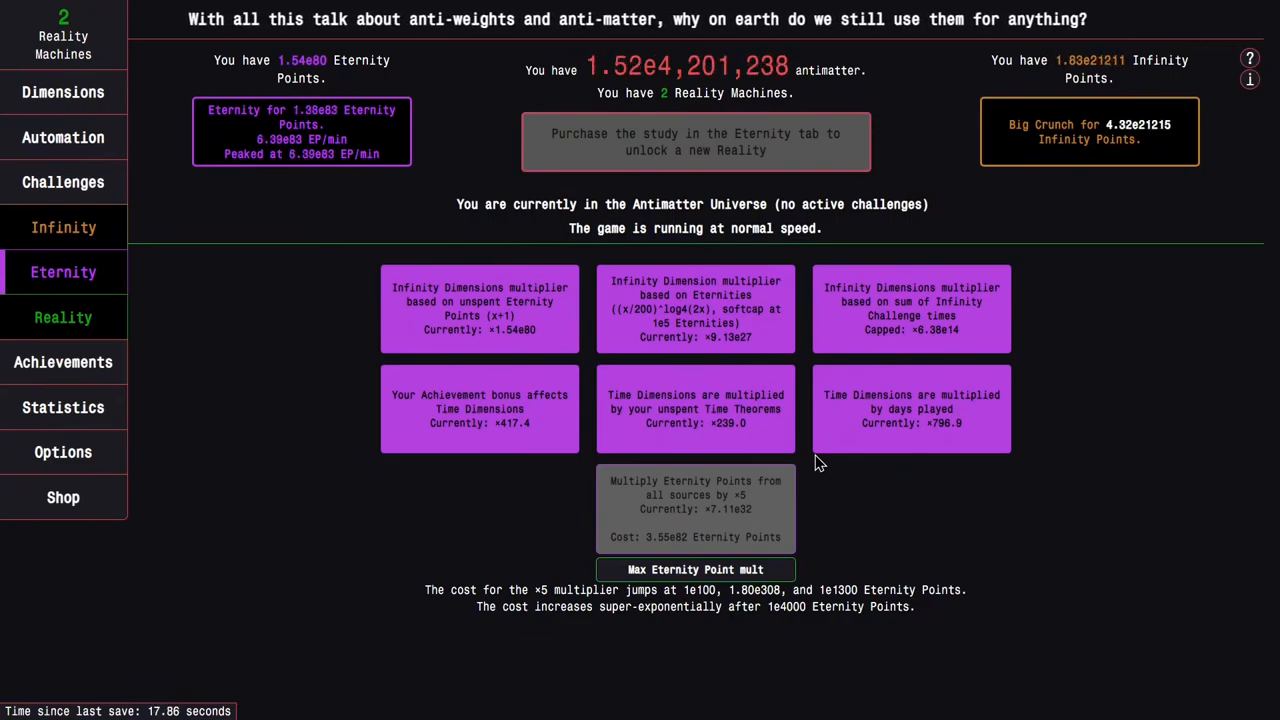
mouse_move(536, 340)
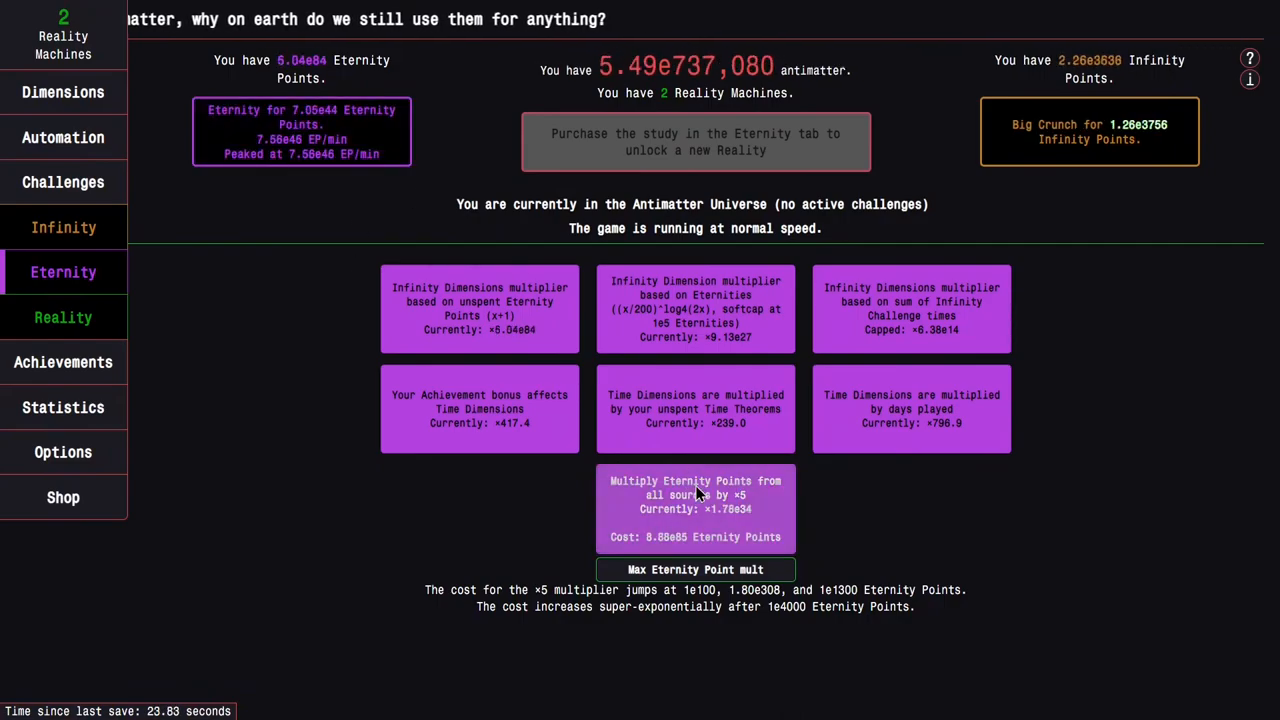
left_click(64, 92)
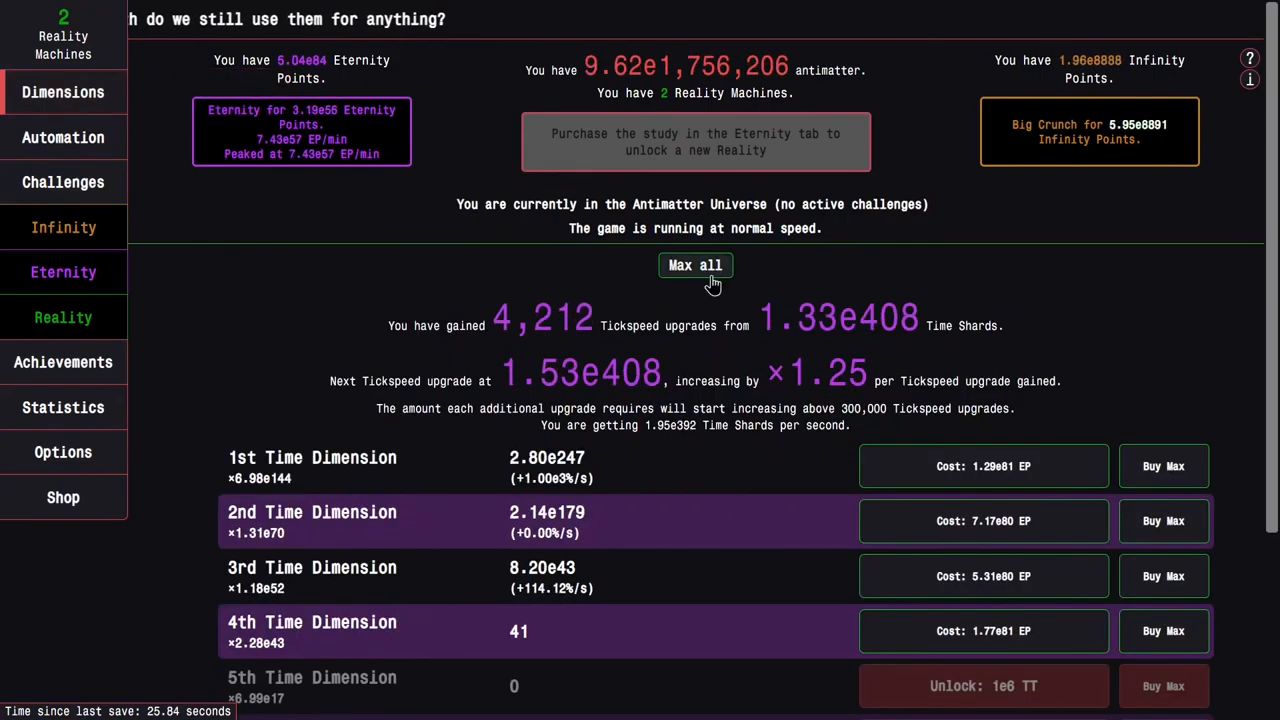
left_click(64, 180)
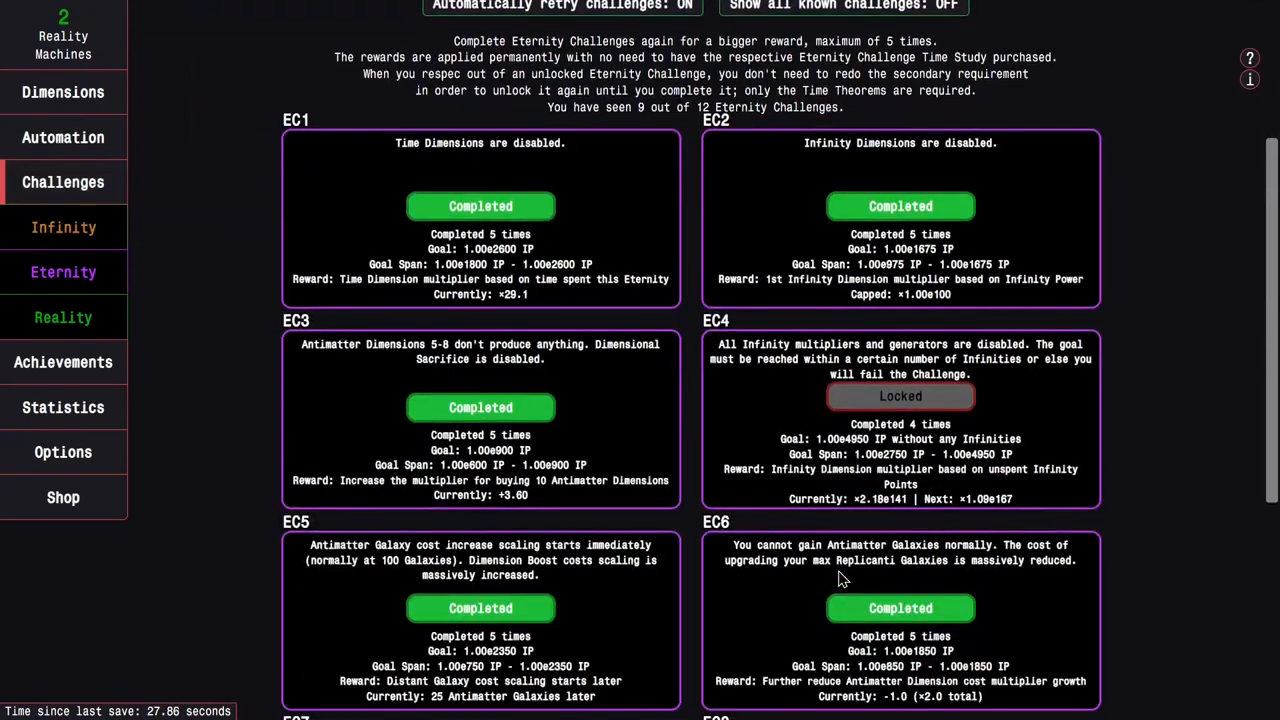
scroll("down", 3)
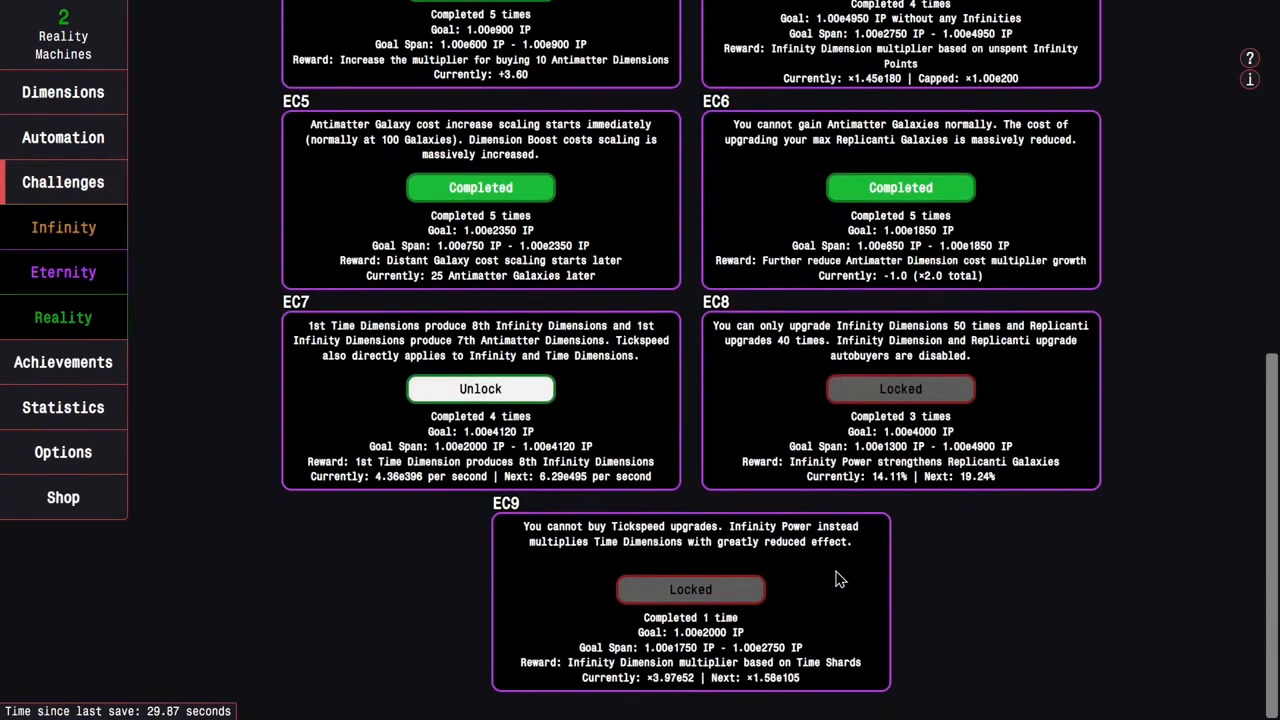
scroll("up", 3)
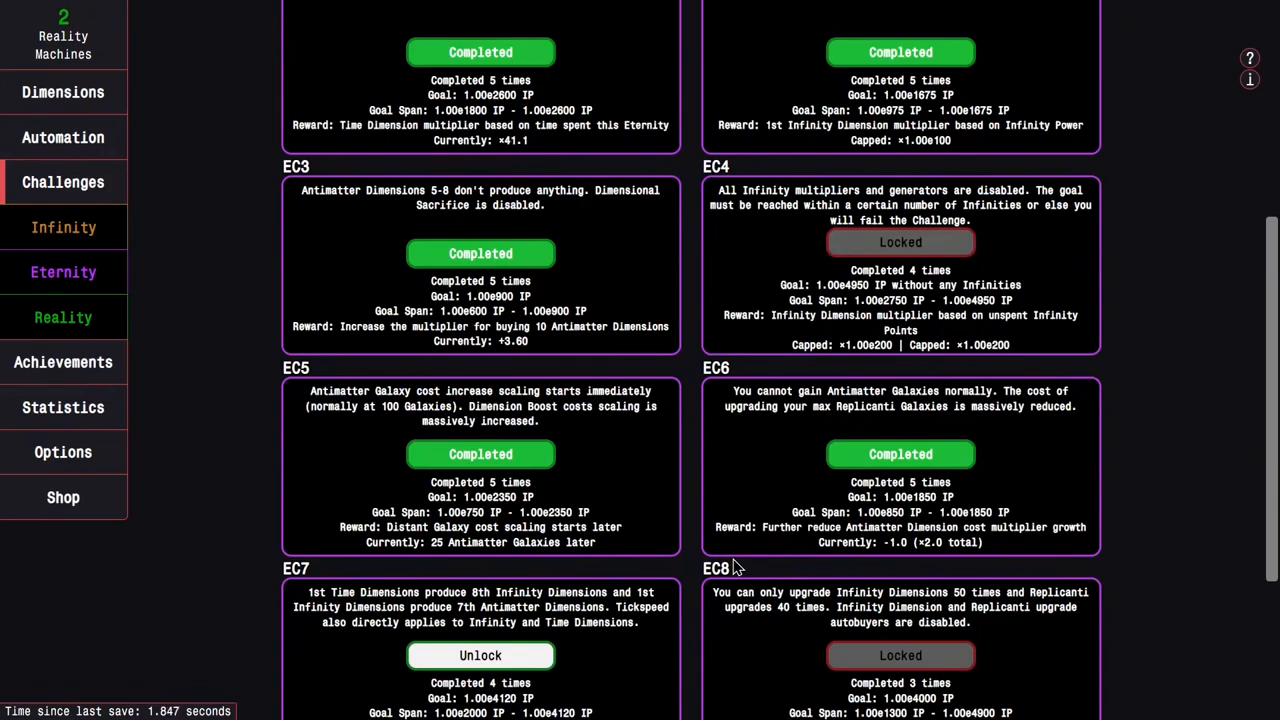
Eternity repeatedly across tabs, pushing Eternity Points to 3.61e88 with 2,225 Tickspeed upgrades.
left_click(64, 272)
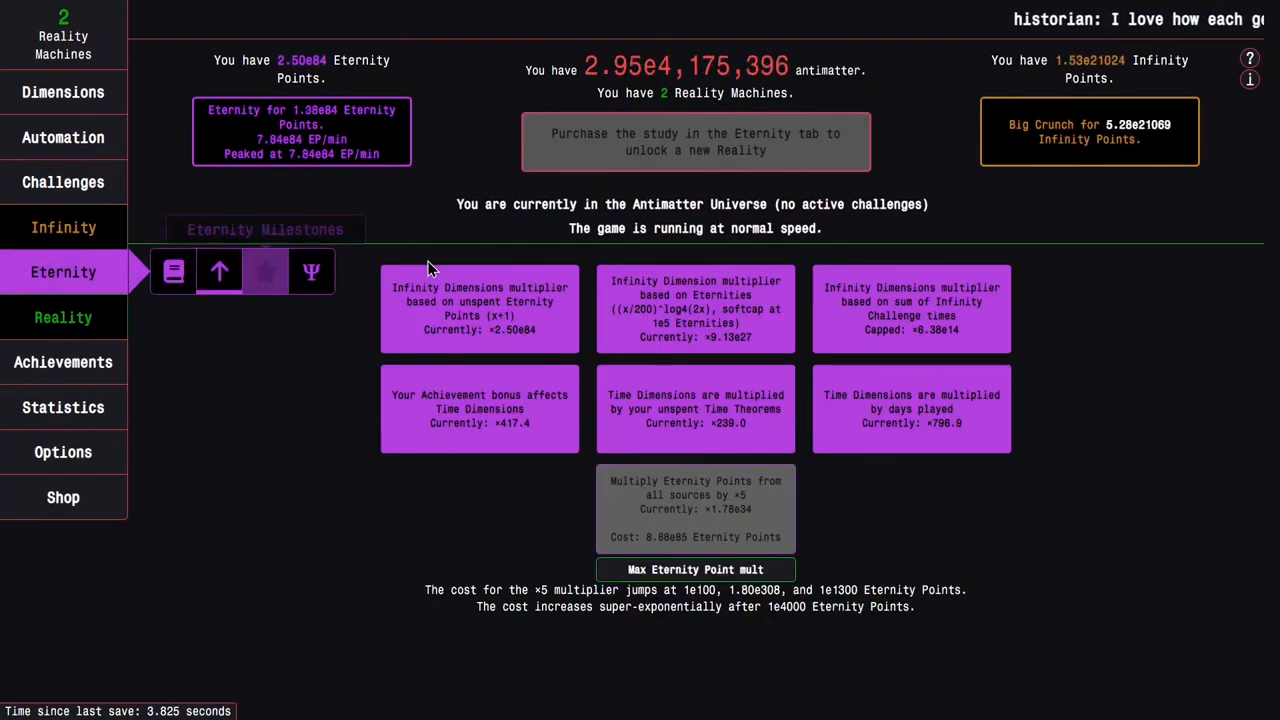
left_click(64, 182)
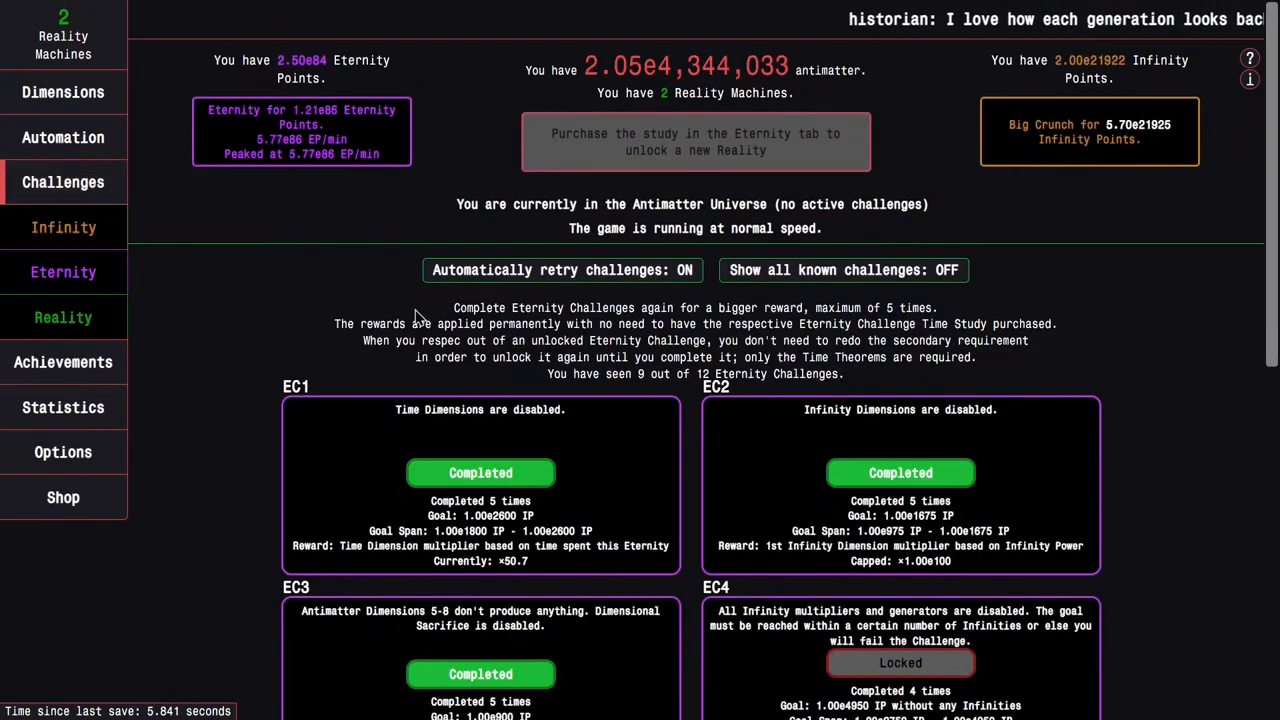
left_click(64, 272)
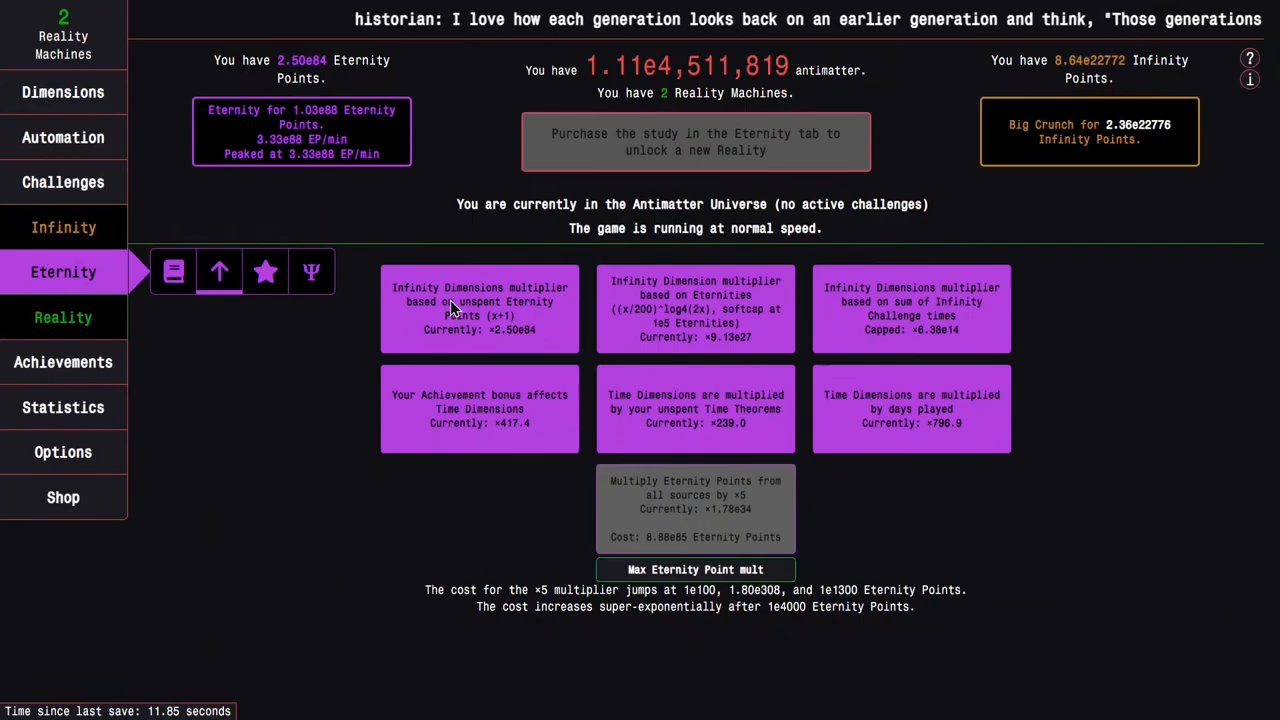
left_click(264, 272)
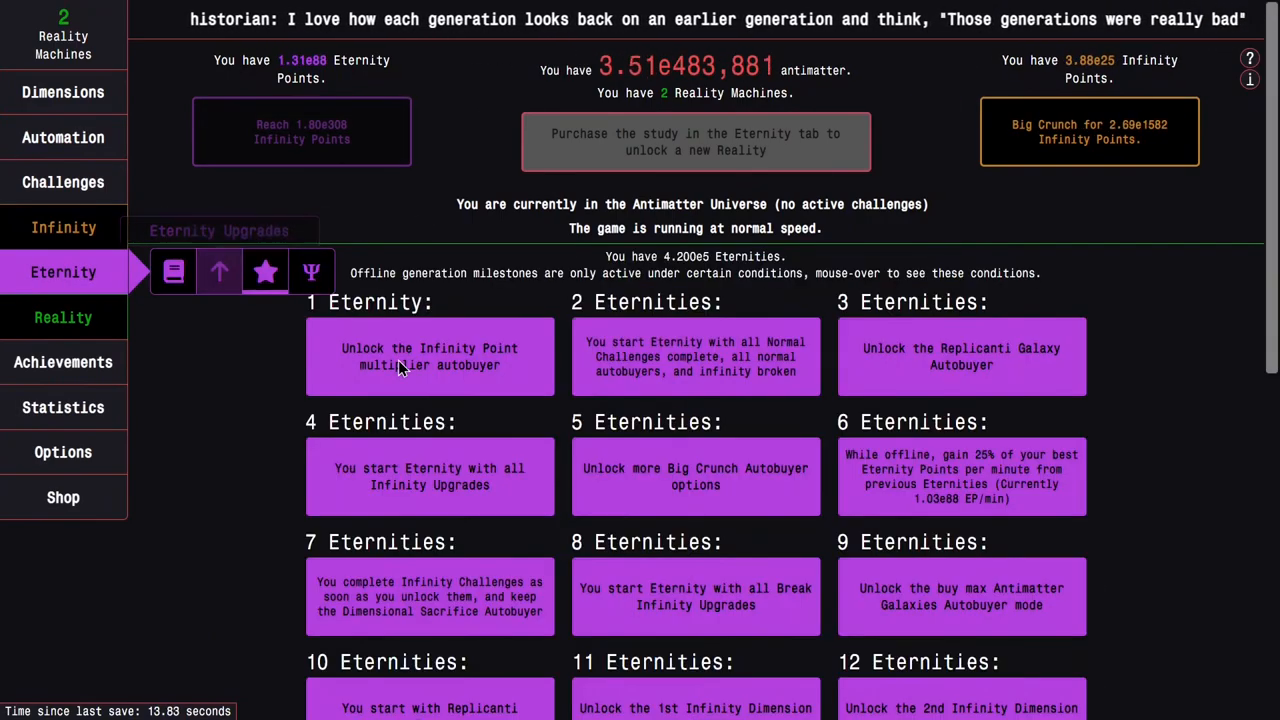
left_click(172, 272)
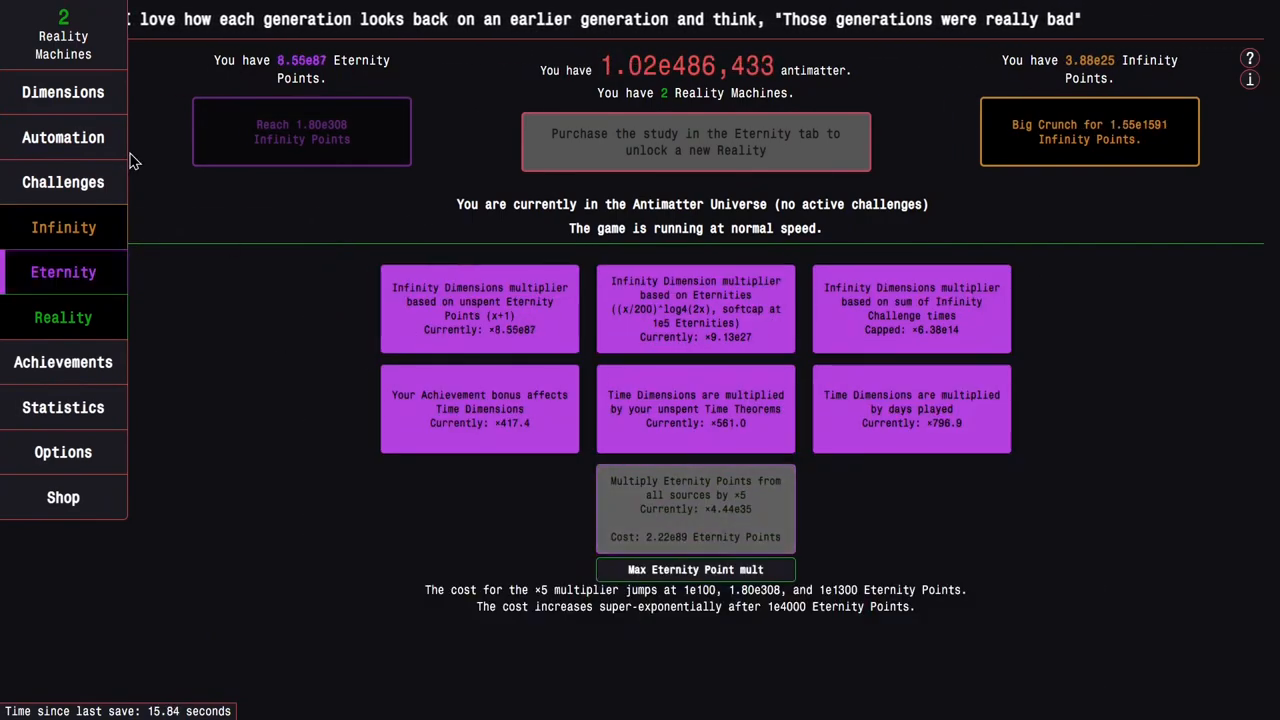
left_click(64, 272)
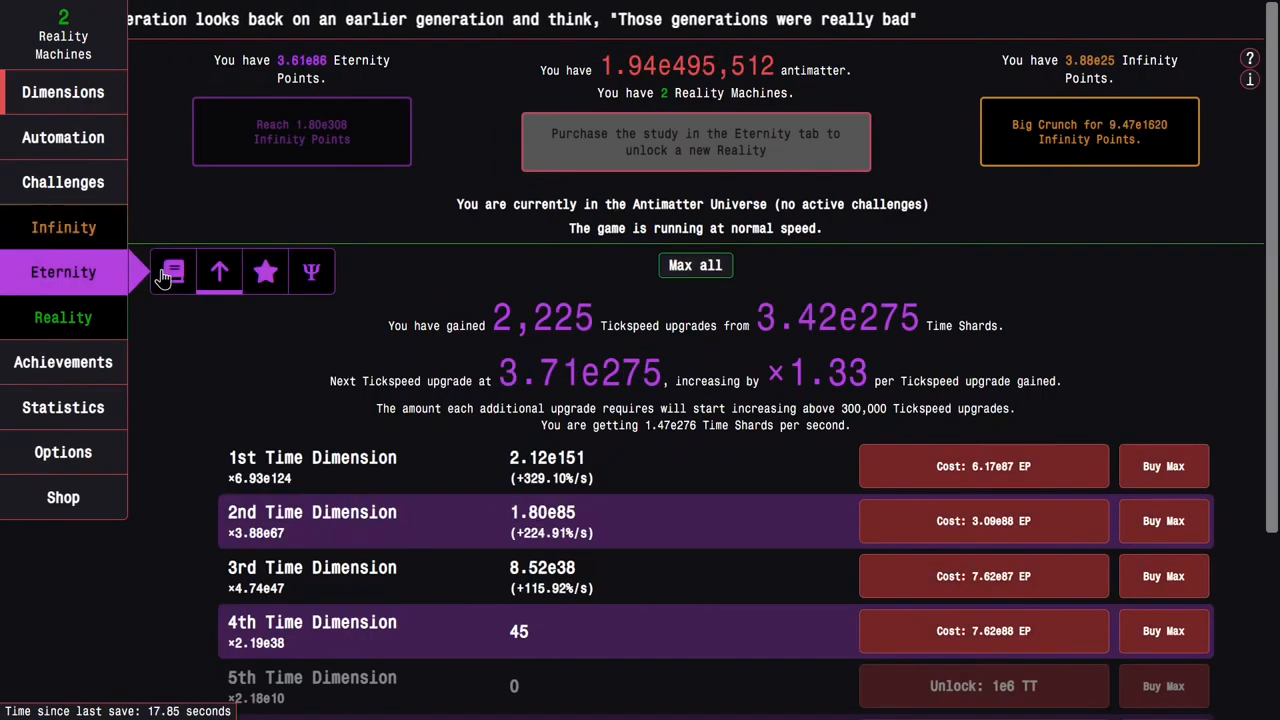
Start Eternity Challenge 4 and buy Time Dimension branch studies down to 169 Time Theorems.
left_click(172, 272)
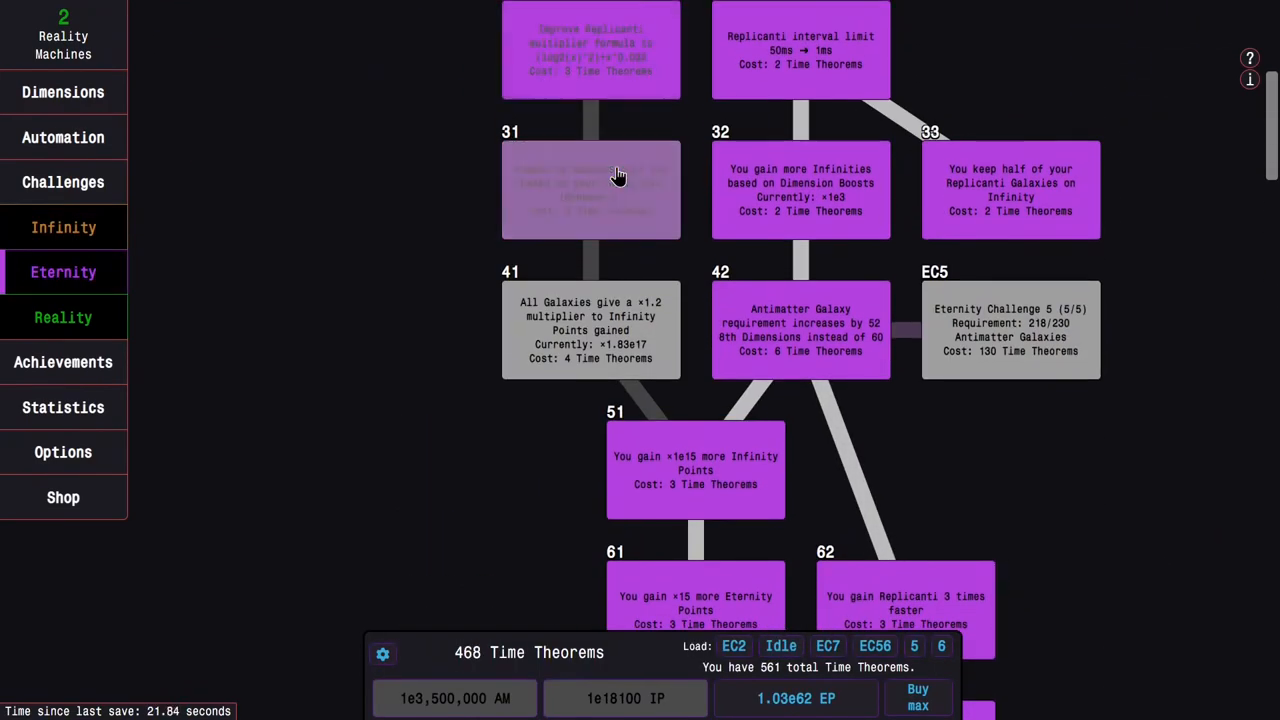
left_click(64, 182)
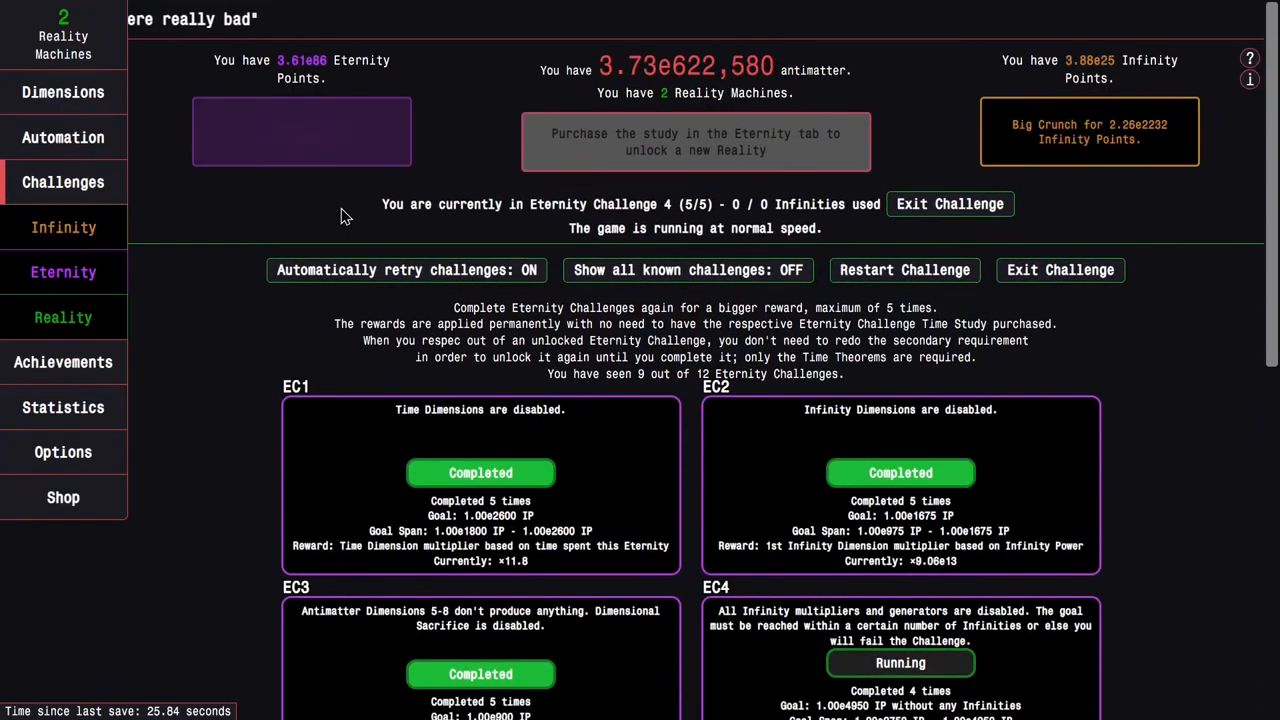
scroll("down", 3)
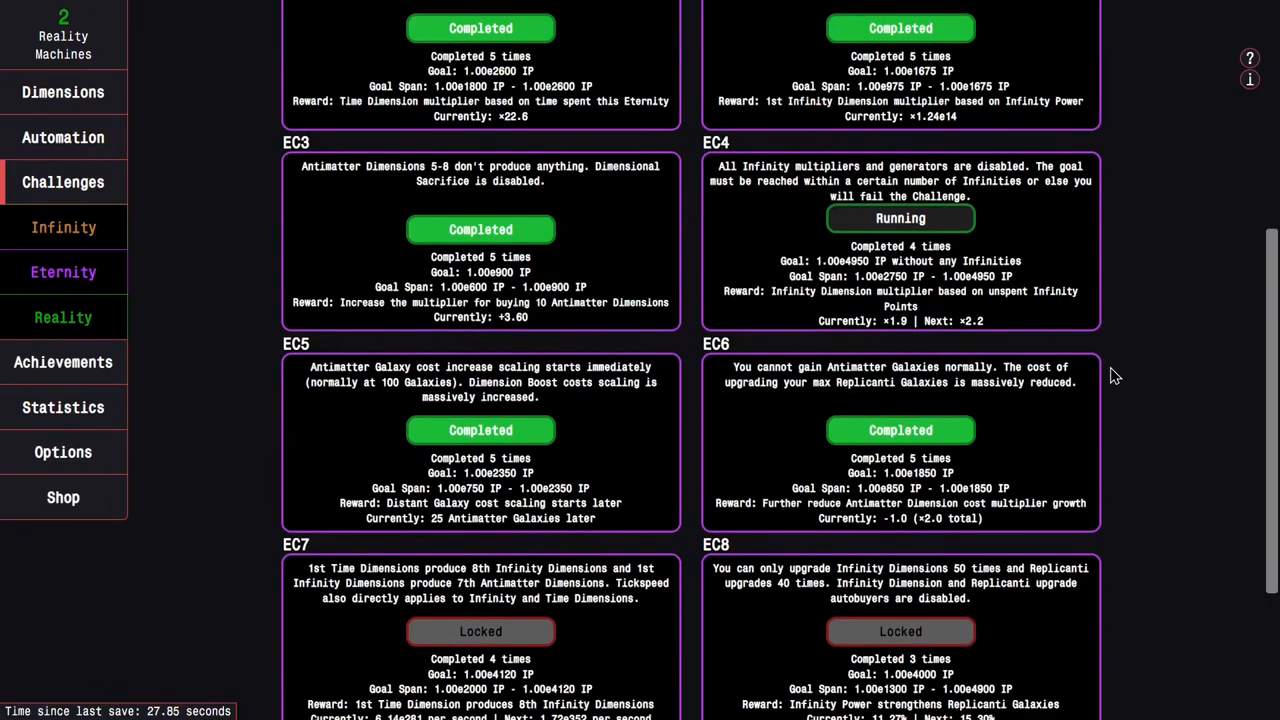
left_click(64, 92)
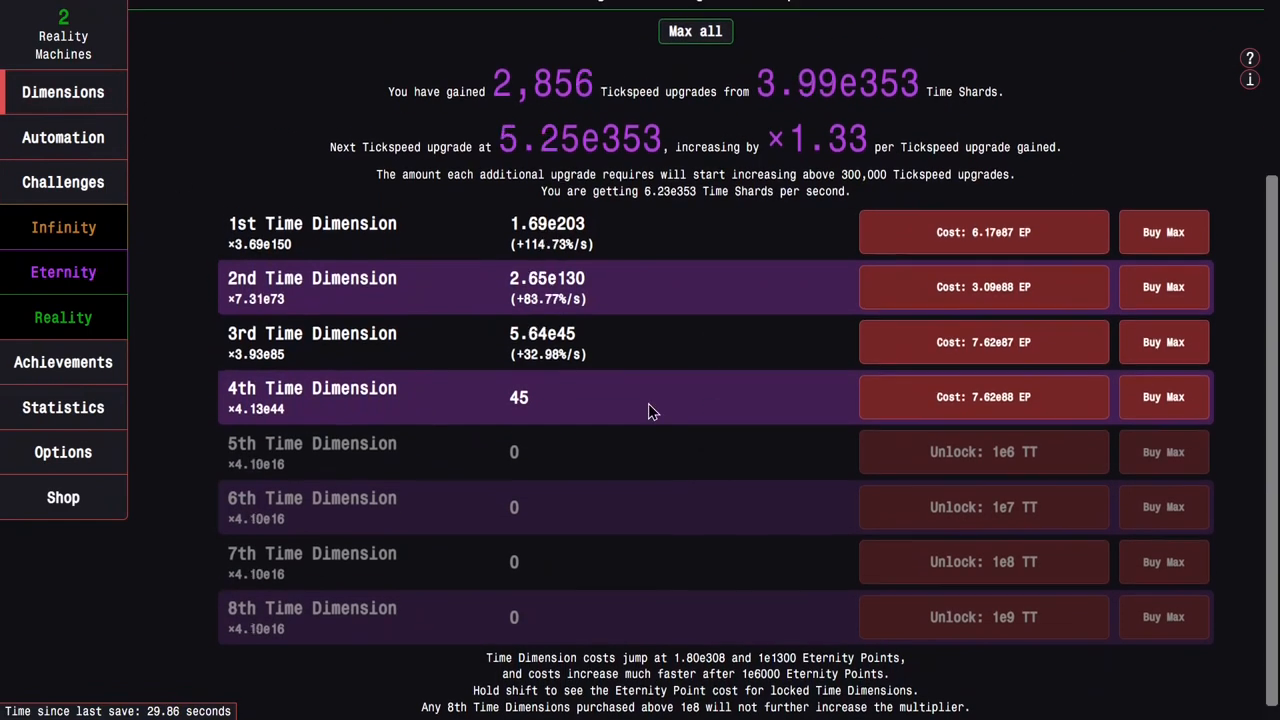
left_click(64, 228)
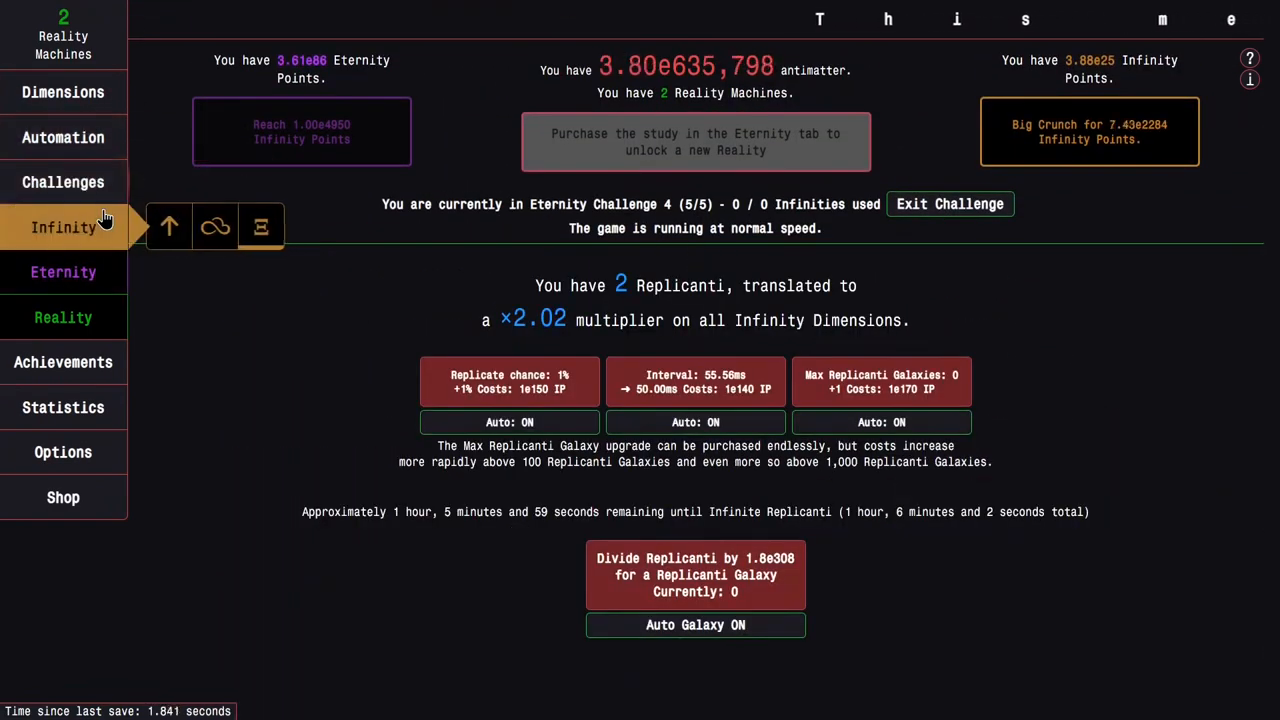
left_click(64, 272)
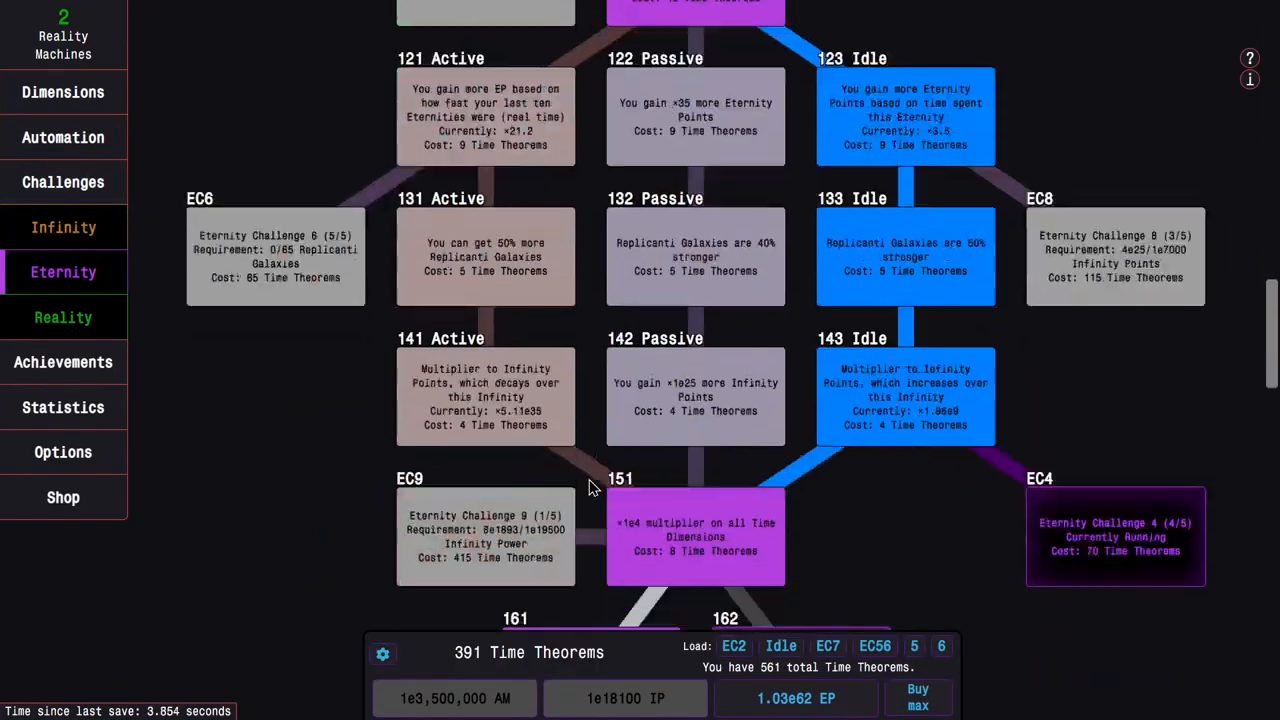
scroll("down", 3)
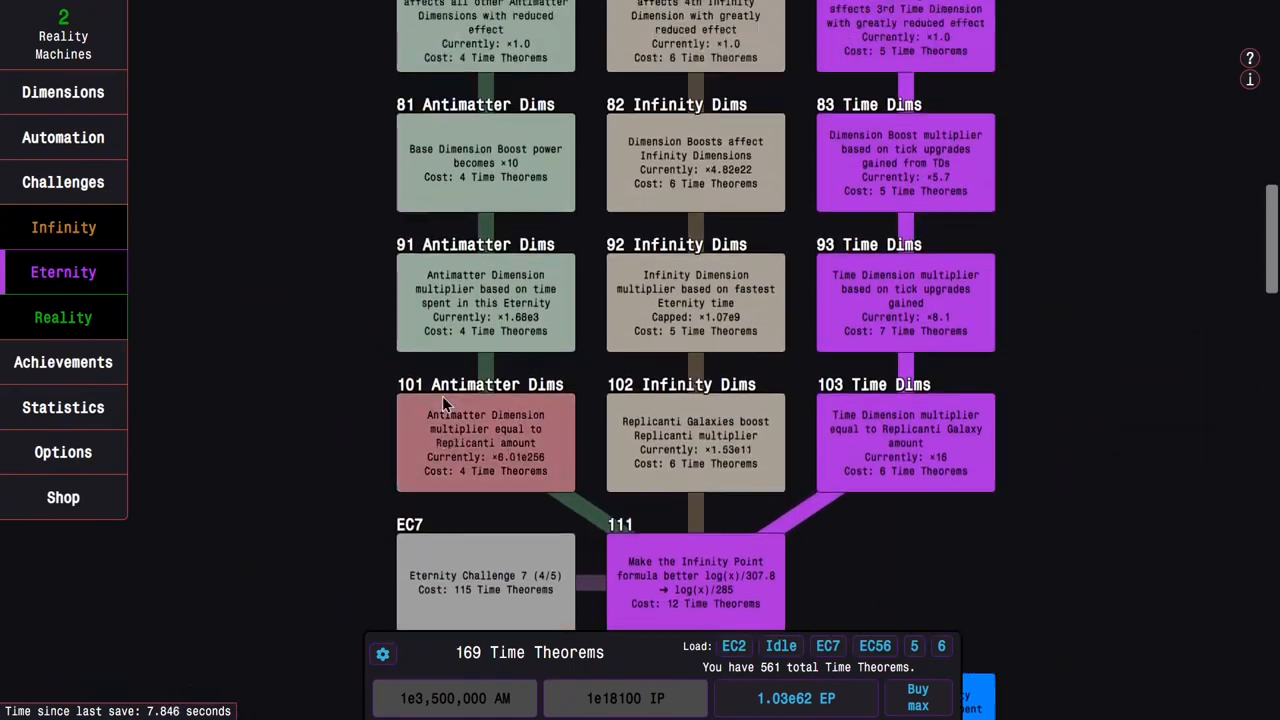
Finish EC4 at 5/5, reload the Idle preset with the 181 and EC8 studies, and unlock EC8.
left_click(64, 228)
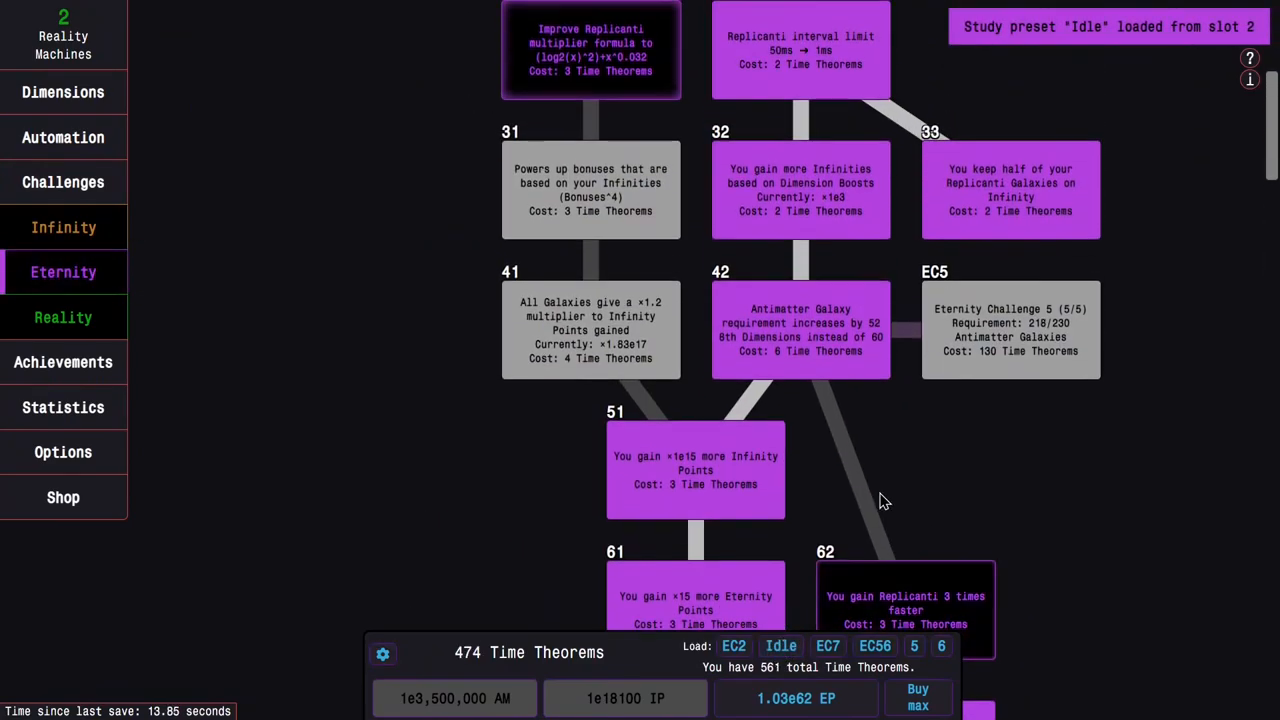
scroll("down", 3)
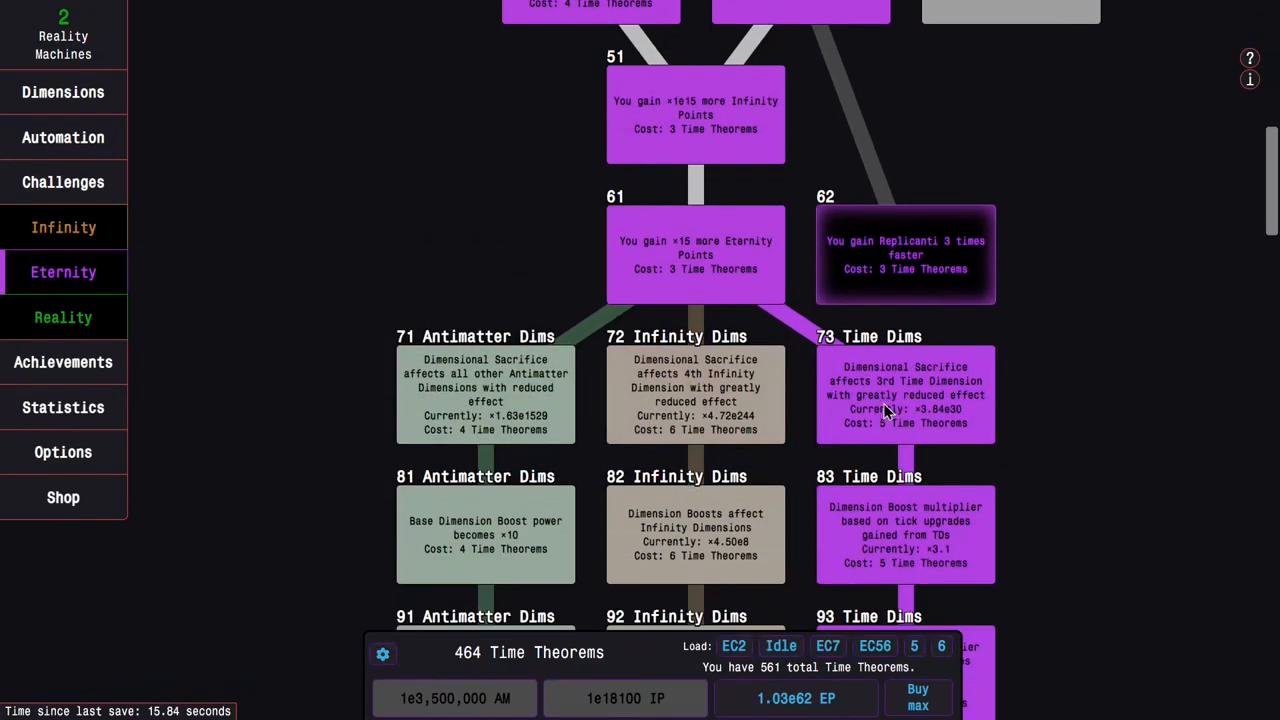
scroll("up", 3)
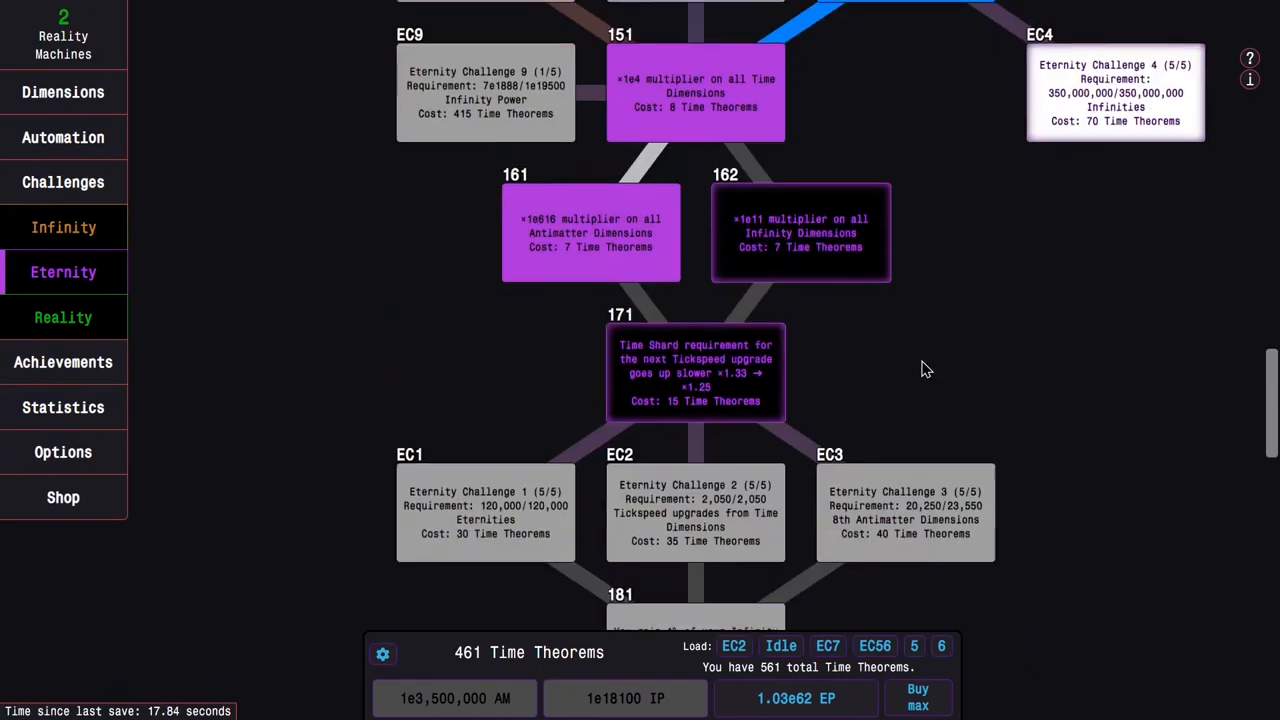
scroll("down", 3)
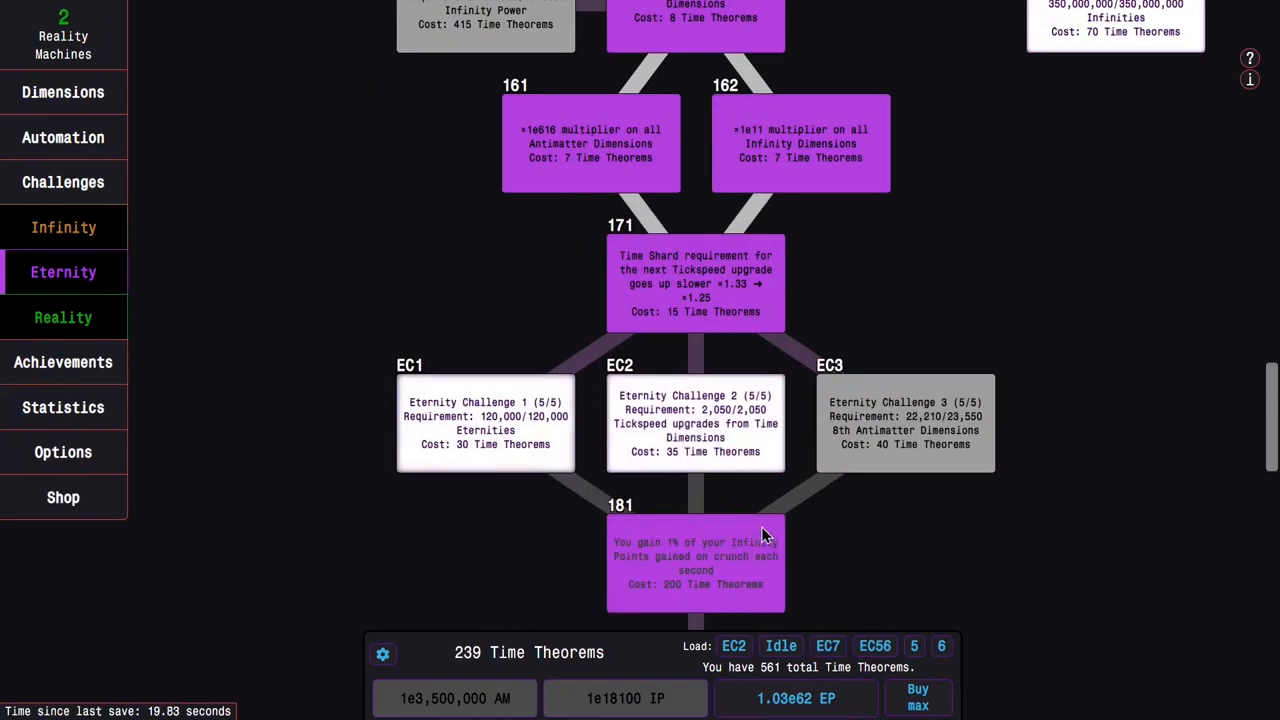
left_click(64, 180)
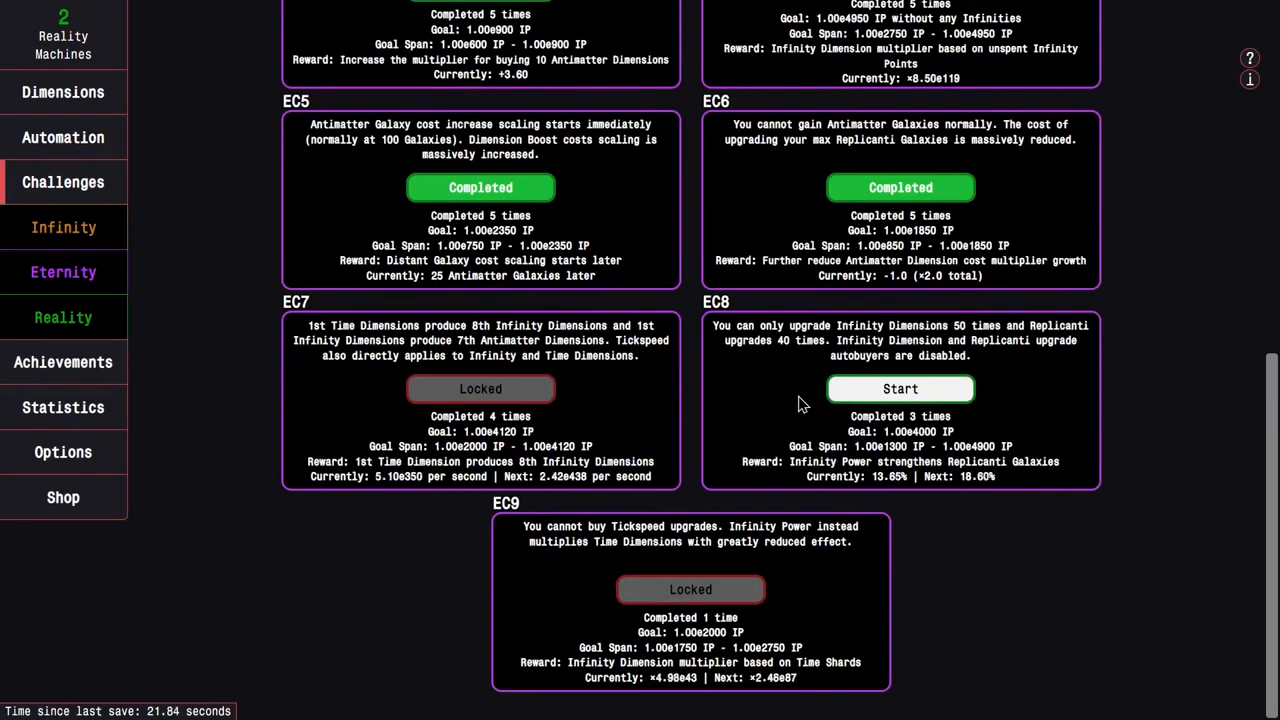
left_click(900, 388)
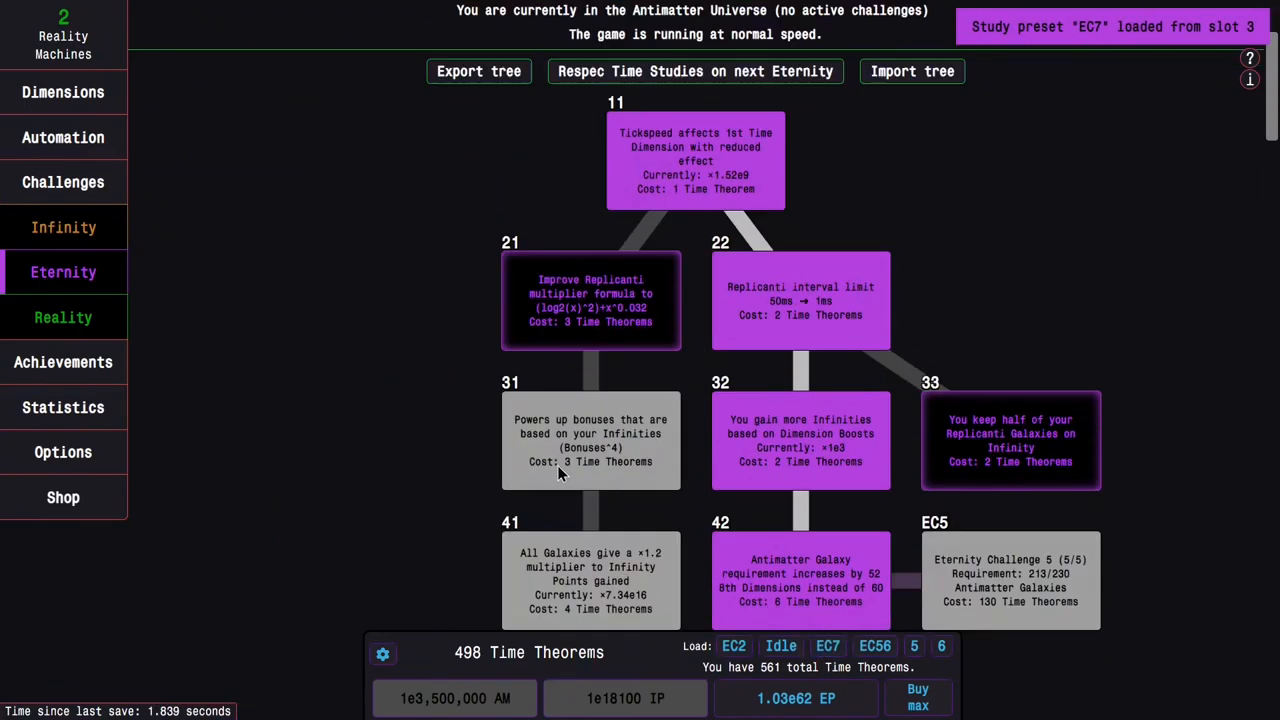
Start Eternity Challenge 7 from its study, antimatter climbing past 3.97e766 toward the goal.
scroll("down", 3)
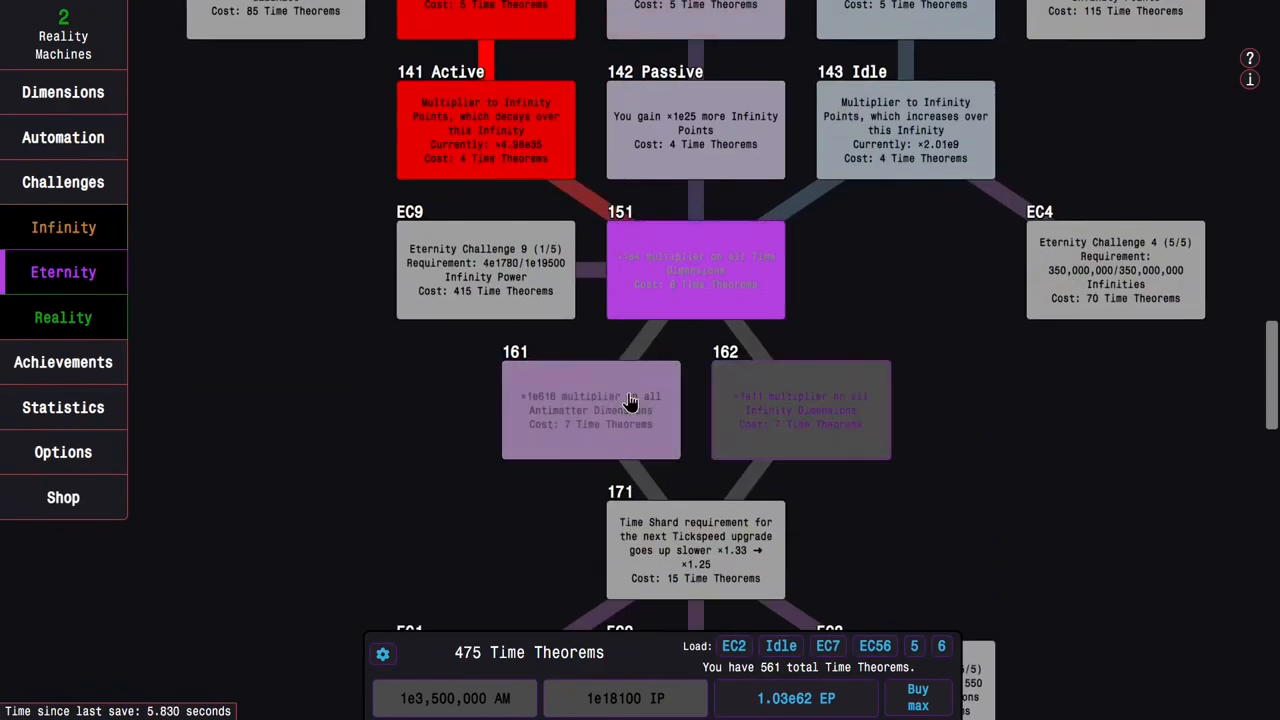
scroll("down", 3)
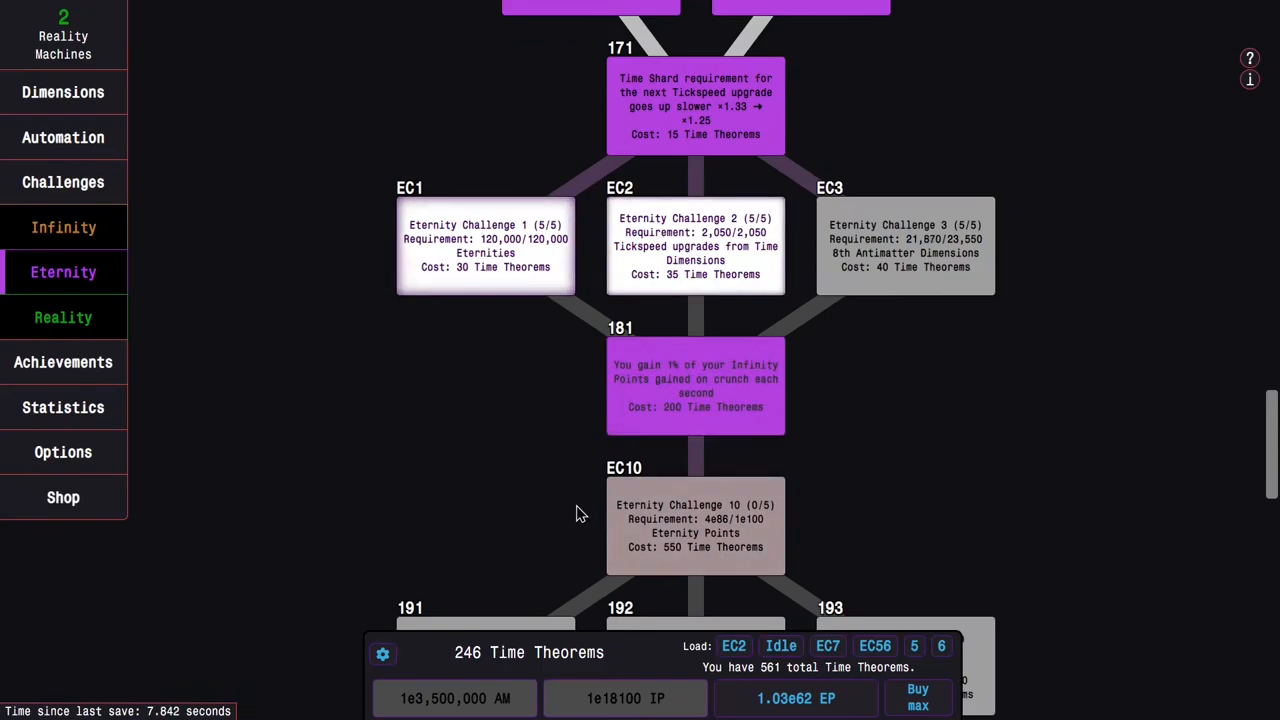
left_click(64, 182)
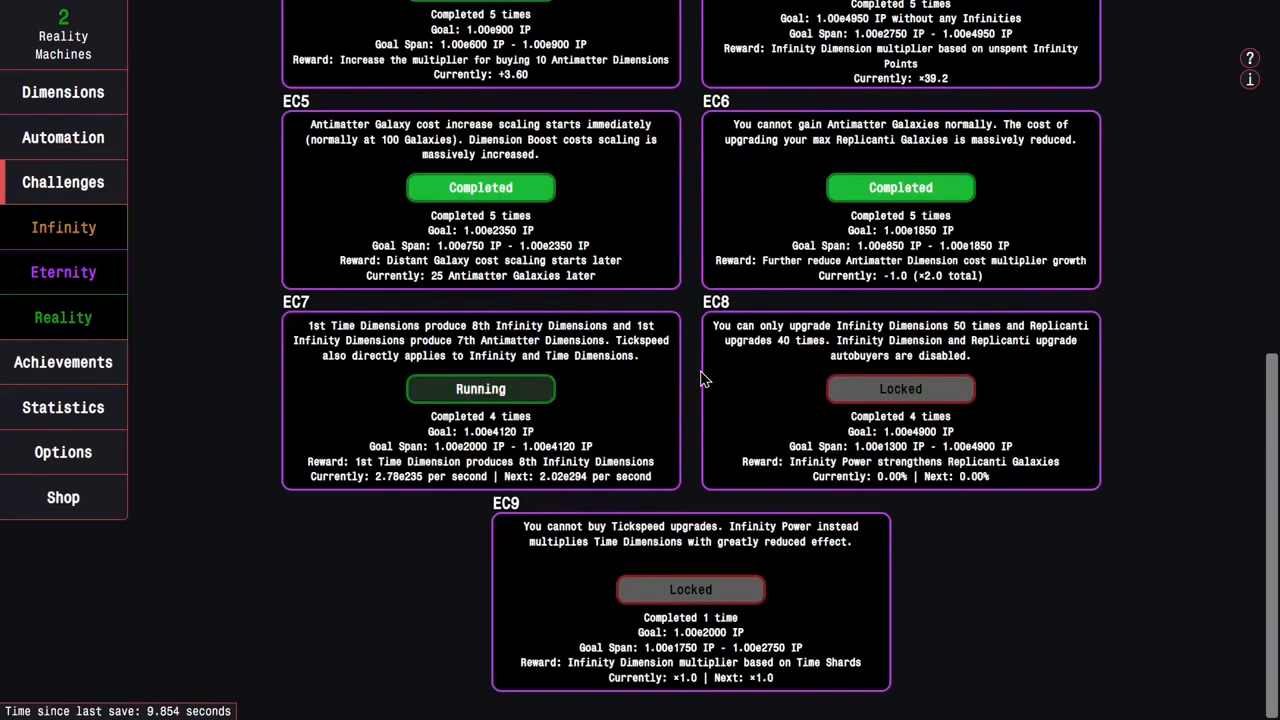
scroll("up", 3)
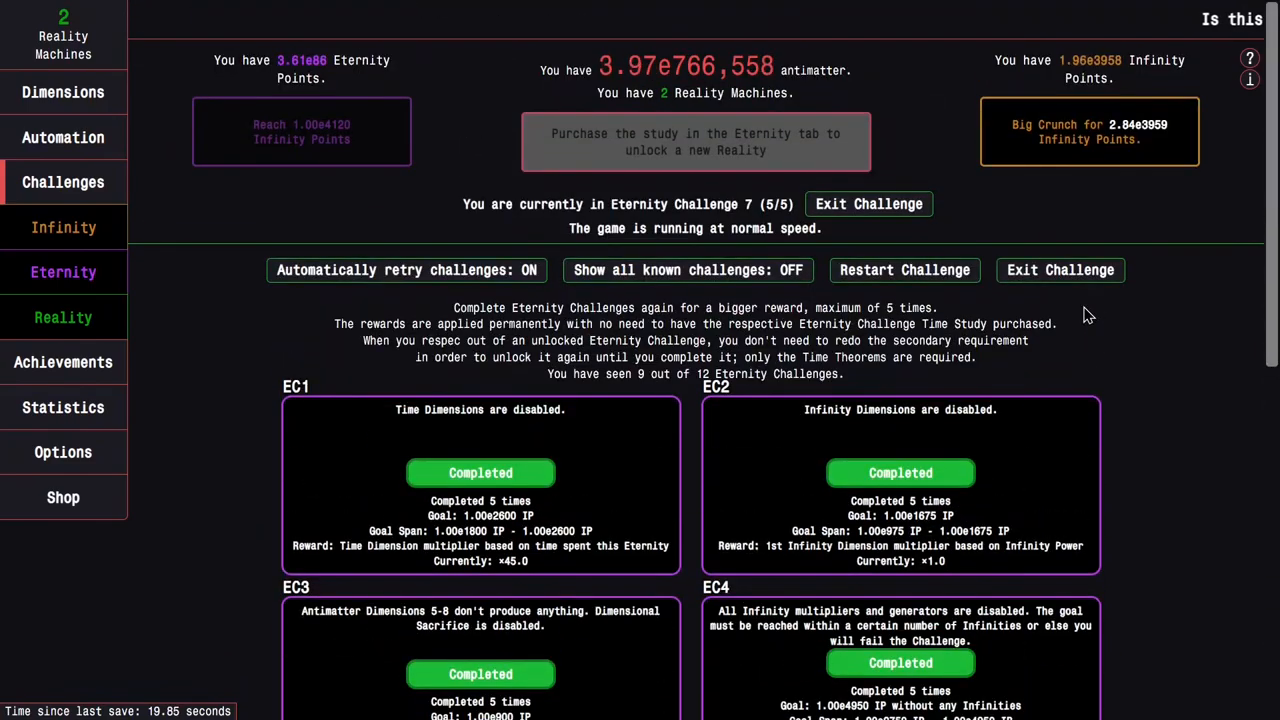
Load the EC2 study preset onto the tree, then switch to the EC56 preset.
left_click(64, 272)
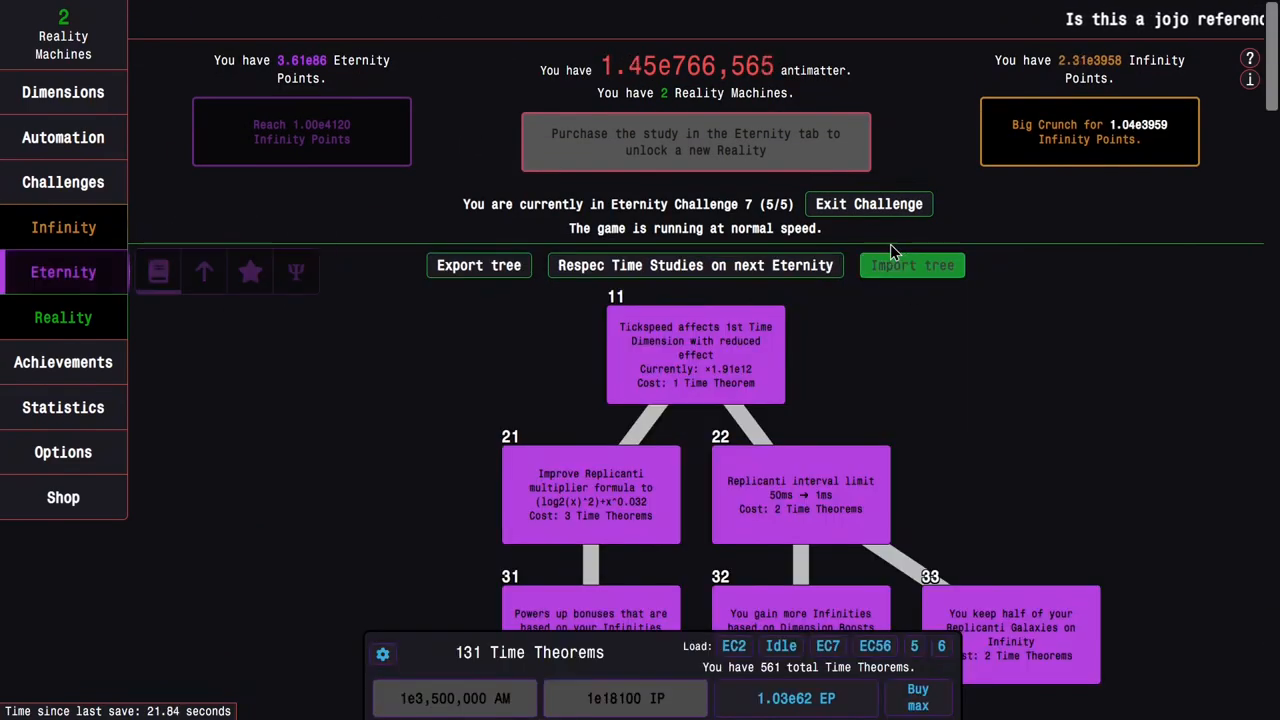
left_click(868, 204)
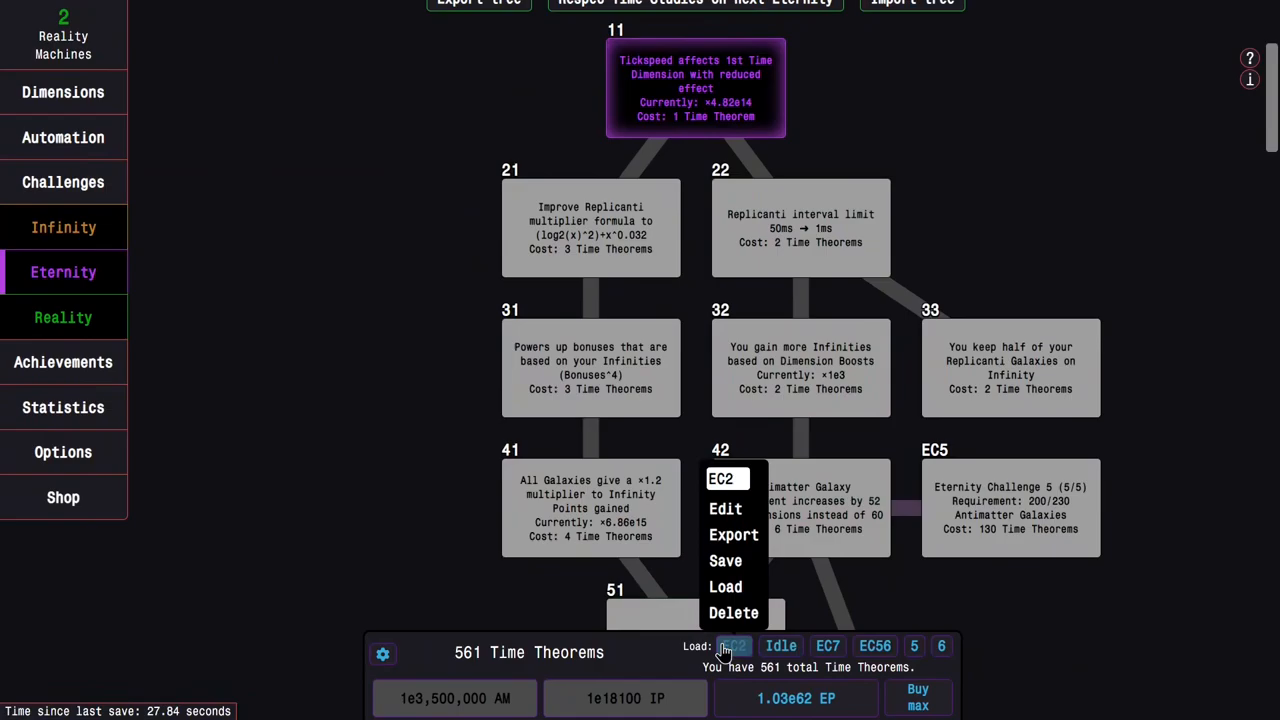
left_click(724, 586)
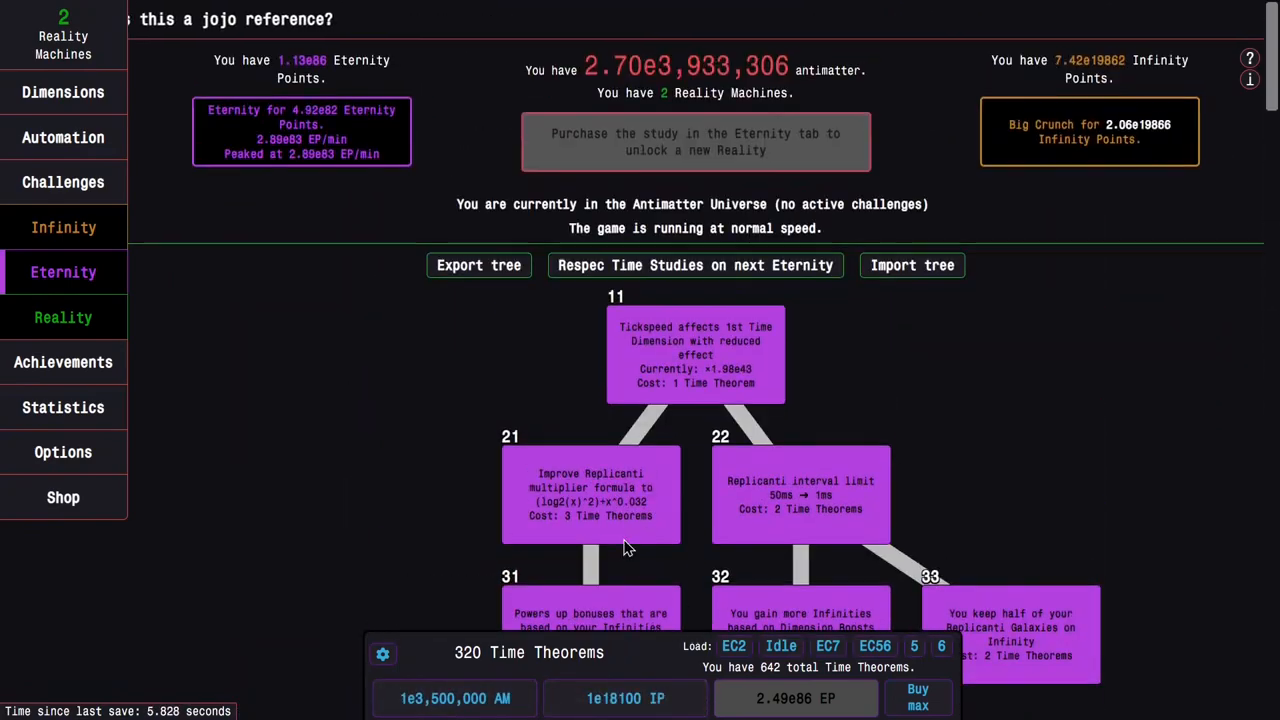
left_click(800, 494)
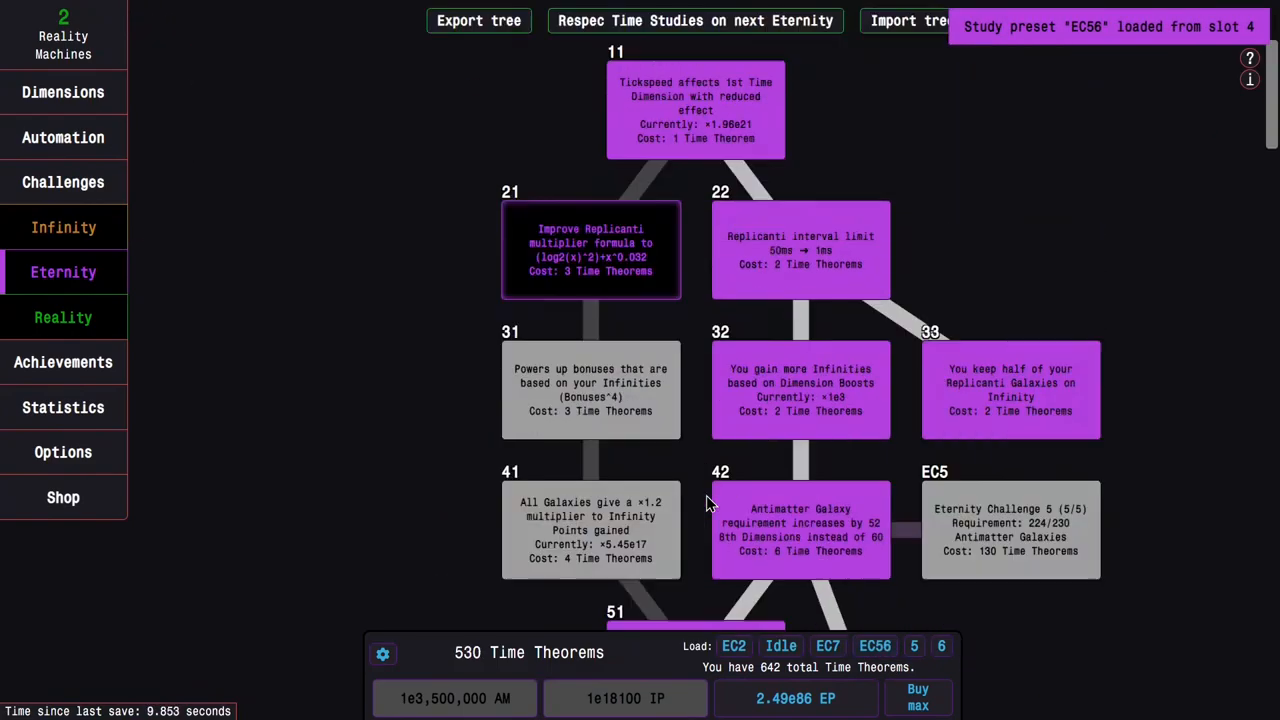
Start Eternity Challenge 9 and run it to its third completion.
scroll("down", 3)
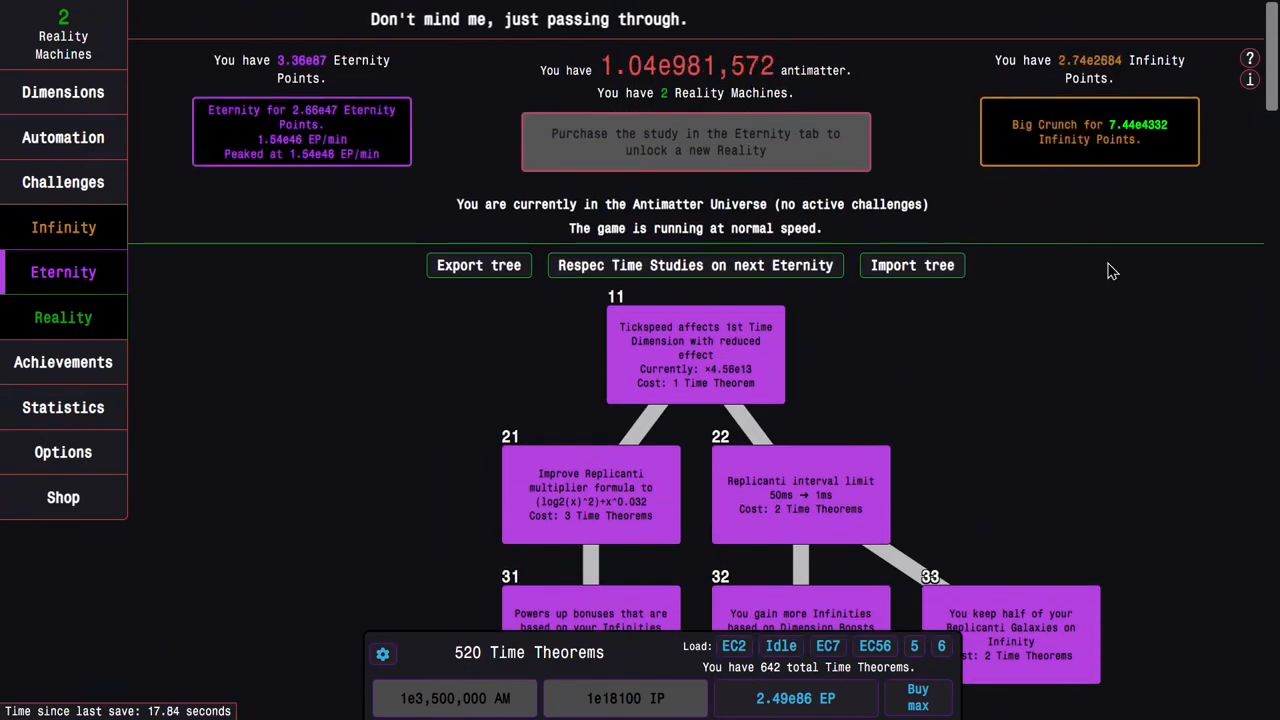
mouse_move(1148, 284)
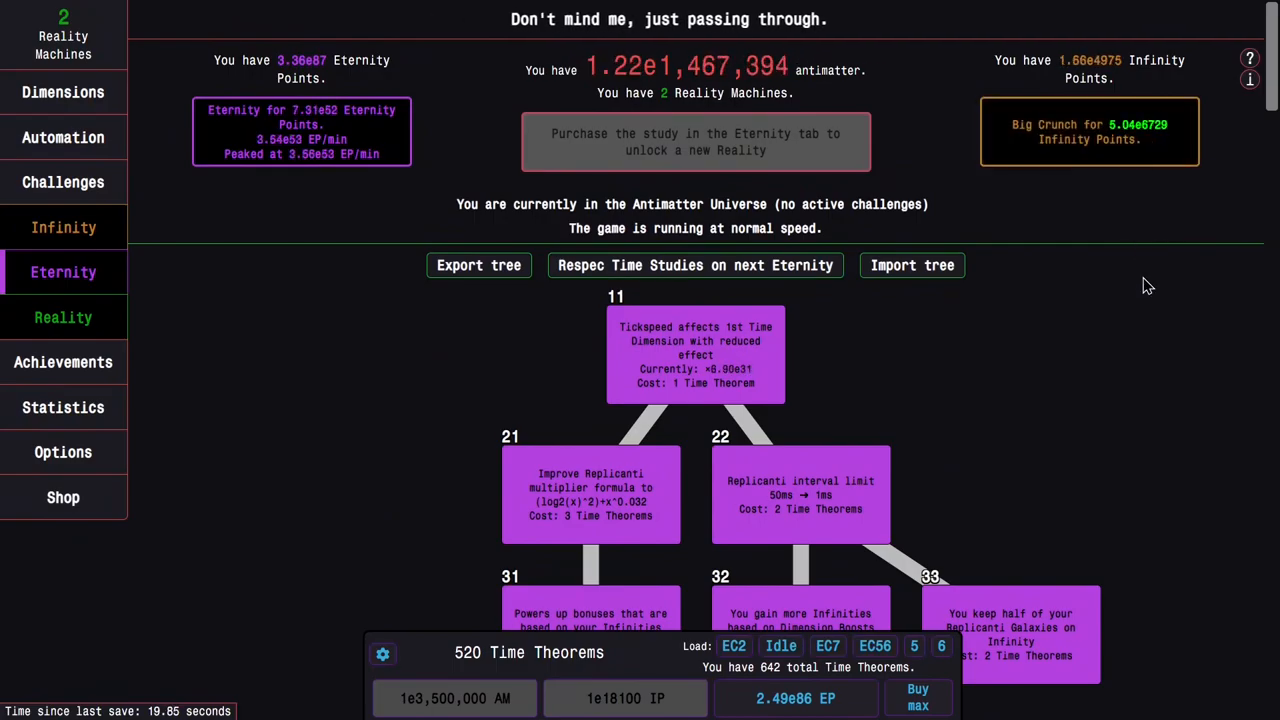
left_click(64, 182)
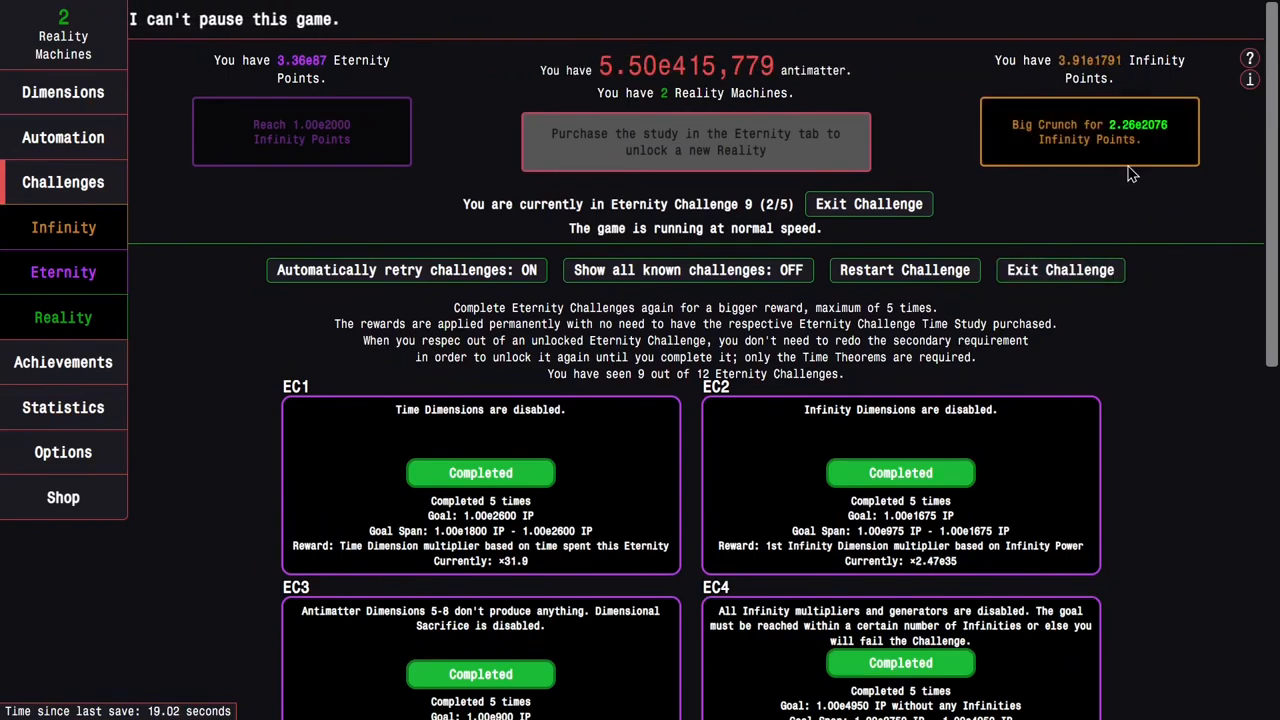
scroll("down", 3)
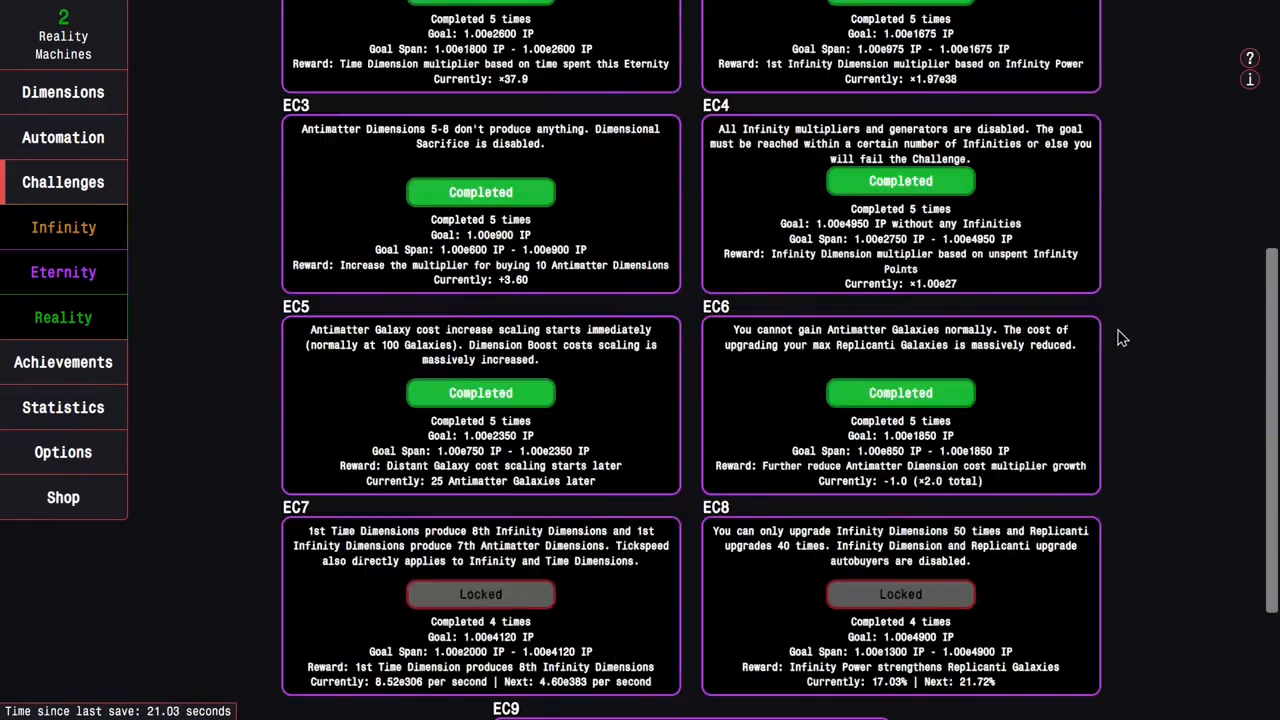
scroll("up", 3)
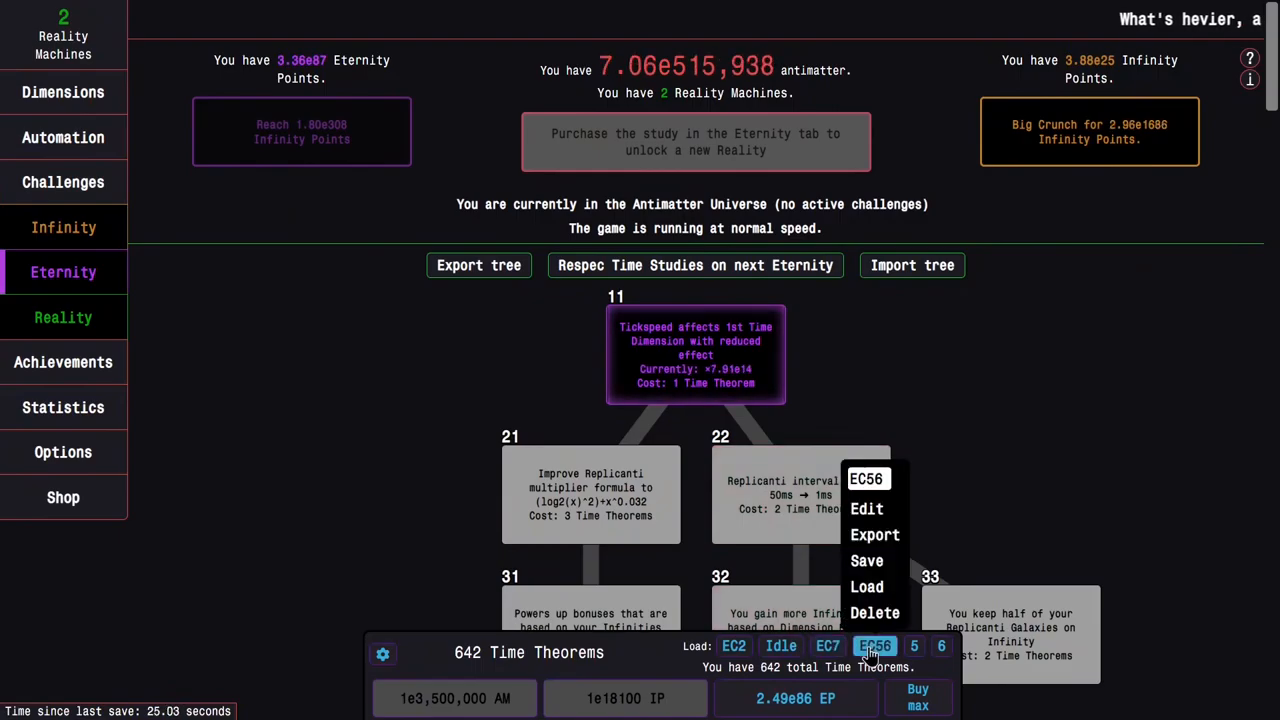
Load the EC56 study preset after leaving the challenge.
left_click(868, 588)
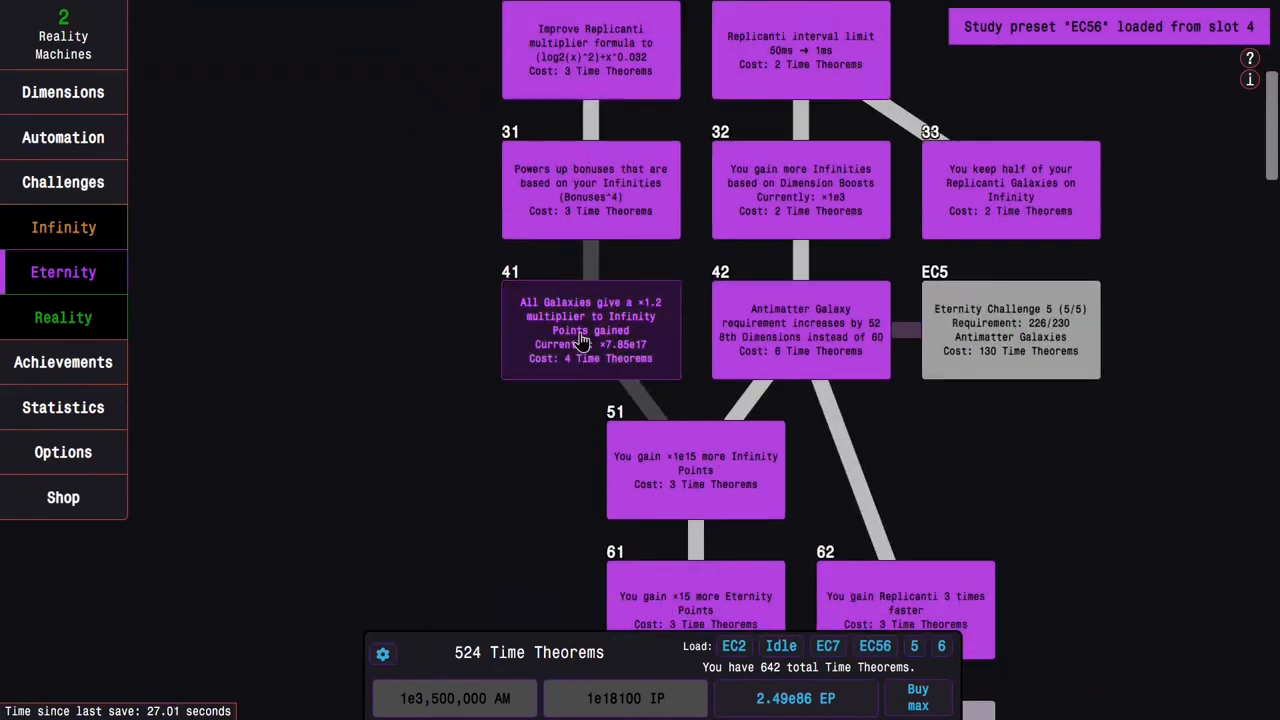
scroll("down", 3)
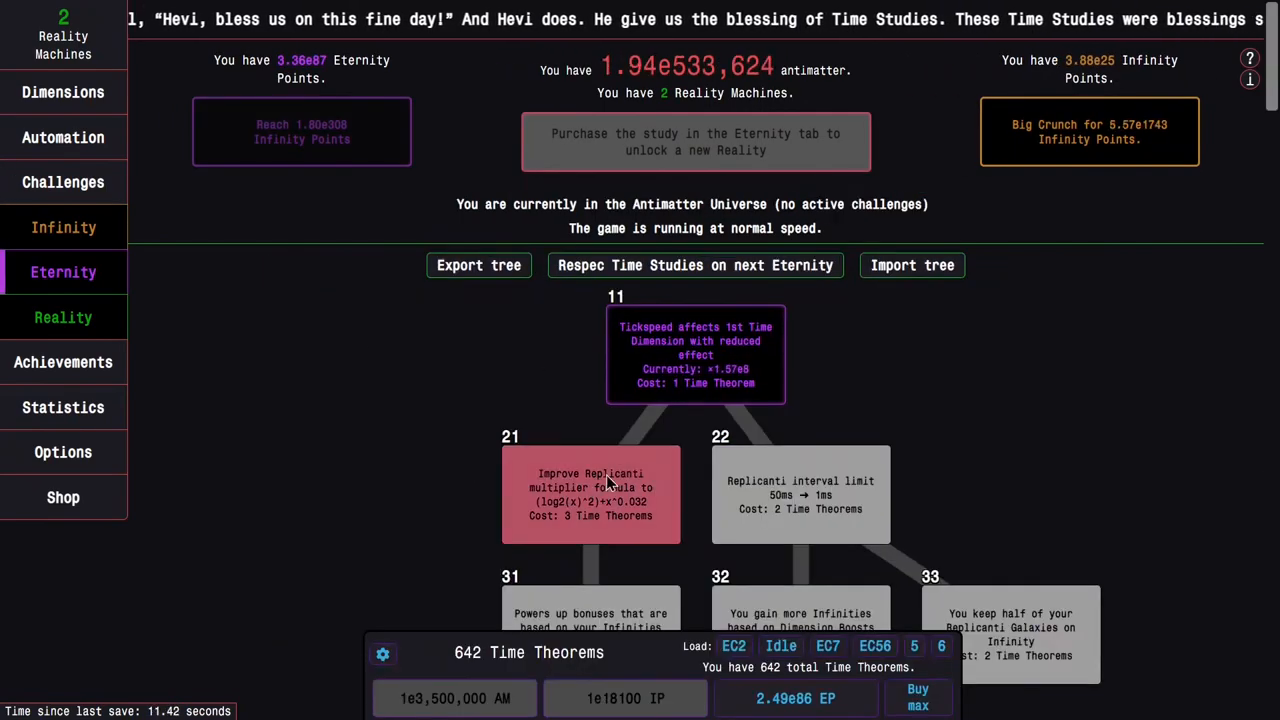
scroll("down", 3)
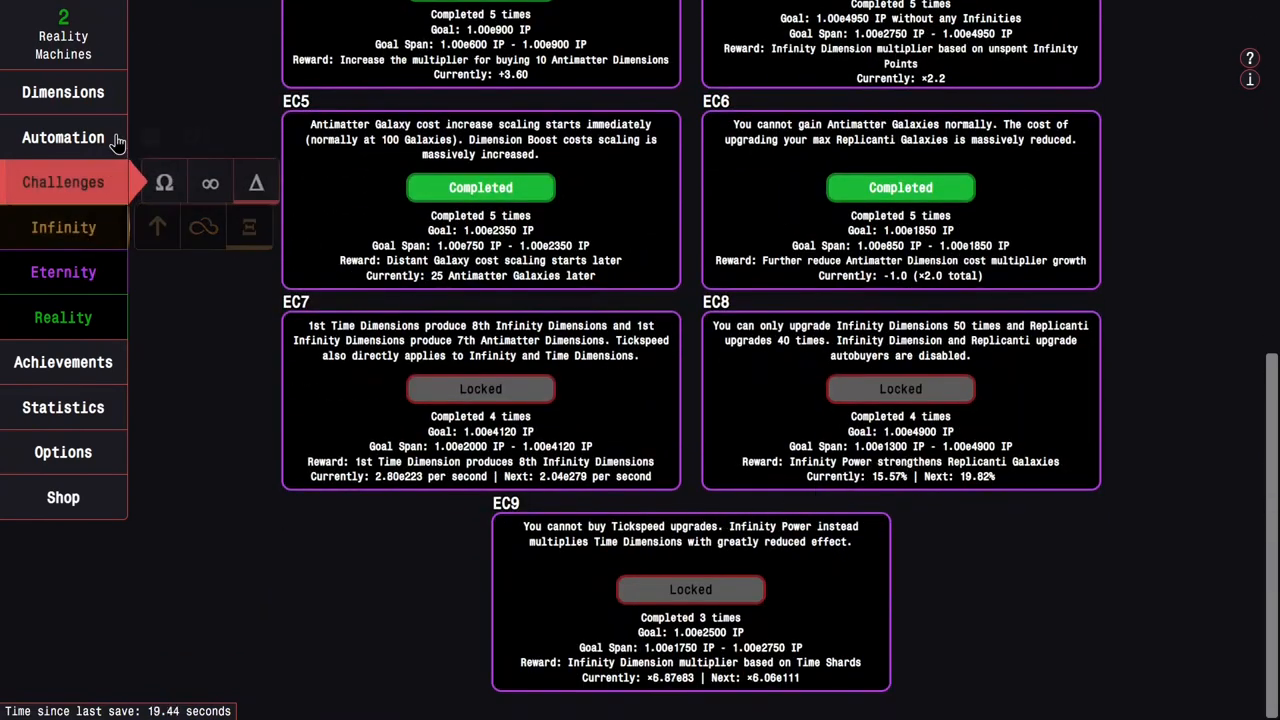
Load the EC2 study preset onto the time study tree.
left_click(64, 272)
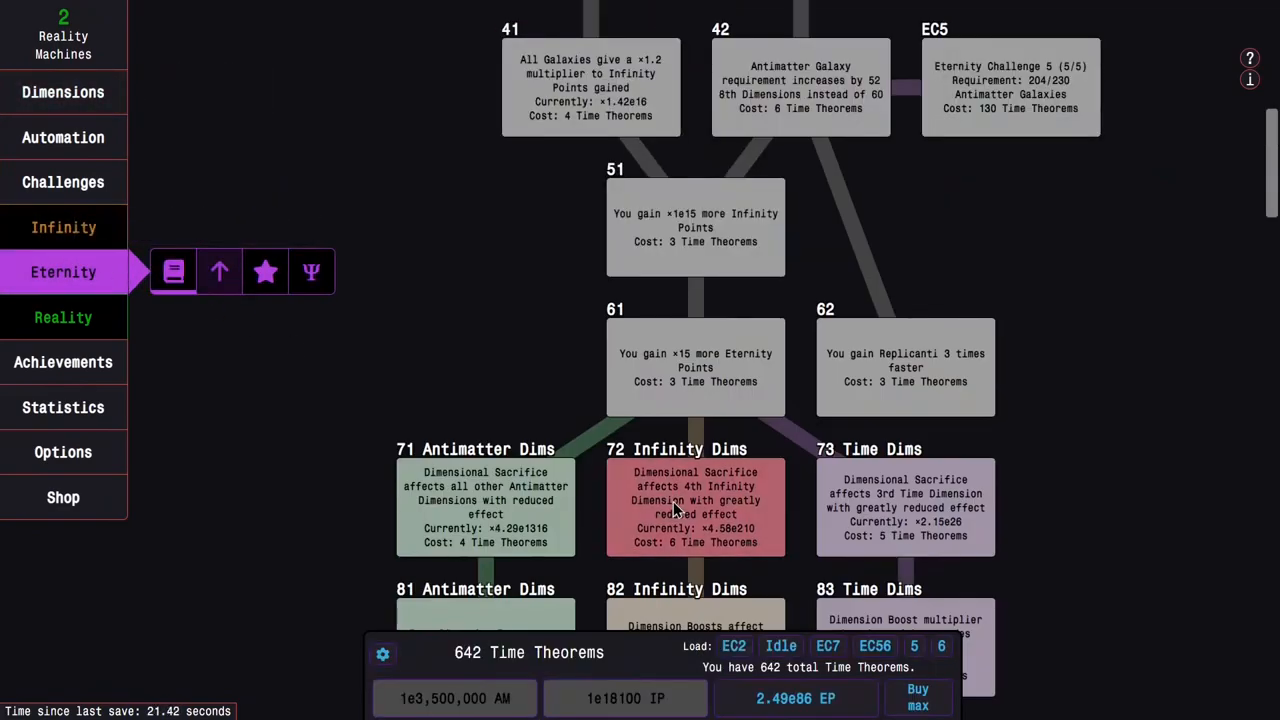
left_click(732, 644)
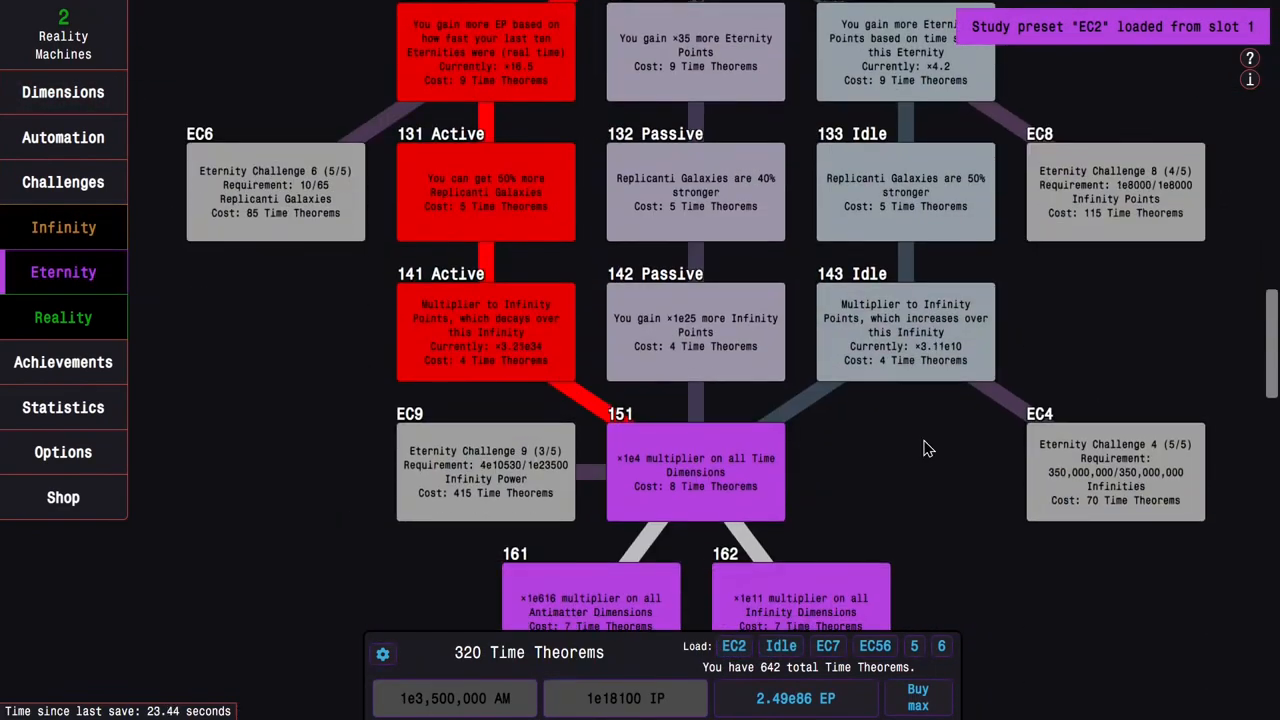
scroll("down", 3)
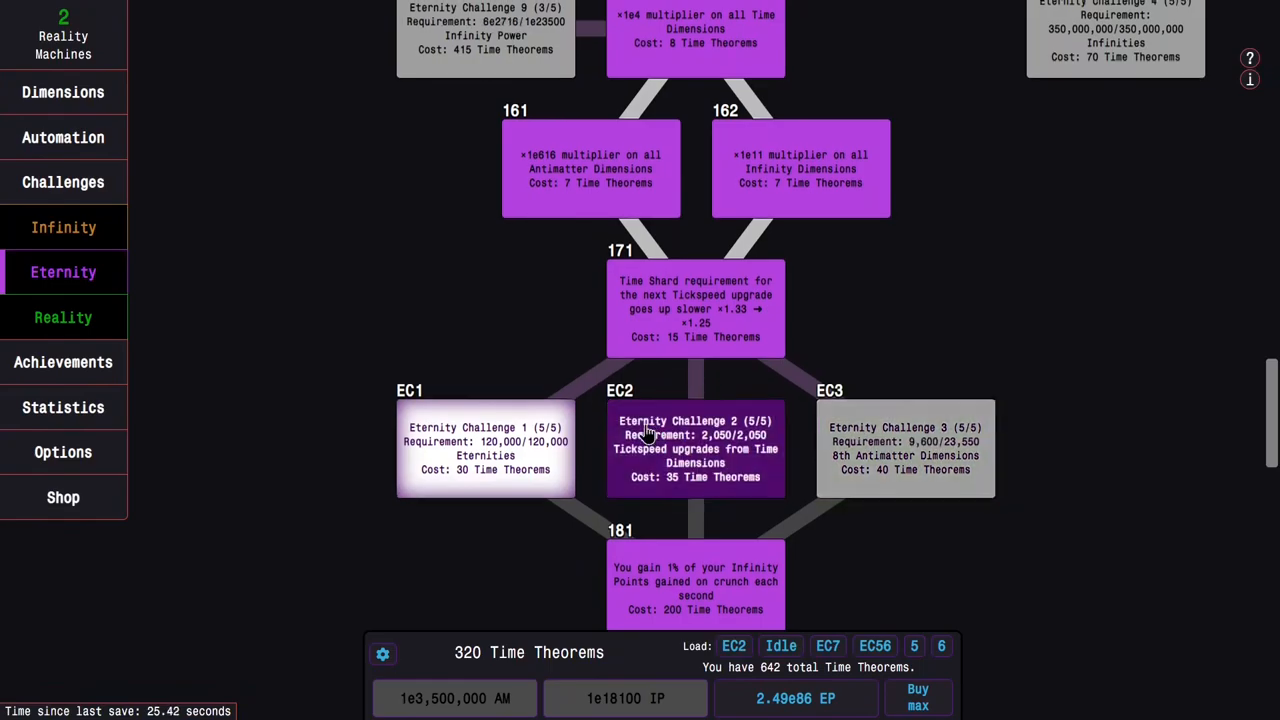
scroll("up", 3)
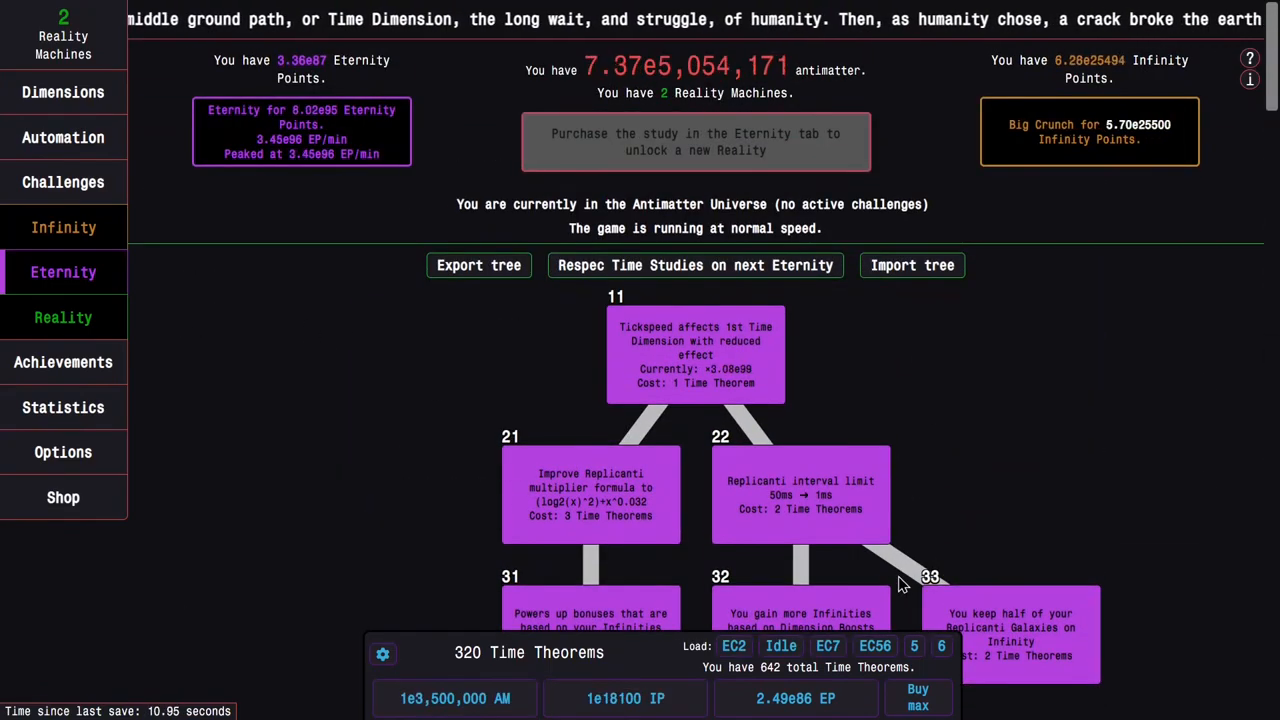
Buy Time Theorems with Eternity Points and max all Time Dimensions.
left_click(916, 696)
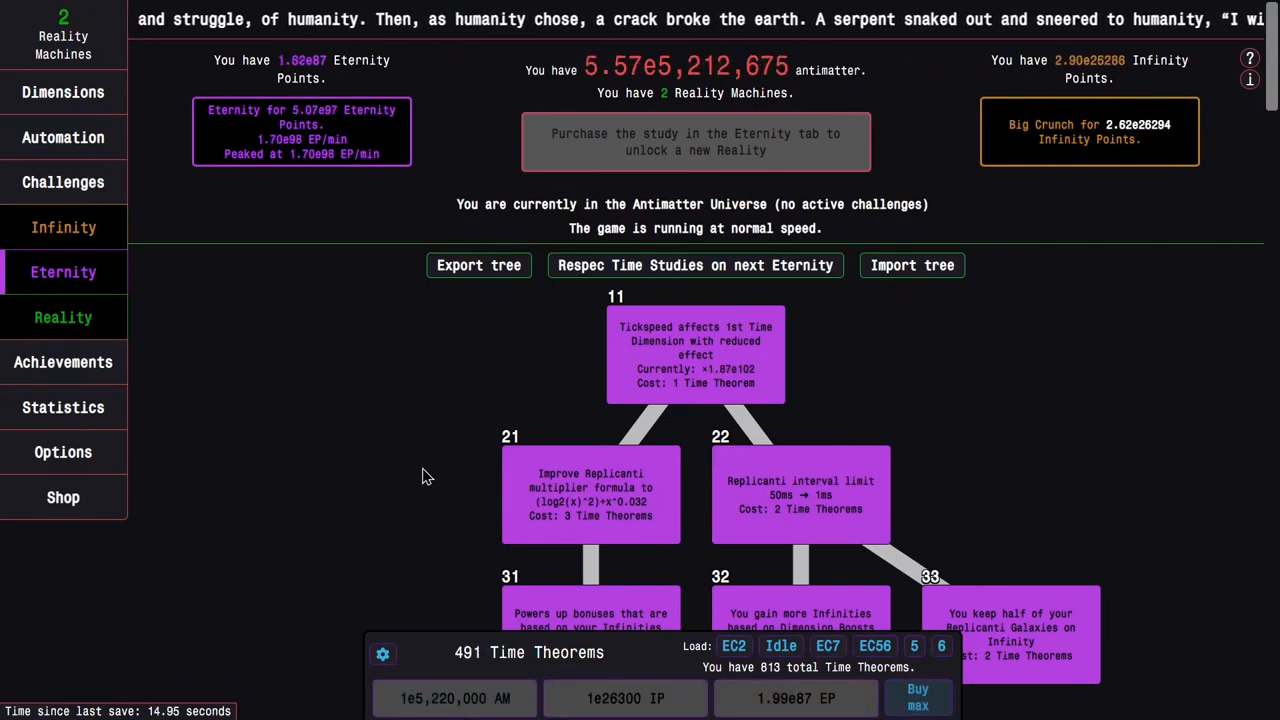
left_click(916, 696)
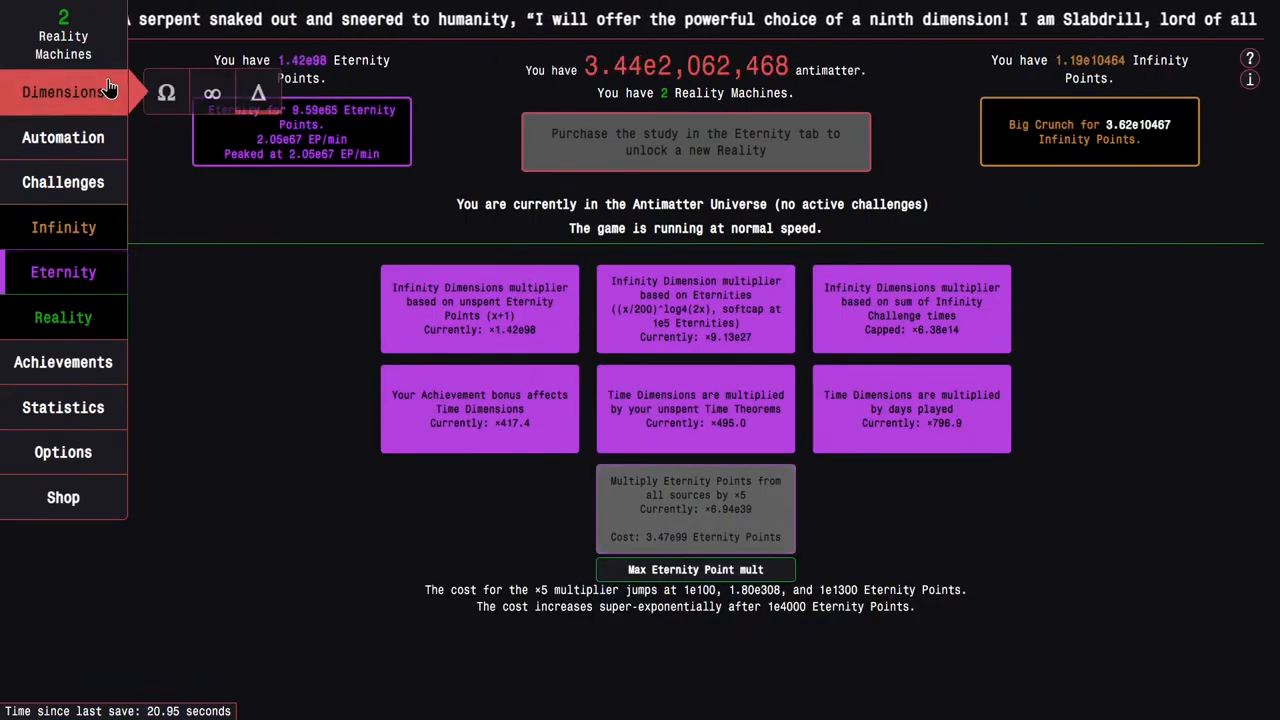
left_click(64, 92)
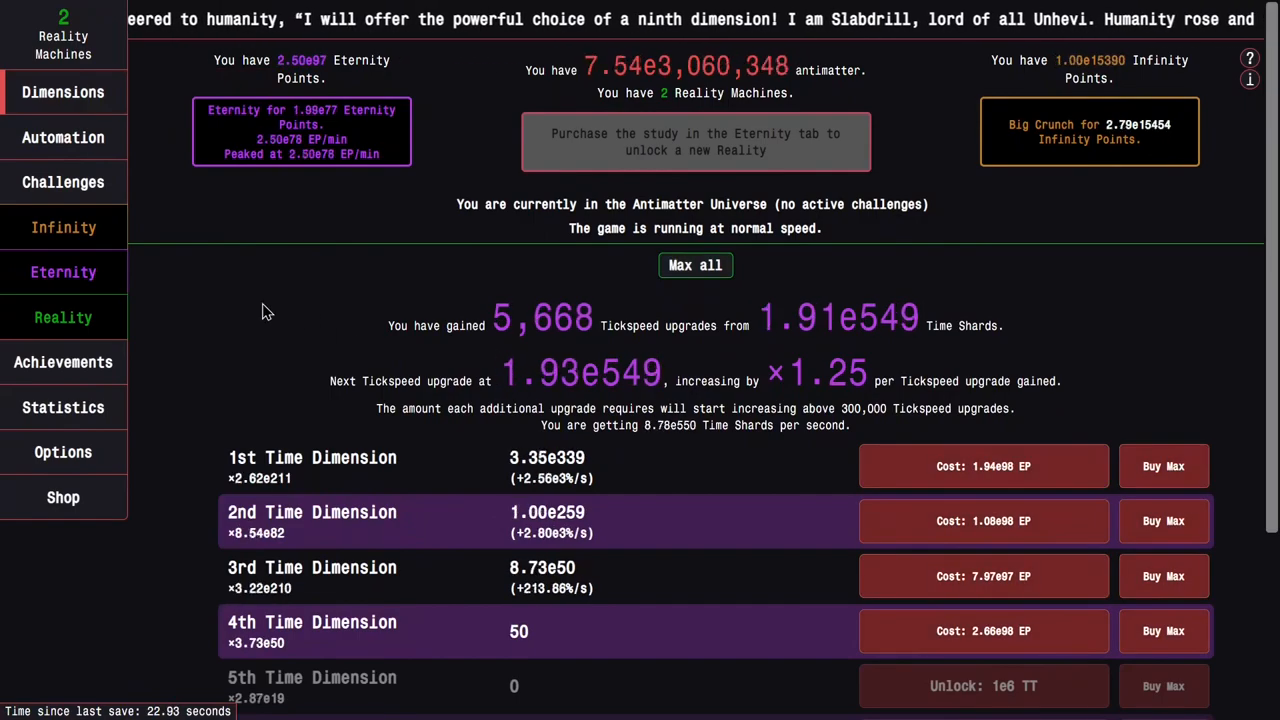
left_click(64, 272)
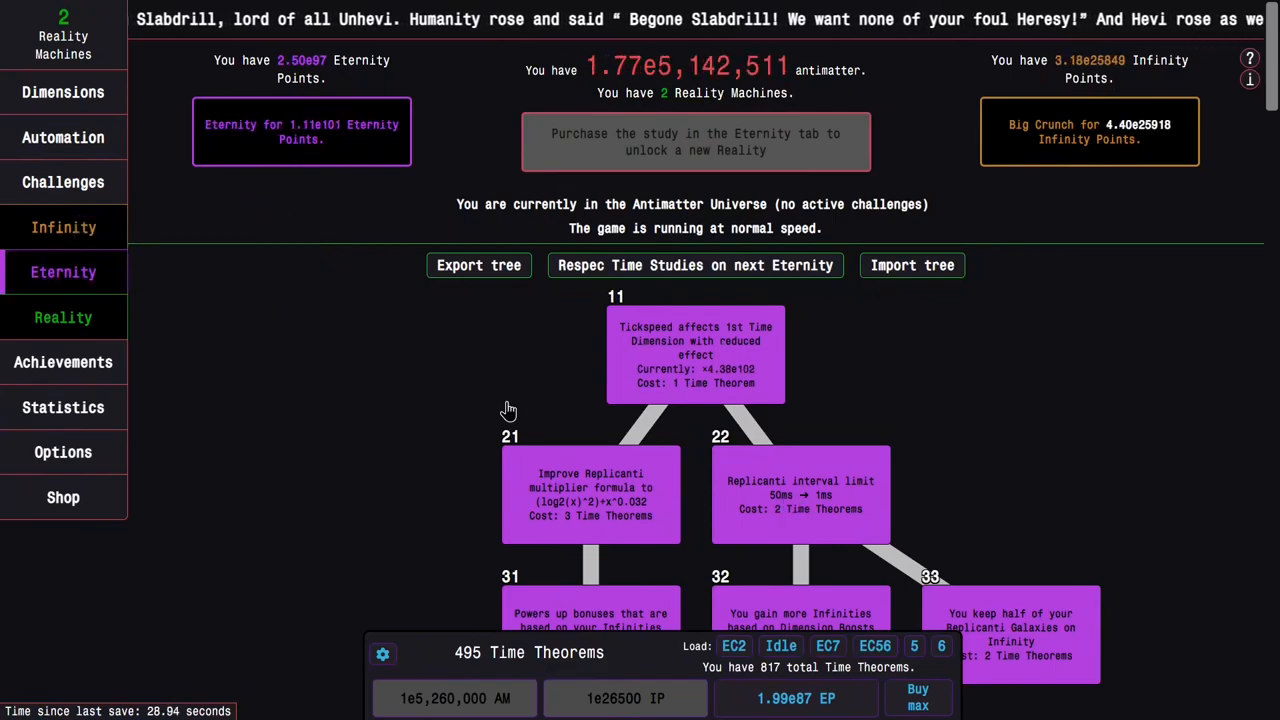
mouse_move(380, 348)
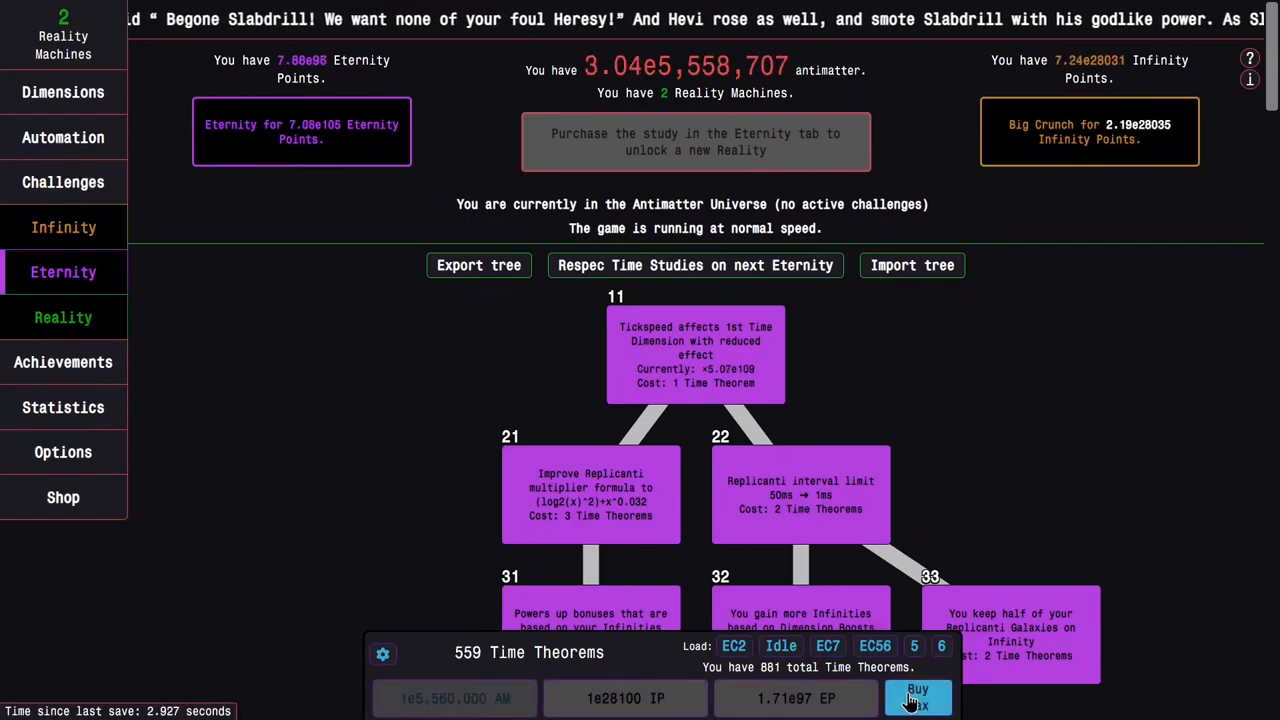
Buy max Time Theorems and start Eternity Challenge 10.
left_click(916, 694)
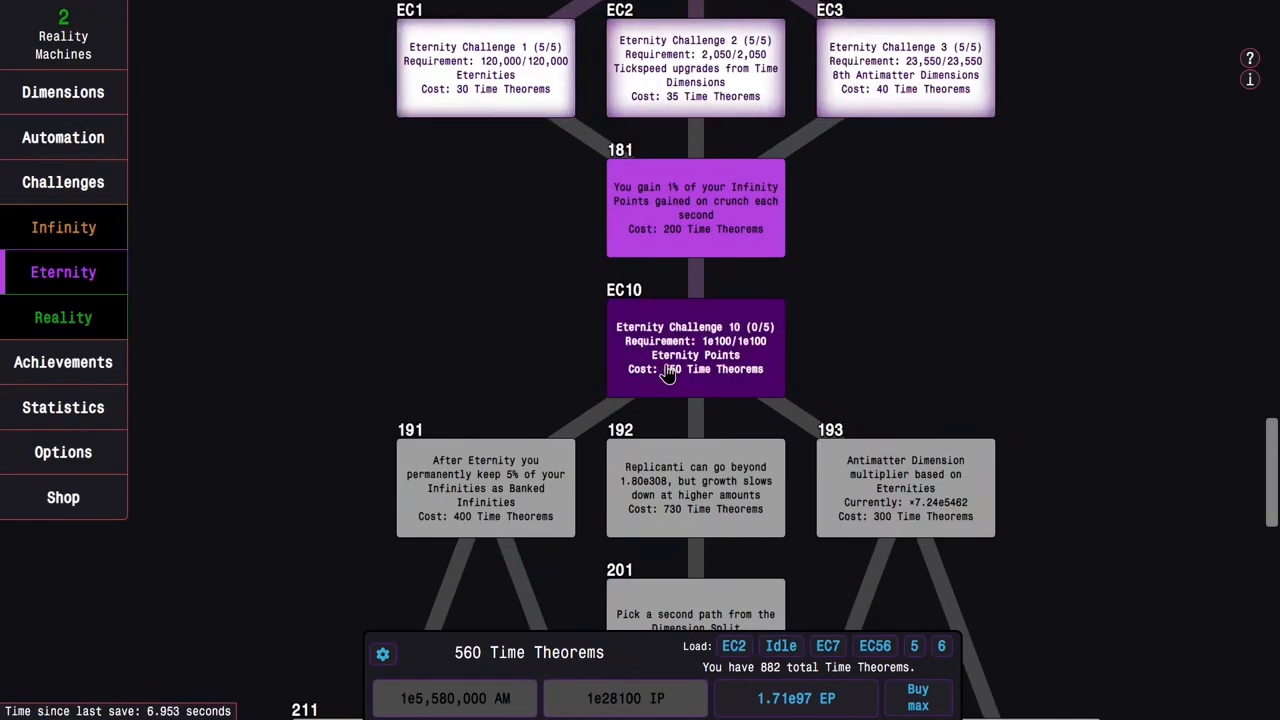
left_click(64, 180)
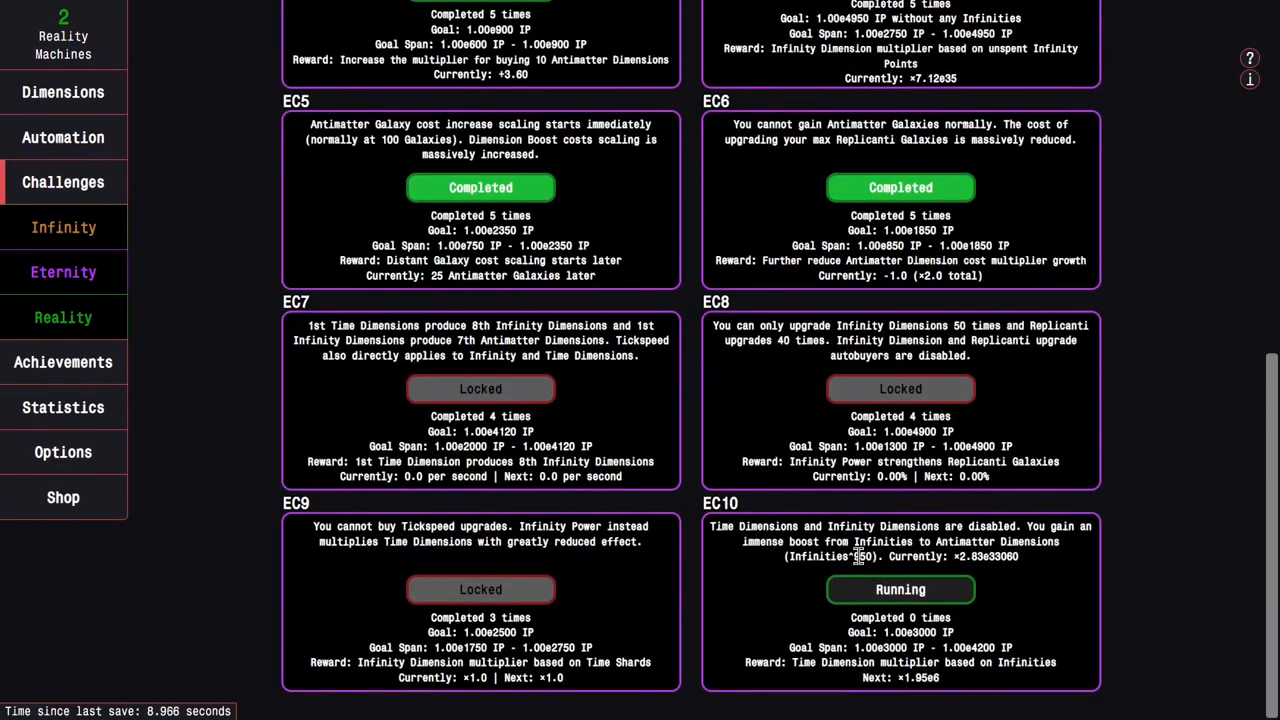
scroll("up", 3)
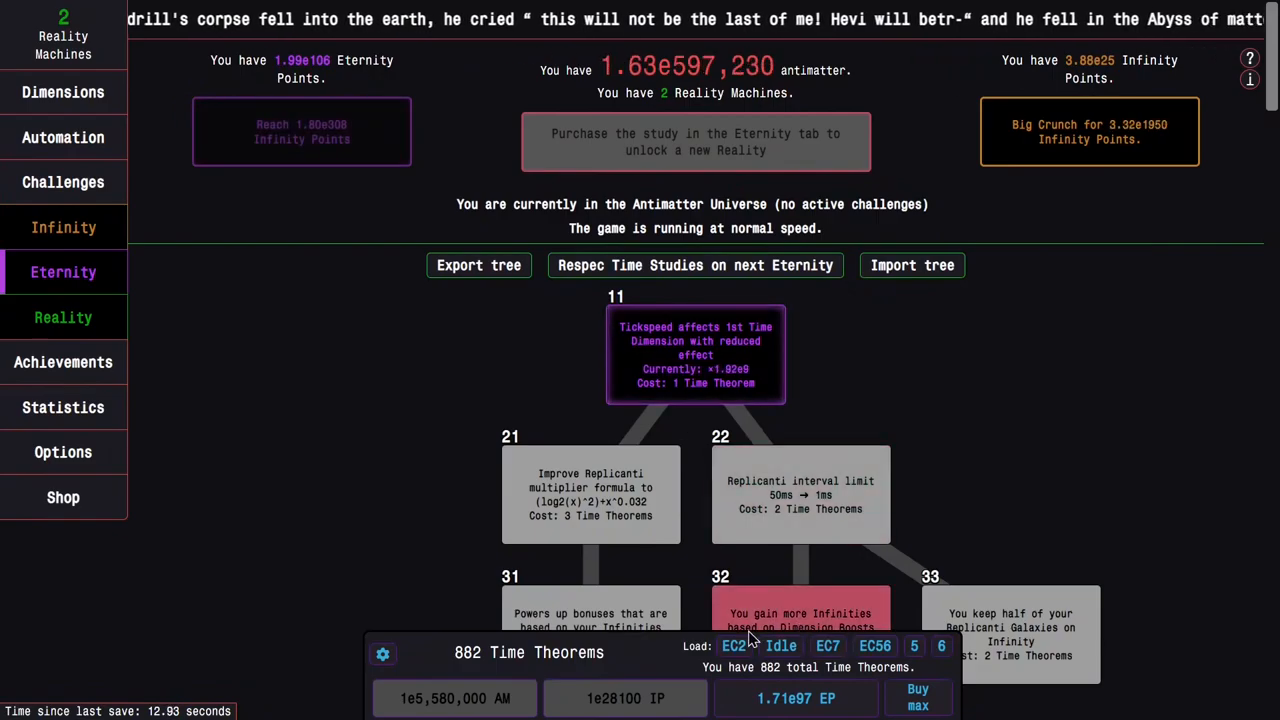
Load the EC2 study preset for the Eternity Challenge 10 run.
left_click(732, 644)
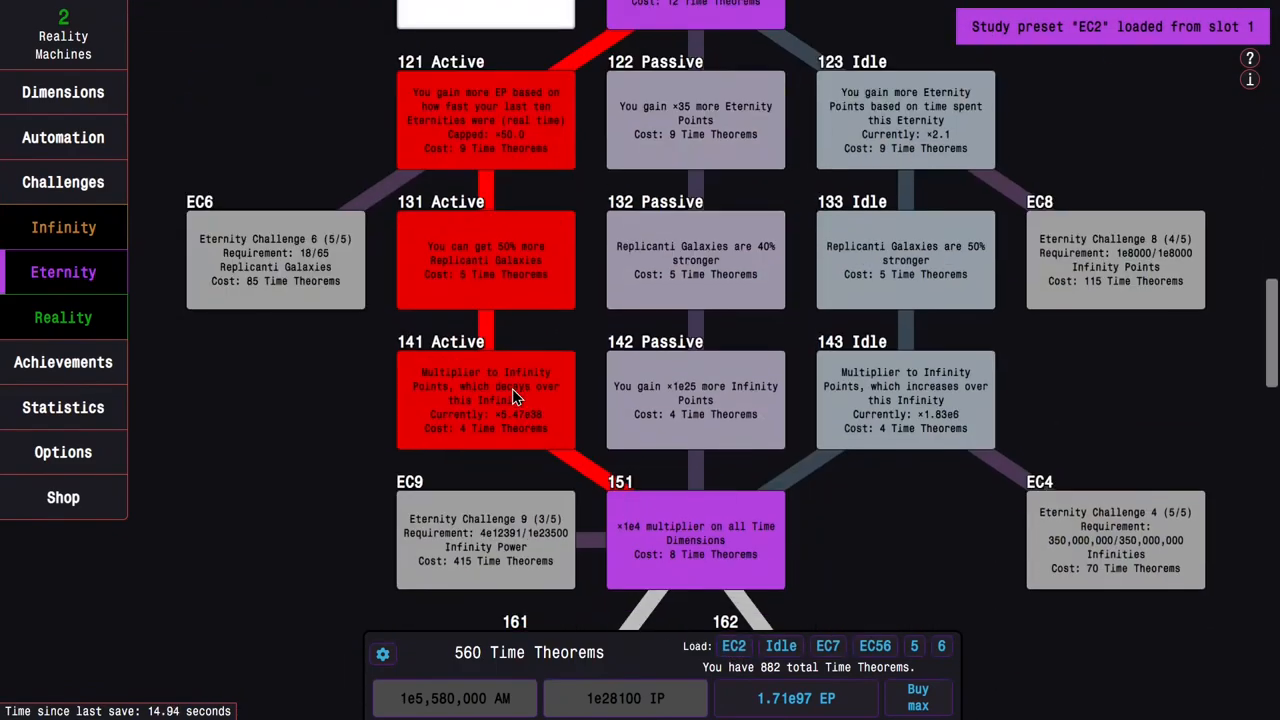
scroll("down", 3)
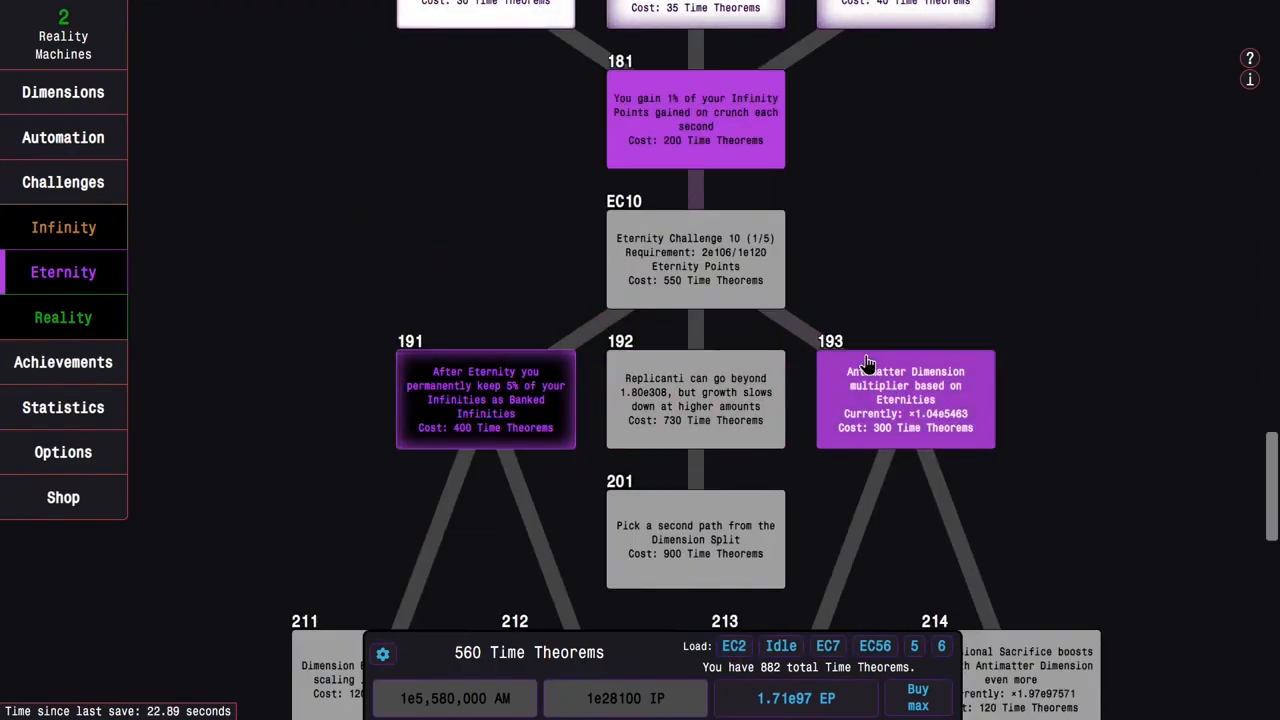
scroll("down", 3)
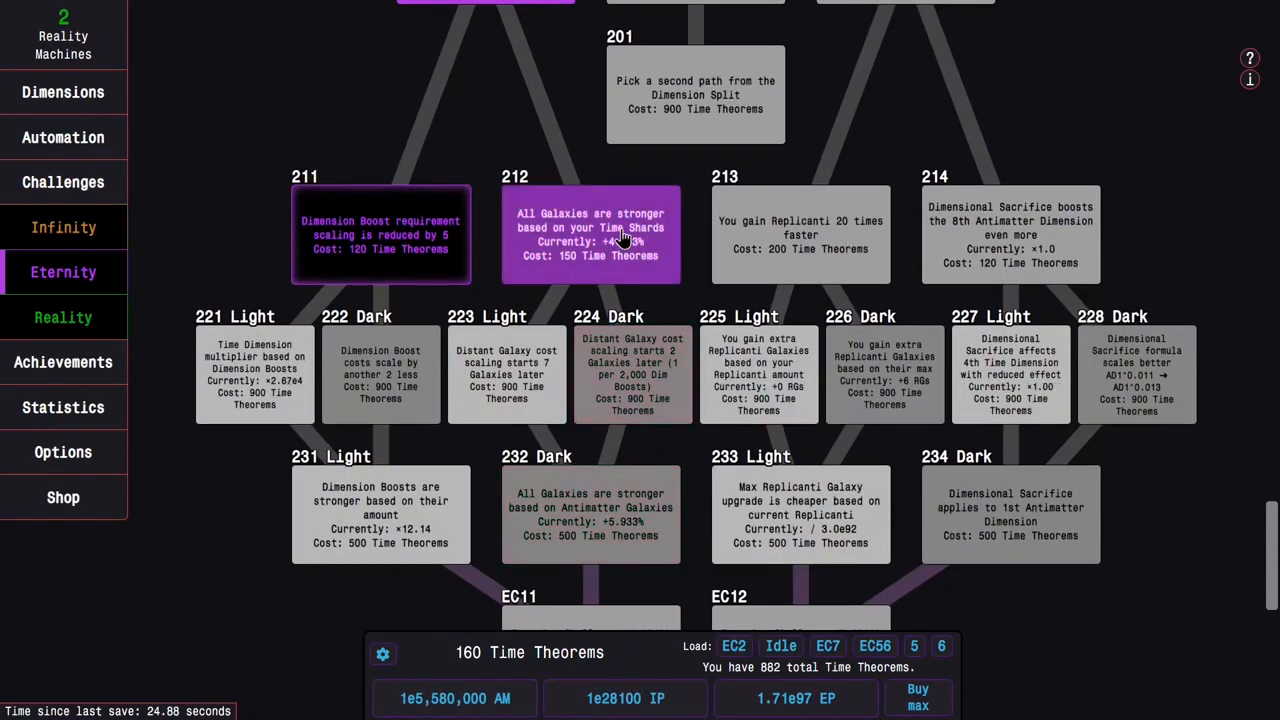
scroll("up", 3)
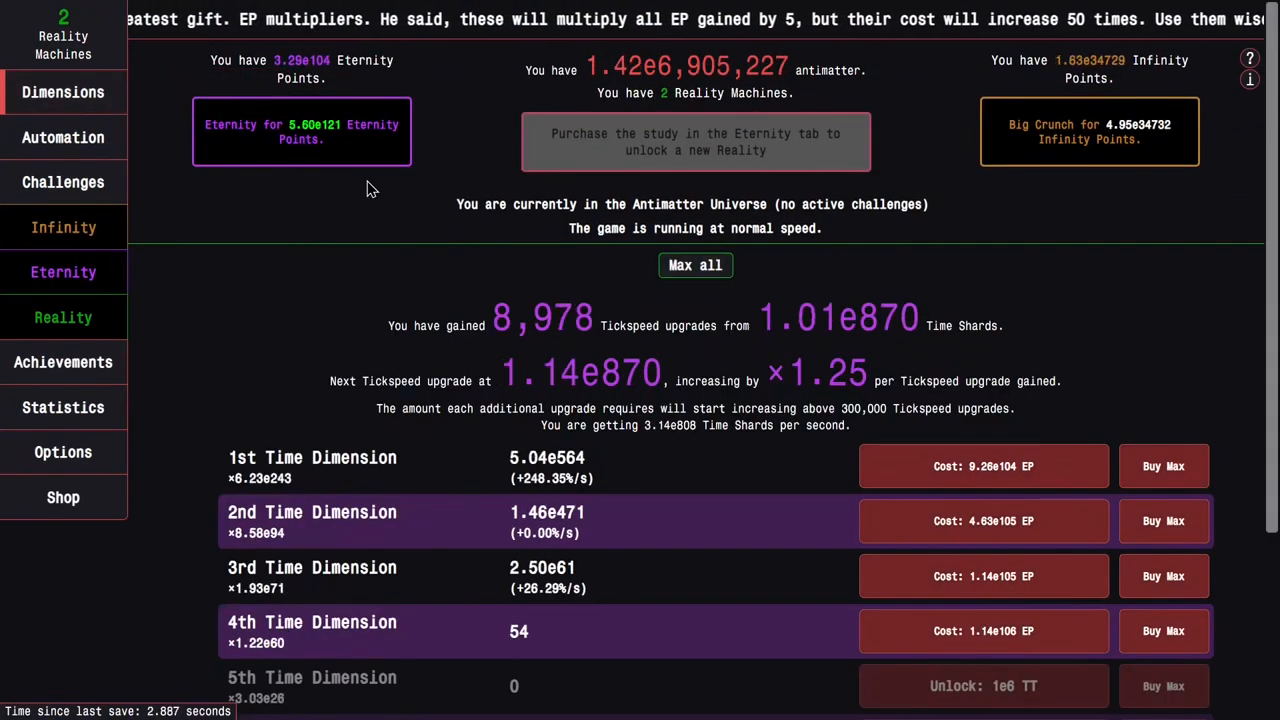
Eternity for the available Eternity Points, max all Time Dimensions and buy Time Theorems.
left_click(64, 272)
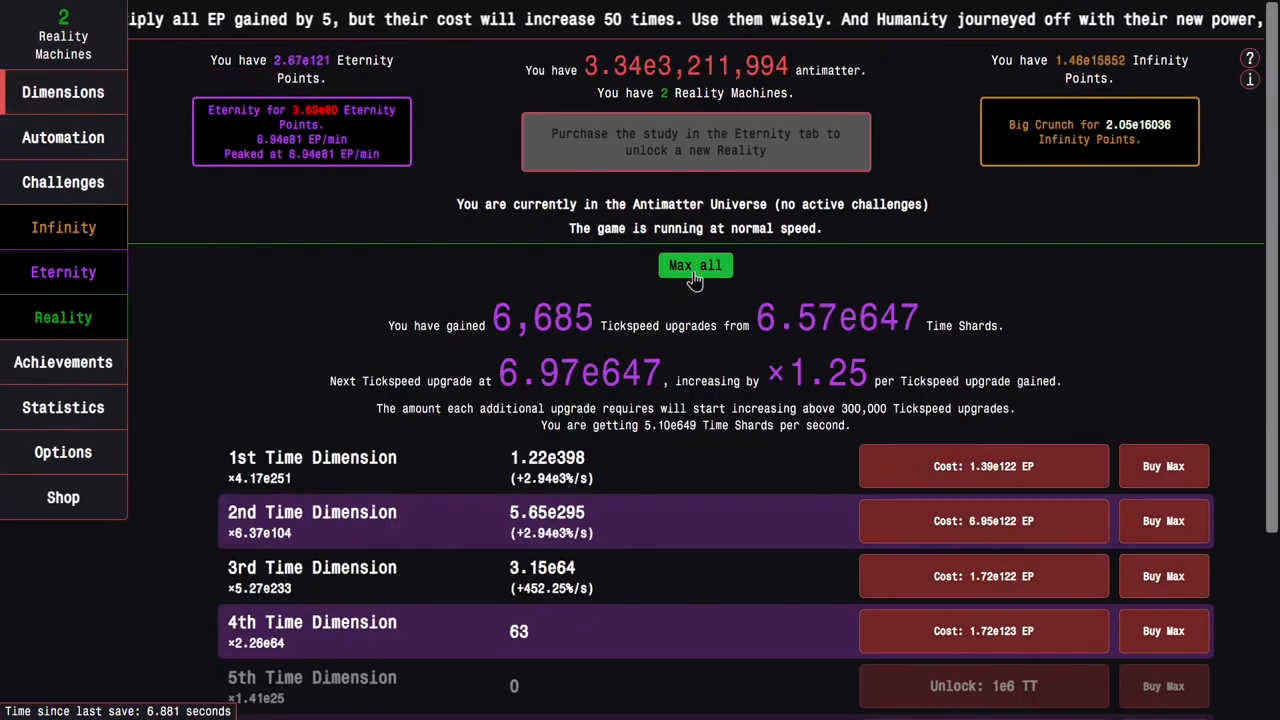
left_click(64, 272)
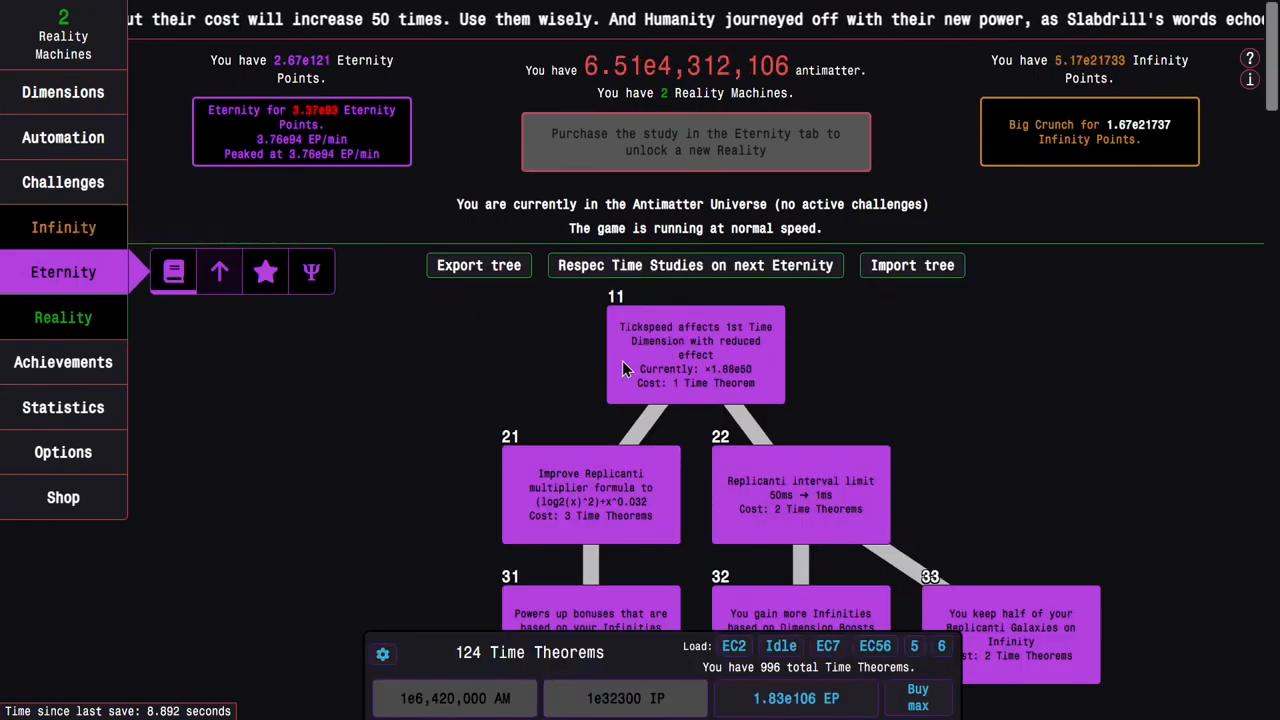
scroll("down", 3)
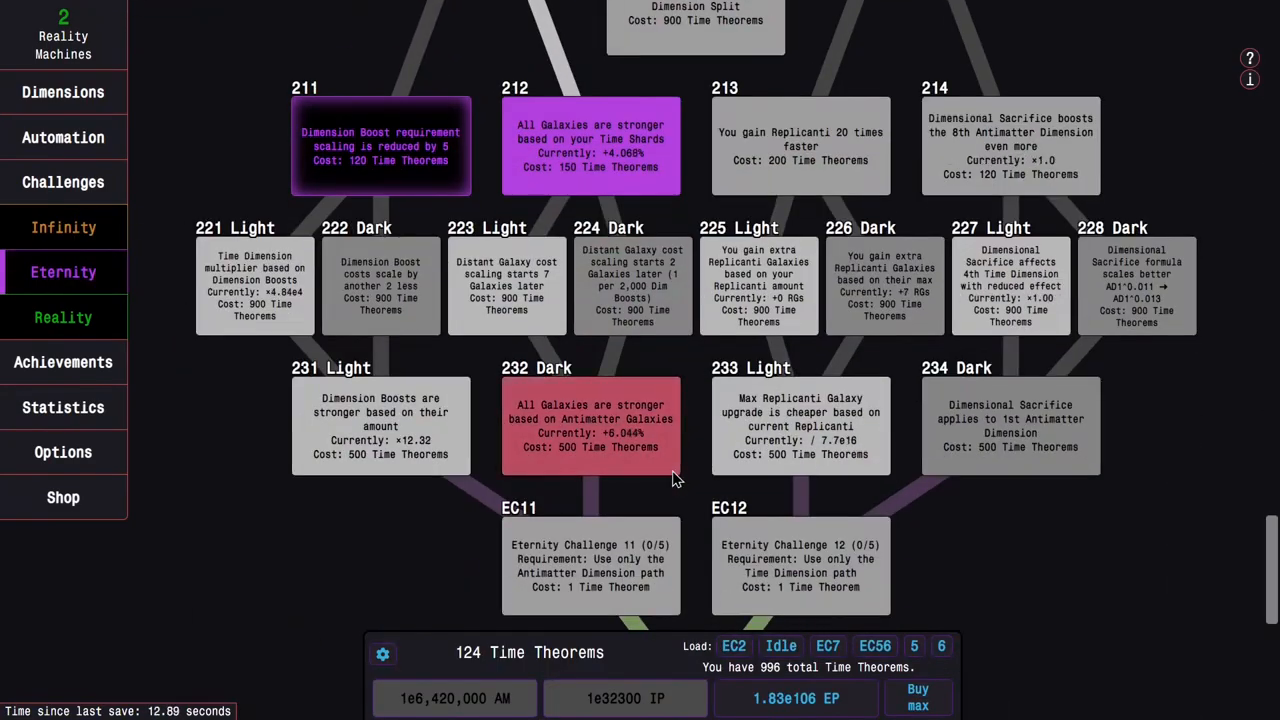
left_click(916, 696)
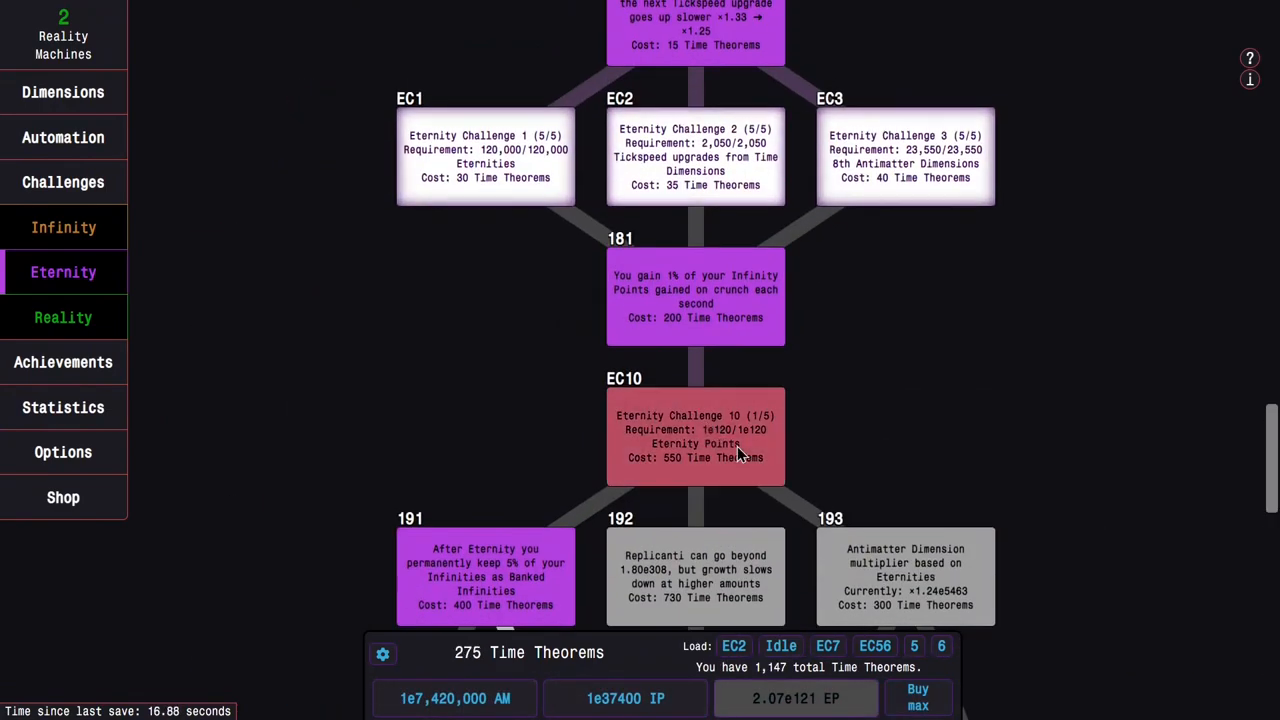
left_click(916, 696)
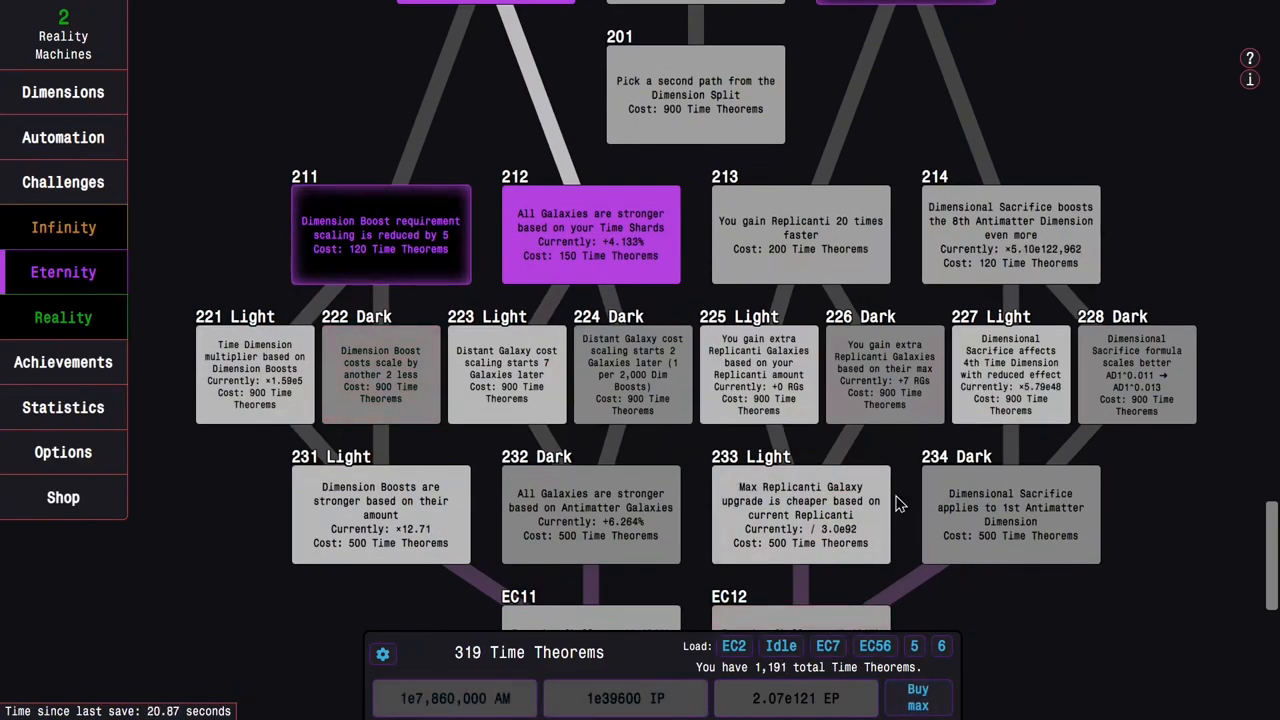
scroll("up", 3)
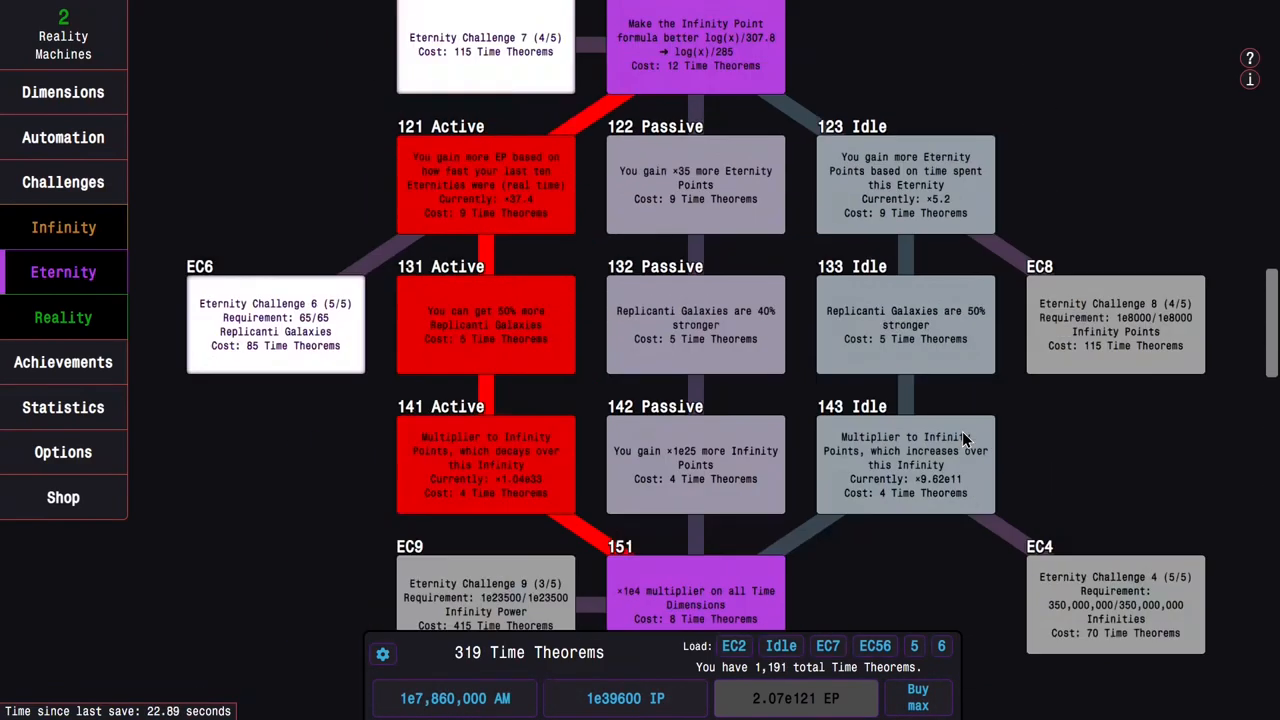
scroll("up", 3)
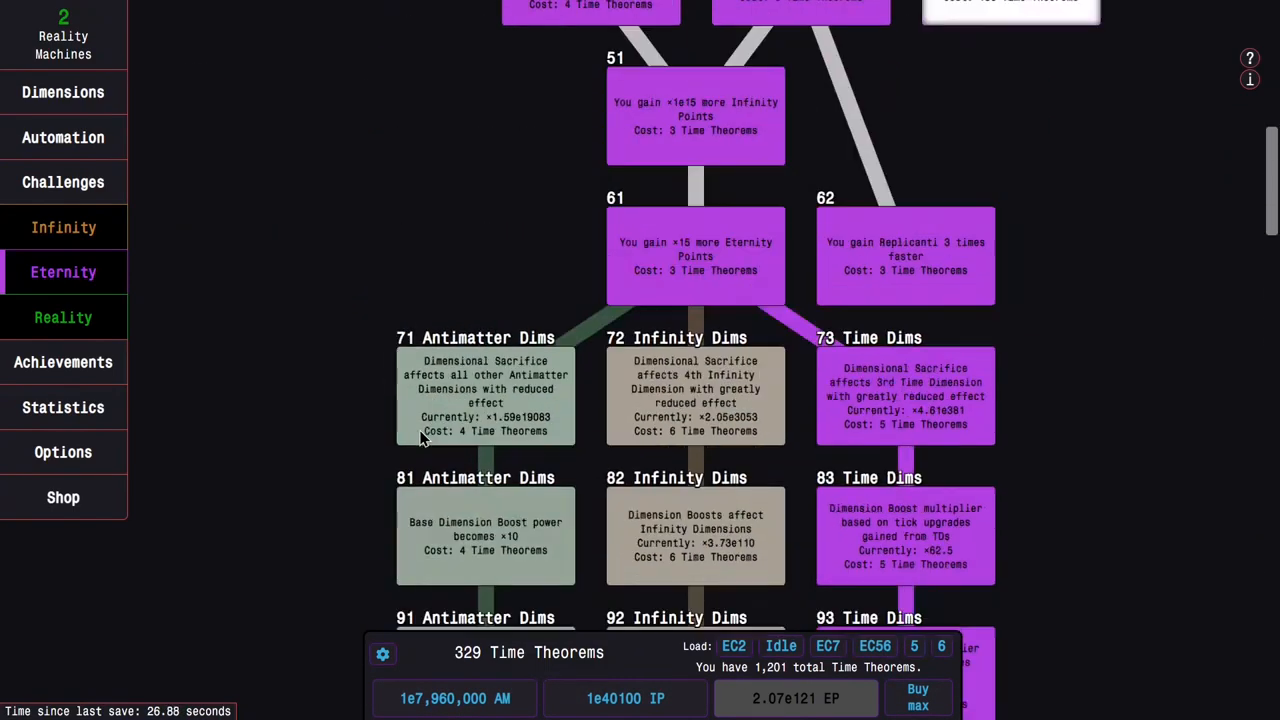
Run Eternity Challenge 9 from the Challenges tab up to five completions.
left_click(64, 272)
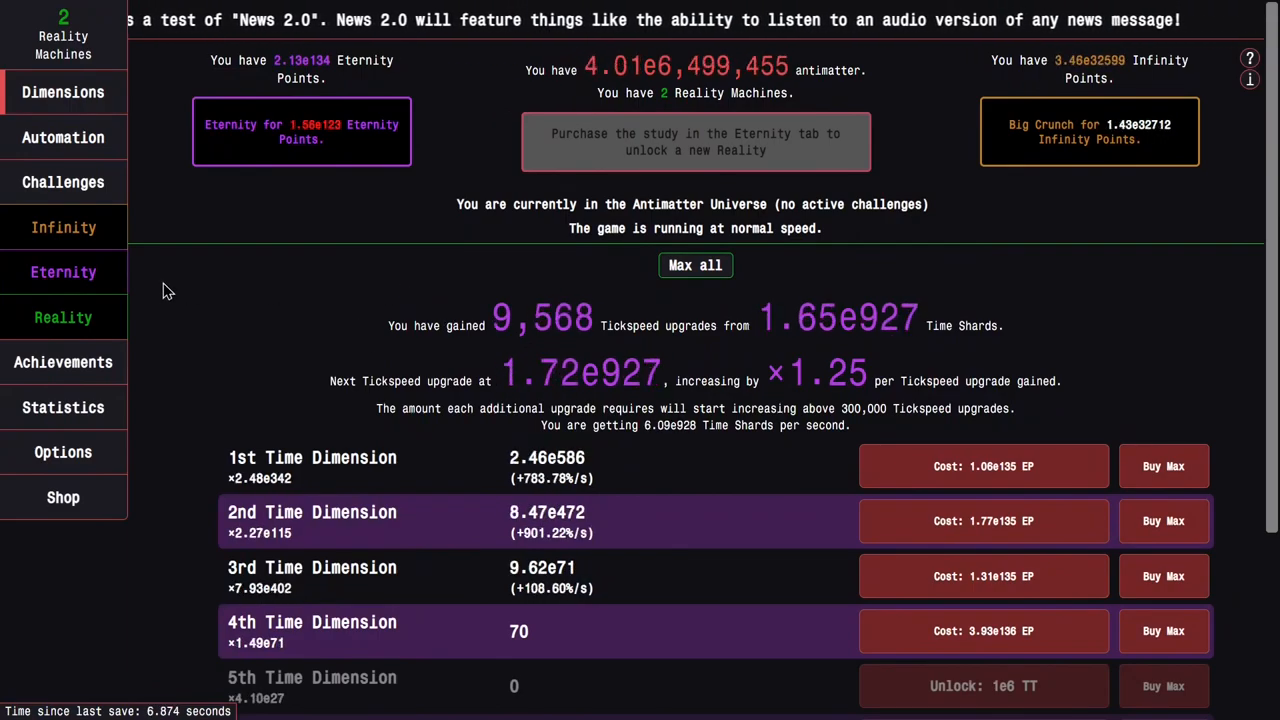
left_click(64, 272)
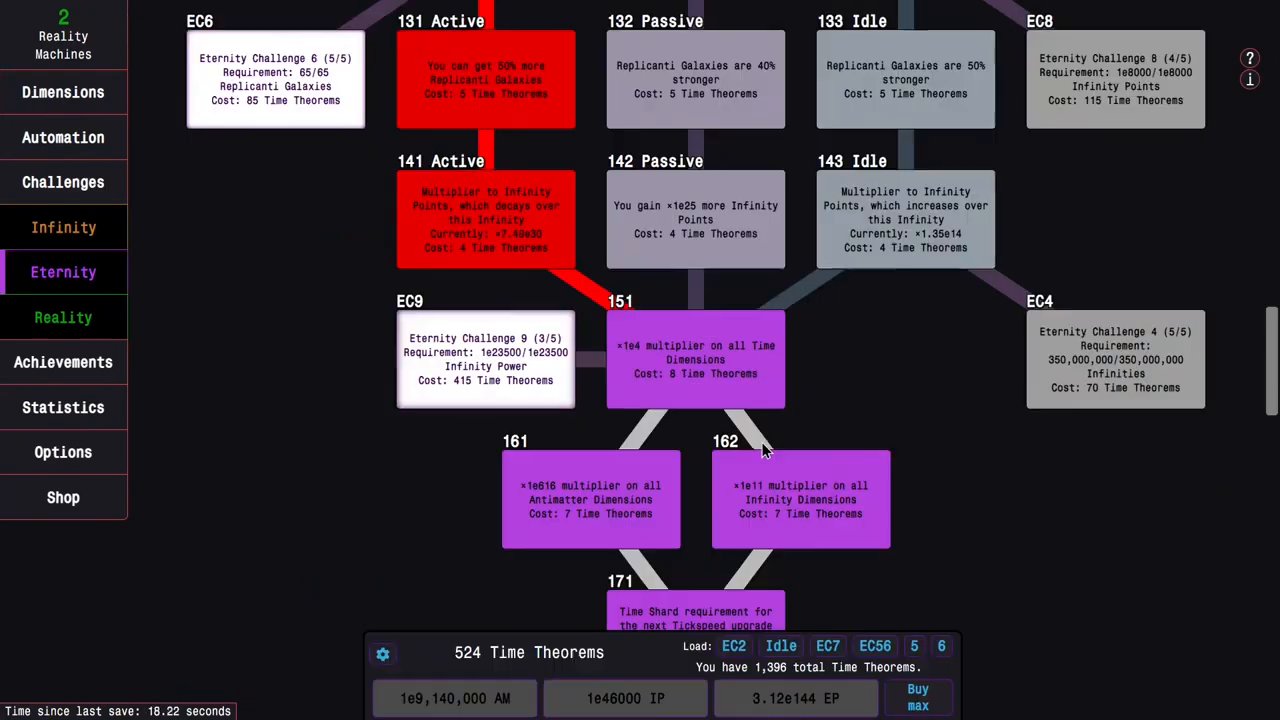
left_click(64, 182)
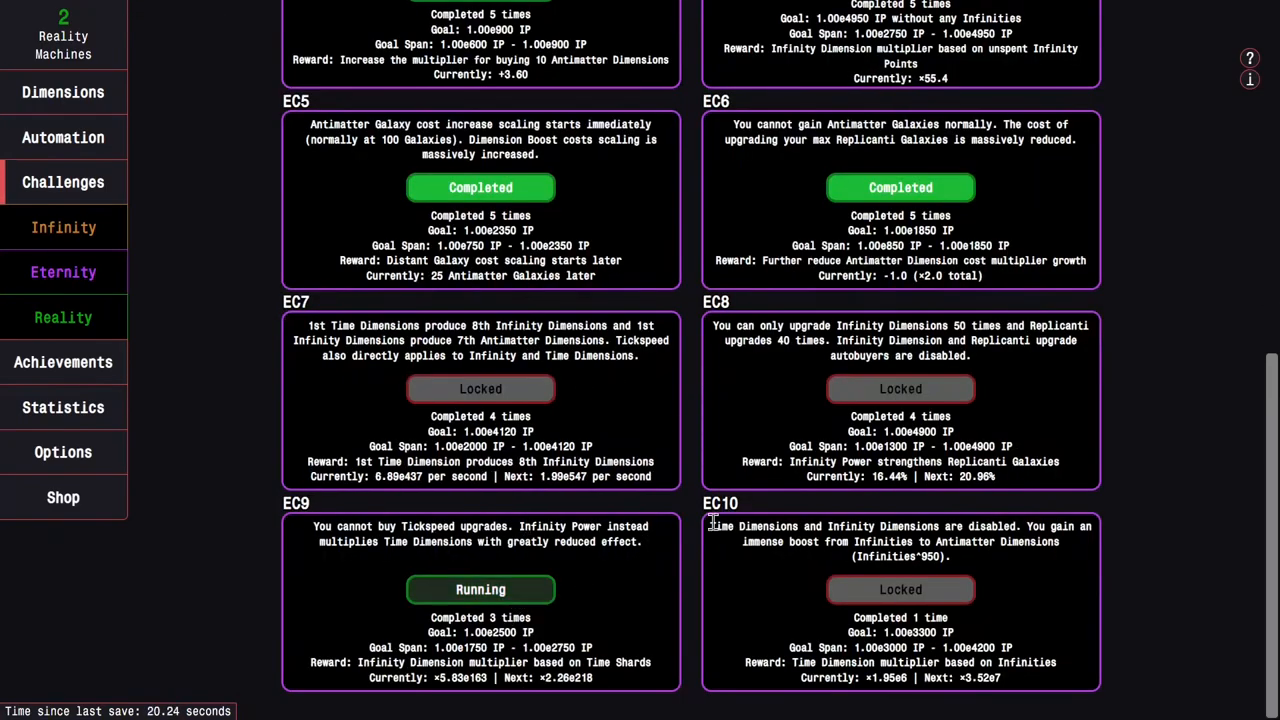
left_click(64, 272)
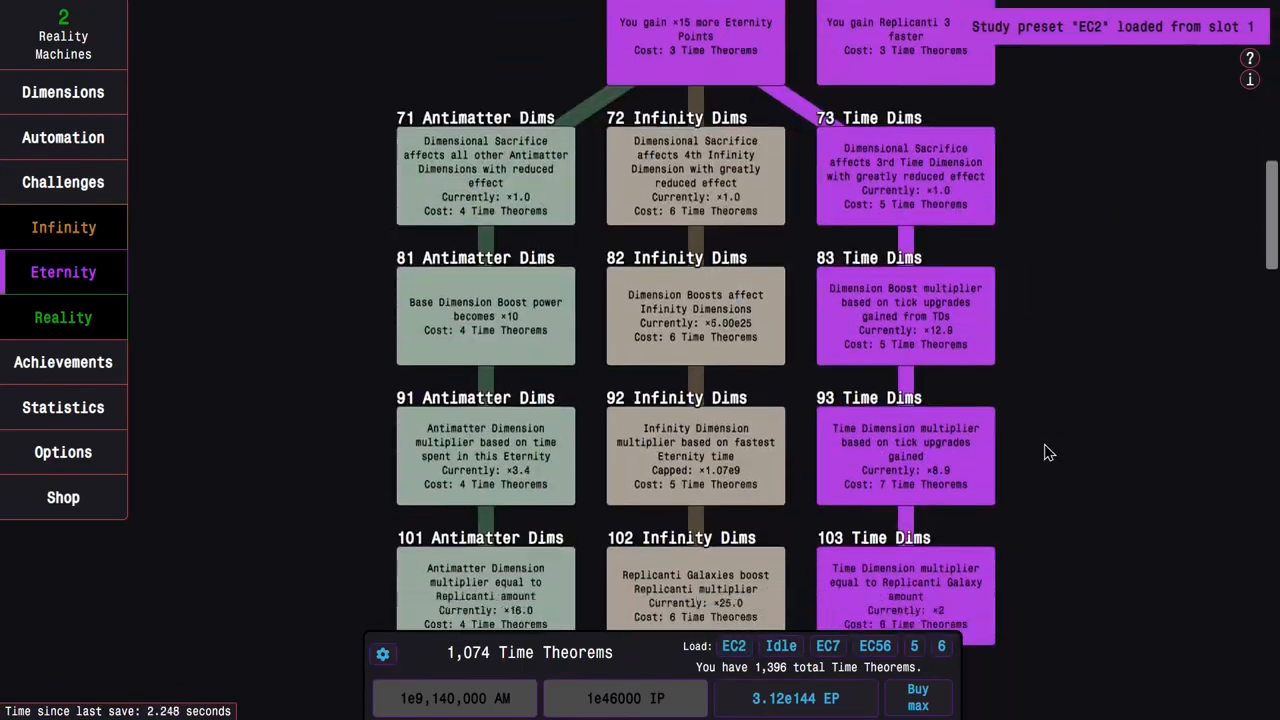
scroll("down", 3)
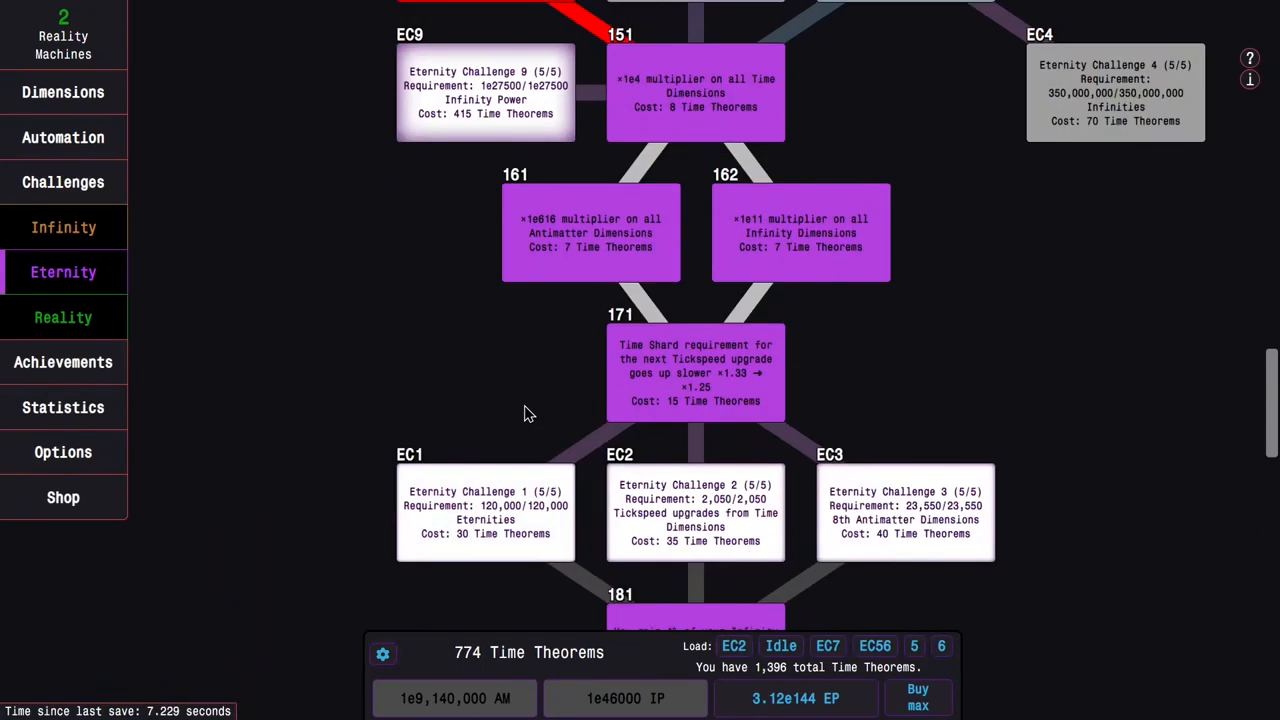
left_click(64, 180)
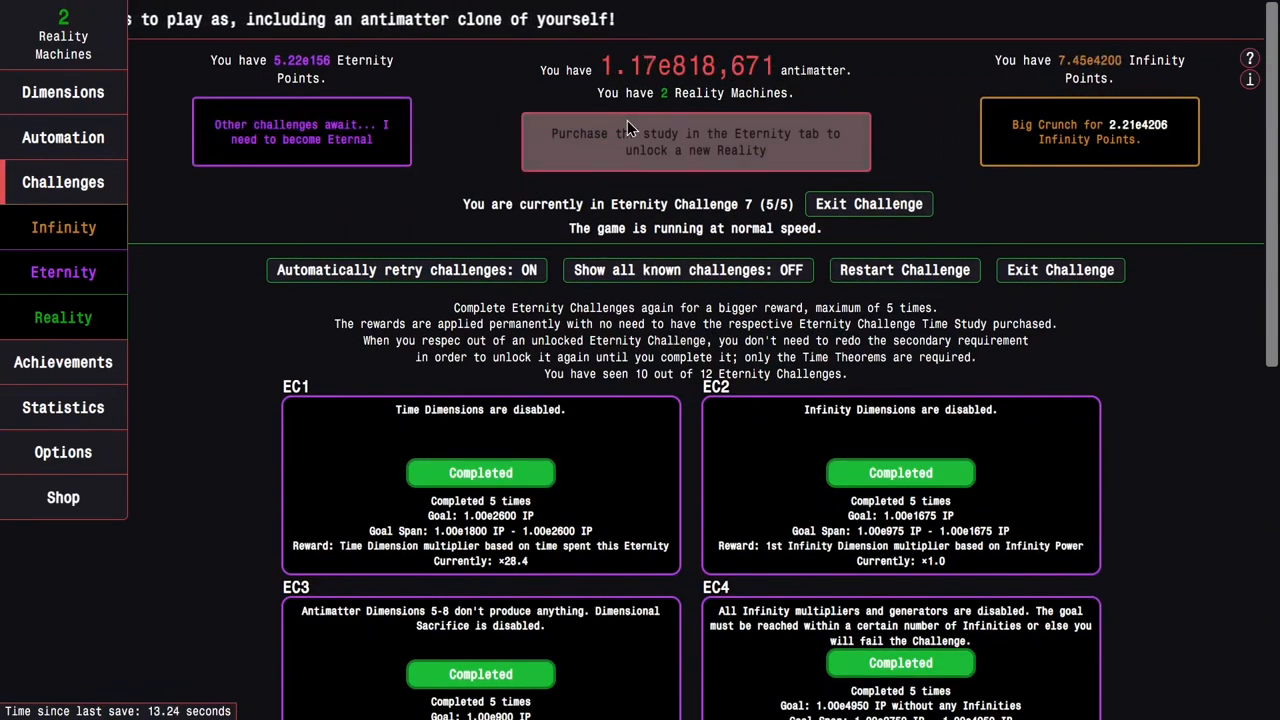
Exit Eternity Challenge 7 and load the EC2 study preset onto the tree.
left_click(64, 272)
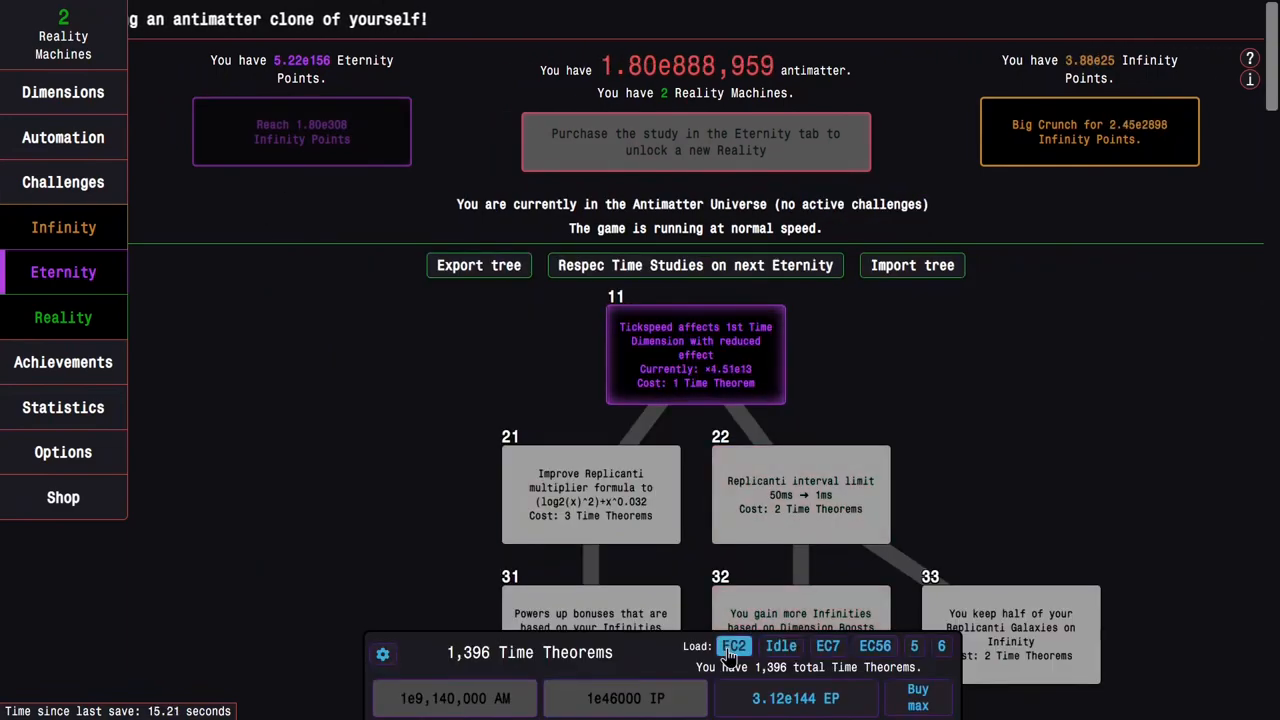
left_click(732, 644)
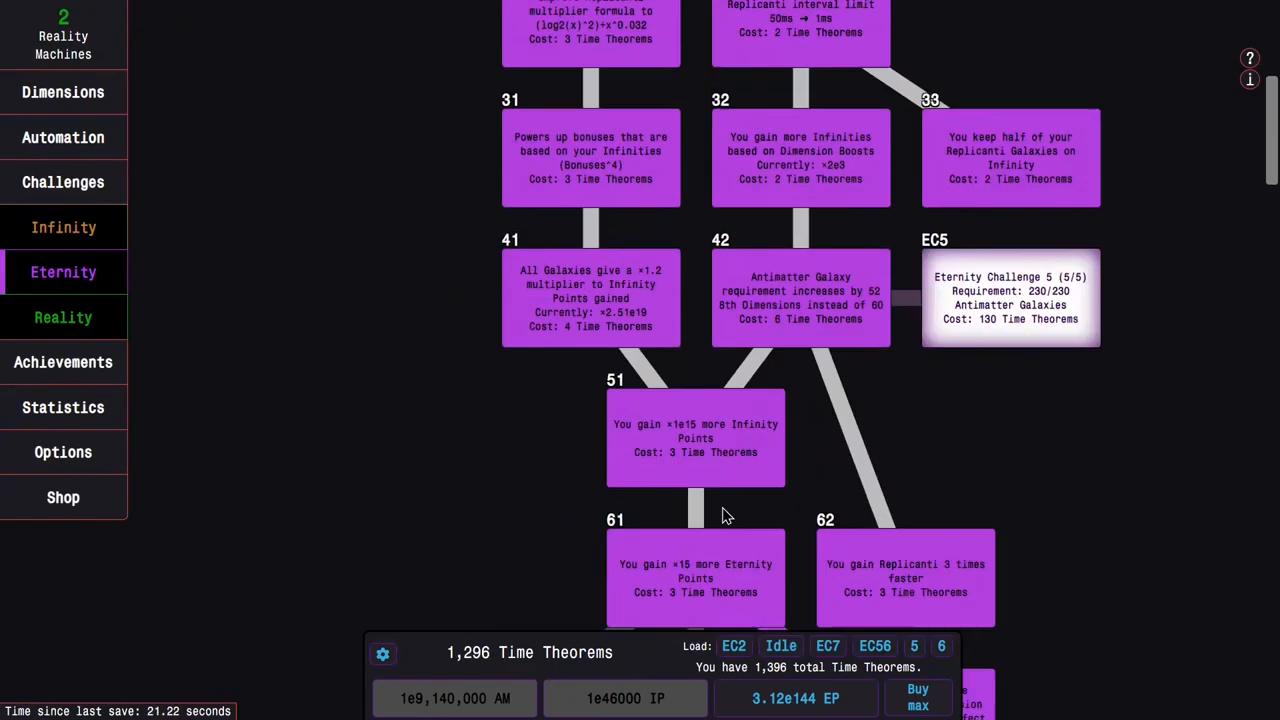
scroll("down", 3)
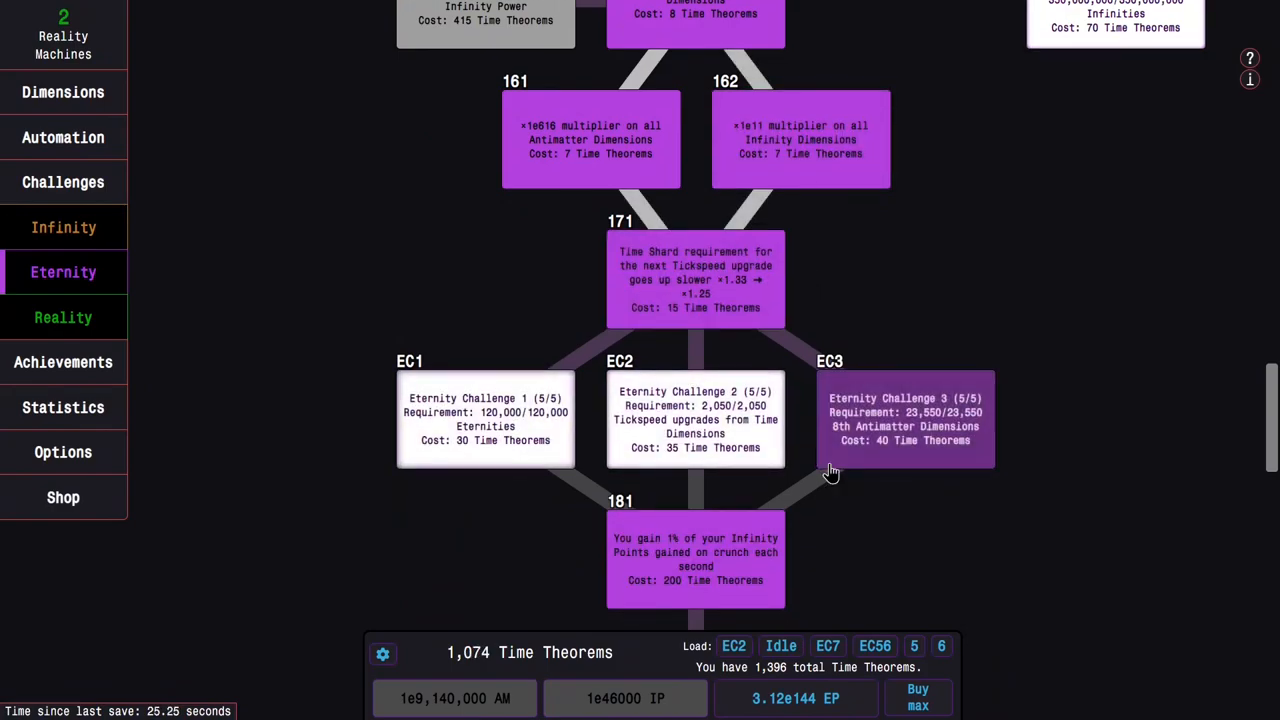
scroll("down", 3)
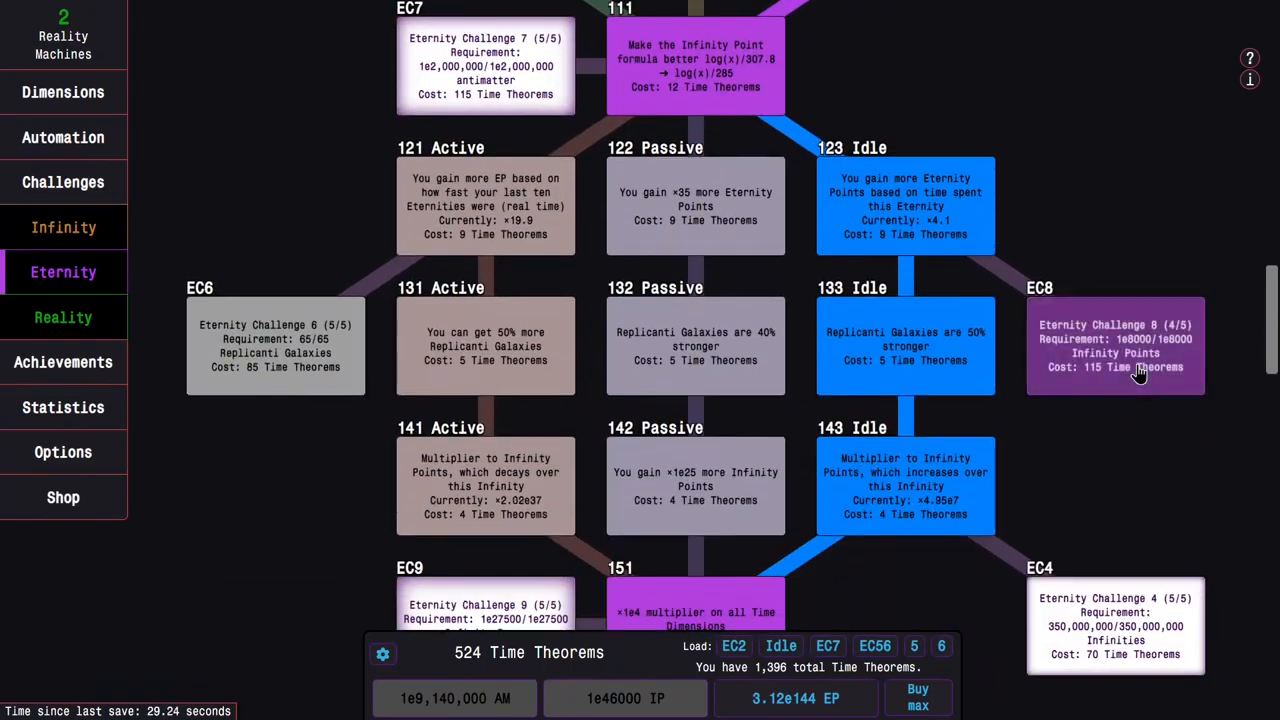
left_click(1116, 344)
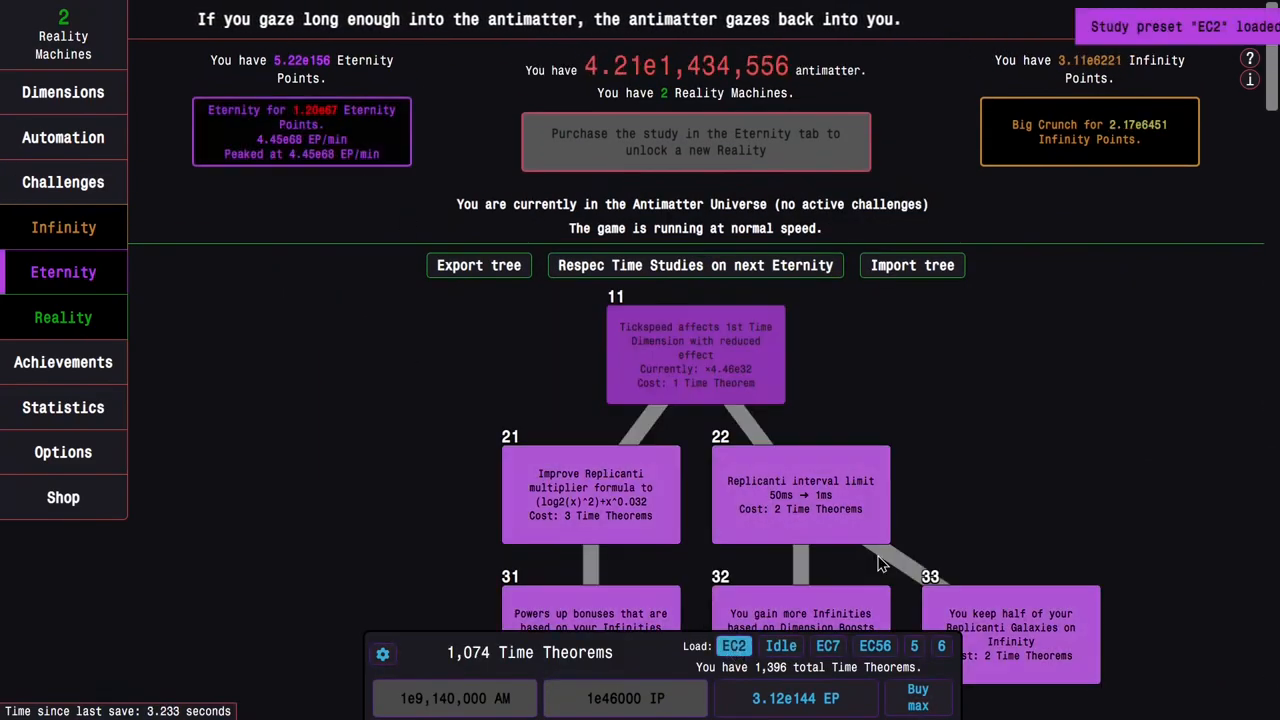
Load the EC56 preset, start Eternity Challenge 10 and exit back to normal play.
scroll("down", 3)
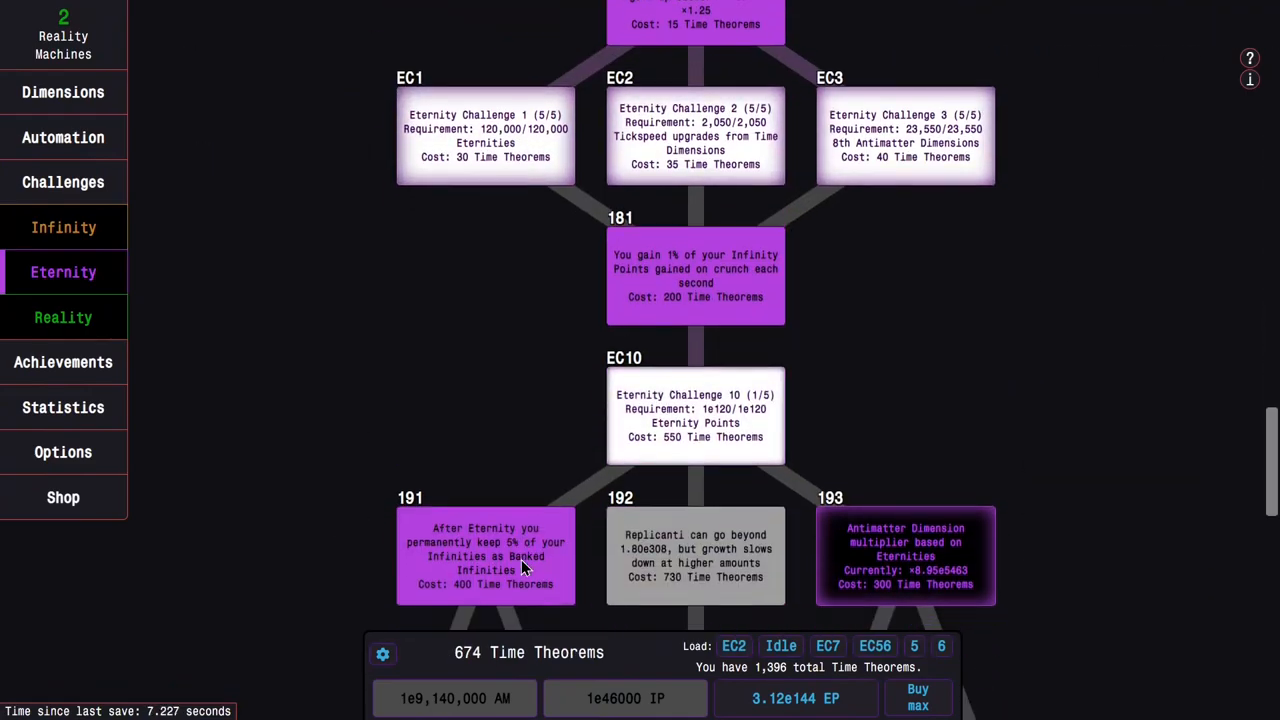
scroll("down", 3)
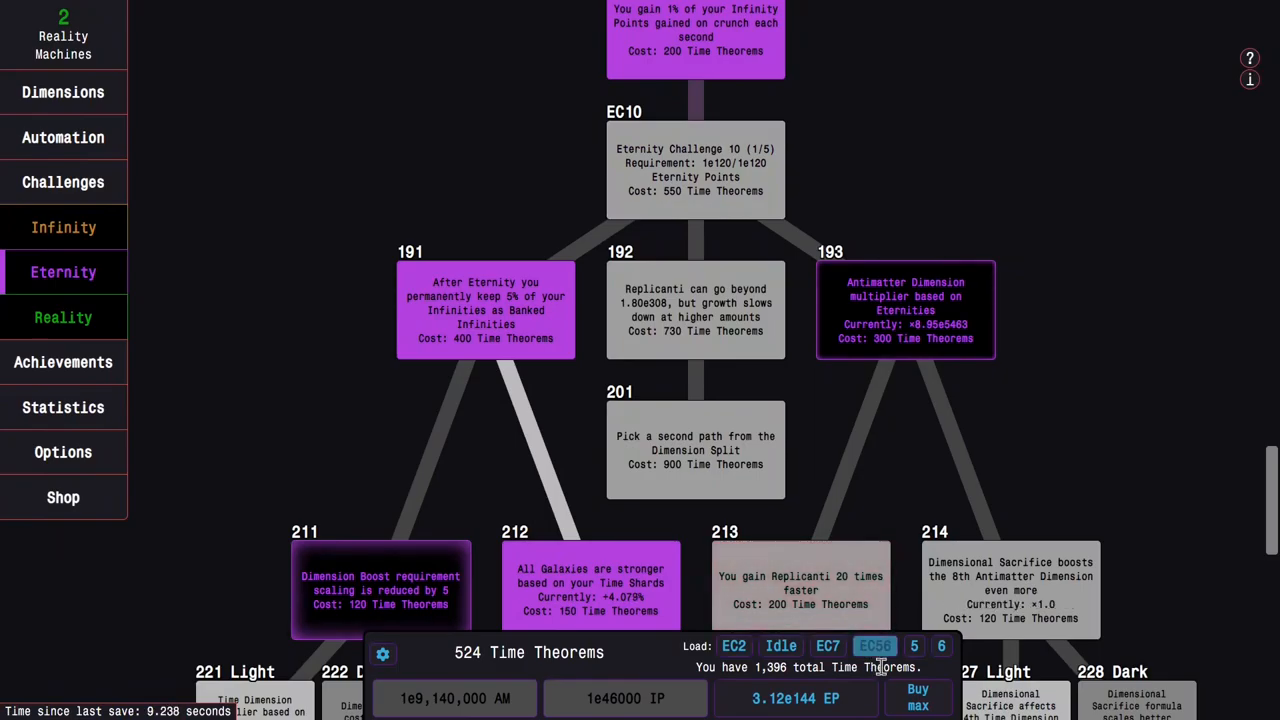
left_click(64, 180)
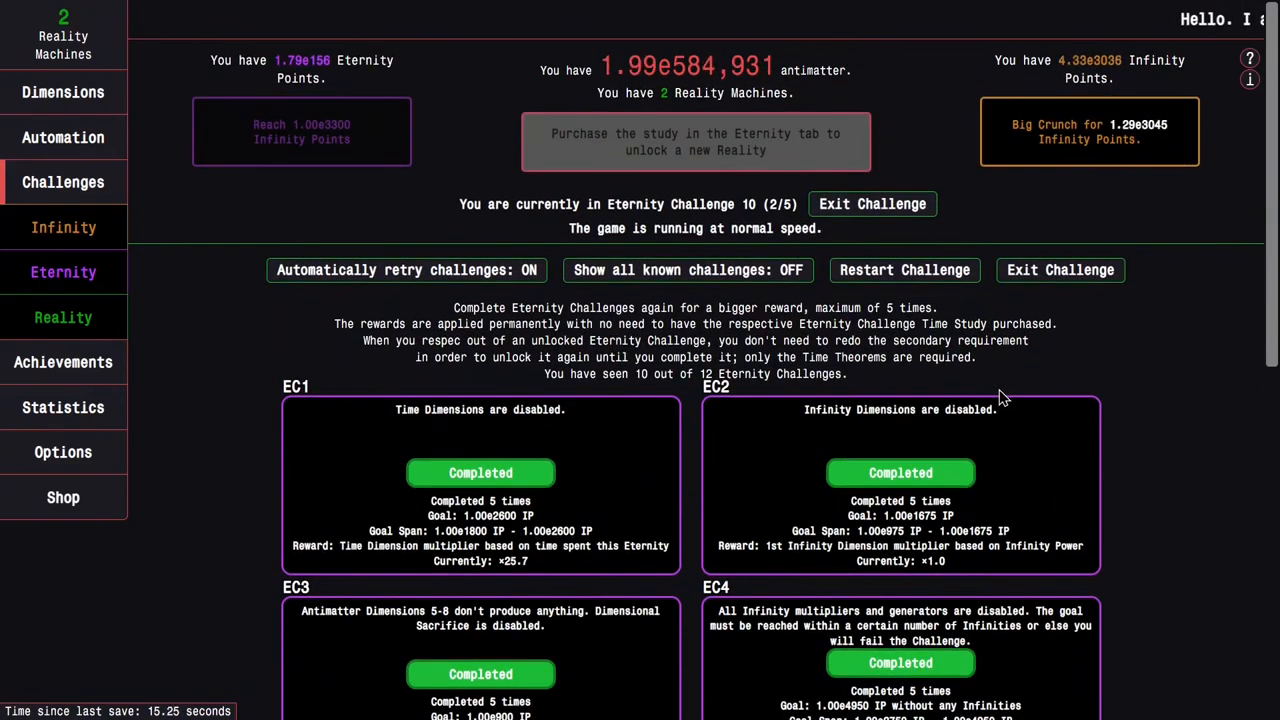
scroll("down", 3)
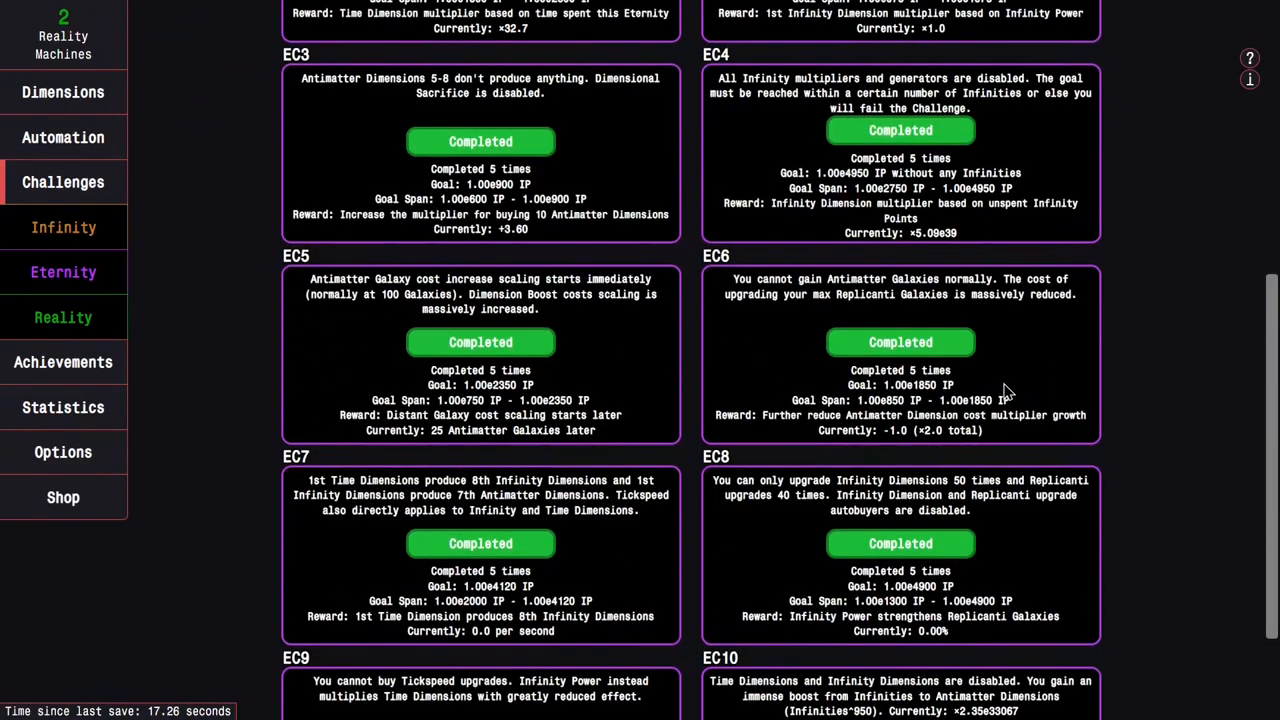
mouse_move(192, 508)
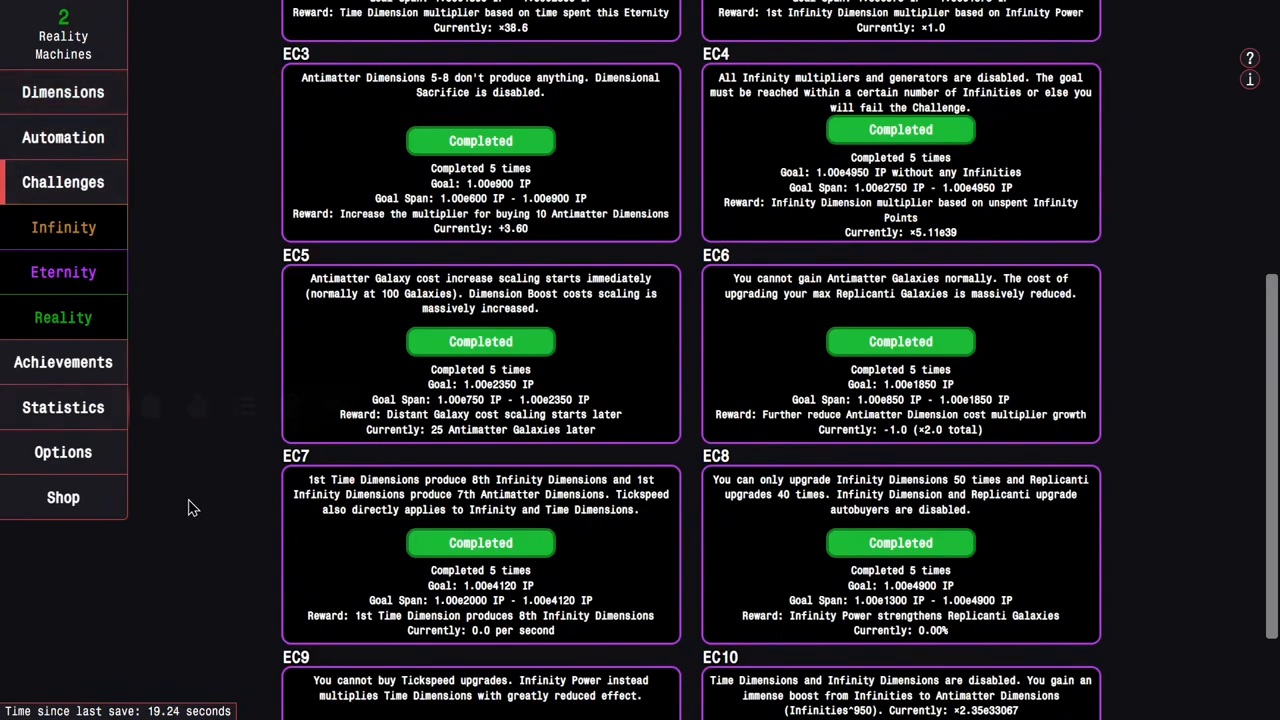
scroll("up", 3)
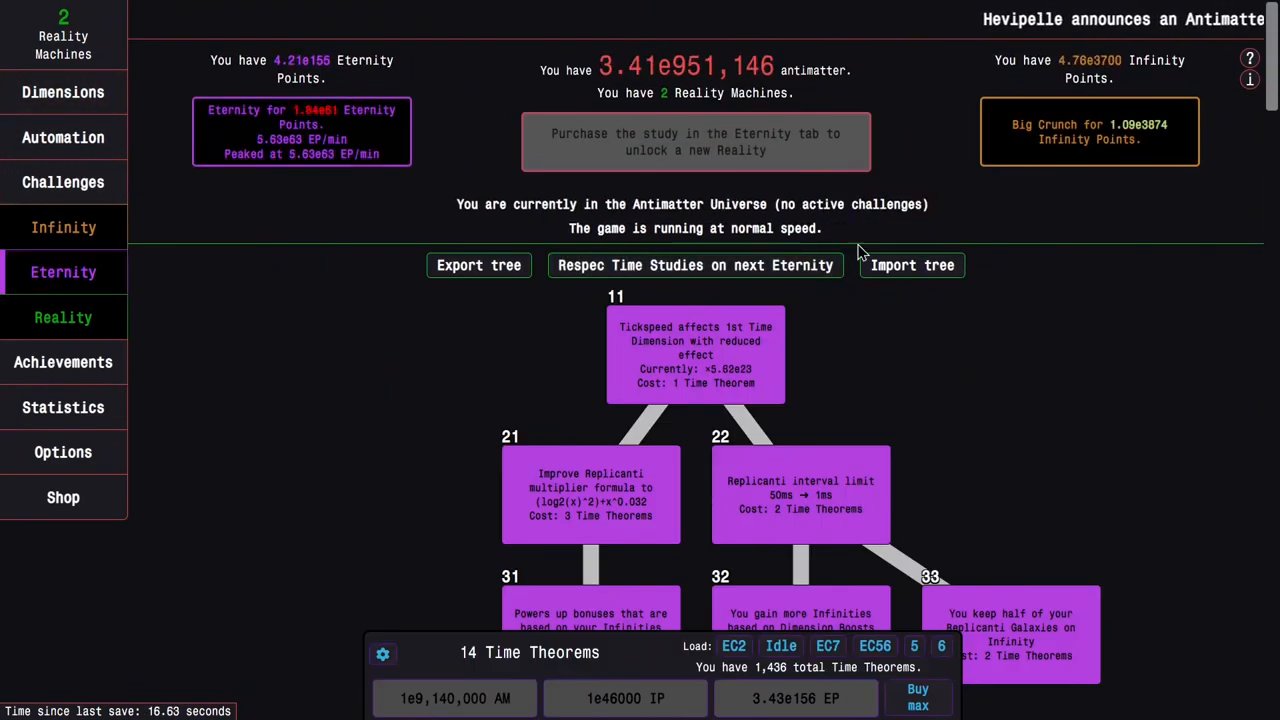
Buy max Time Theorems and spend them on studies 191, 193 and 211–214.
scroll("down", 3)
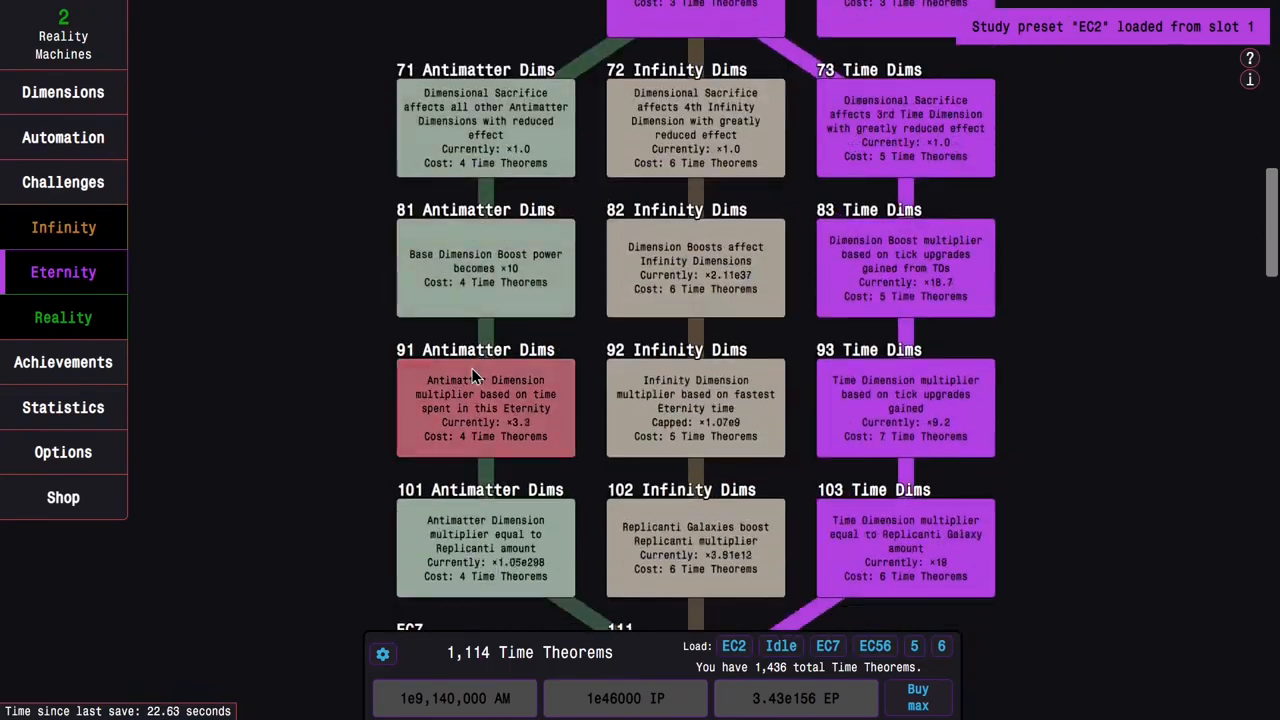
scroll("down", 3)
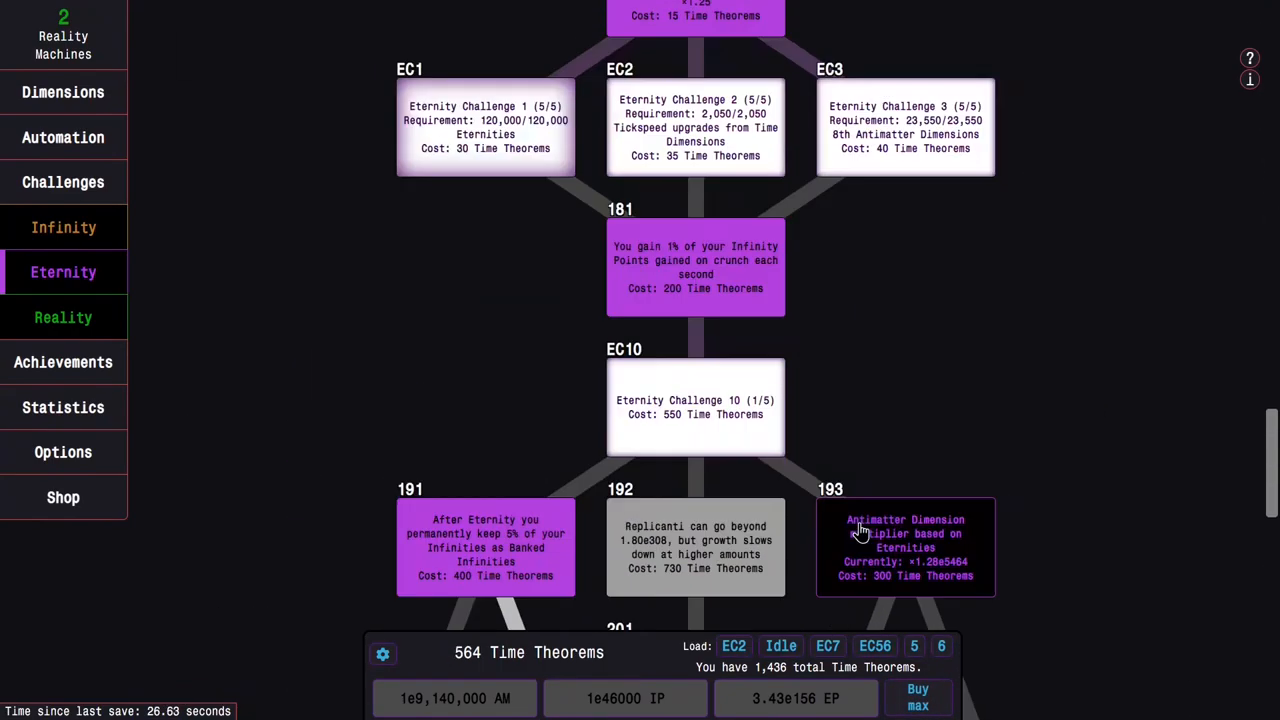
scroll("up", 3)
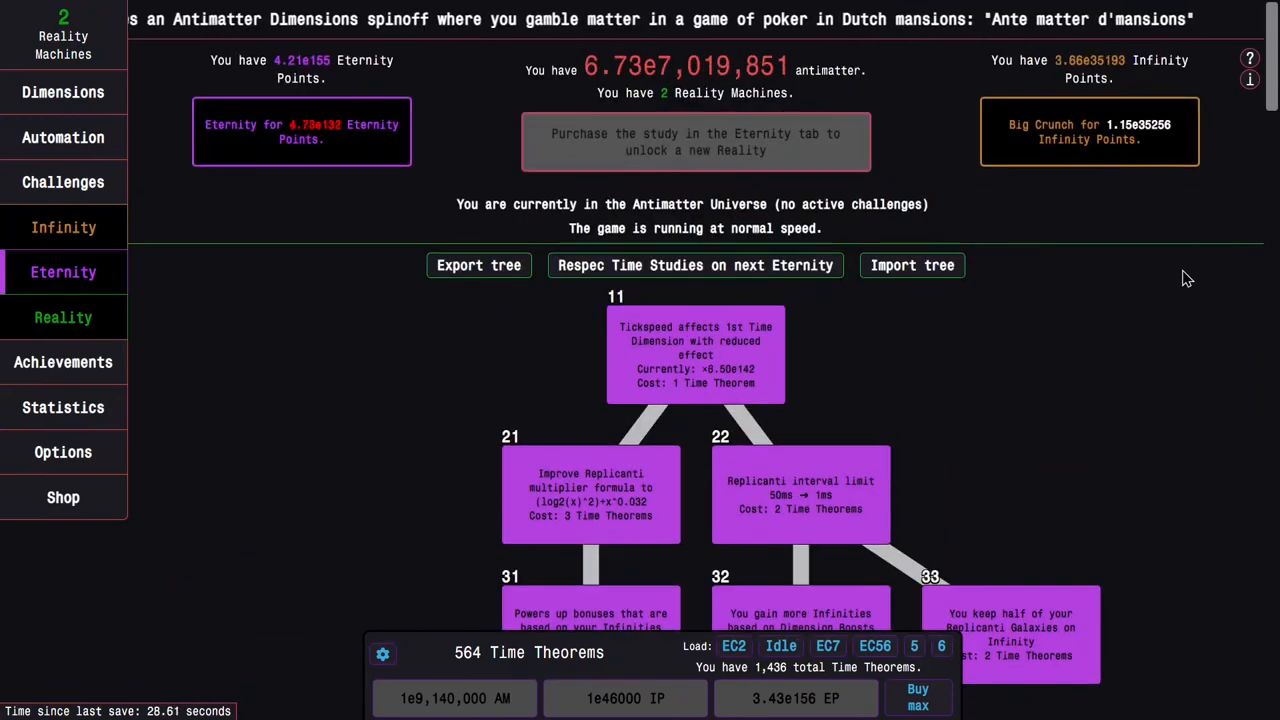
mouse_move(458, 408)
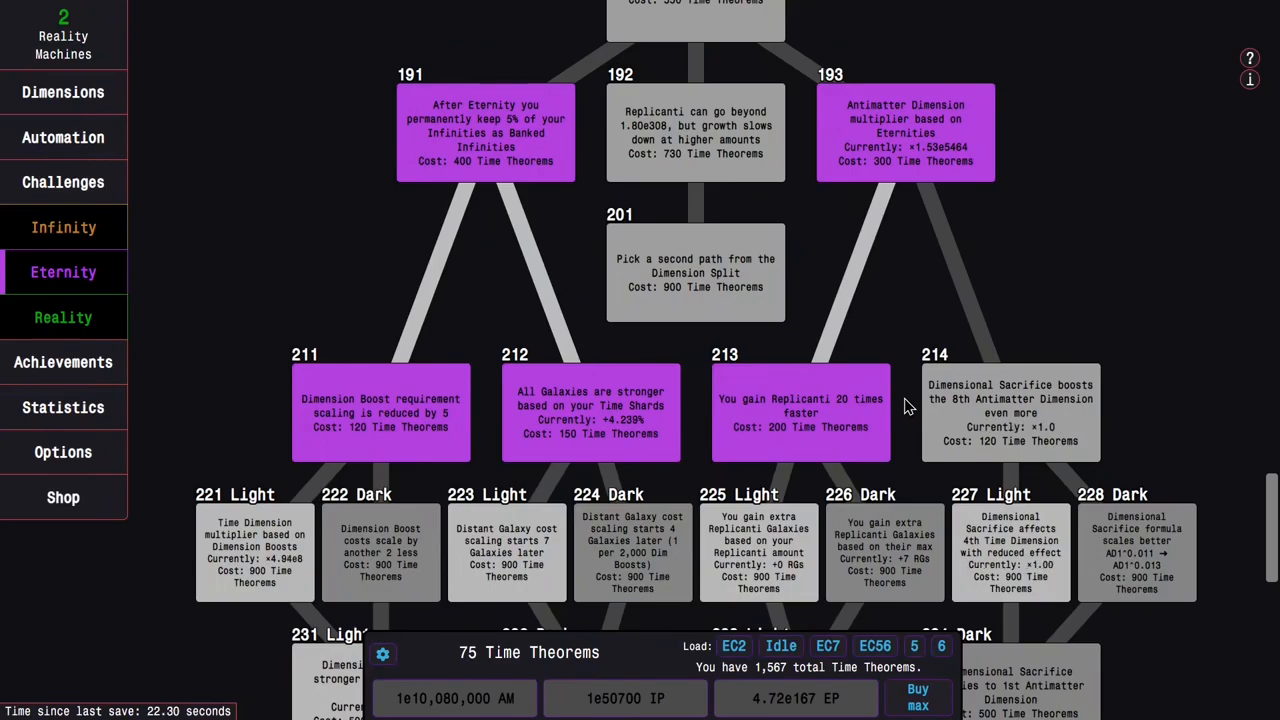
scroll("up", 3)
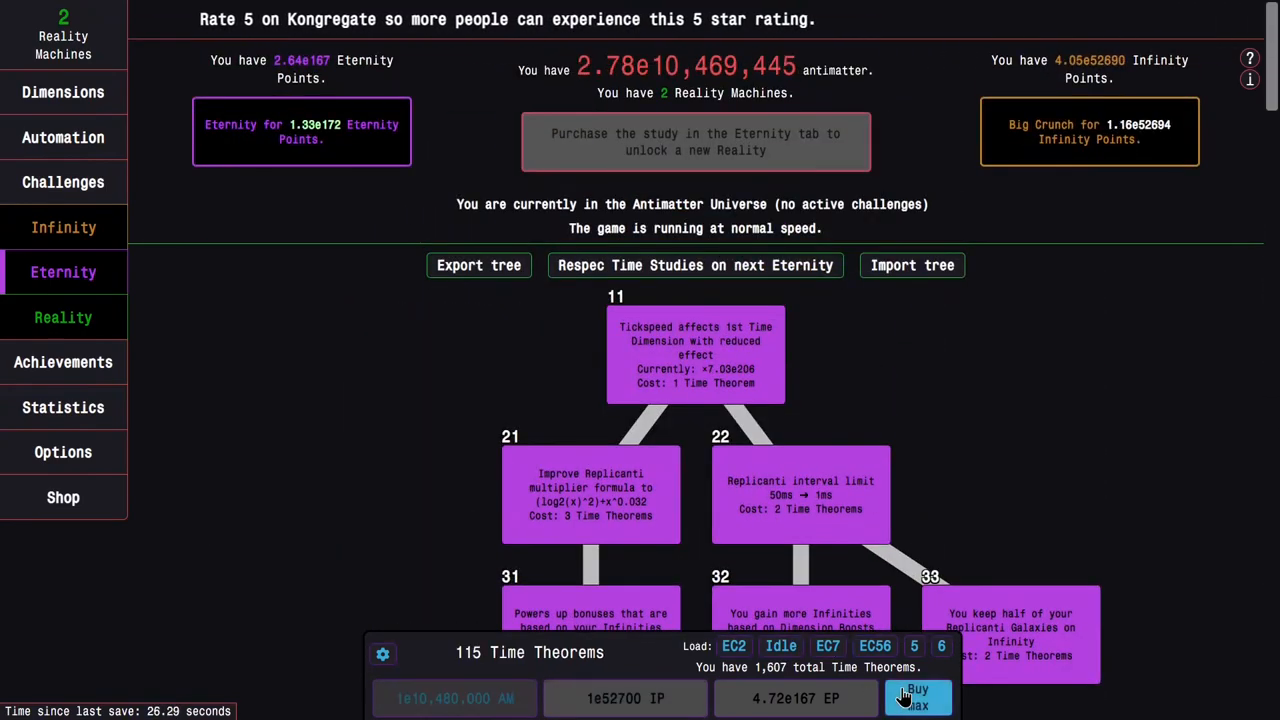
left_click(916, 696)
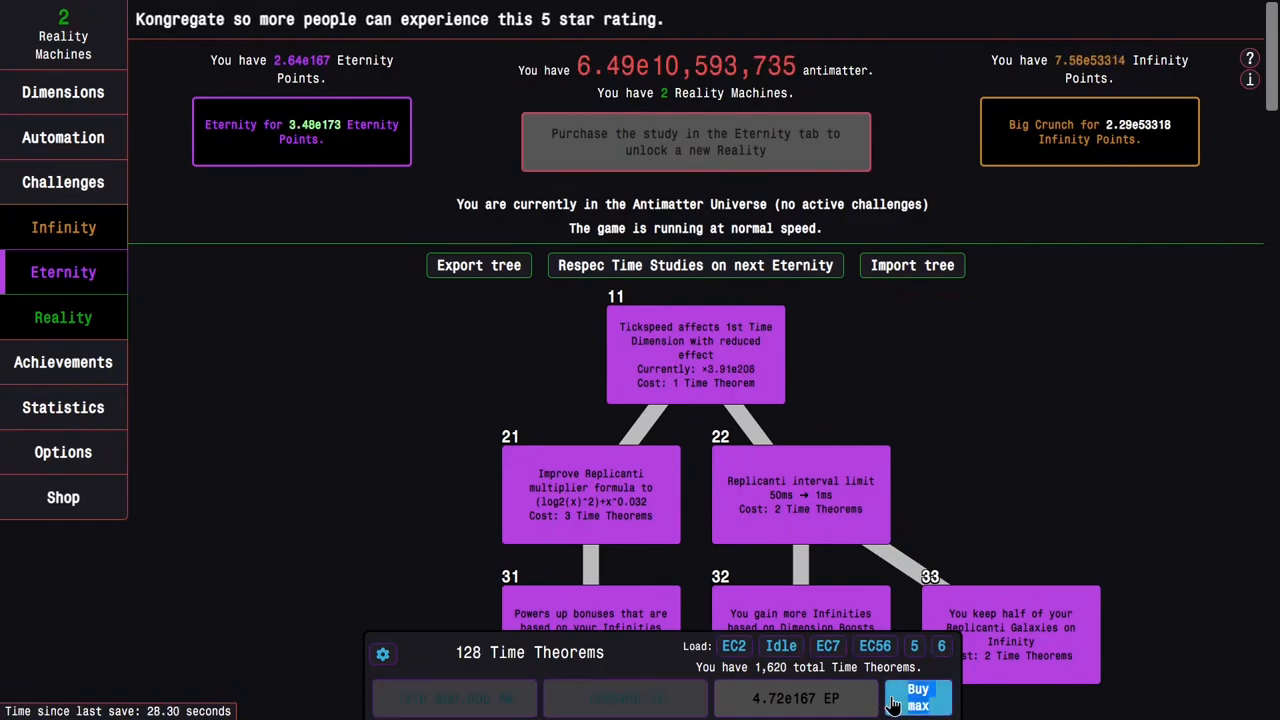
scroll("down", 3)
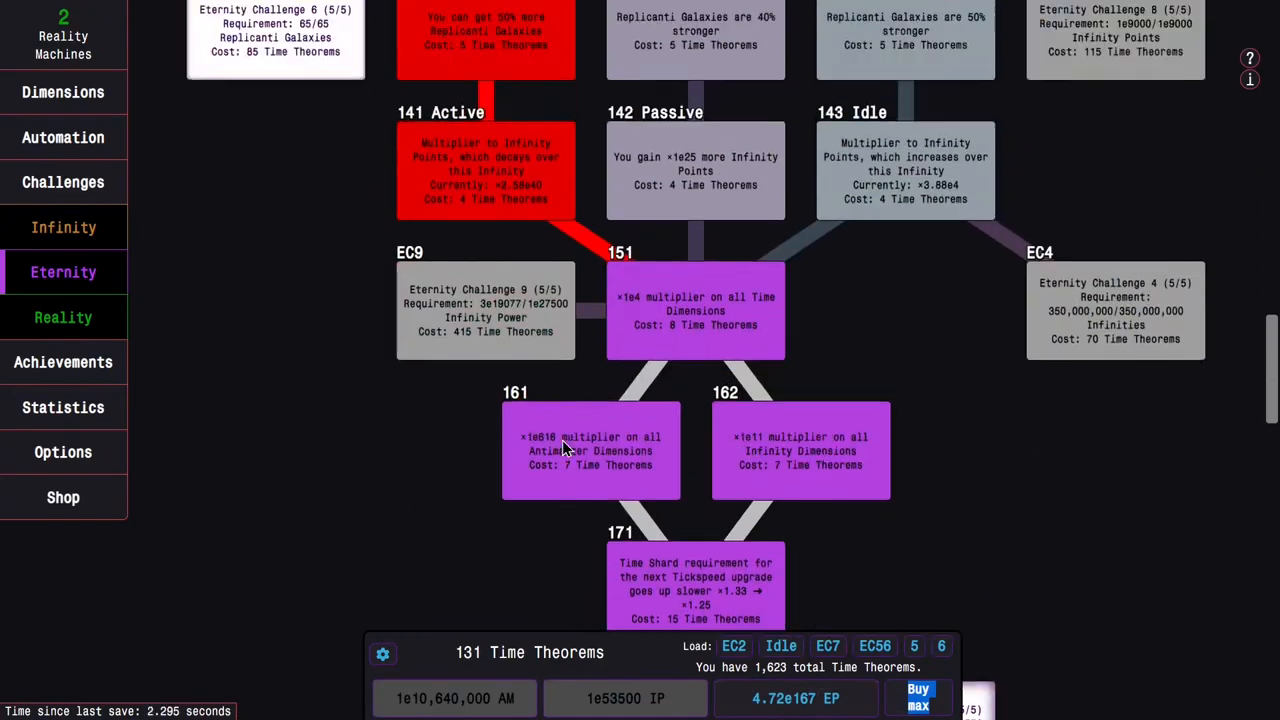
scroll("down", 3)
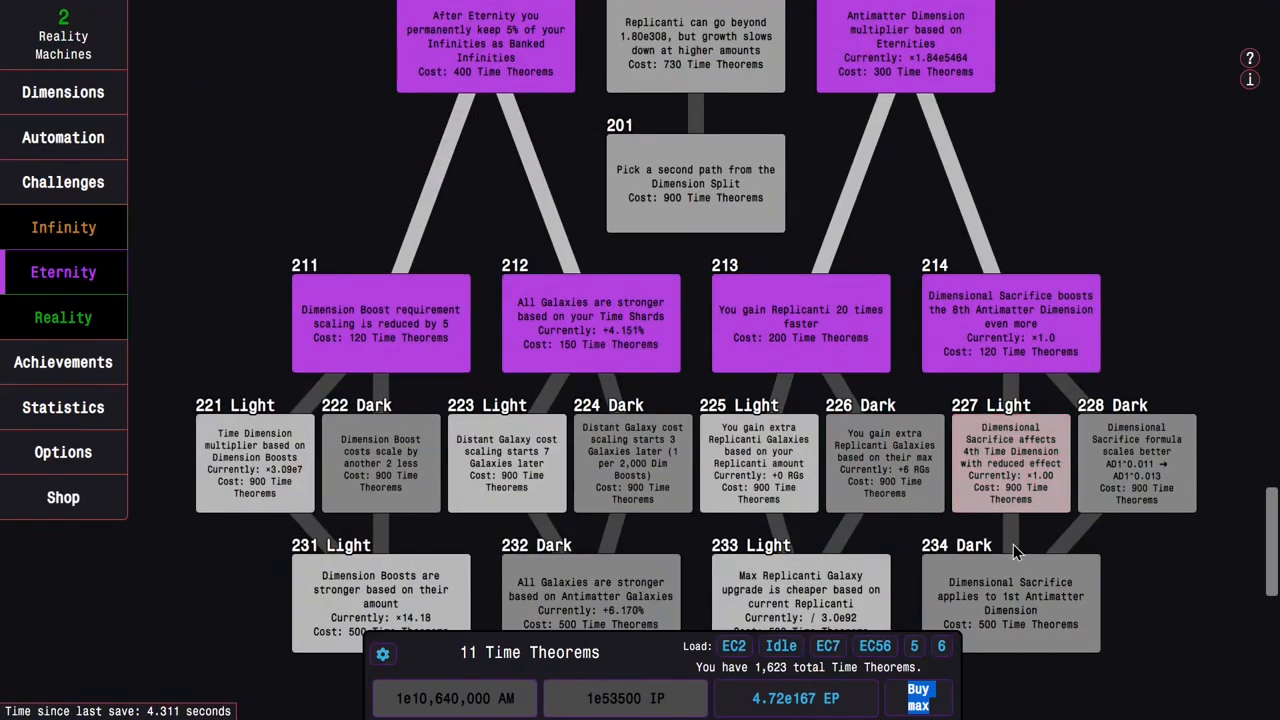
scroll("up", 3)
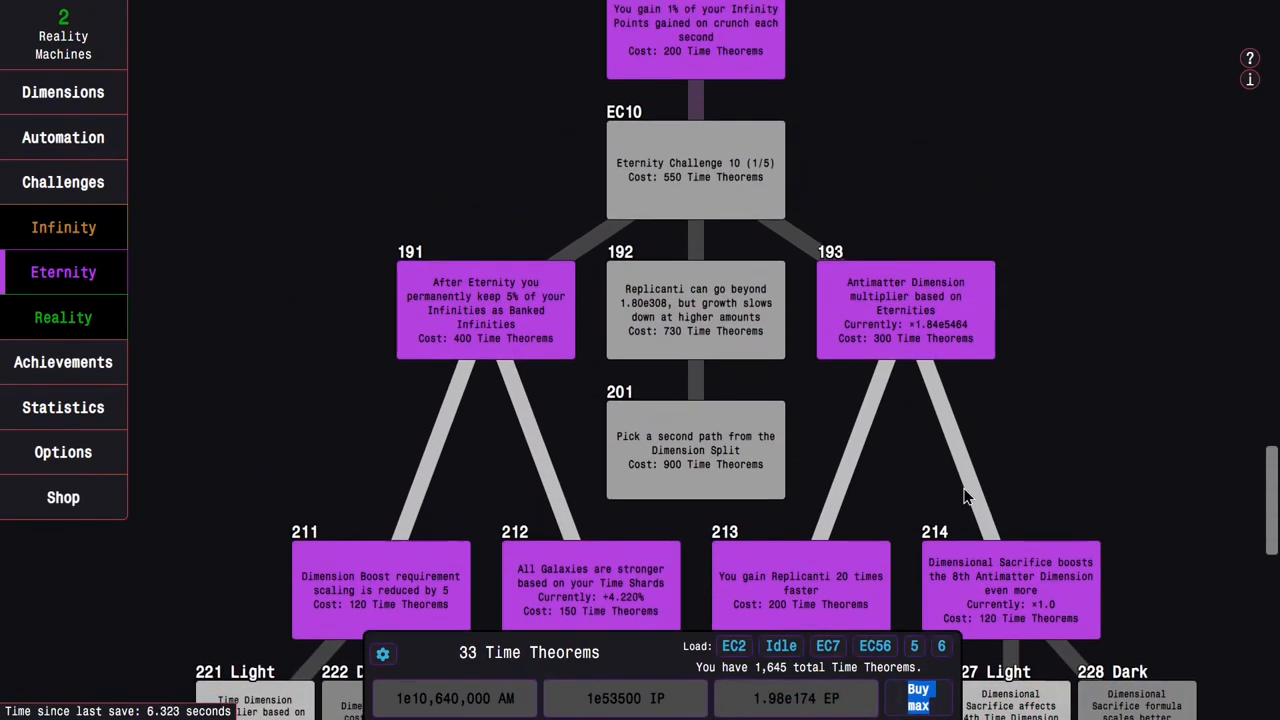
scroll("down", 3)
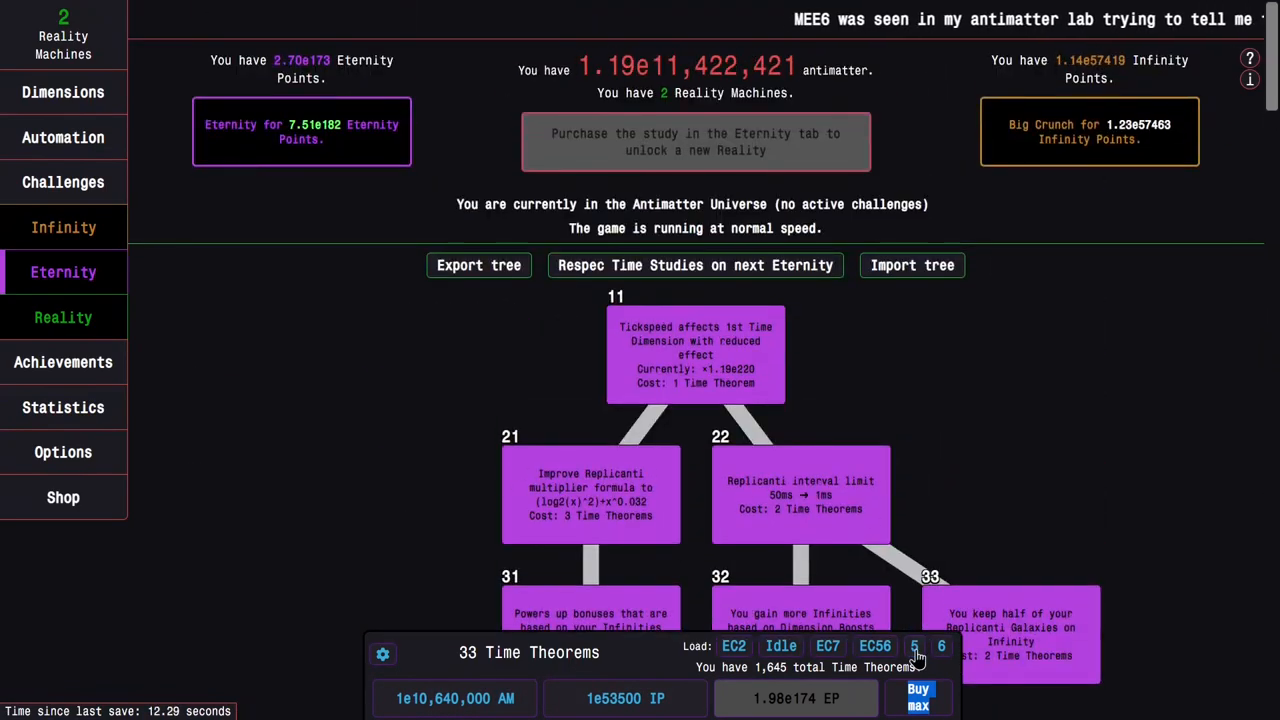
Alternate Time Dimensions Max all with Buy max Time Theorems, reaching about 2,284 total.
left_click(64, 92)
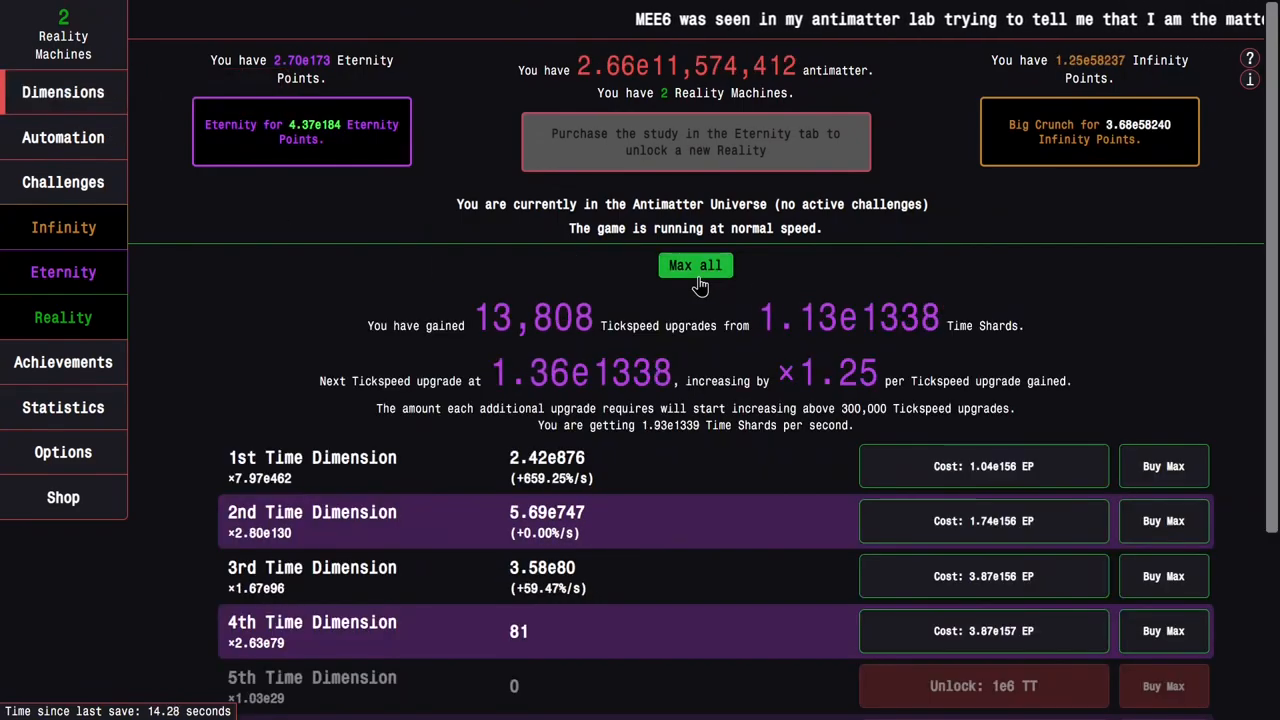
left_click(64, 272)
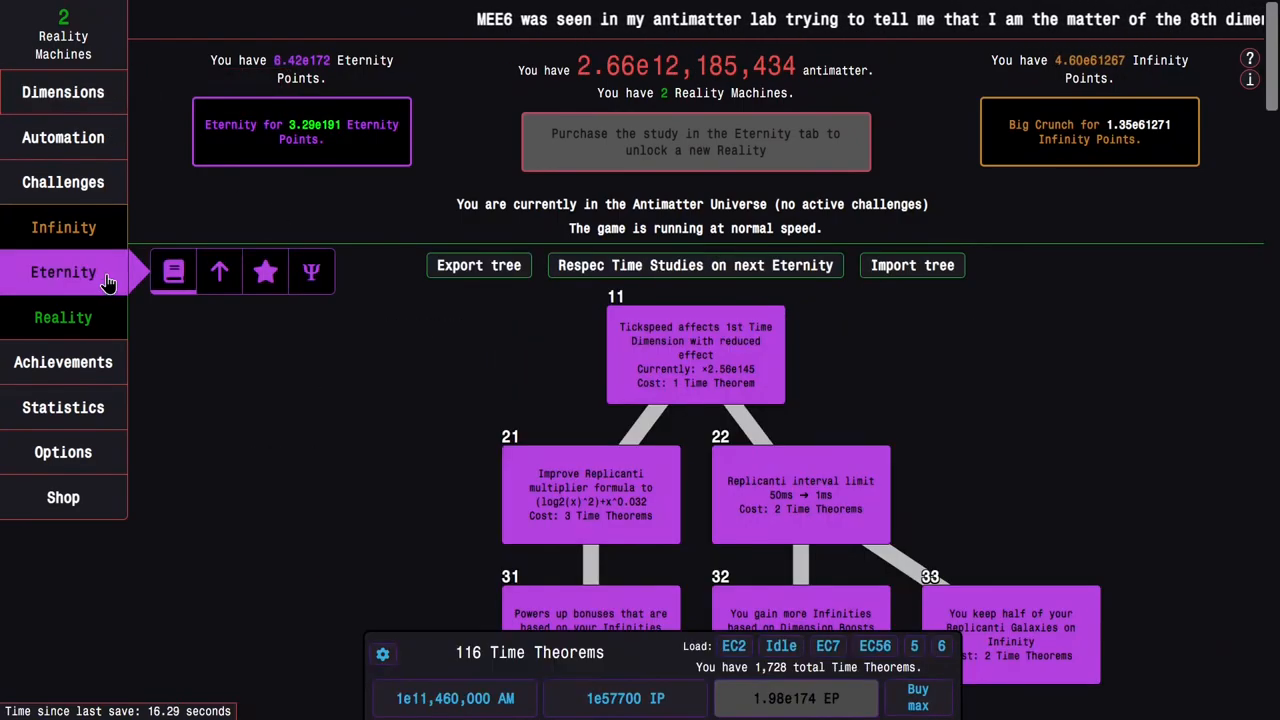
left_click(916, 696)
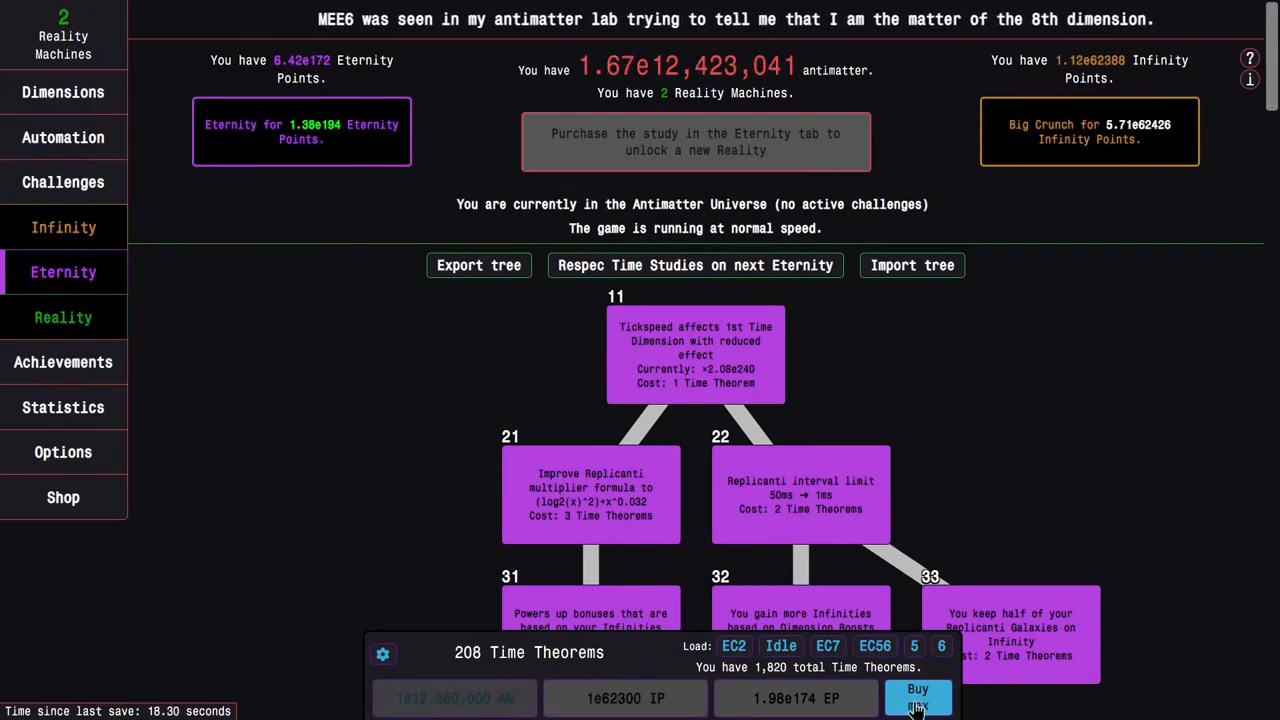
left_click(916, 696)
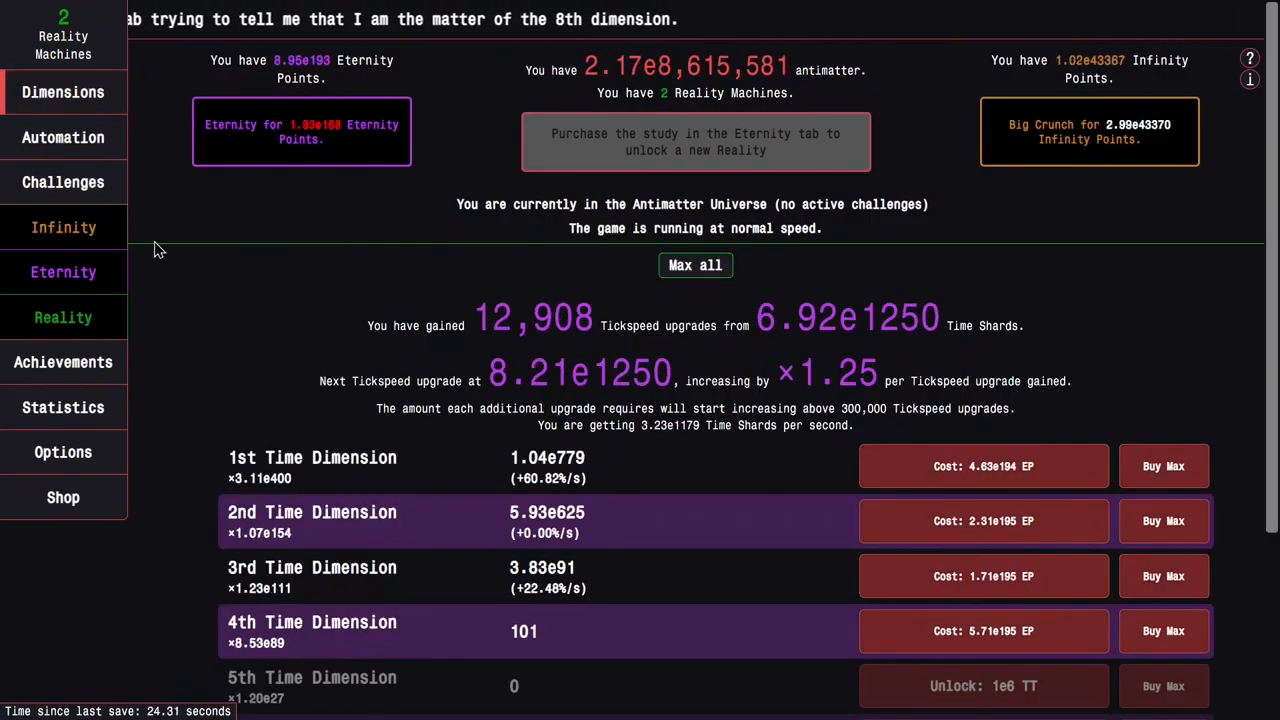
left_click(64, 272)
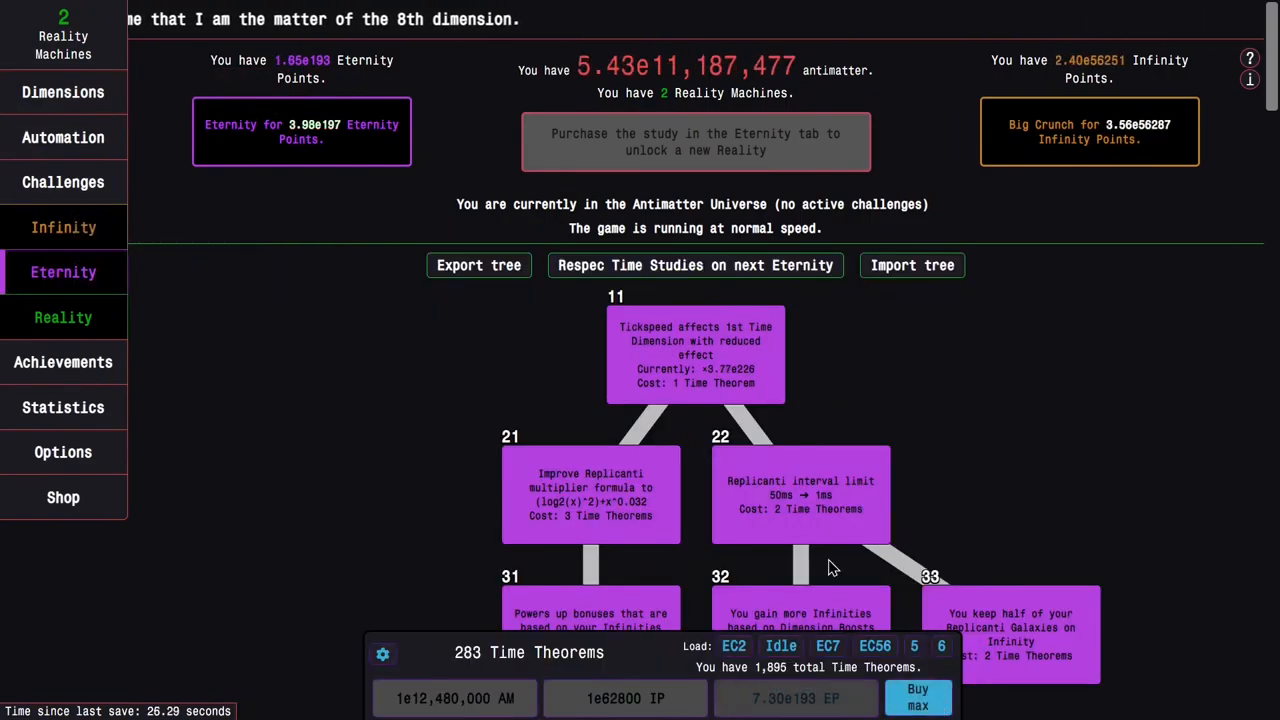
scroll("down", 3)
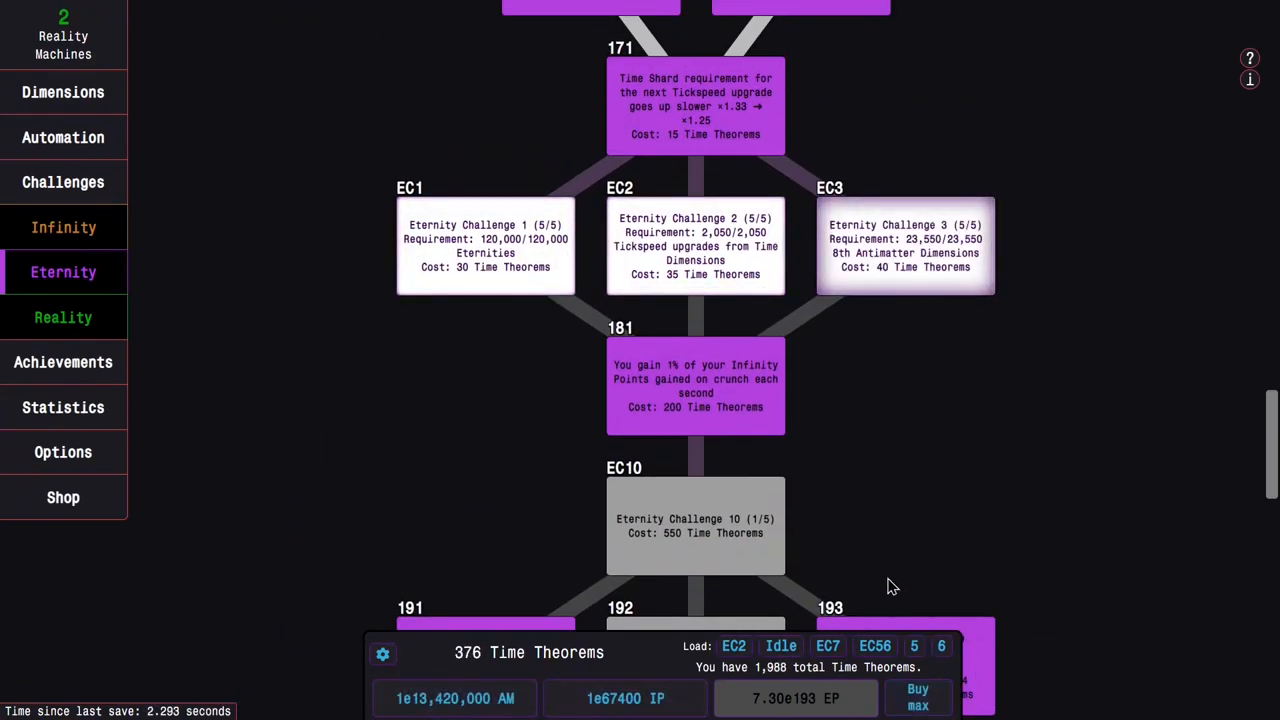
scroll("up", 3)
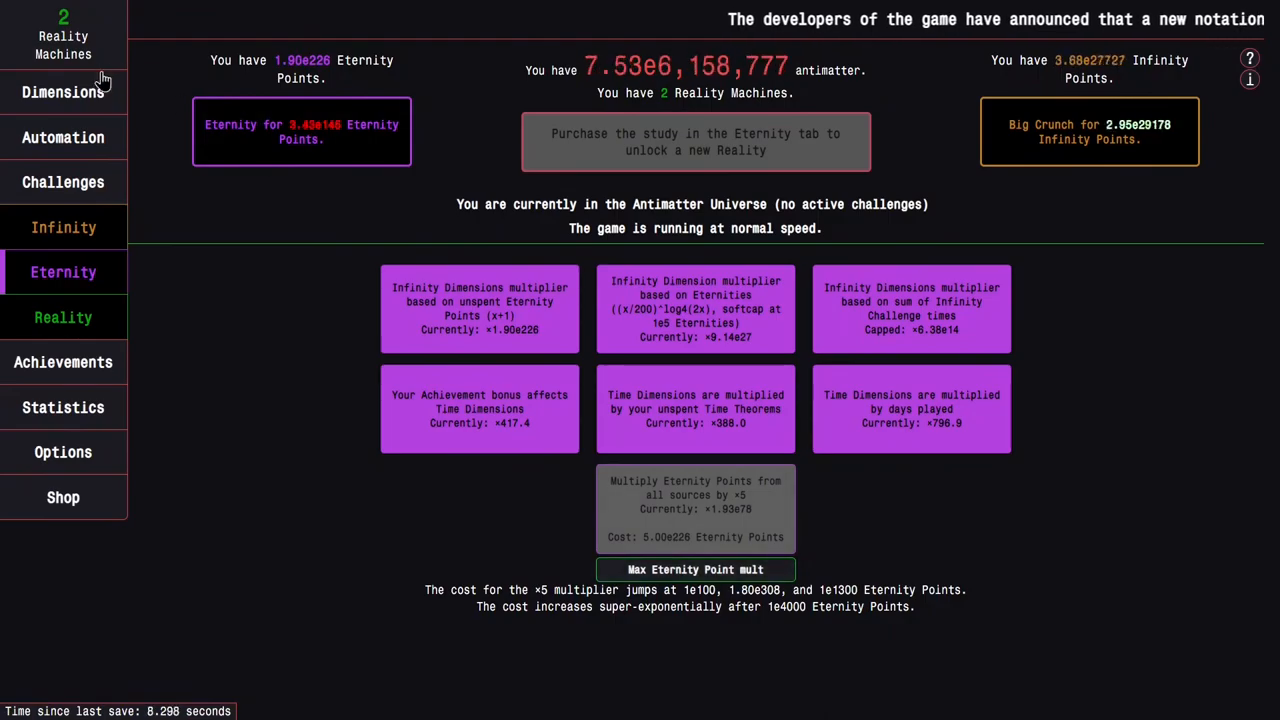
left_click(64, 272)
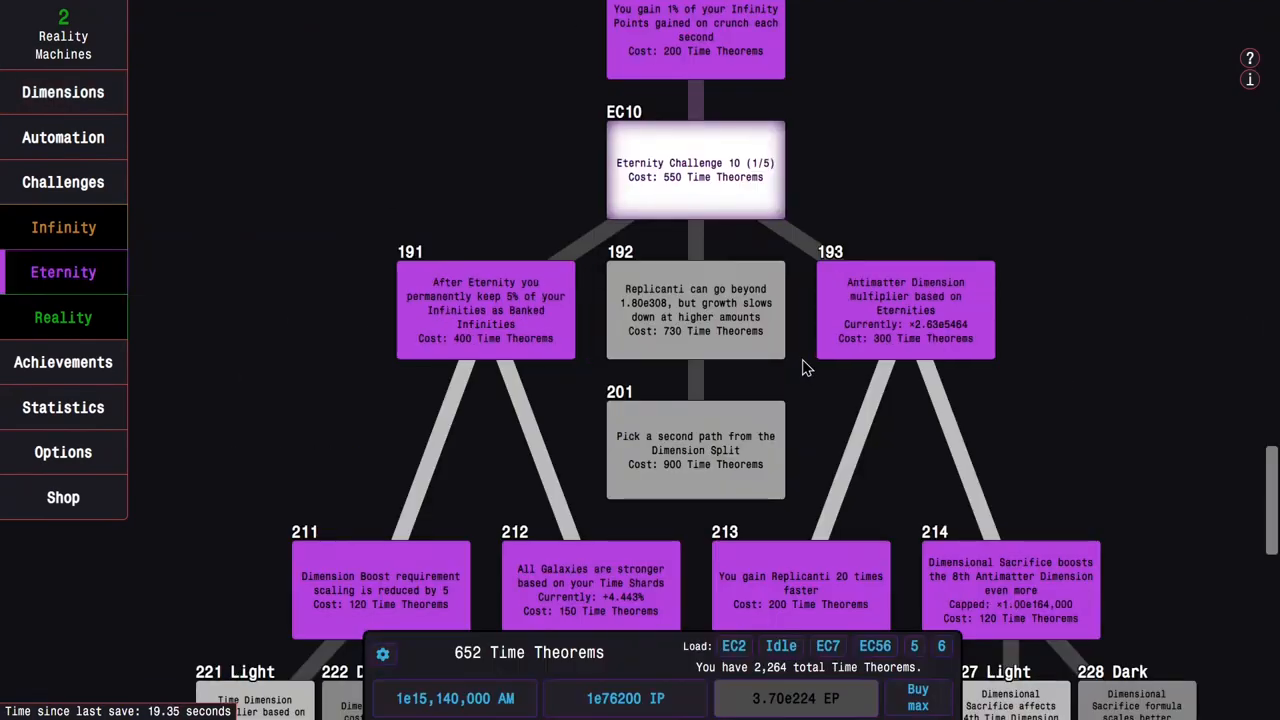
Buy the Eternity Challenge 10 studies and check the challenge list.
left_click(64, 182)
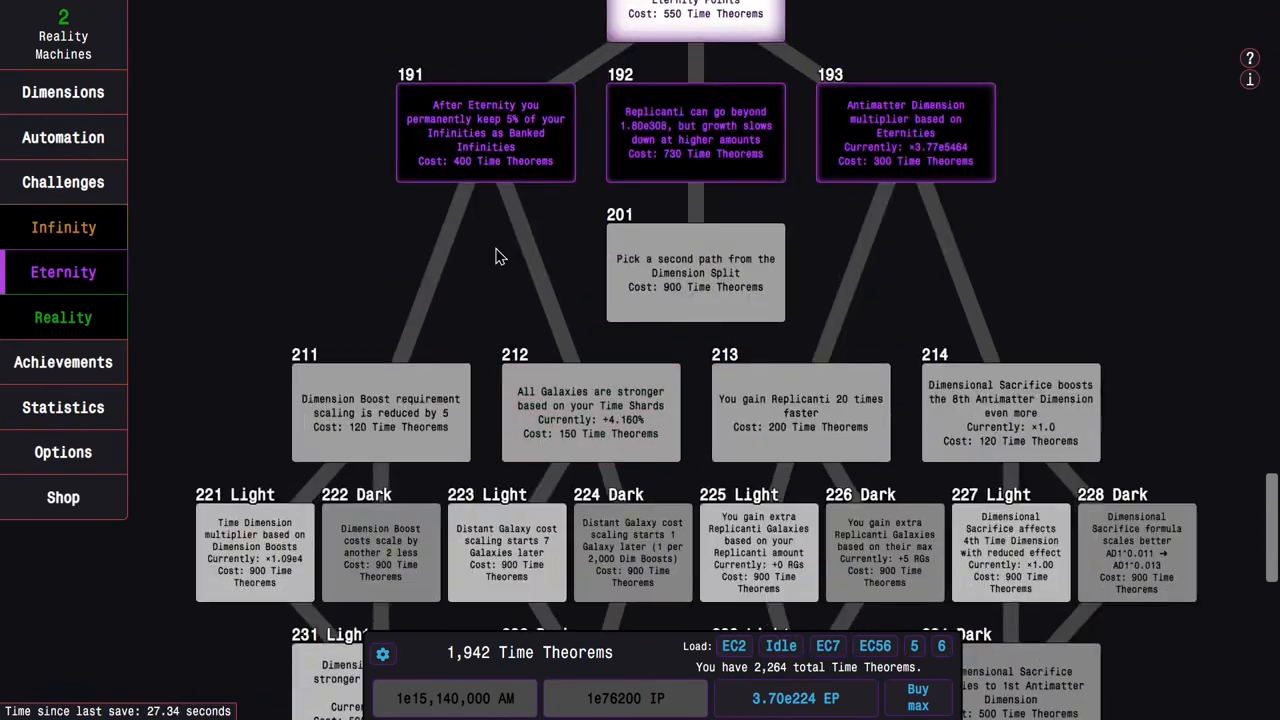
left_click(1010, 412)
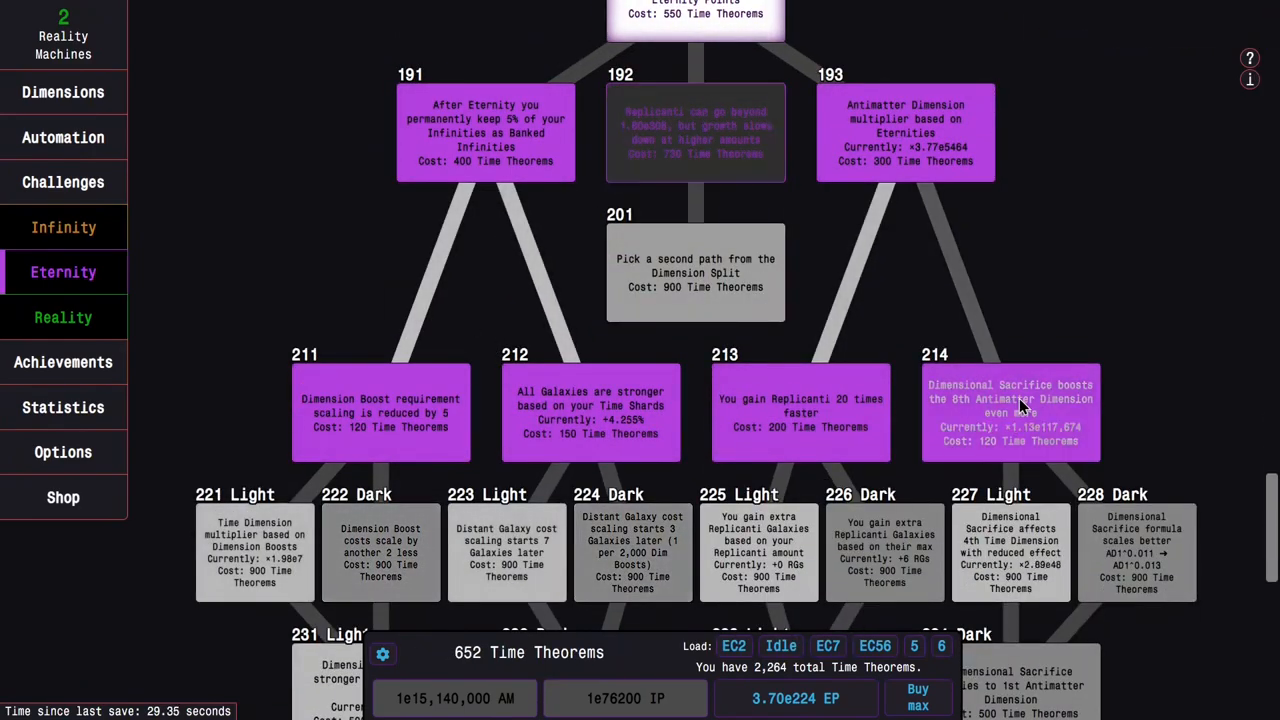
left_click(64, 182)
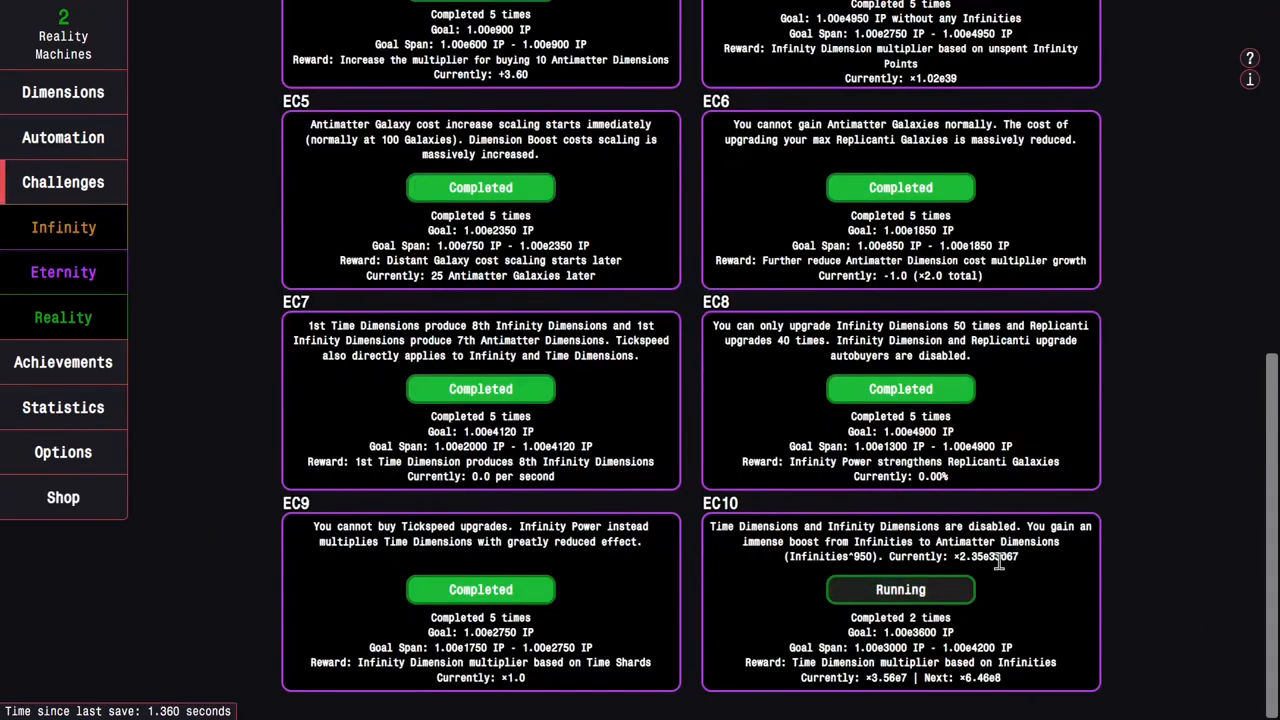
scroll("up", 3)
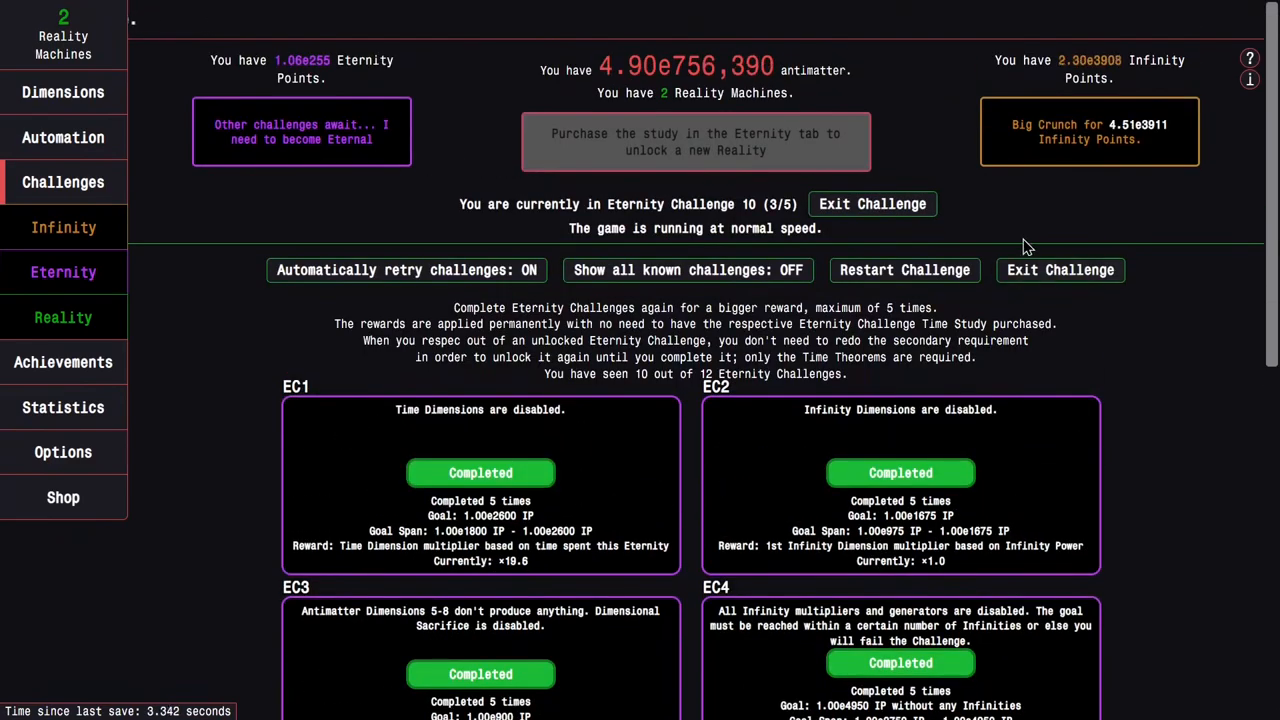
Finish Eternity Challenge 10 a third time and Eternity out with the studies refunded.
left_click(64, 272)
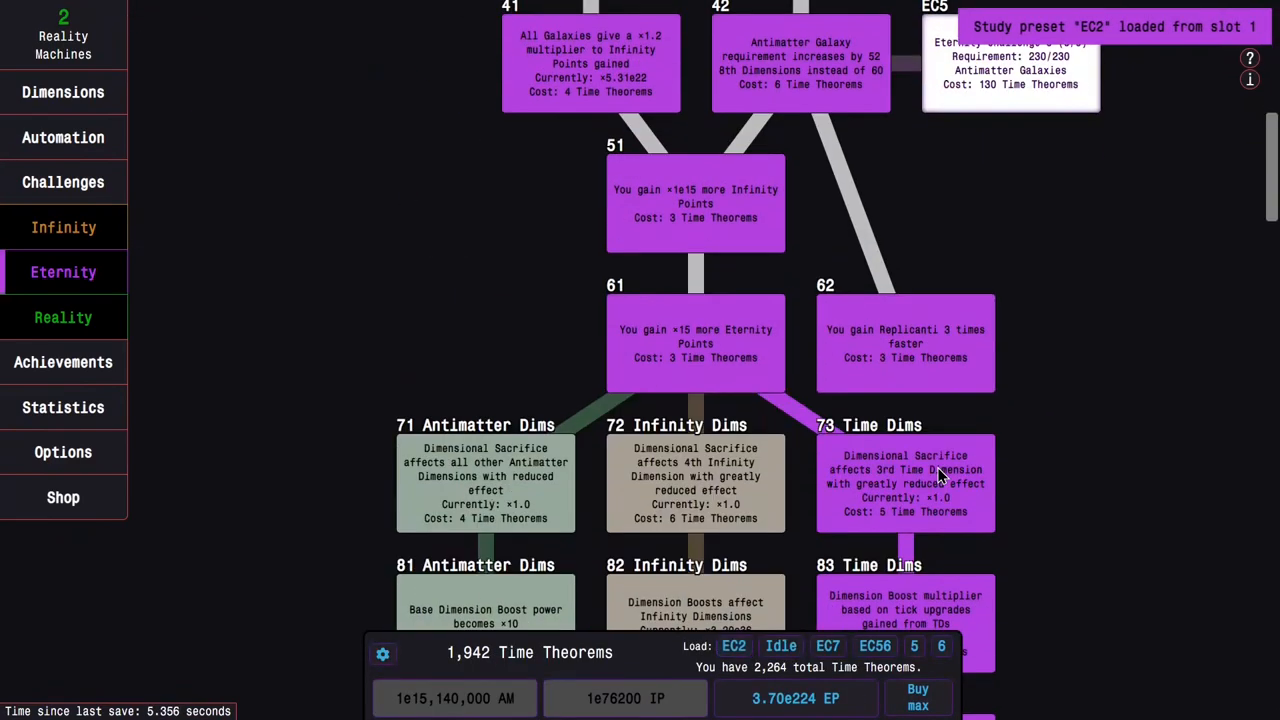
scroll("down", 3)
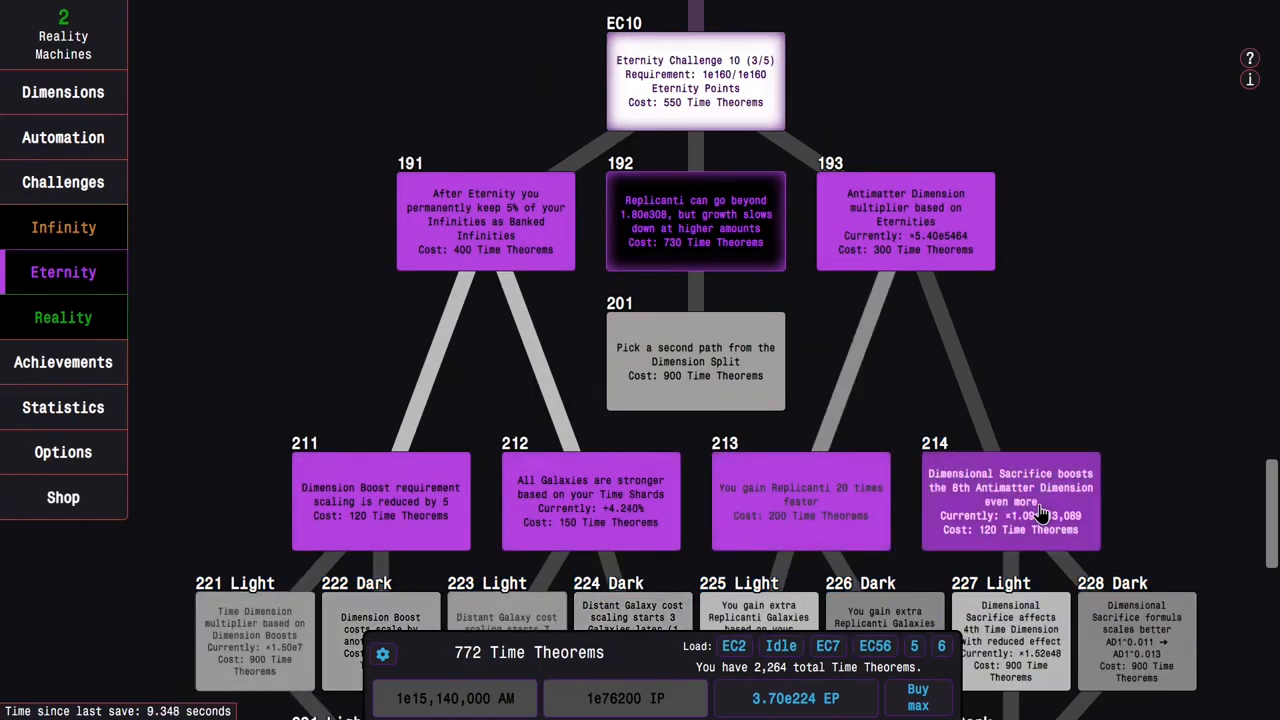
left_click(64, 180)
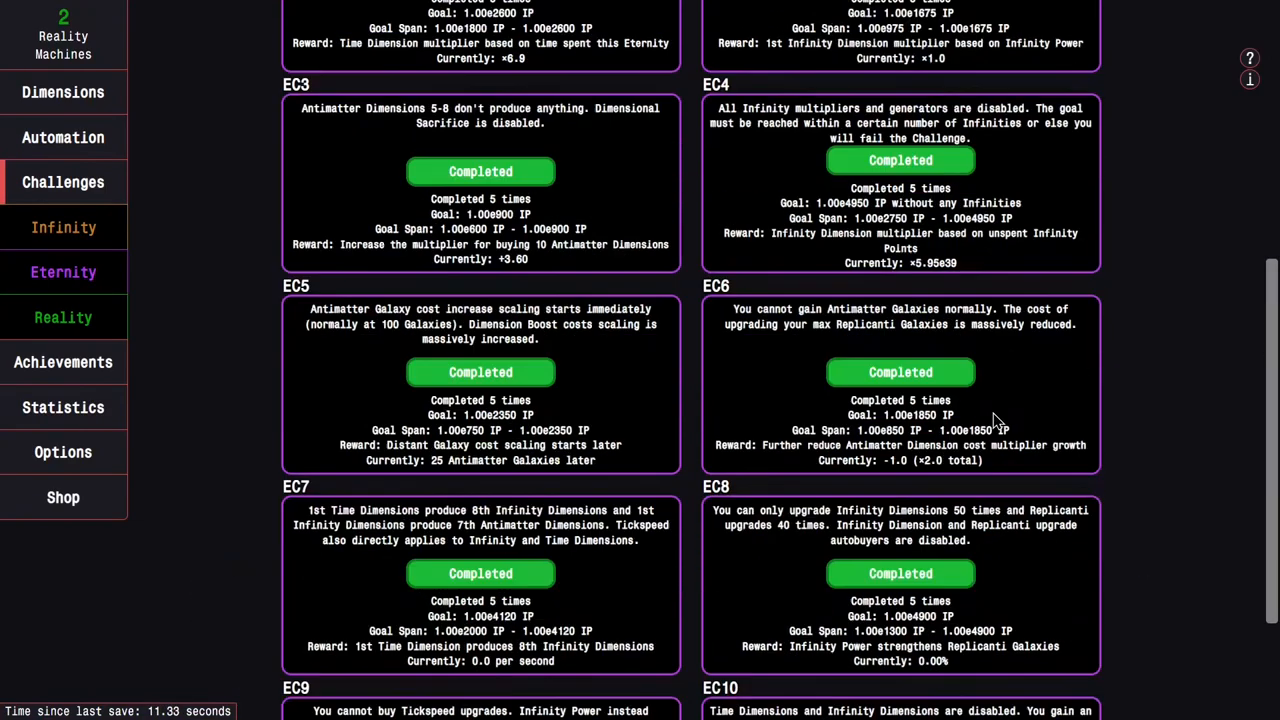
scroll("down", 3)
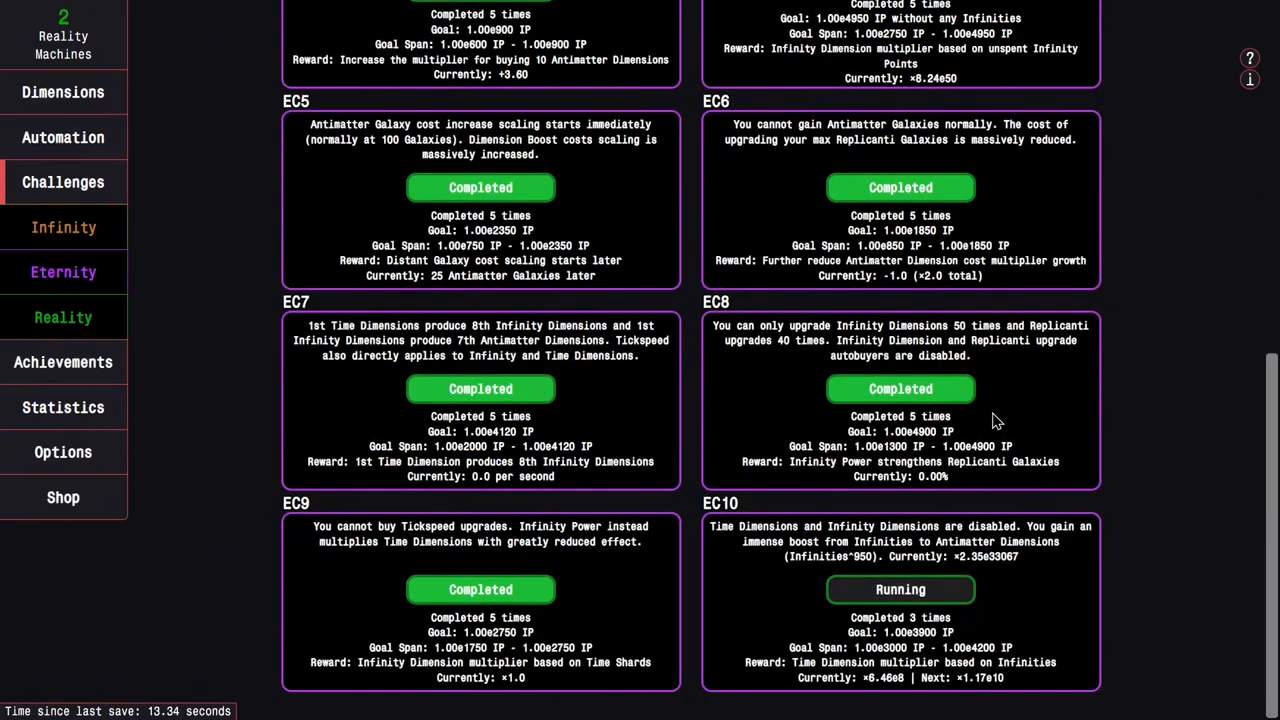
left_click(64, 272)
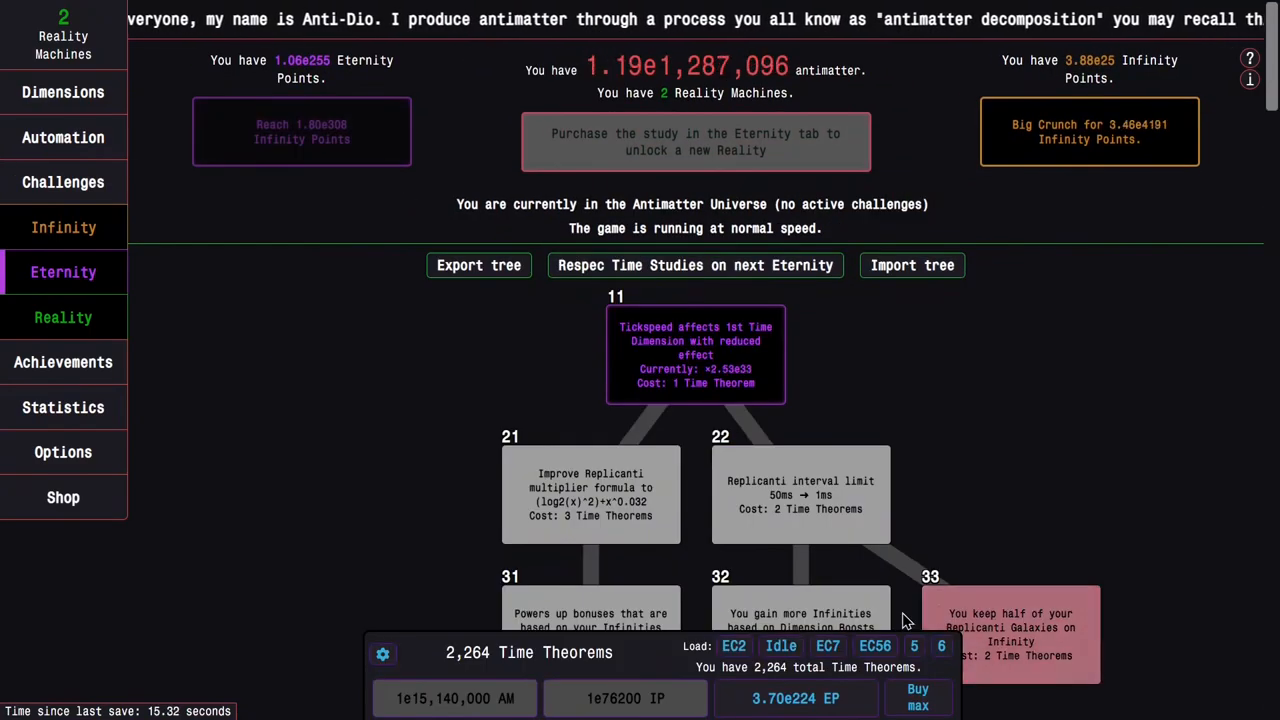
Reload the EC2 study preset and max all Time Dimensions.
left_click(732, 646)
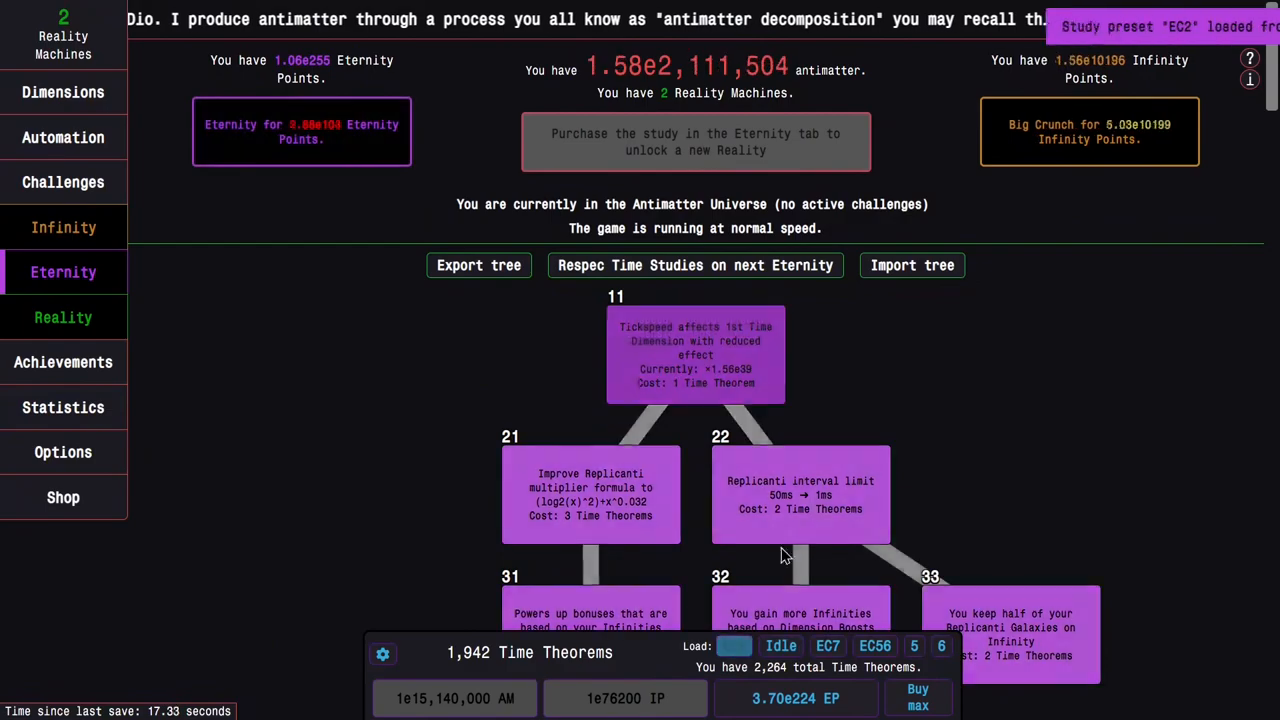
left_click(64, 92)
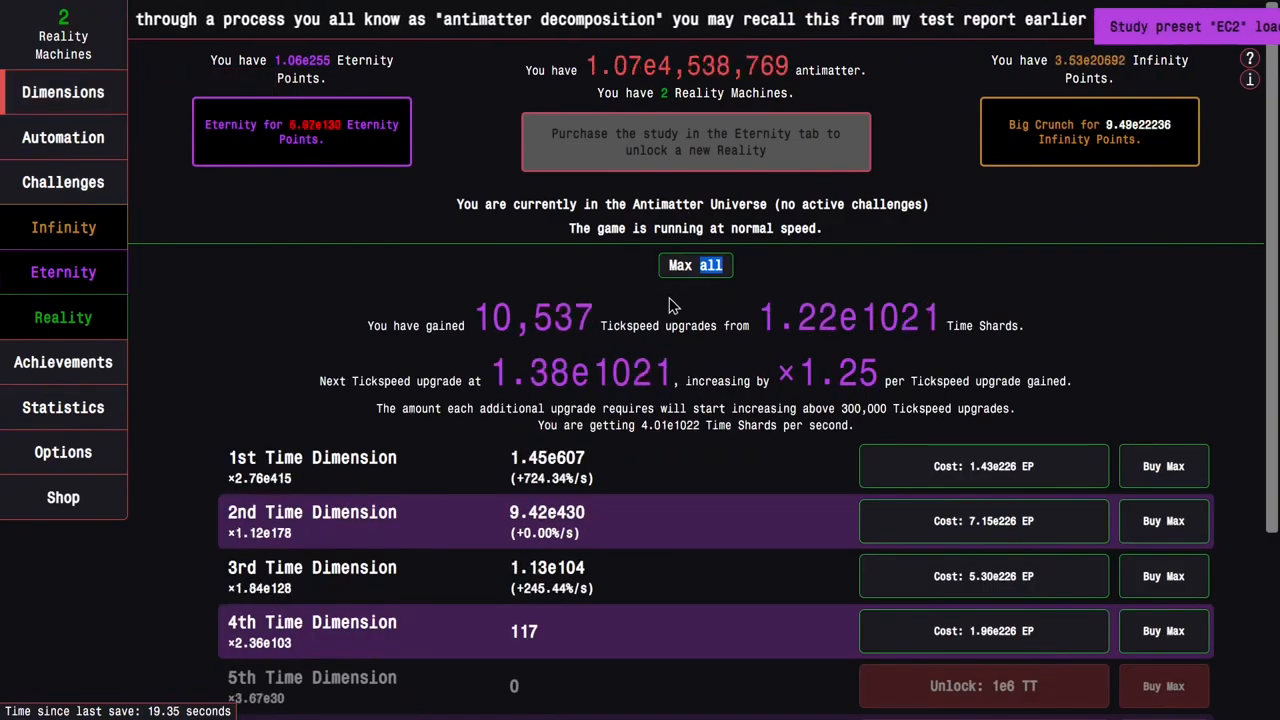
left_click(64, 272)
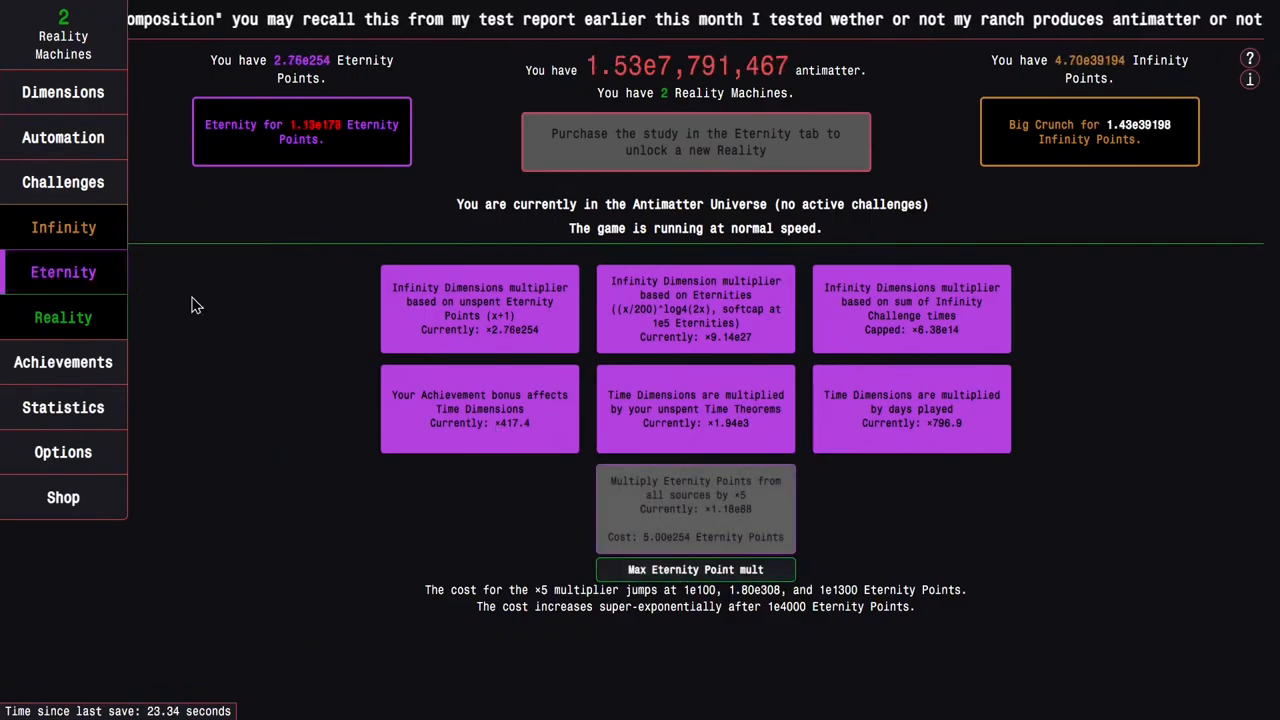
left_click(64, 272)
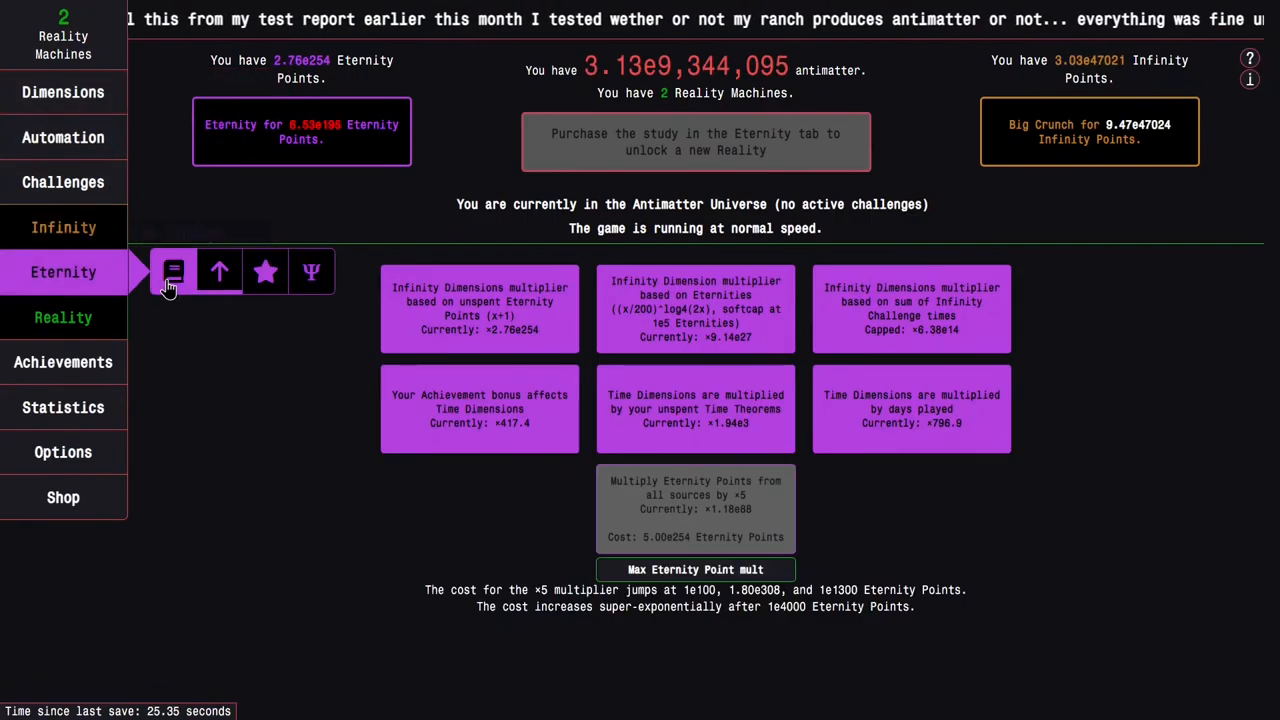
left_click(172, 272)
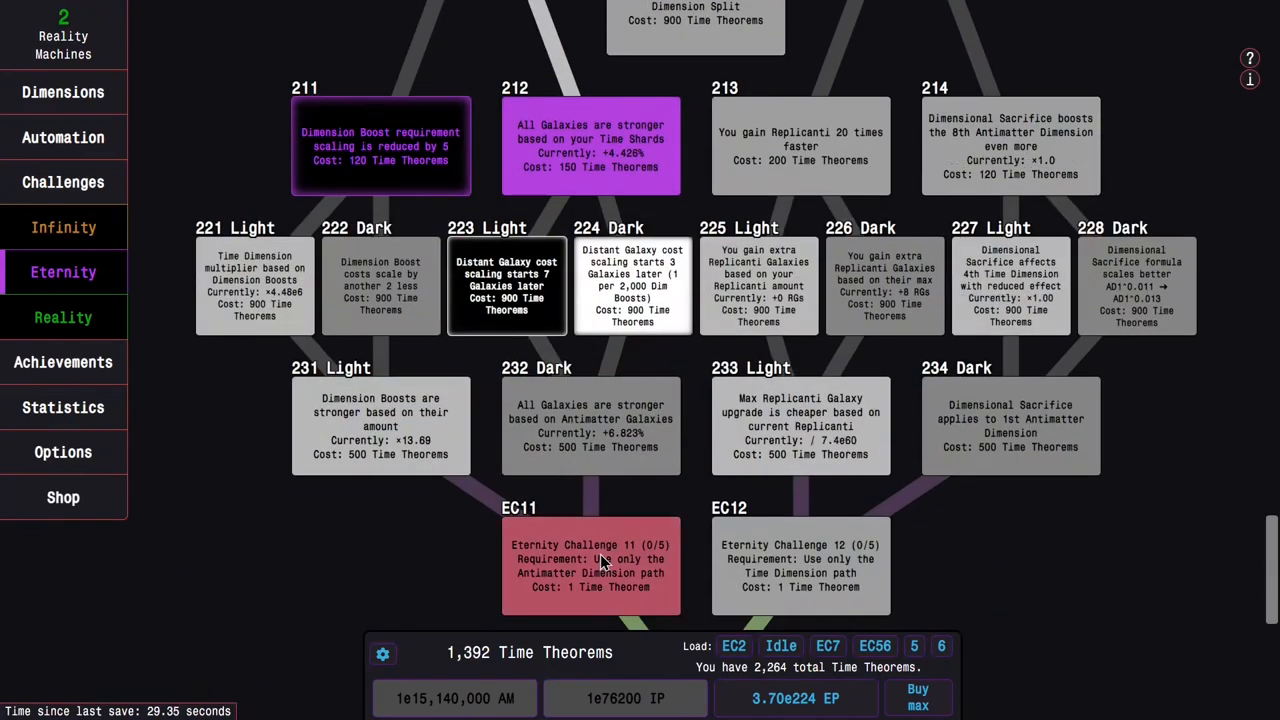
Buy studies toward Eternity Challenge 11 and more Time Theorems with Eternity Points.
left_click(506, 284)
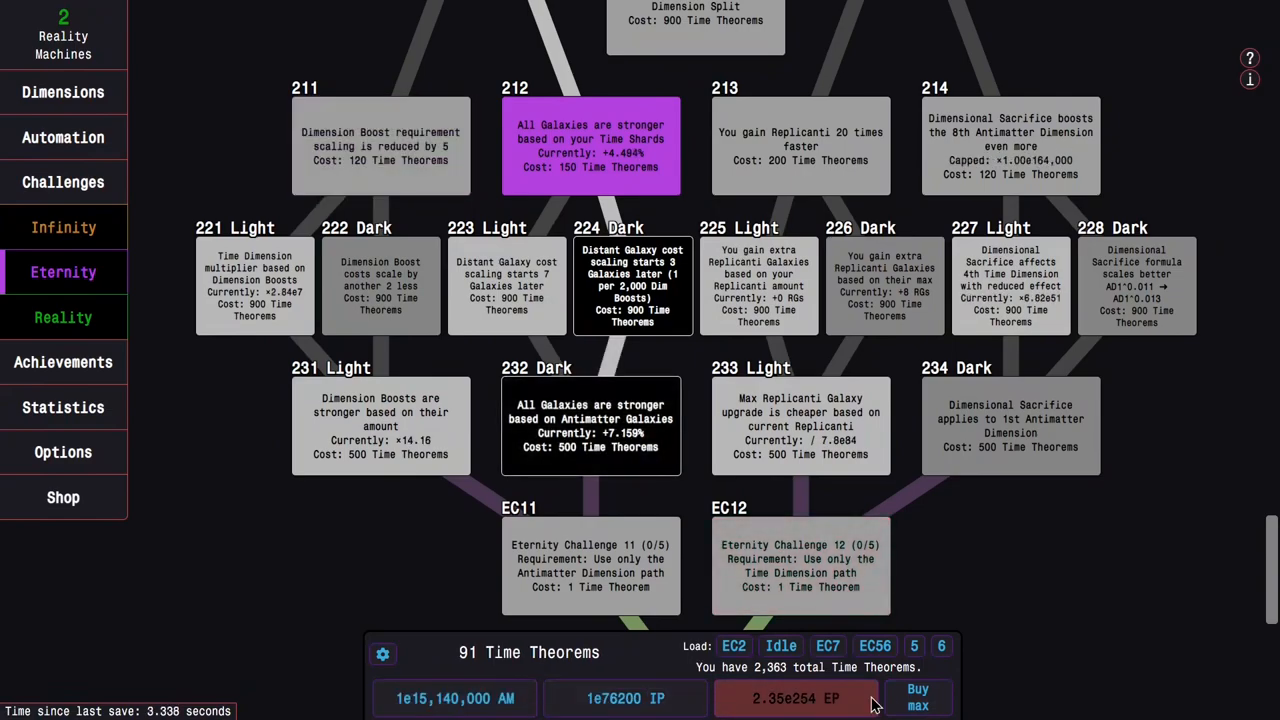
left_click(380, 144)
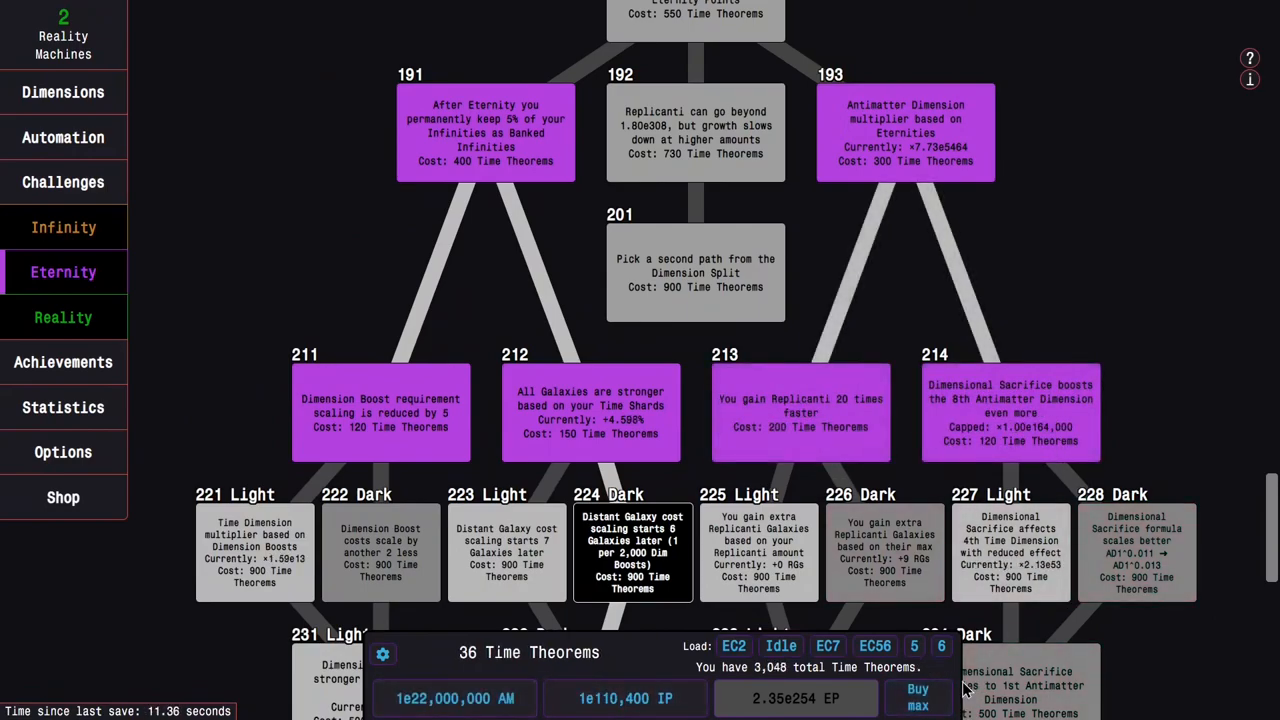
left_click(916, 696)
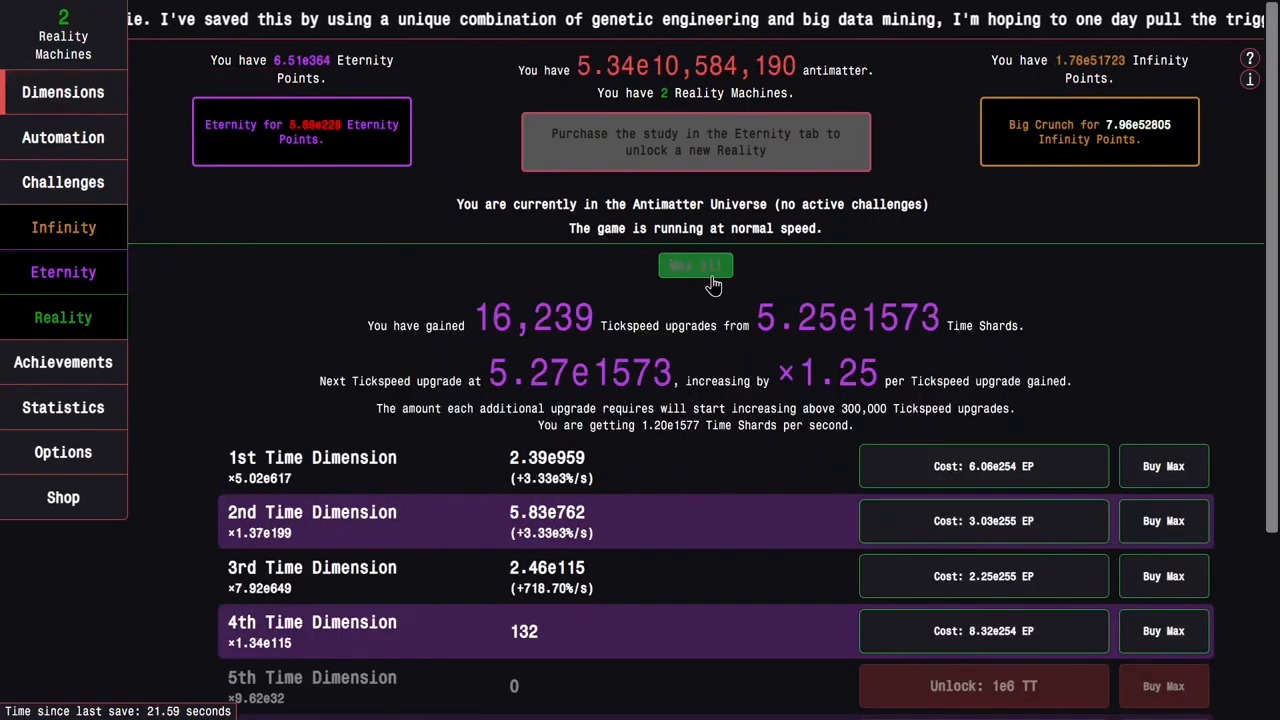
Max out all time dimensions and buy as many Time Theorems as affordable.
left_click(64, 272)
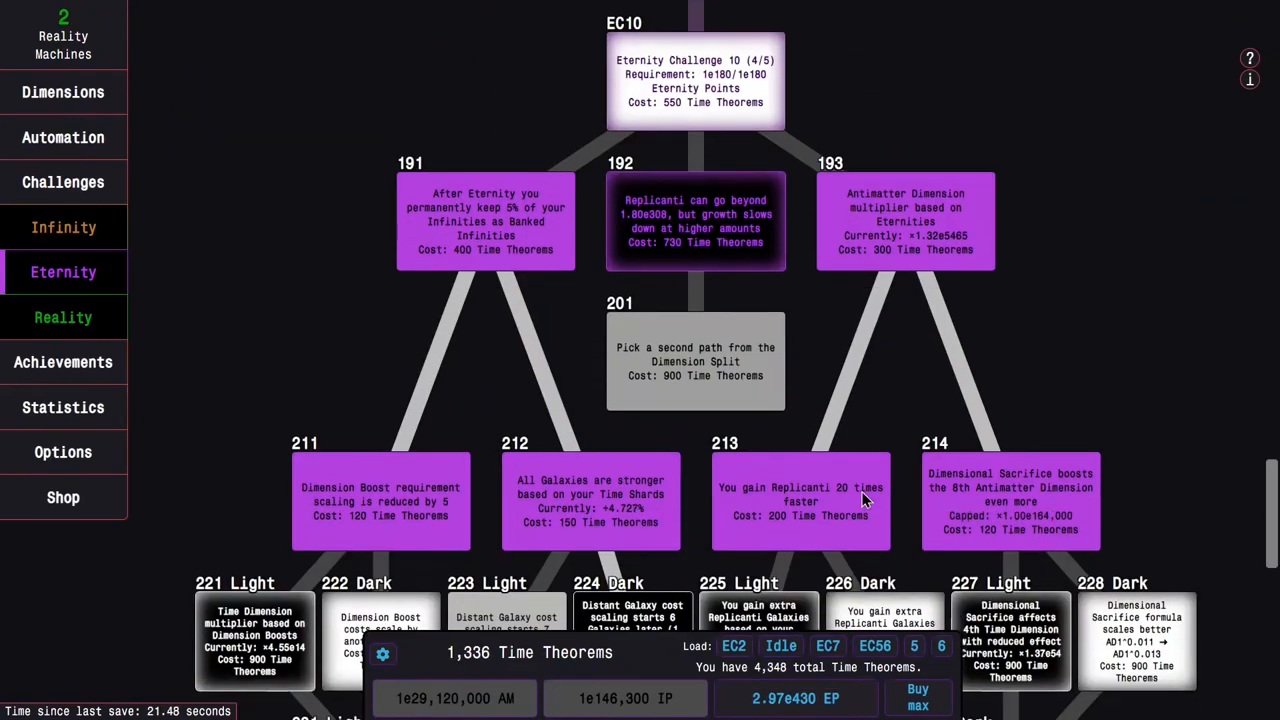
scroll("down", 3)
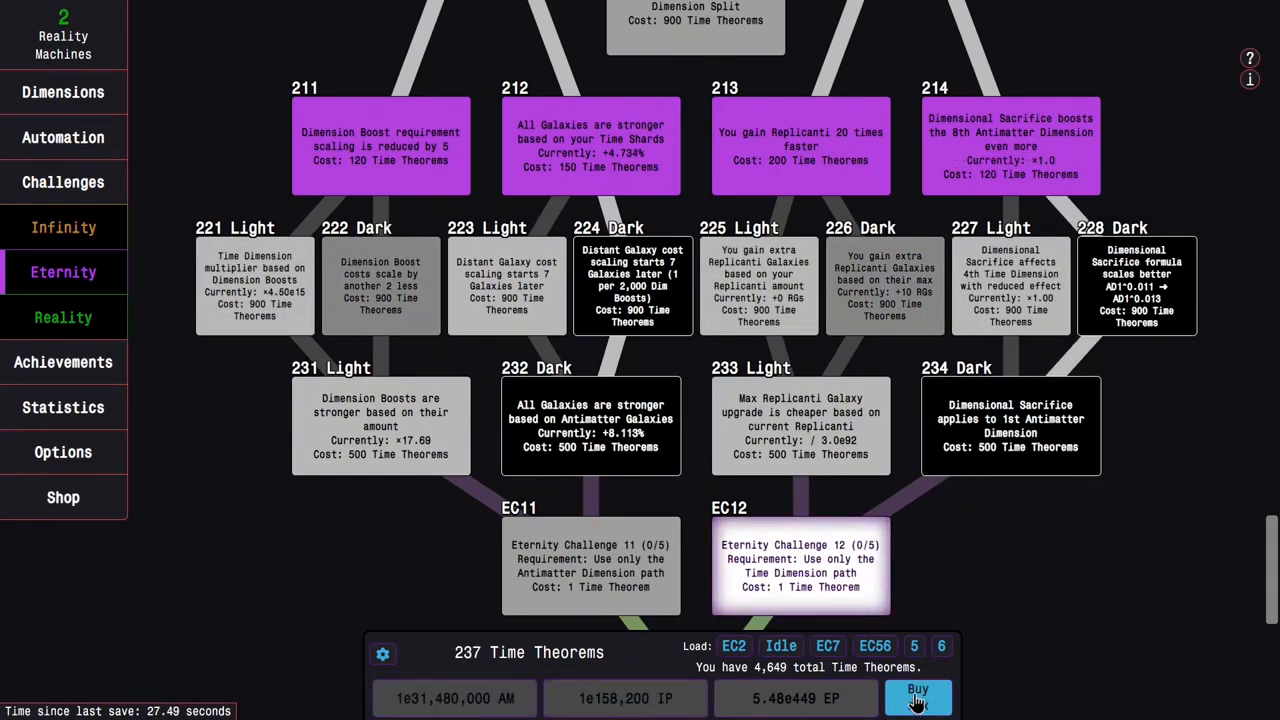
left_click(916, 692)
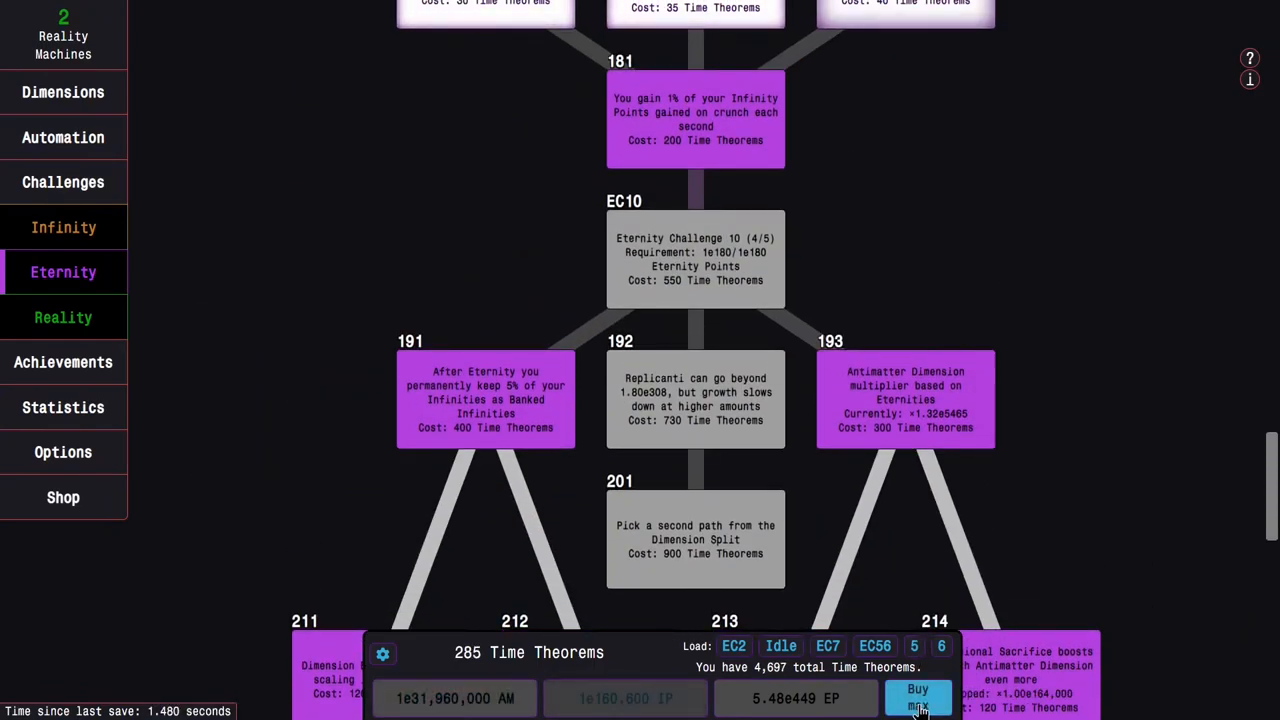
scroll("up", 3)
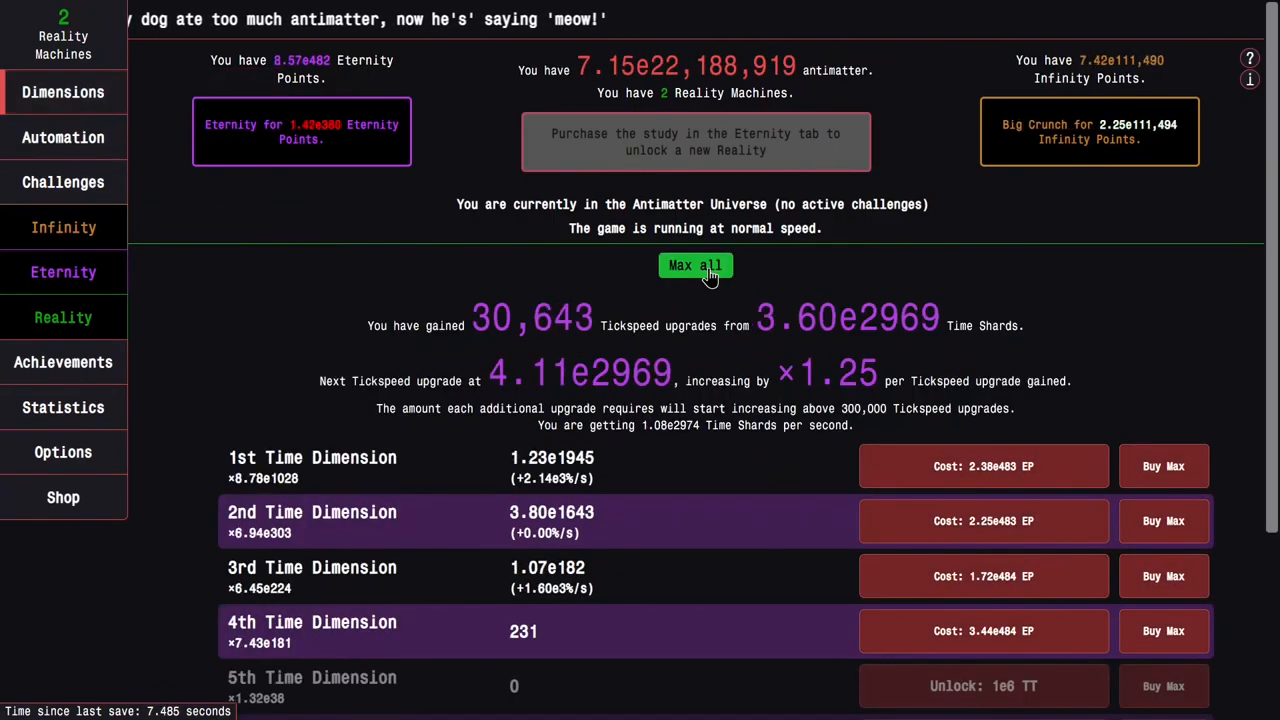
Start Eternity Challenge 10 from the Eternity Challenges list for its 5/5 attempt.
left_click(64, 182)
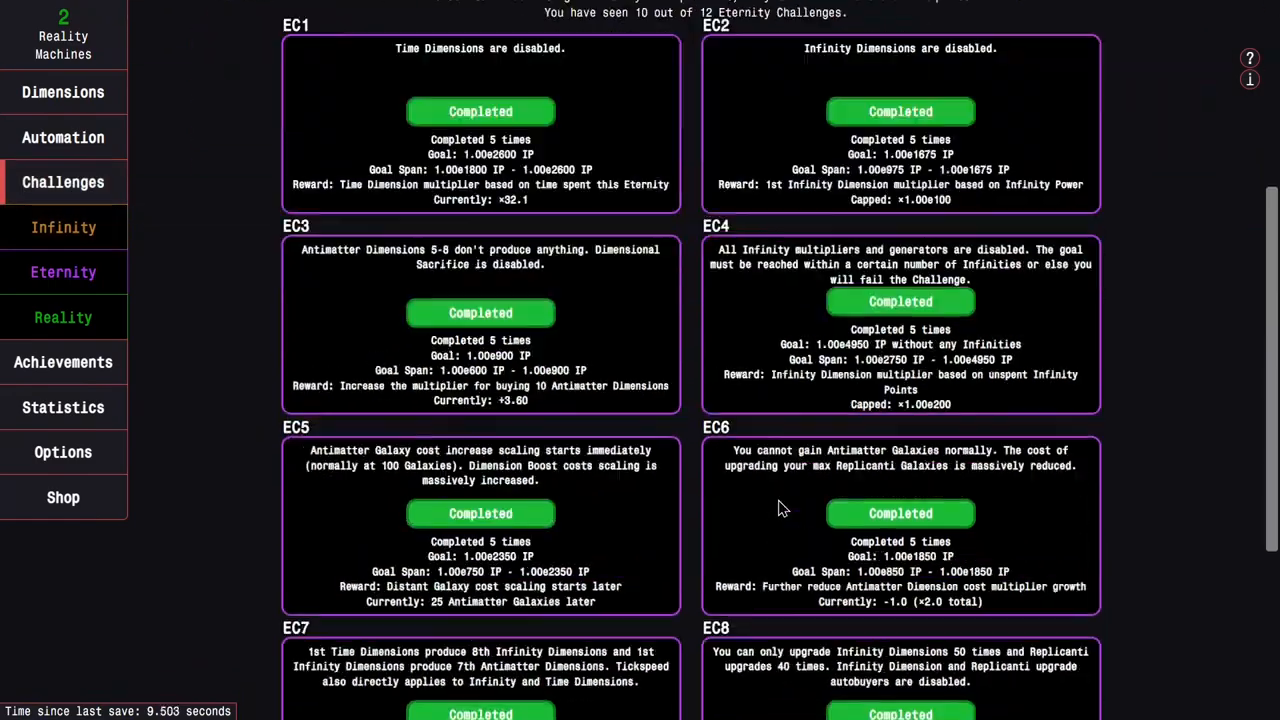
scroll("down", 3)
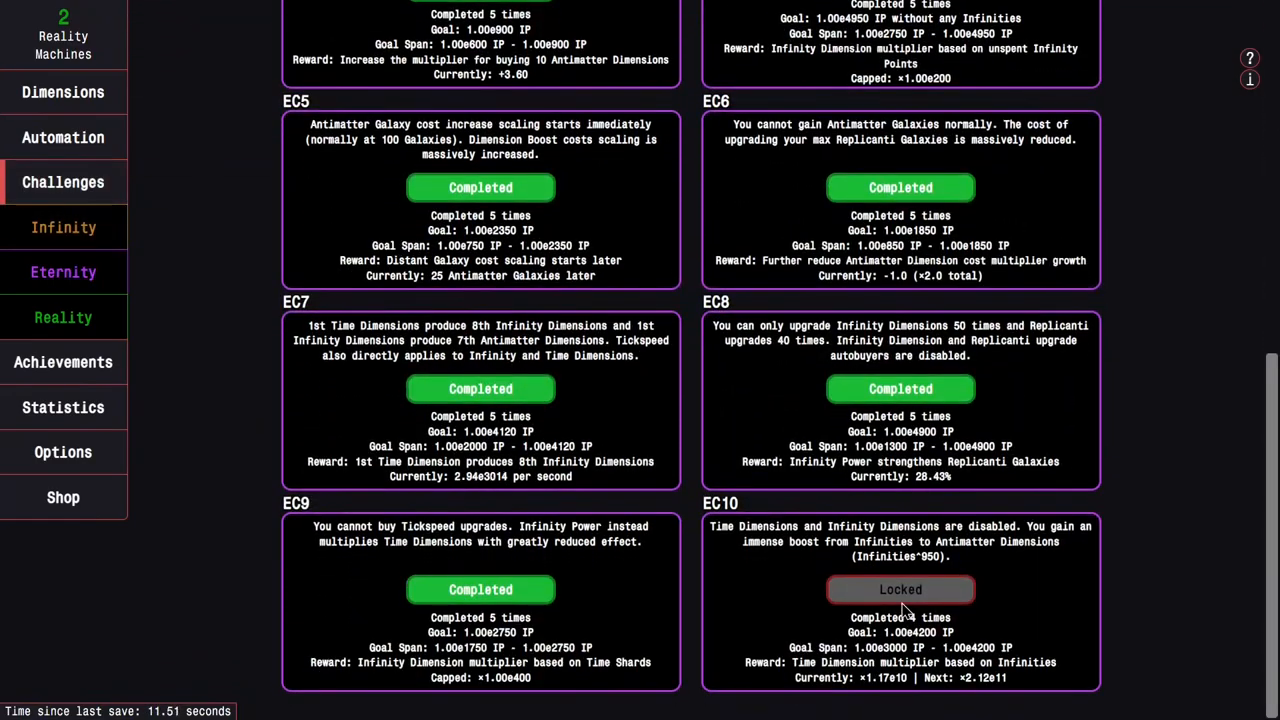
left_click(64, 272)
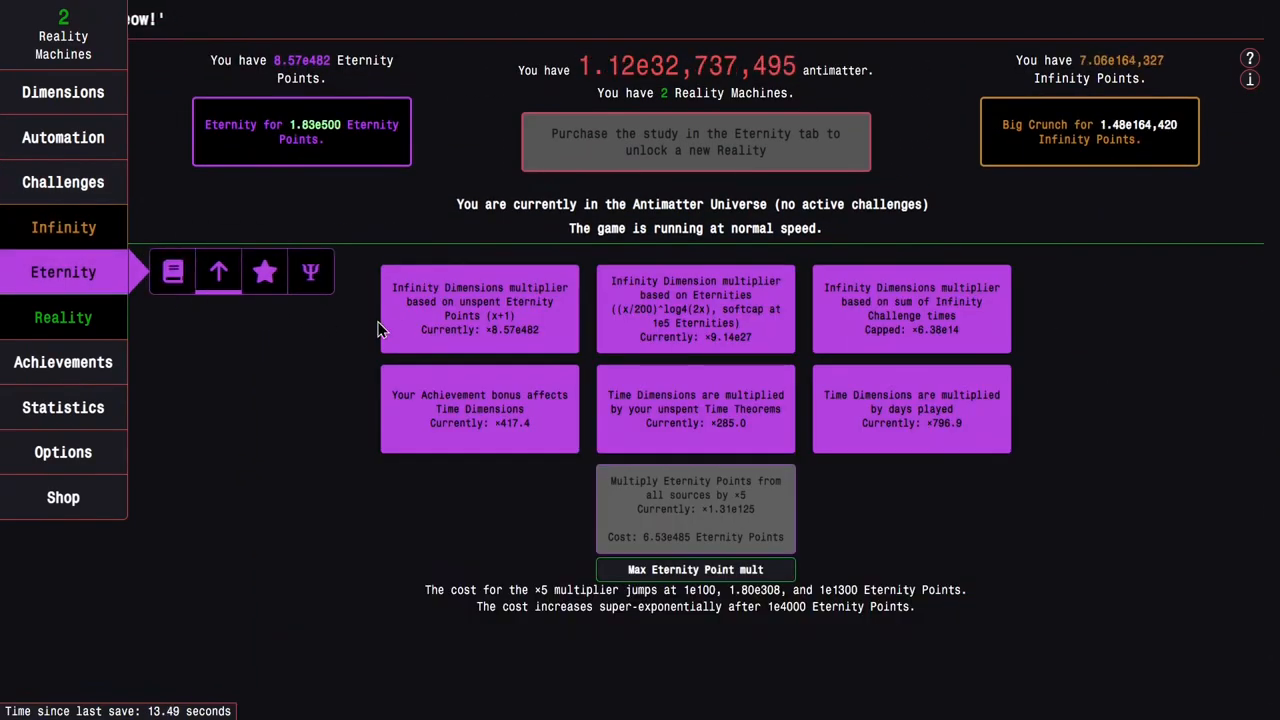
left_click(64, 180)
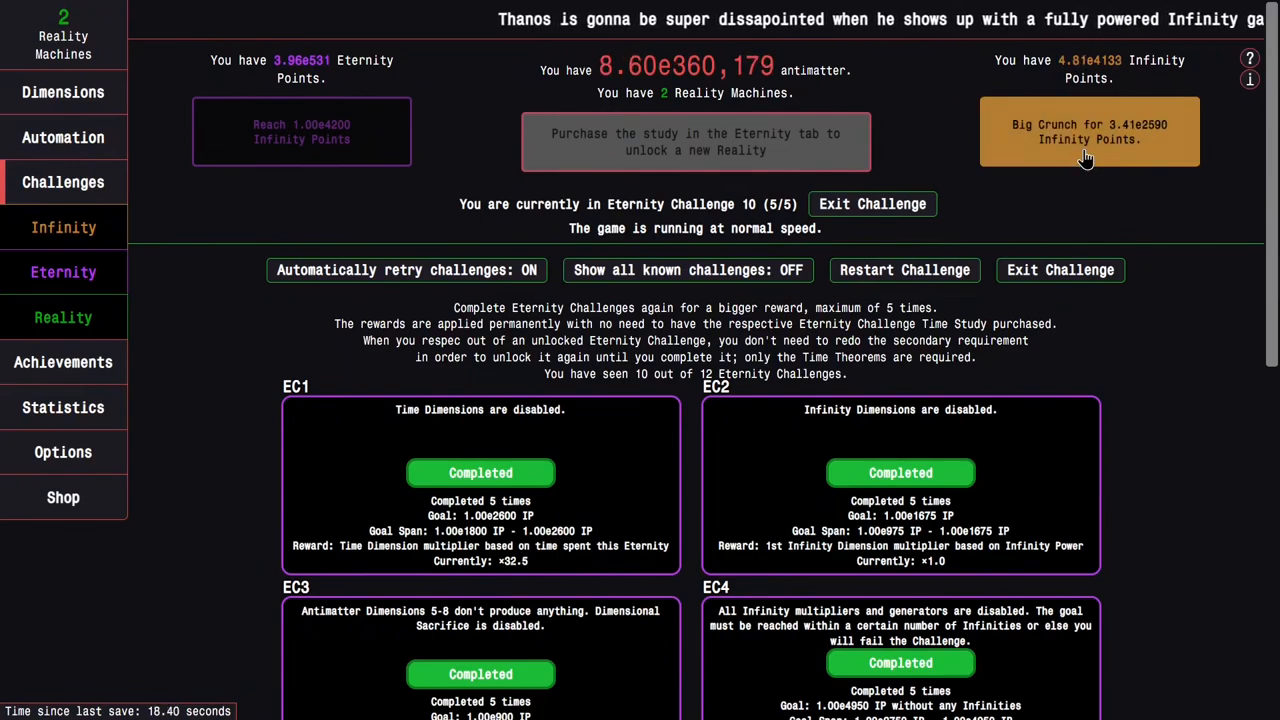
Review the time study tree top to bottom during Eternity Challenge 10 and return to it.
left_click(64, 272)
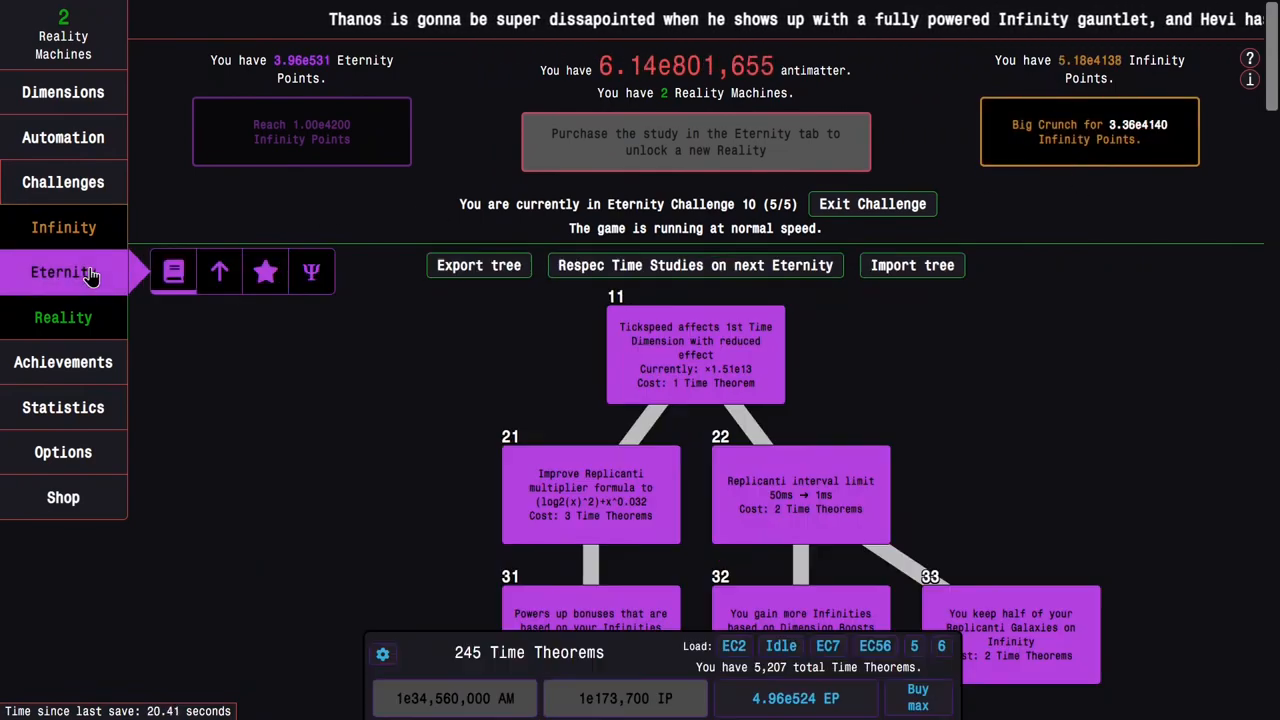
scroll("down", 3)
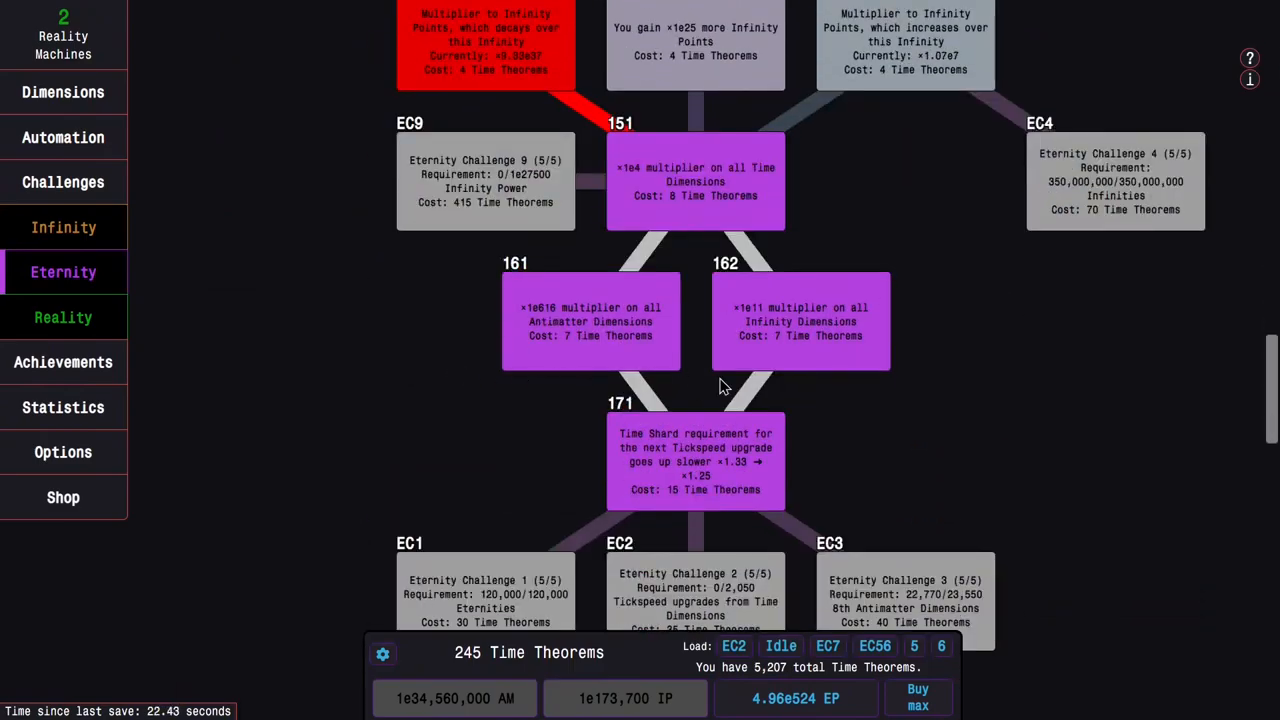
scroll("down", 3)
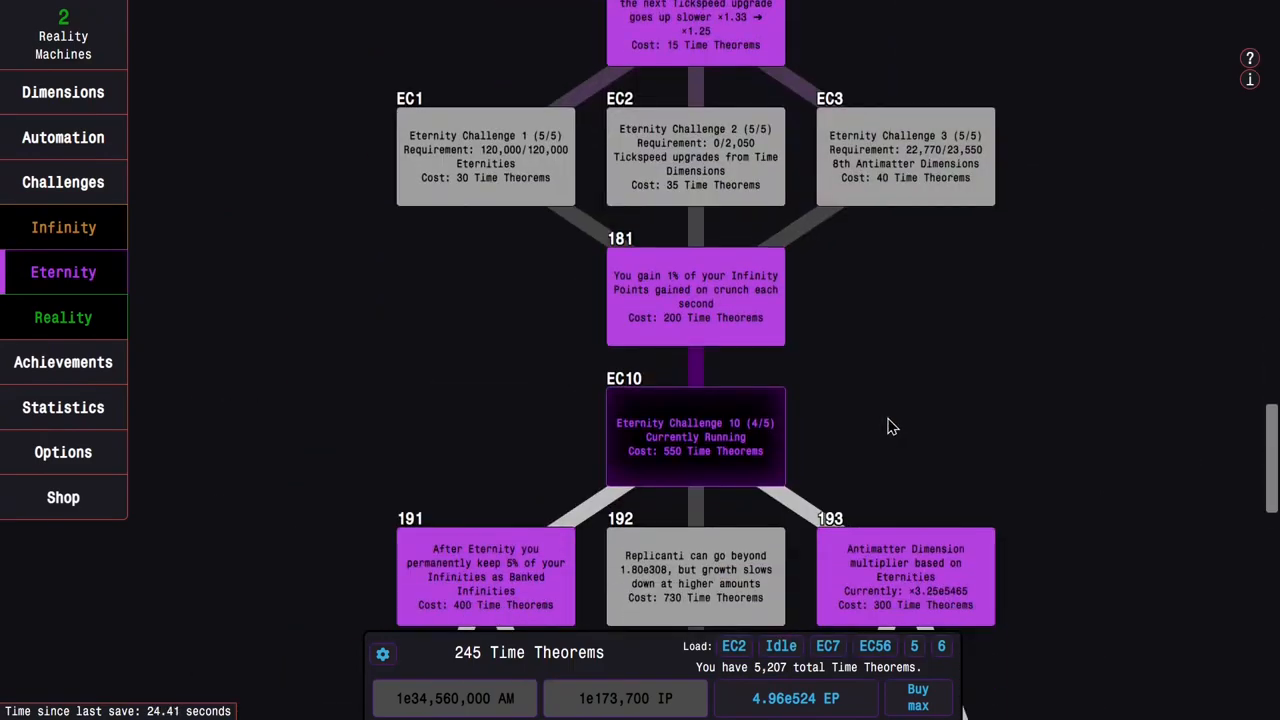
scroll("down", 3)
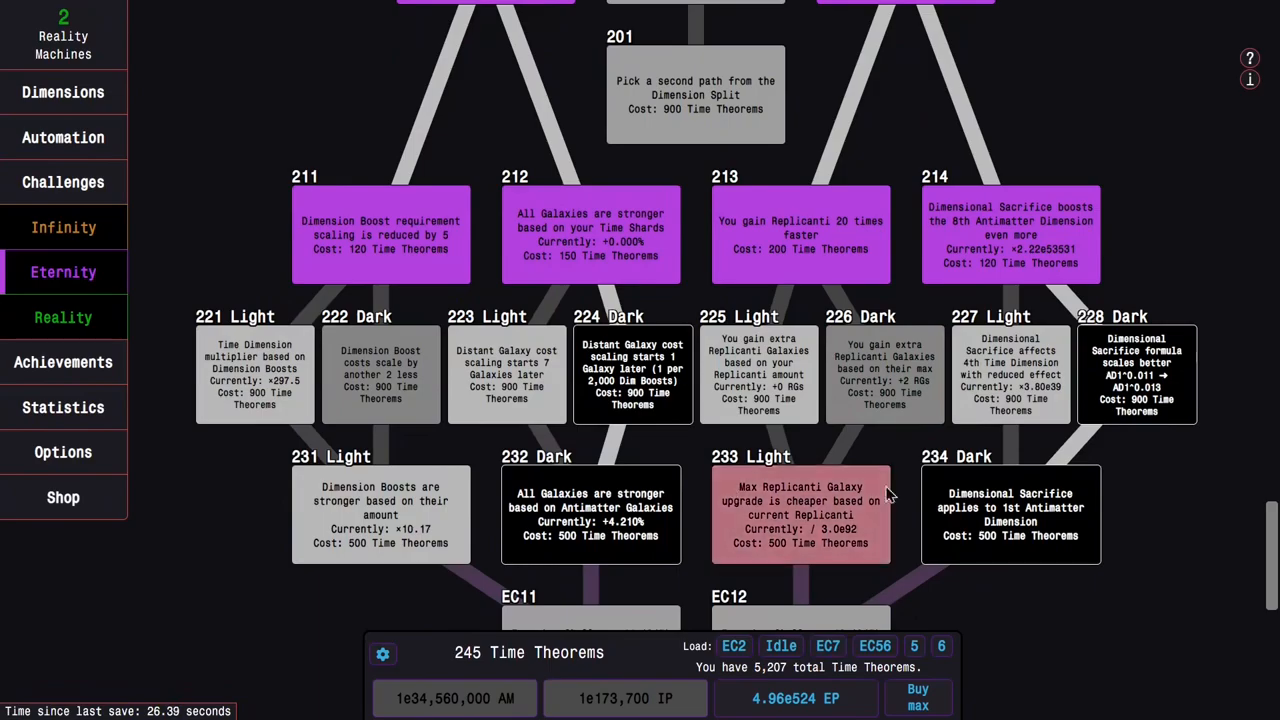
scroll("up", 3)
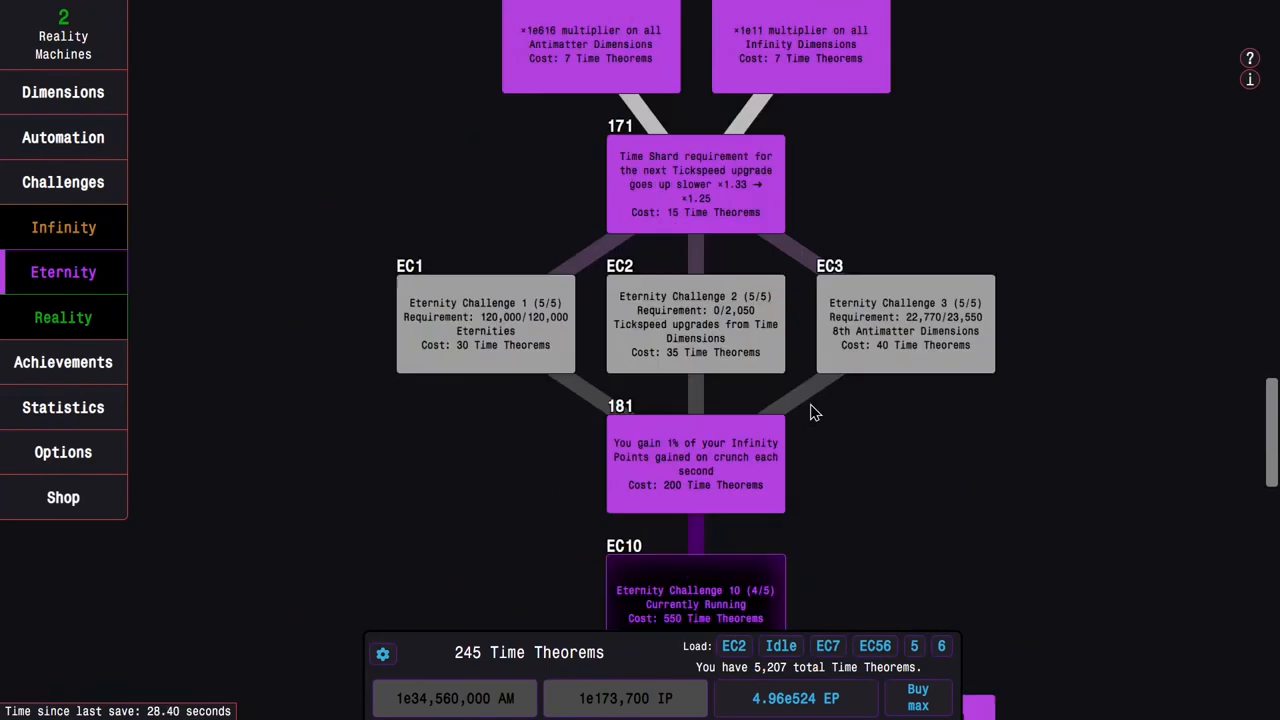
scroll("up", 3)
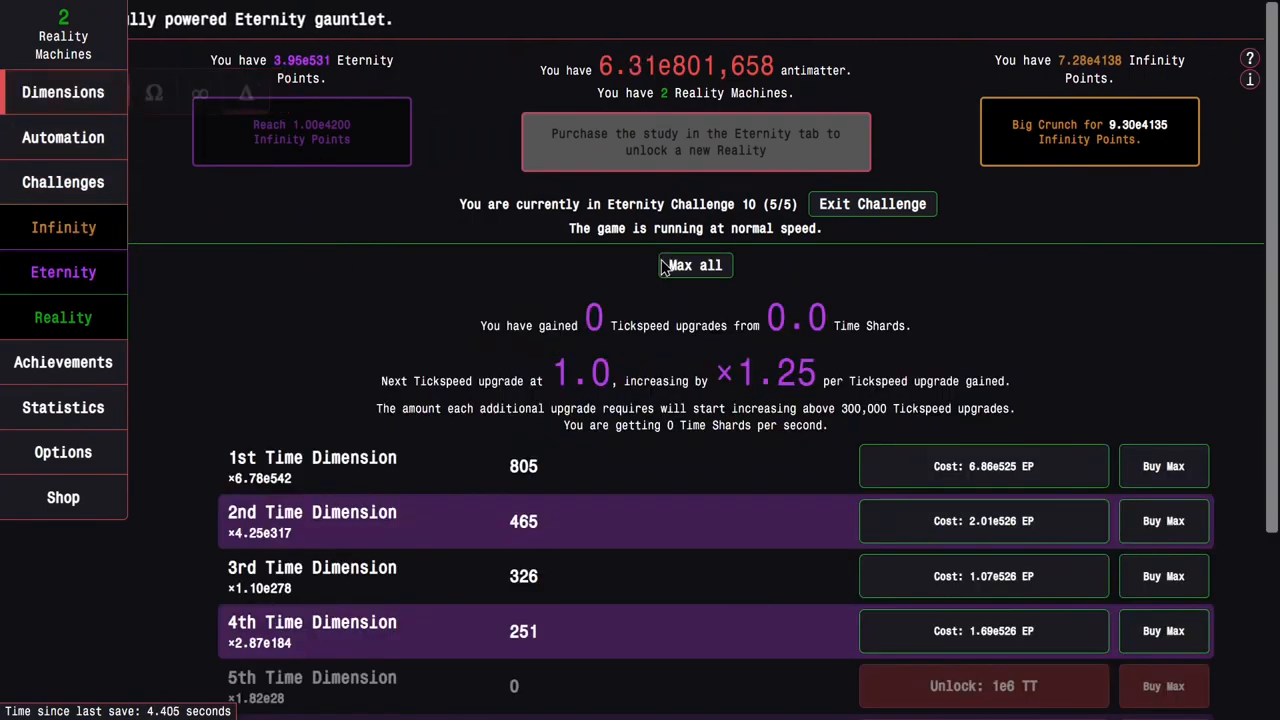
left_click(64, 272)
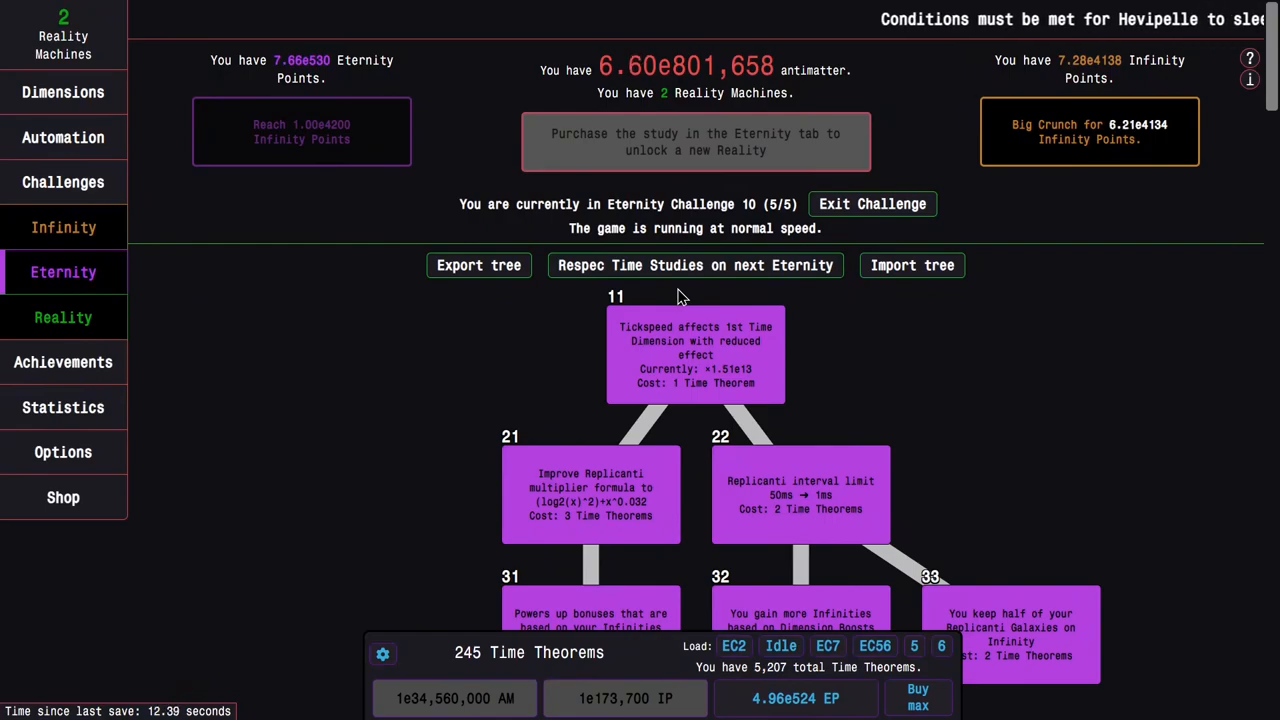
Load the EC2 study preset onto the tree after leaving Eternity Challenge 10.
left_click(734, 646)
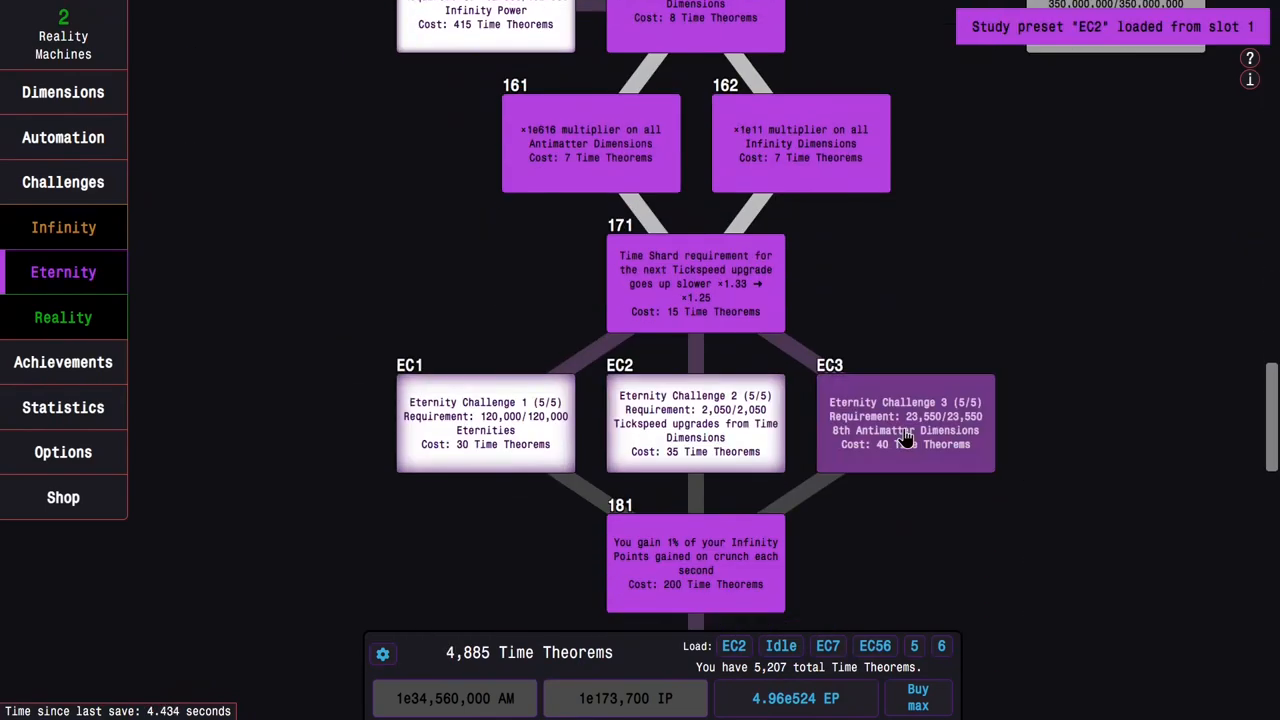
scroll("down", 3)
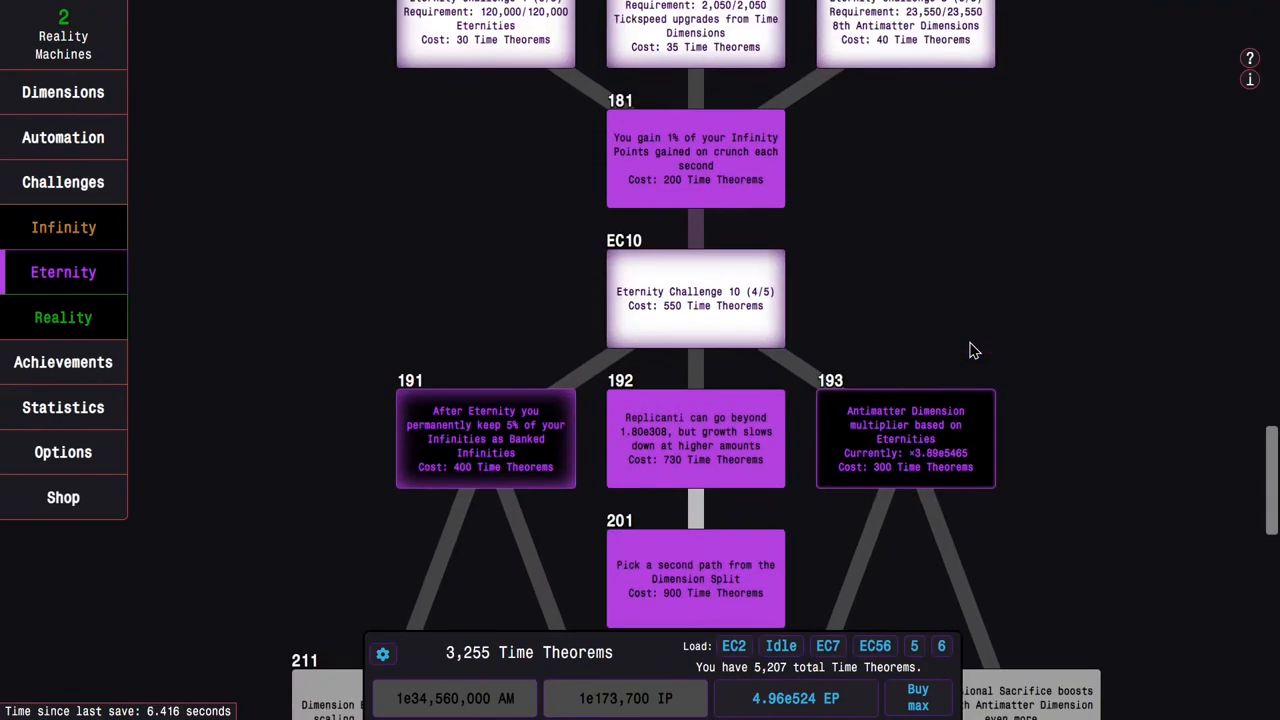
scroll("up", 3)
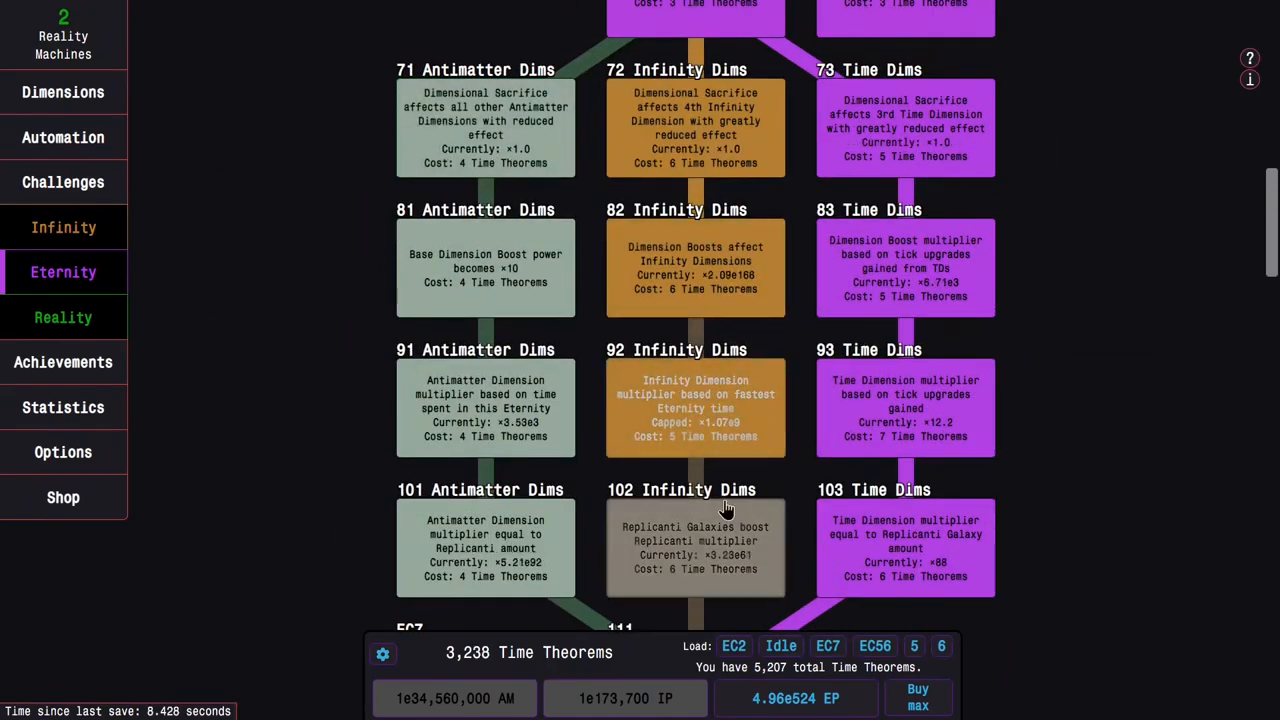
scroll("down", 3)
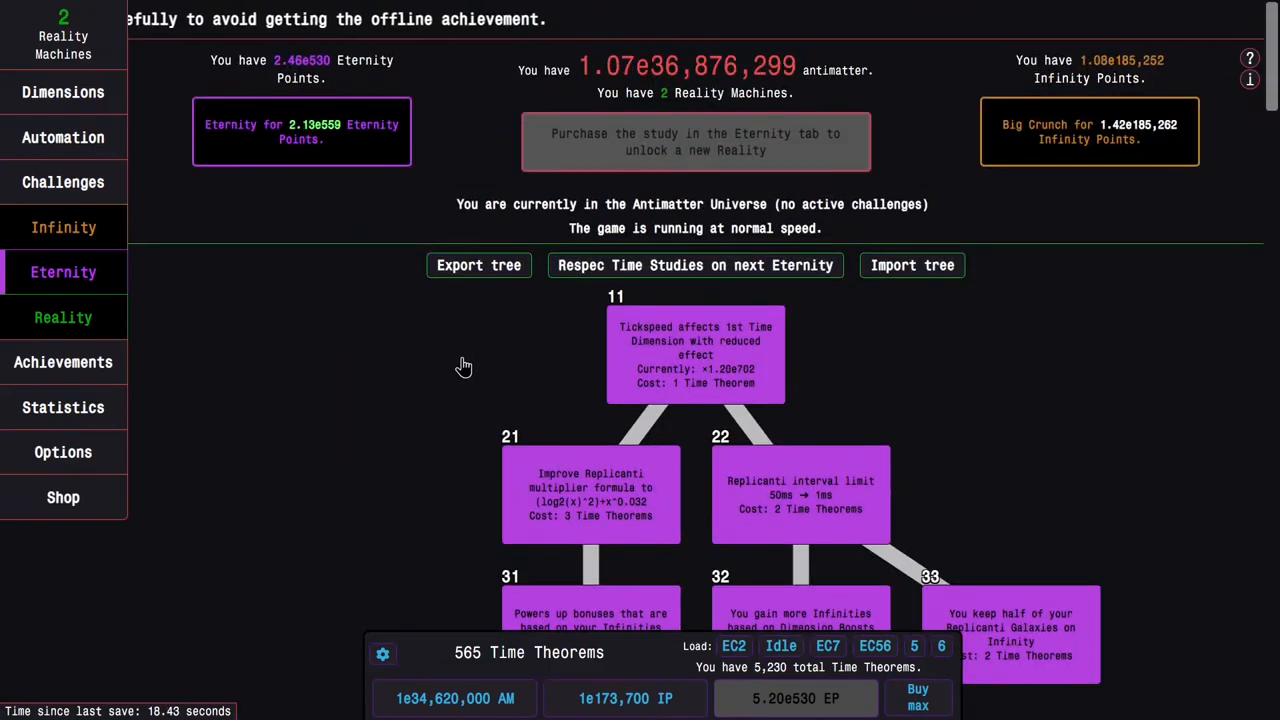
mouse_move(792, 460)
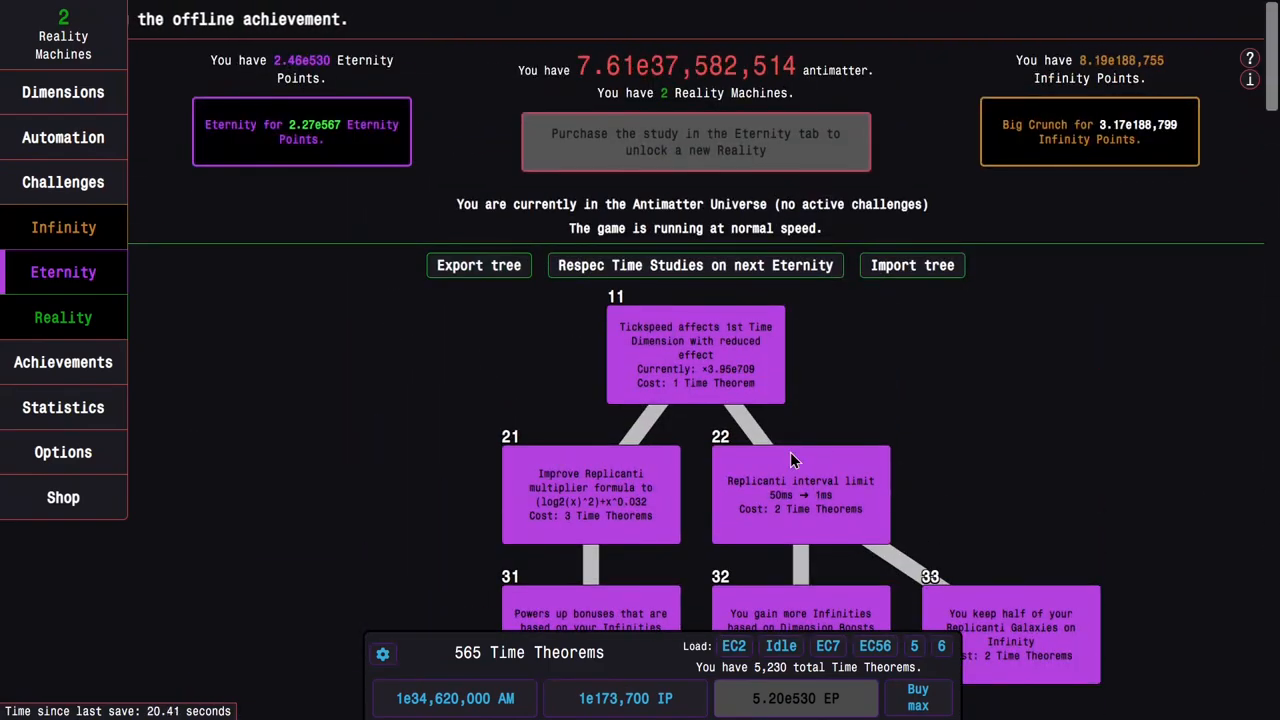
Buy max Time Theorems repeatedly, reaching 6,596 total with 531 unspent.
left_click(916, 696)
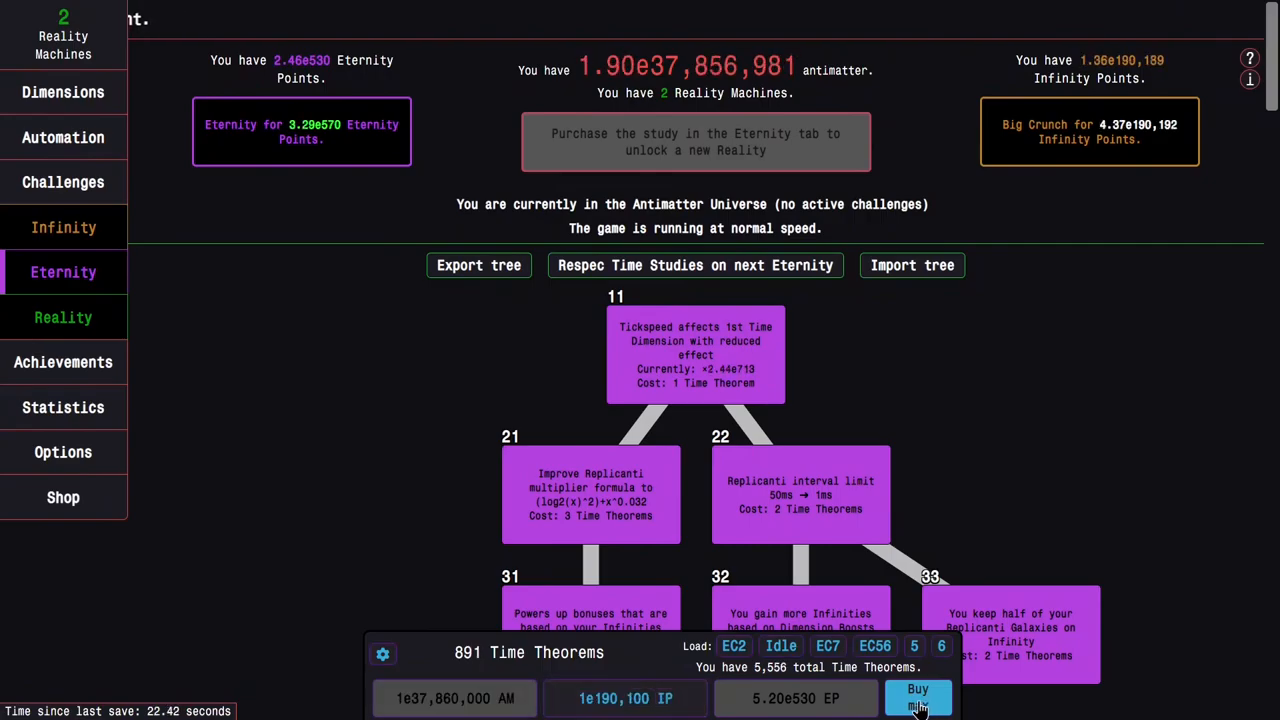
left_click(916, 696)
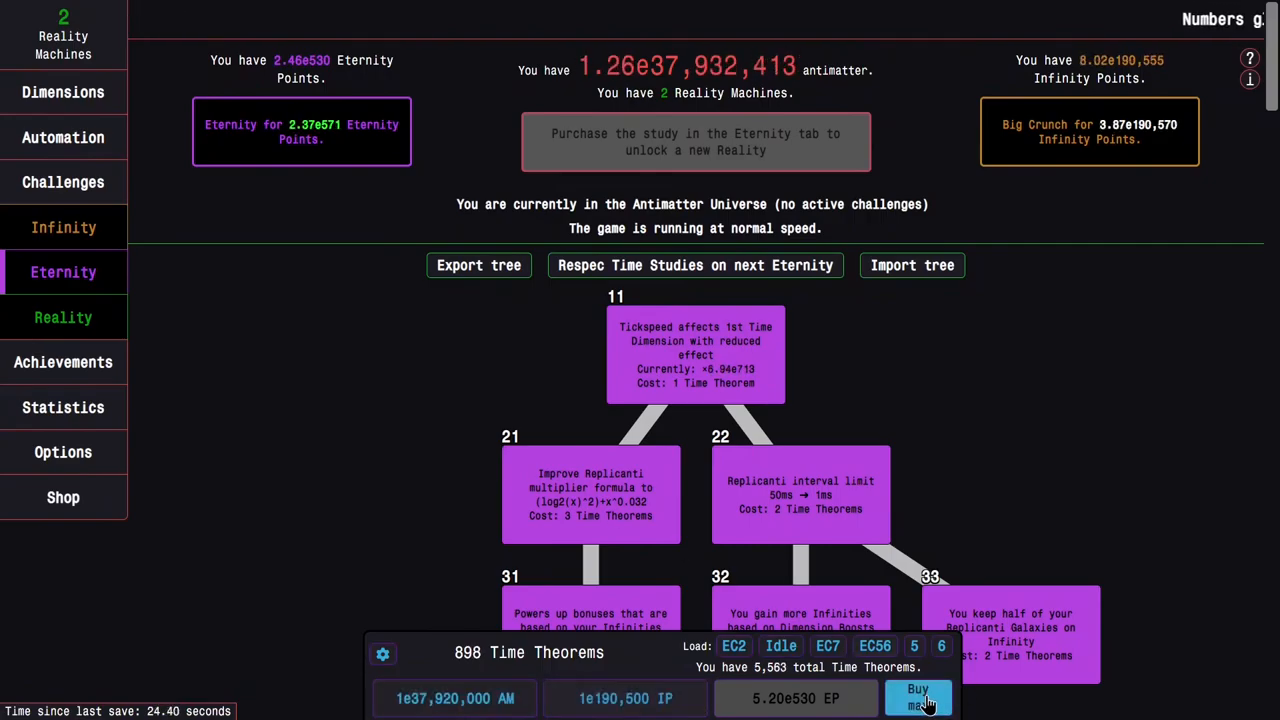
scroll("down", 3)
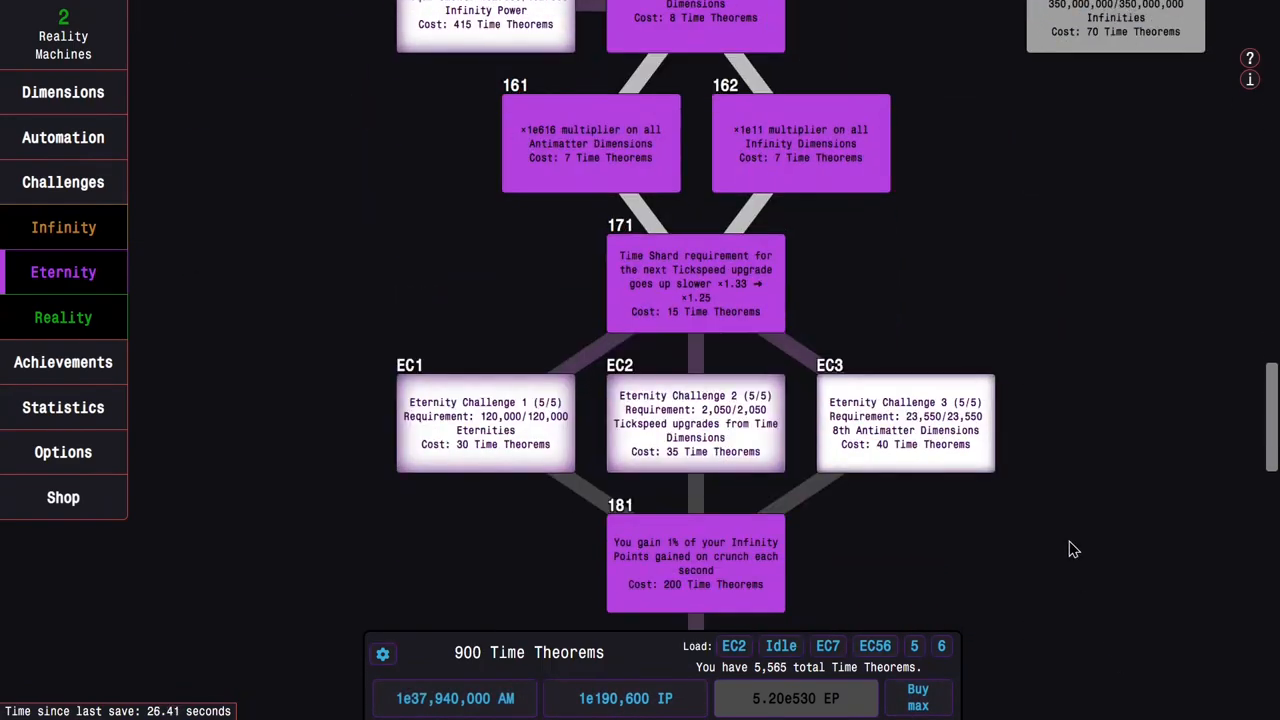
scroll("up", 3)
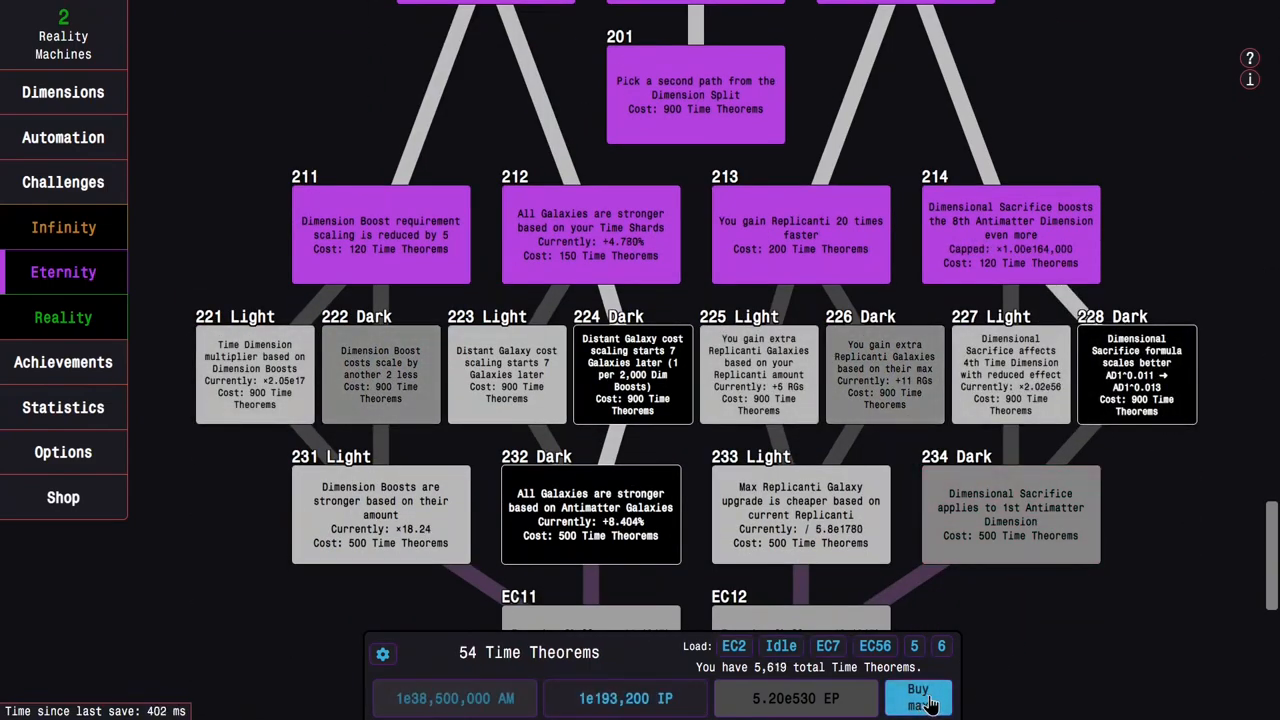
left_click(916, 696)
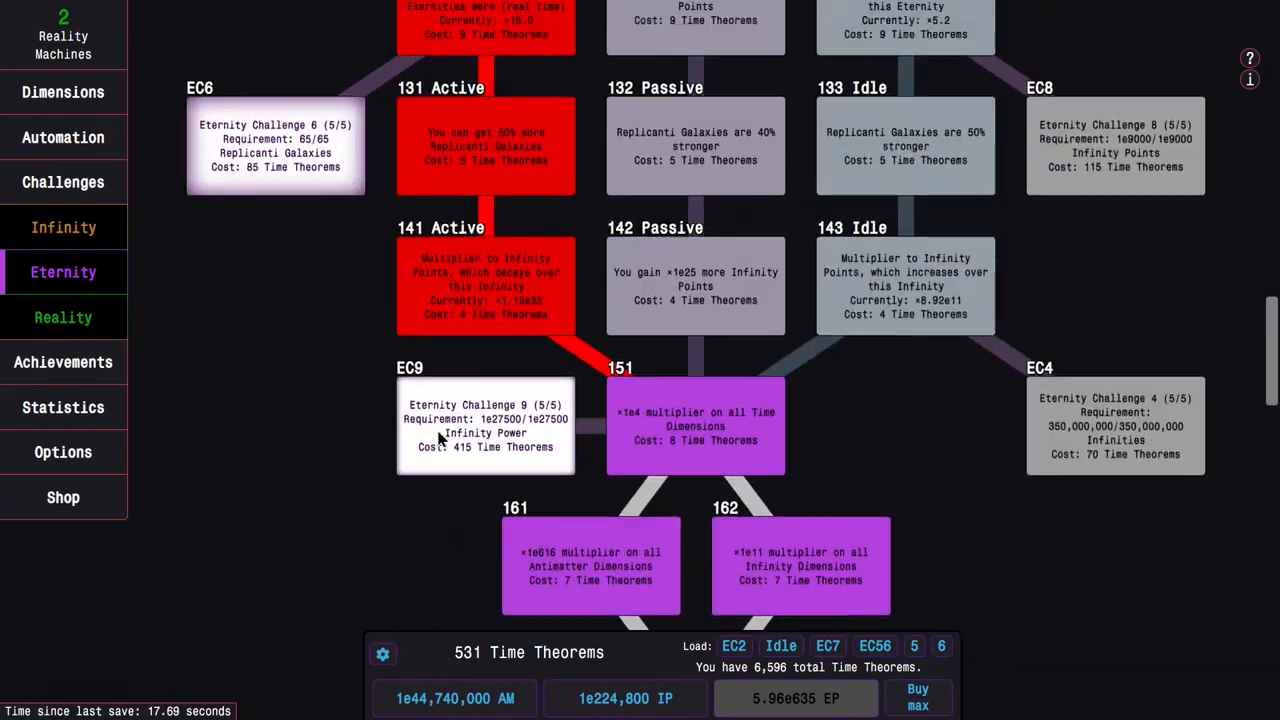
left_click(64, 272)
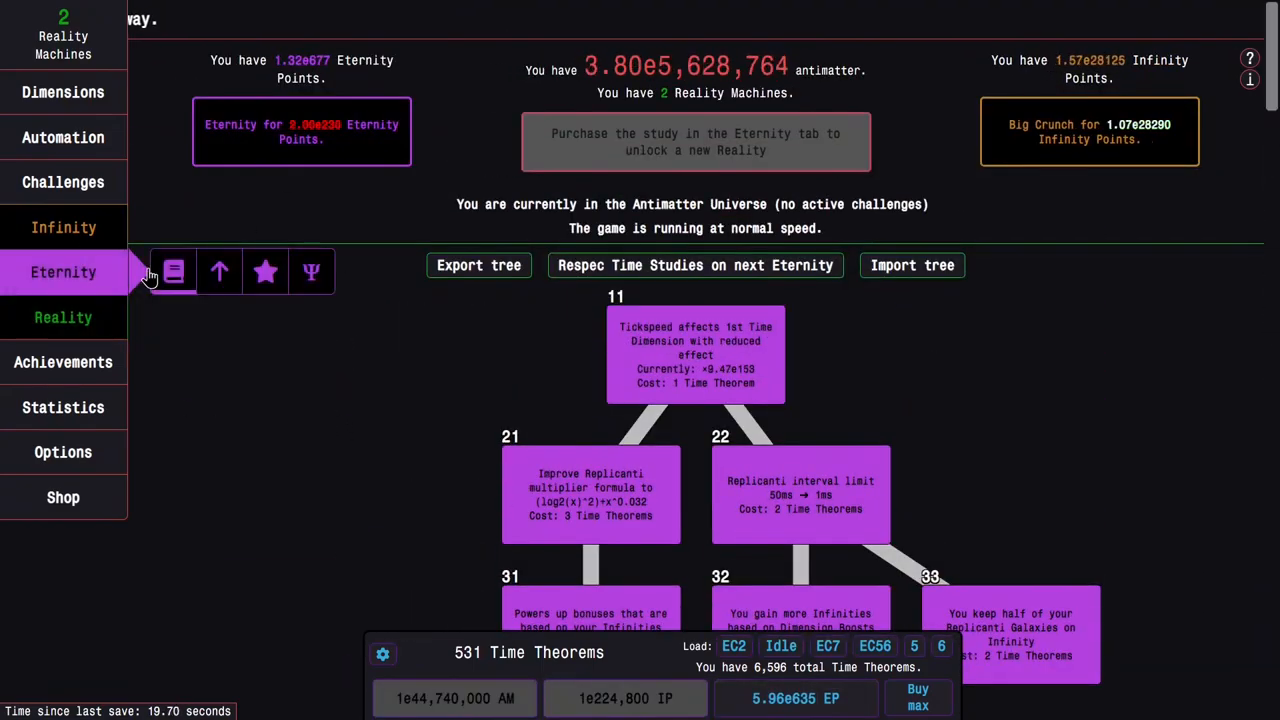
left_click(64, 92)
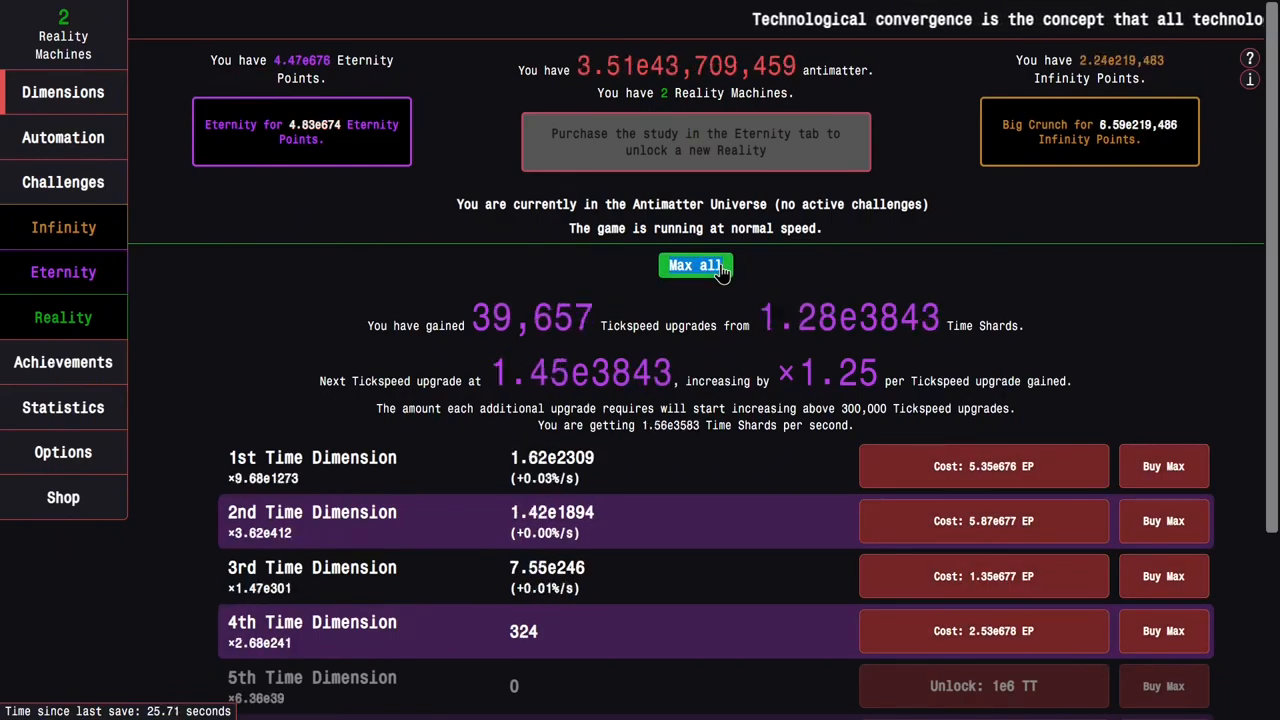
left_click(64, 272)
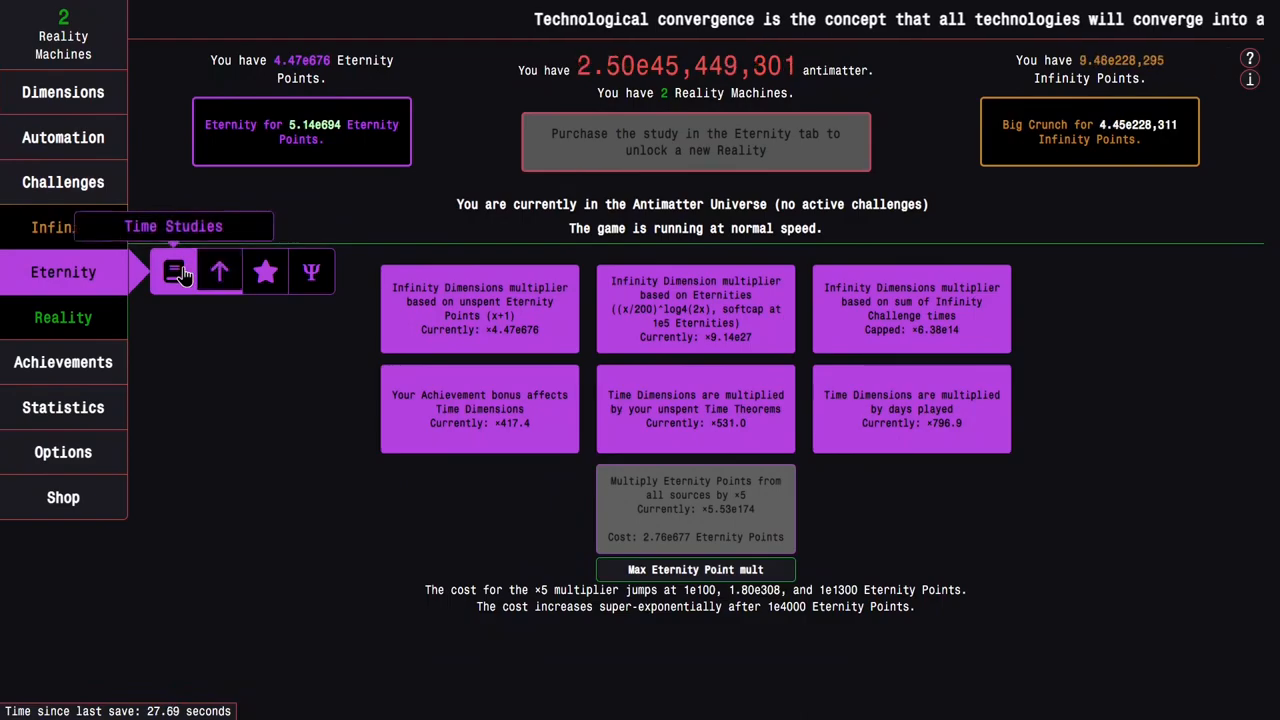
left_click(172, 272)
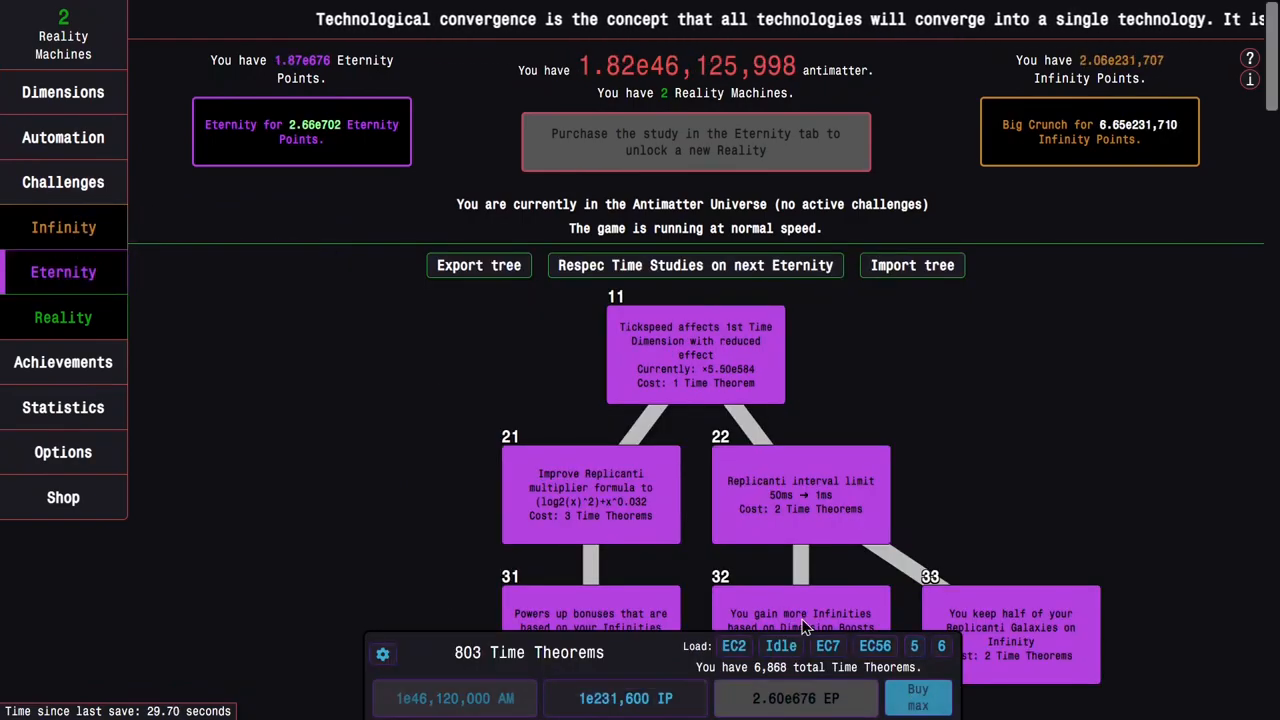
scroll("down", 3)
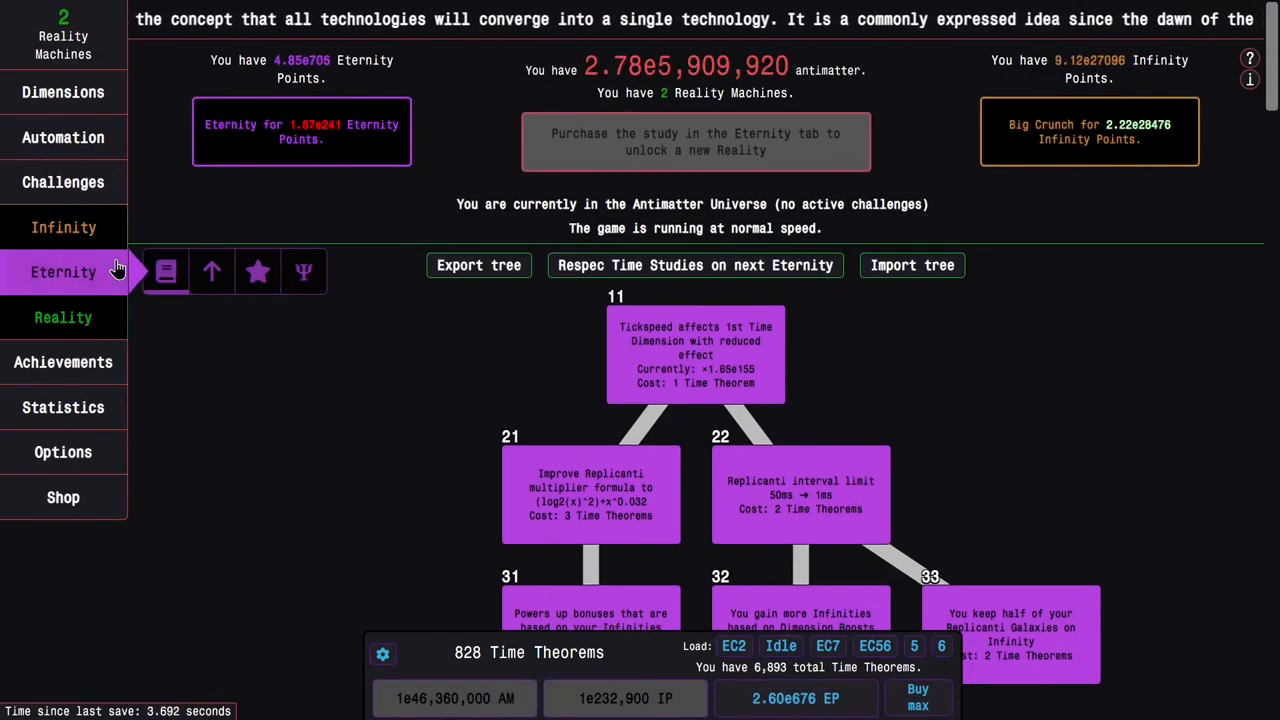
left_click(64, 92)
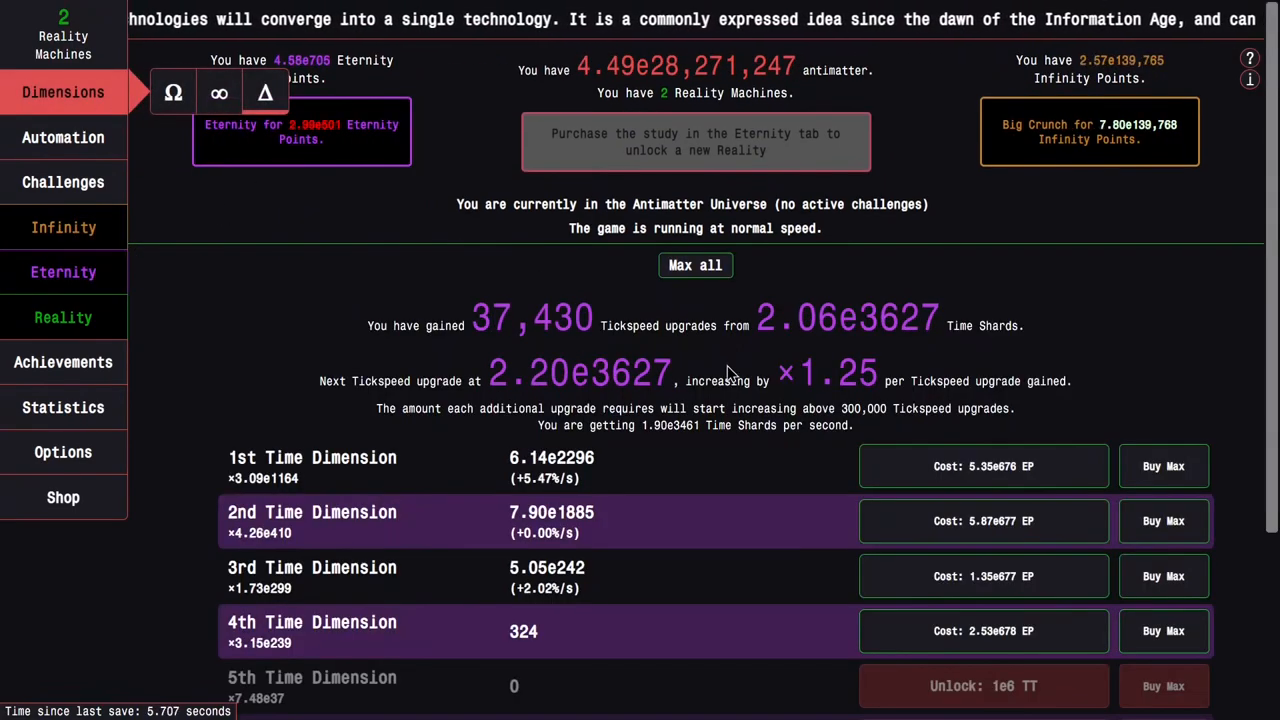
left_click(64, 272)
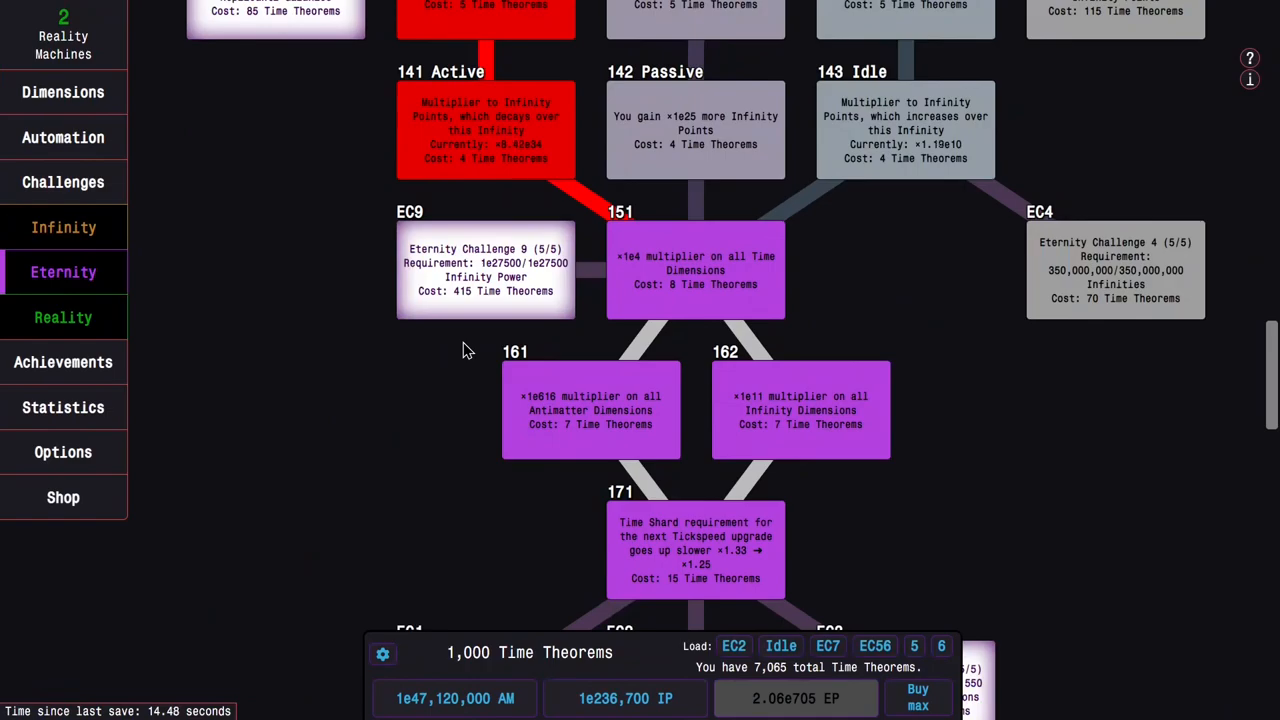
scroll("down", 3)
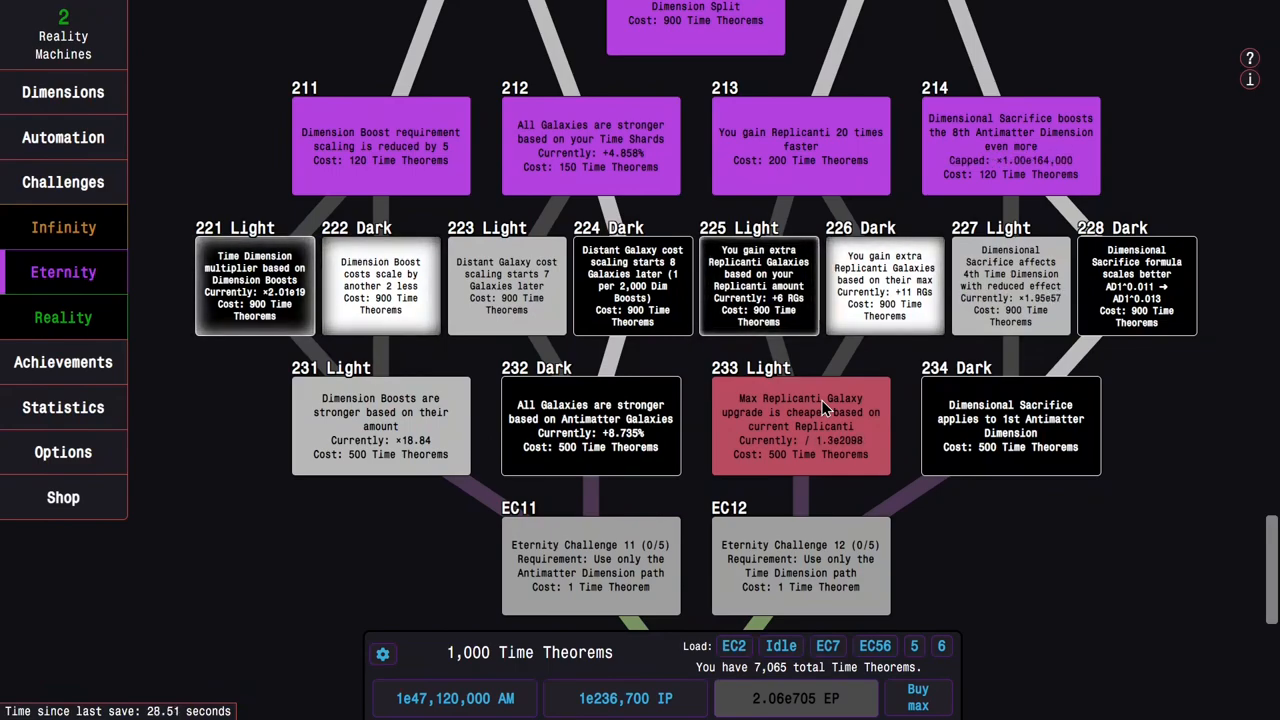
mouse_move(780, 392)
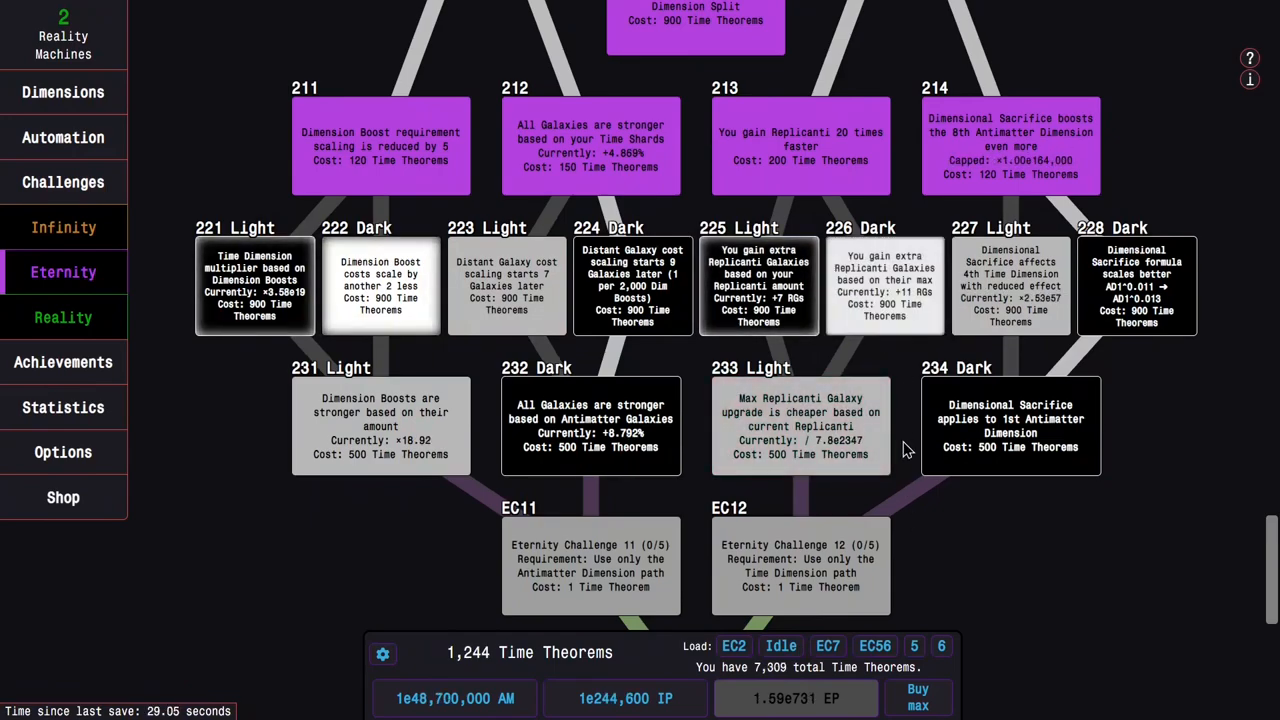
Rename study preset slot 1 to 'Actv' and spend theorems on Active-path studies, leaving 17 unspent.
right_click(734, 644)
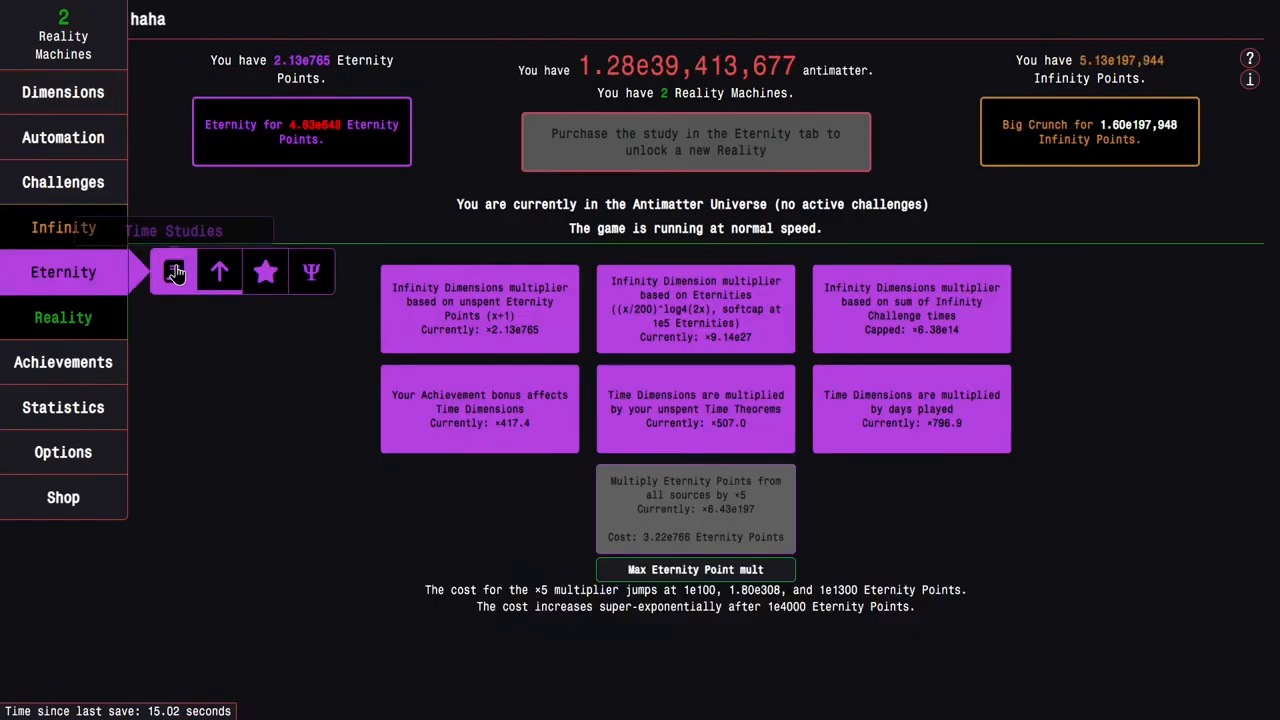
left_click(174, 272)
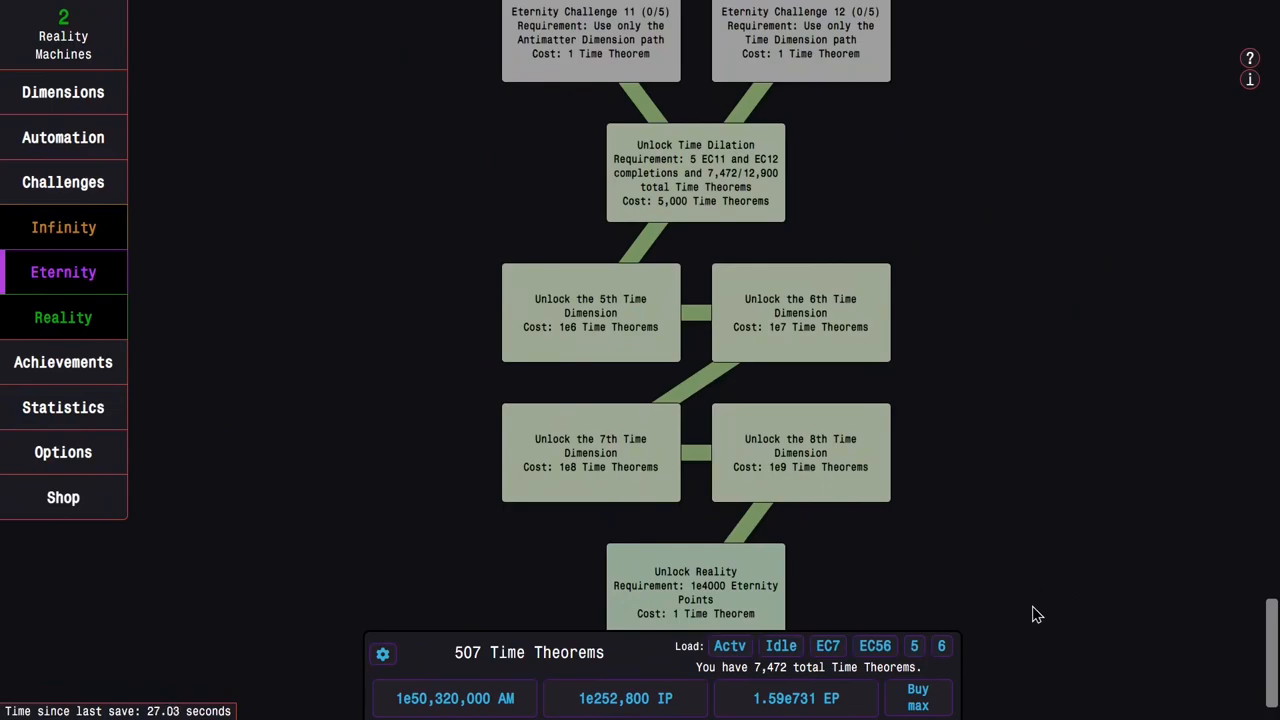
right_click(940, 644)
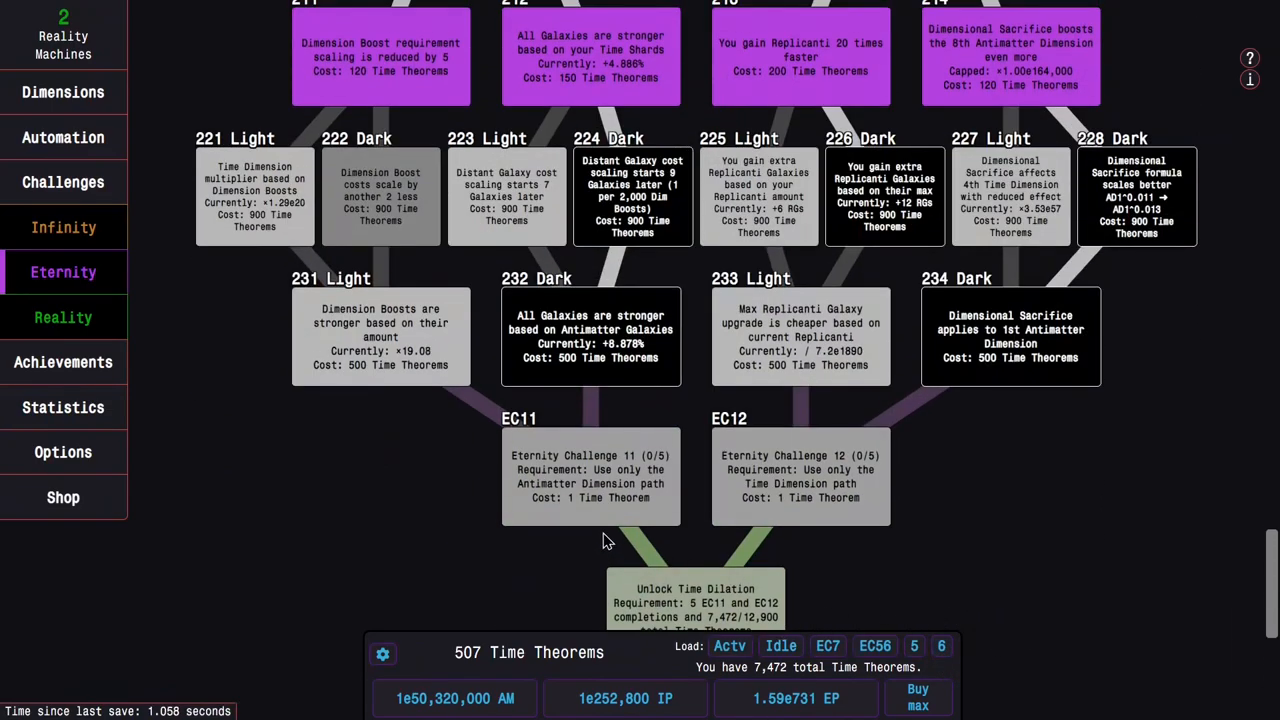
left_click(916, 696)
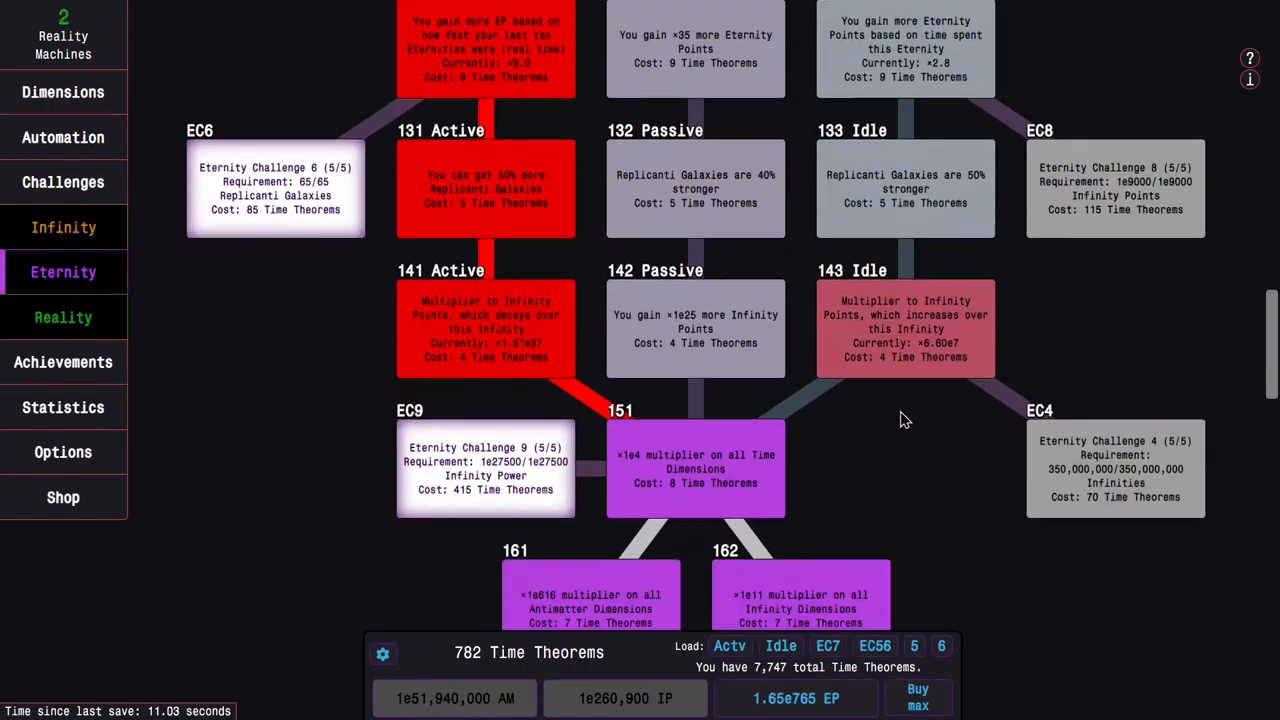
scroll("down", 3)
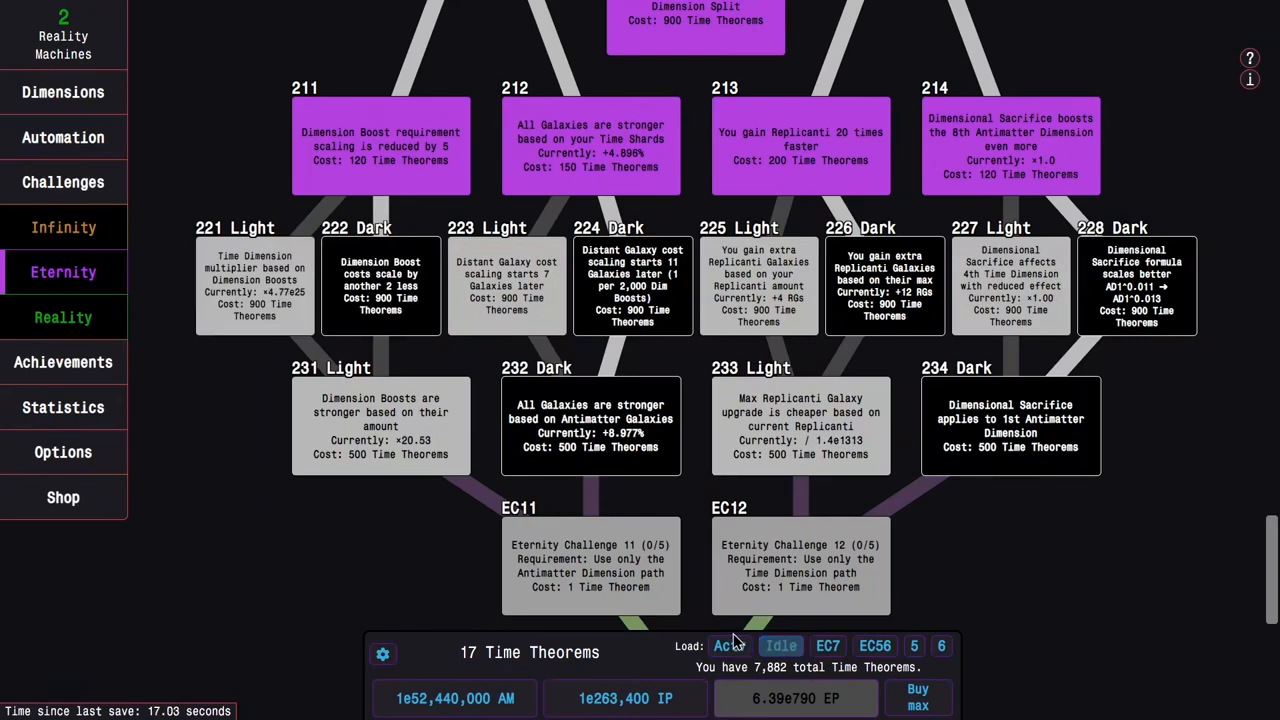
Save the tree to the Actv slot, max Time Theorems, and Eternity for 1.37e1007 Eternity Points.
left_click(728, 644)
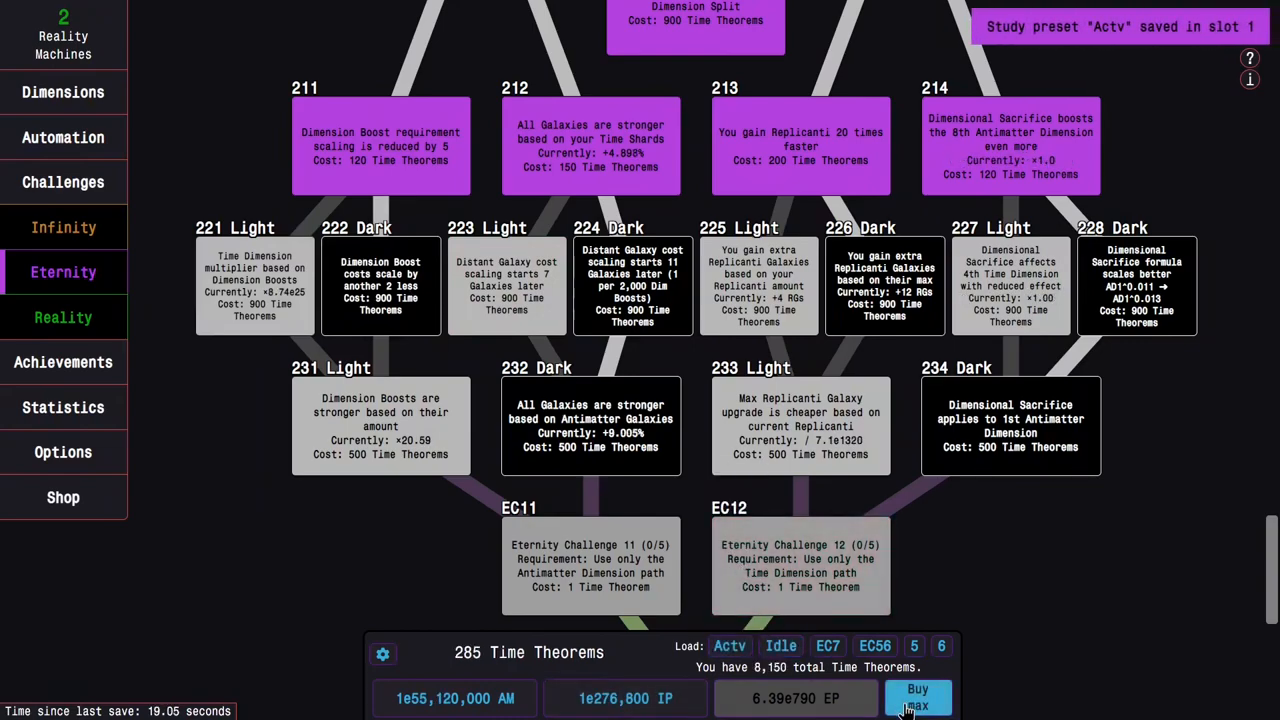
left_click(916, 696)
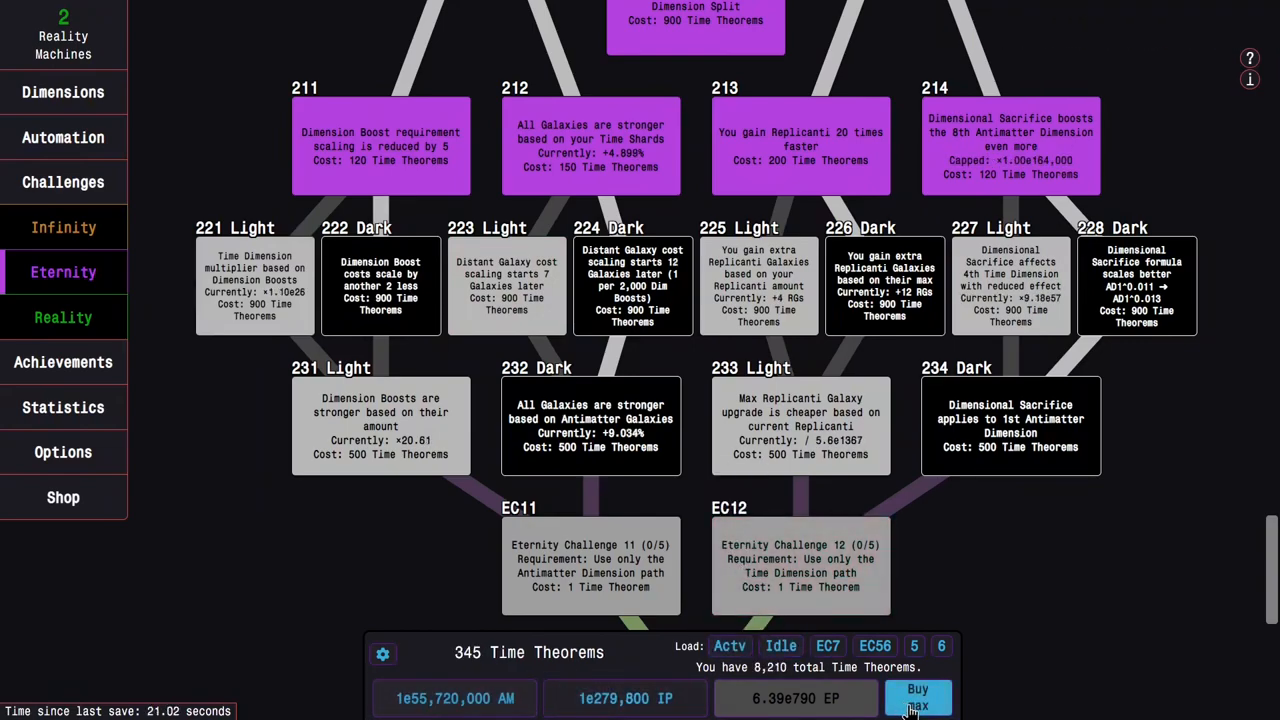
left_click(916, 696)
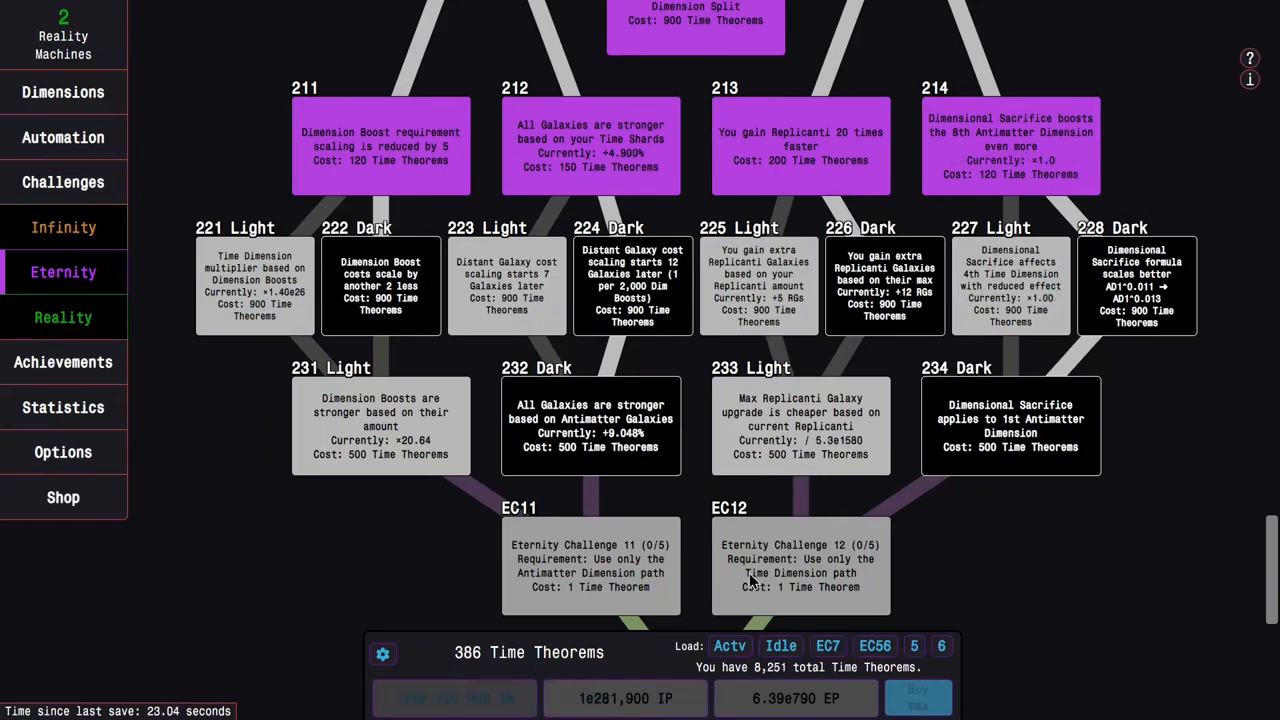
left_click(64, 272)
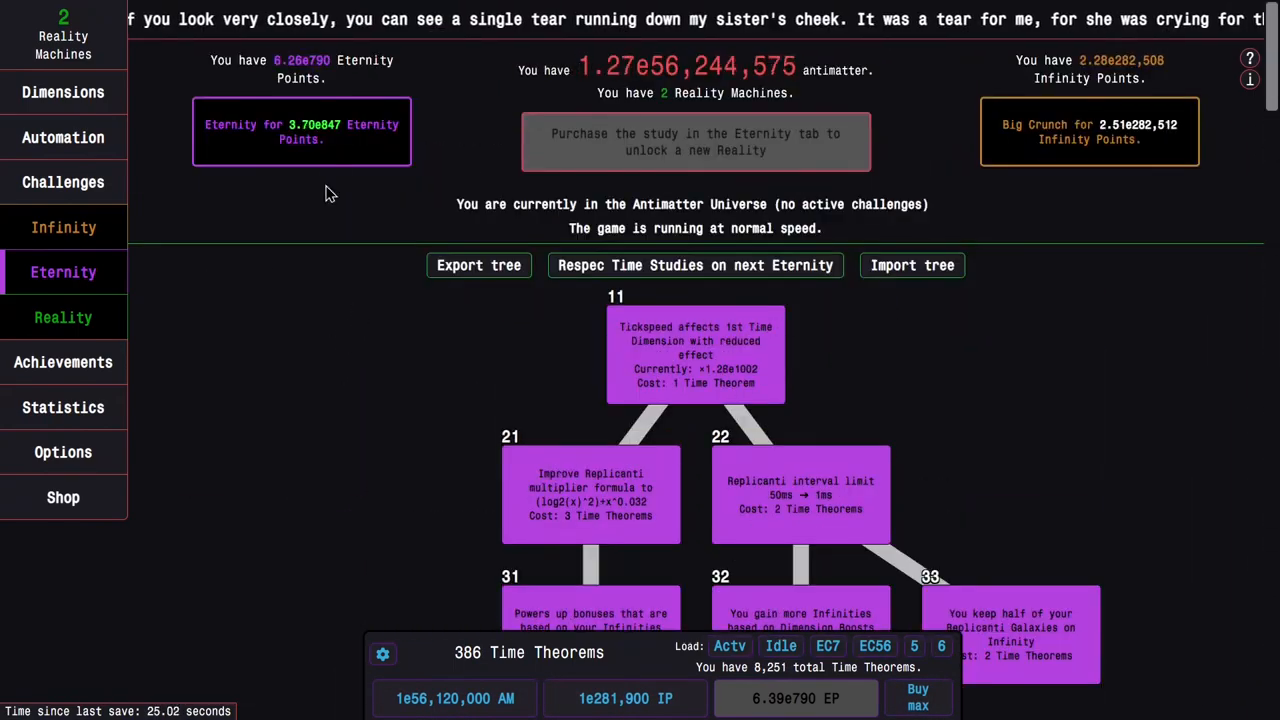
left_click(264, 272)
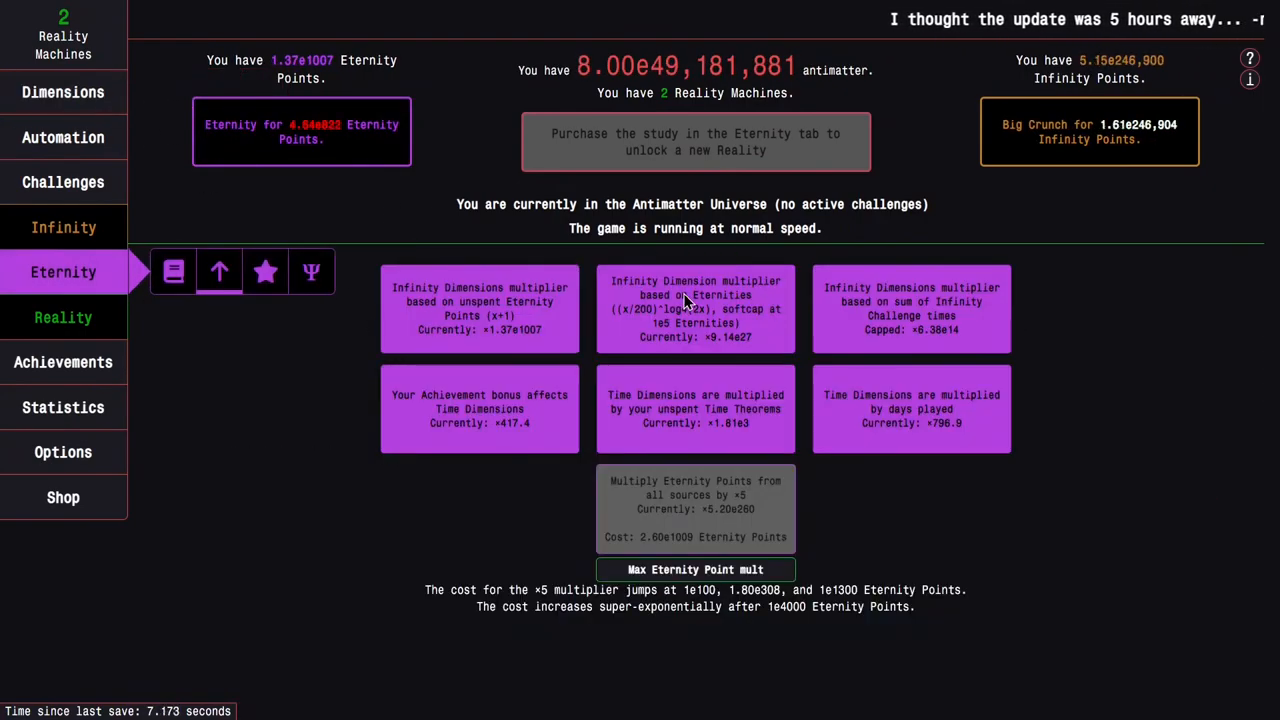
Rebuild the Idle path down to study 151, the Time Dimension multiplier.
left_click(64, 92)
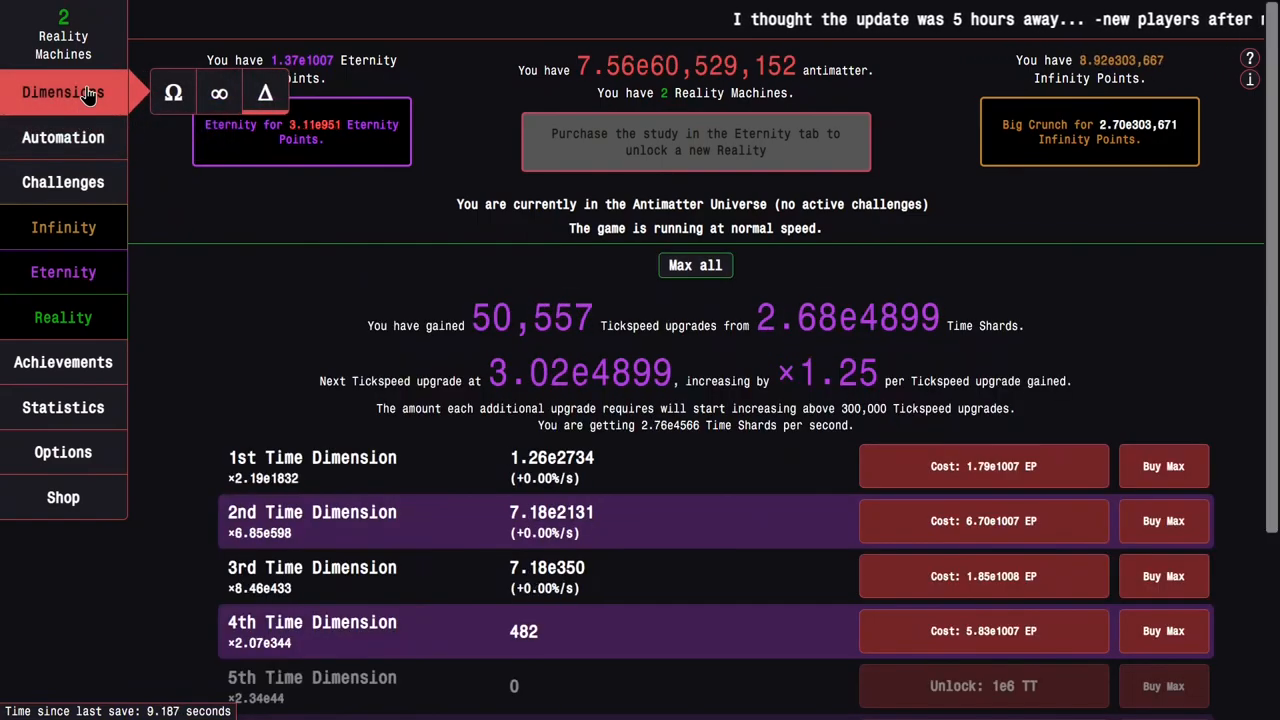
left_click(64, 272)
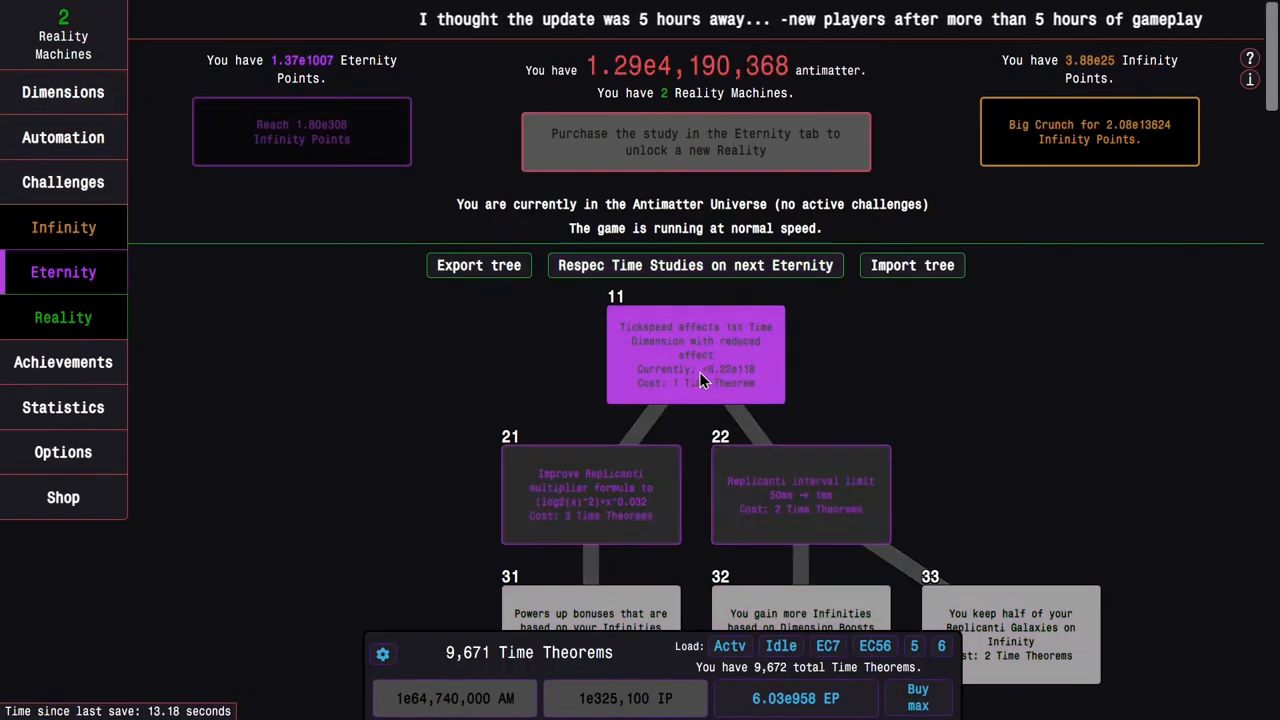
scroll("down", 3)
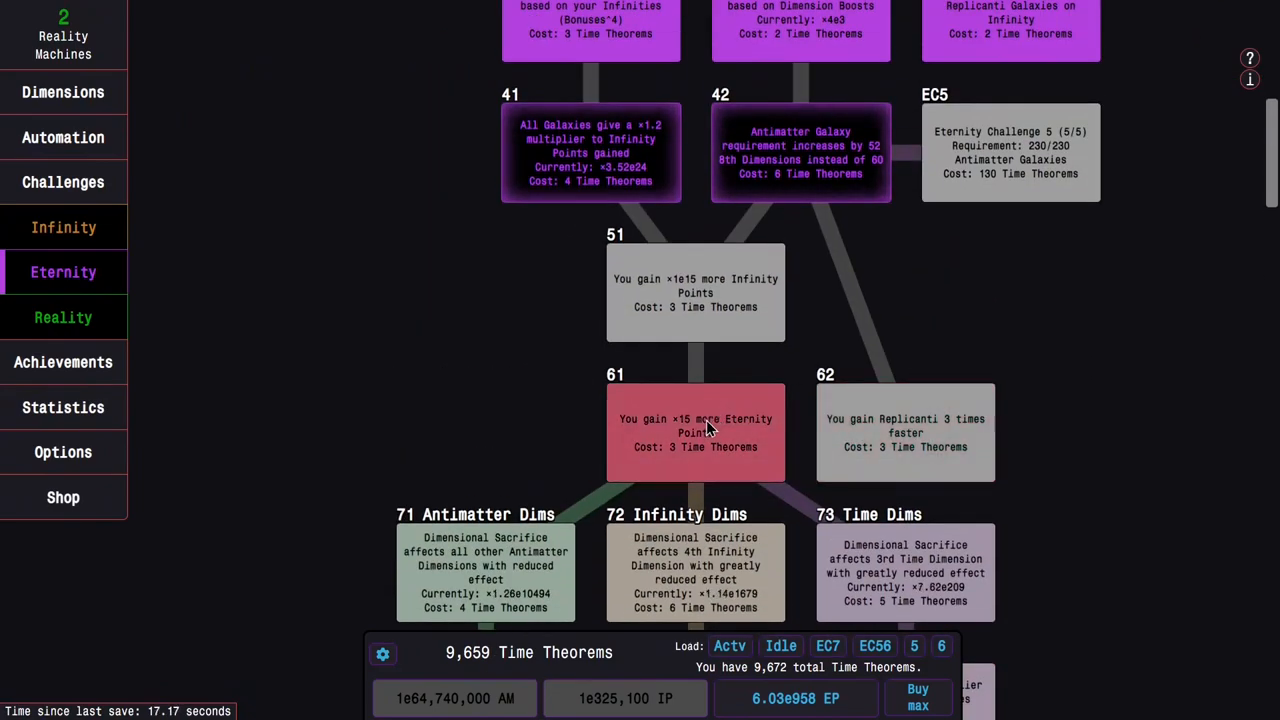
scroll("down", 3)
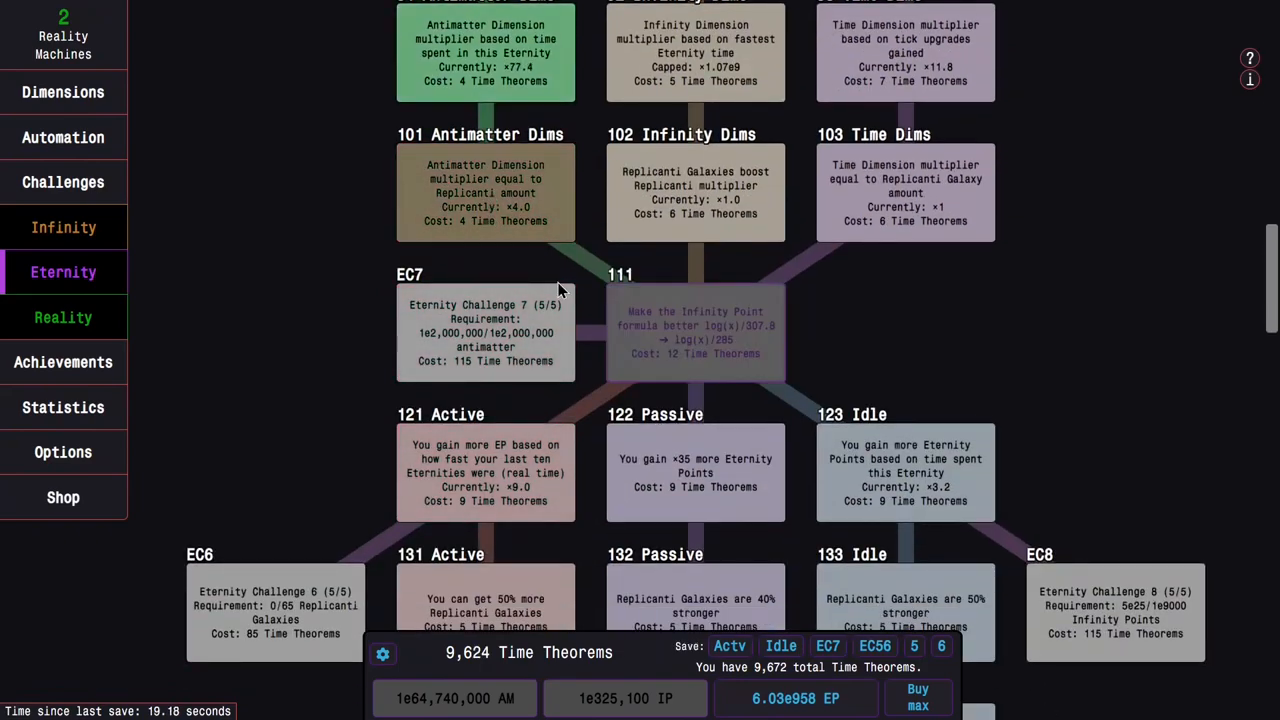
scroll("down", 3)
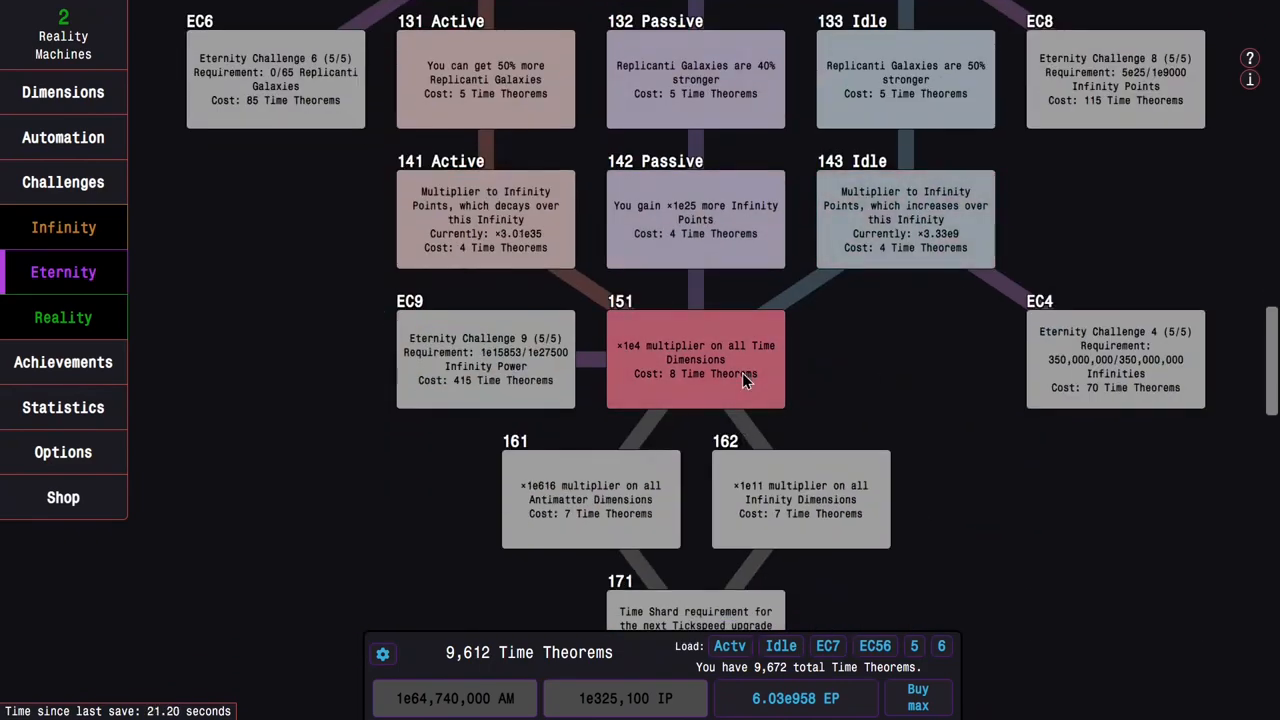
left_click(696, 360)
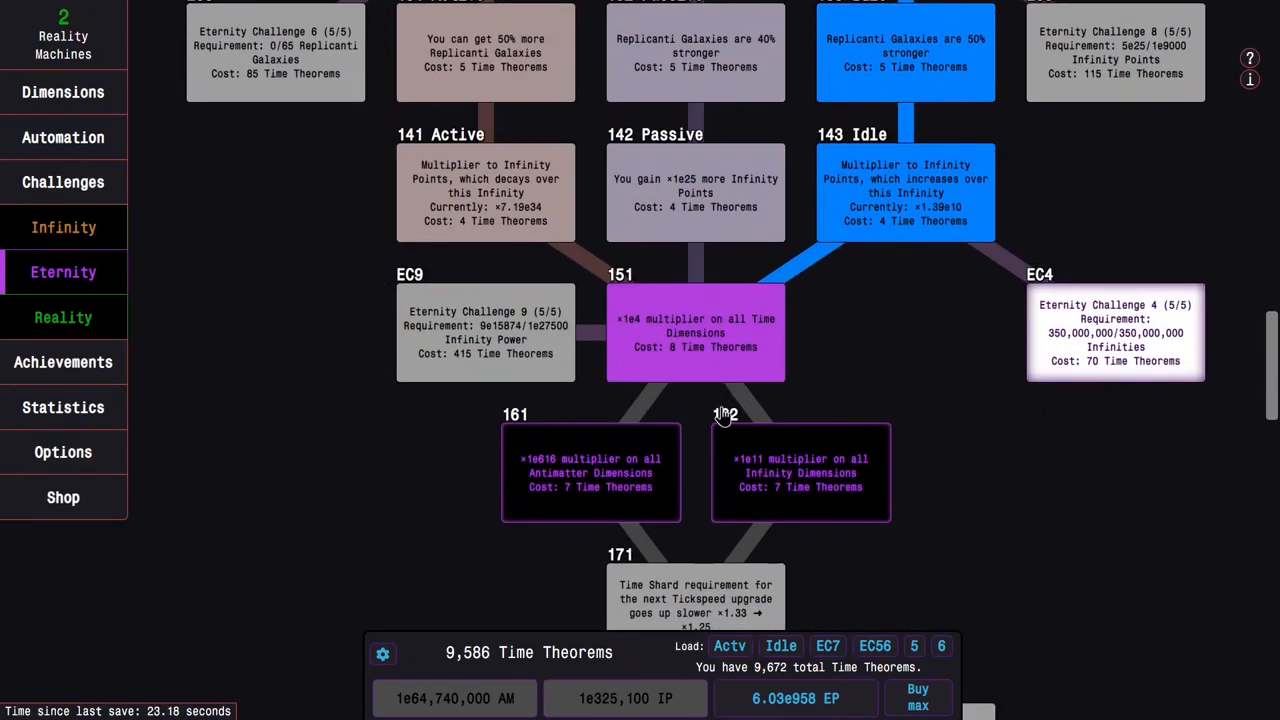
Continue into the Light/Dark split row, leaving 1,814 of 9,672 Time Theorems unspent.
scroll("down", 3)
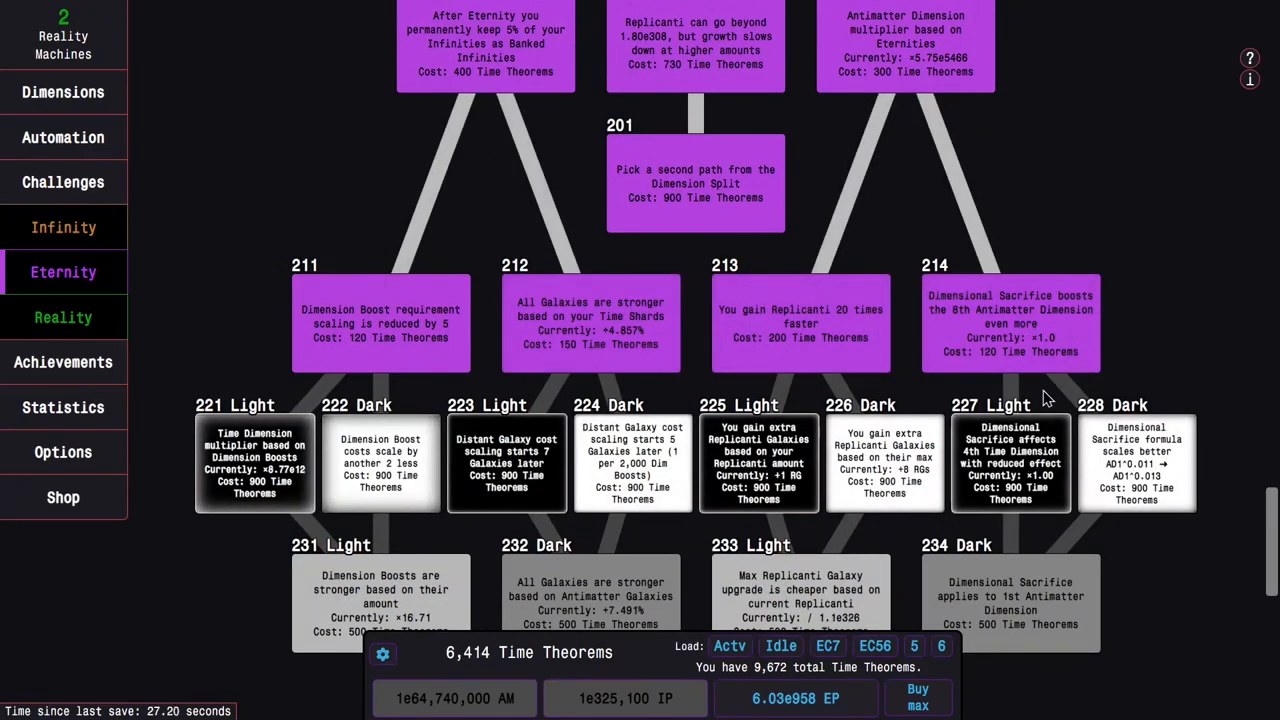
scroll("up", 3)
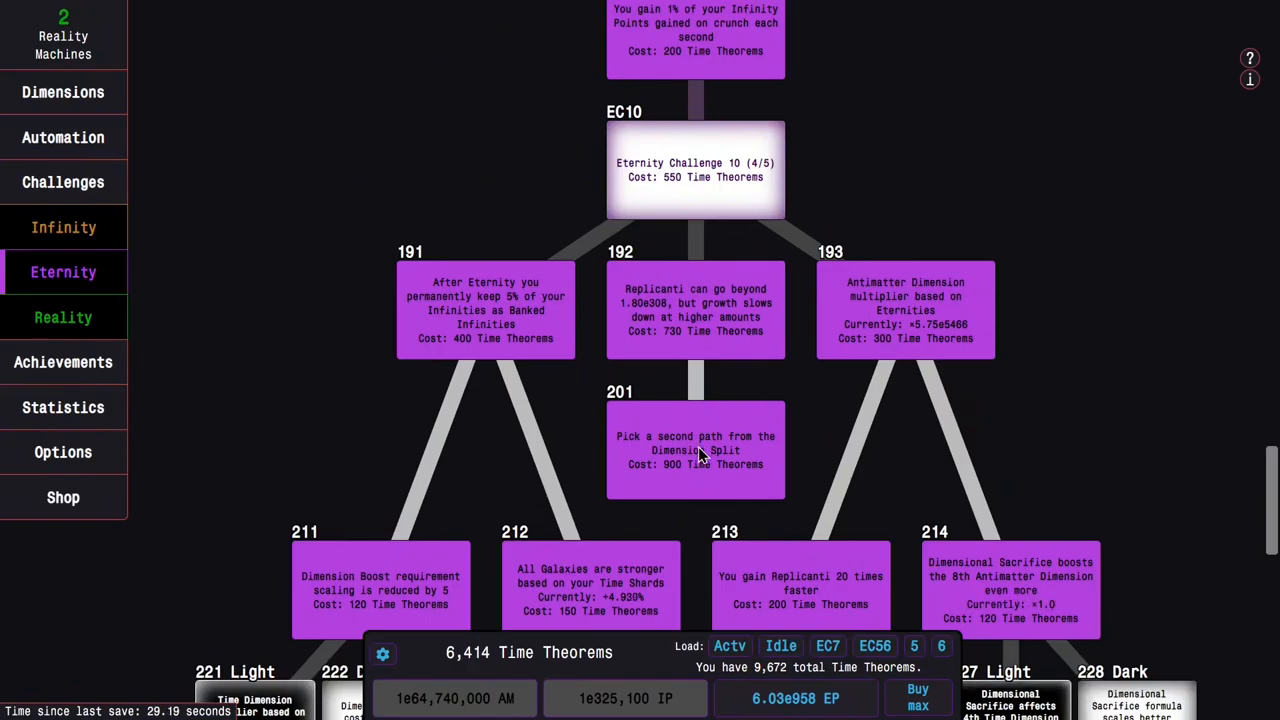
scroll("down", 3)
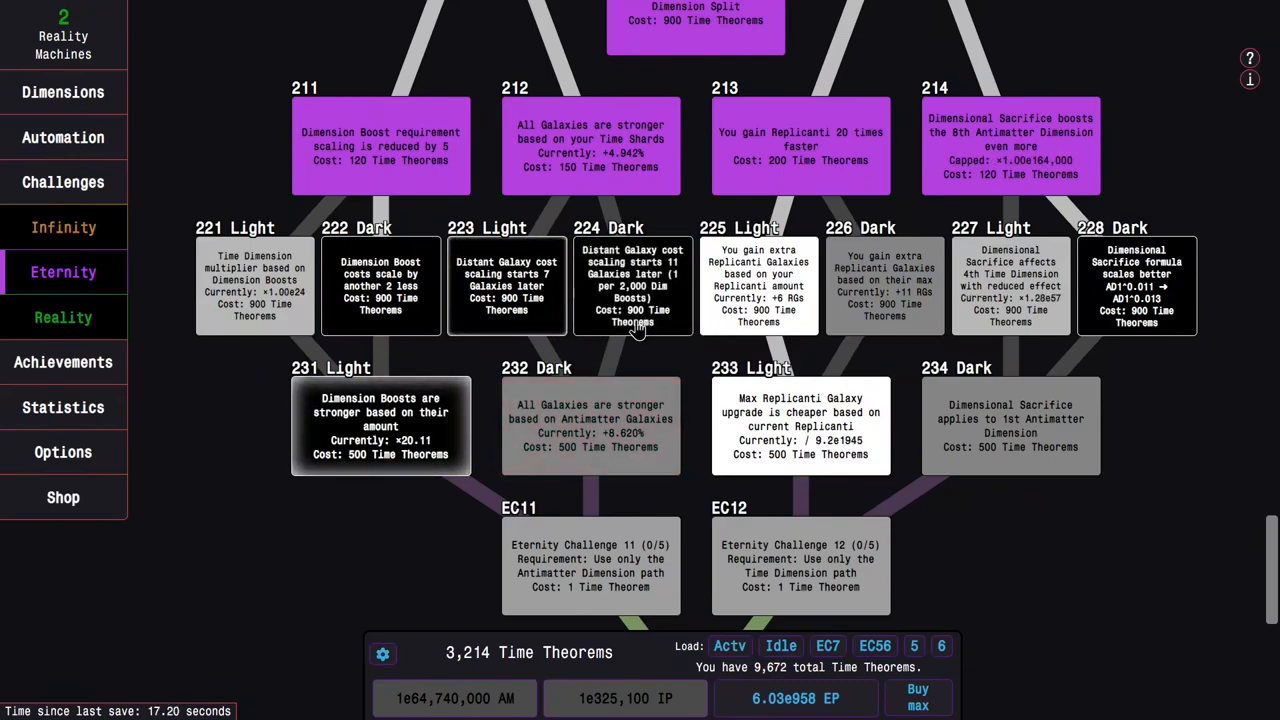
left_click(590, 564)
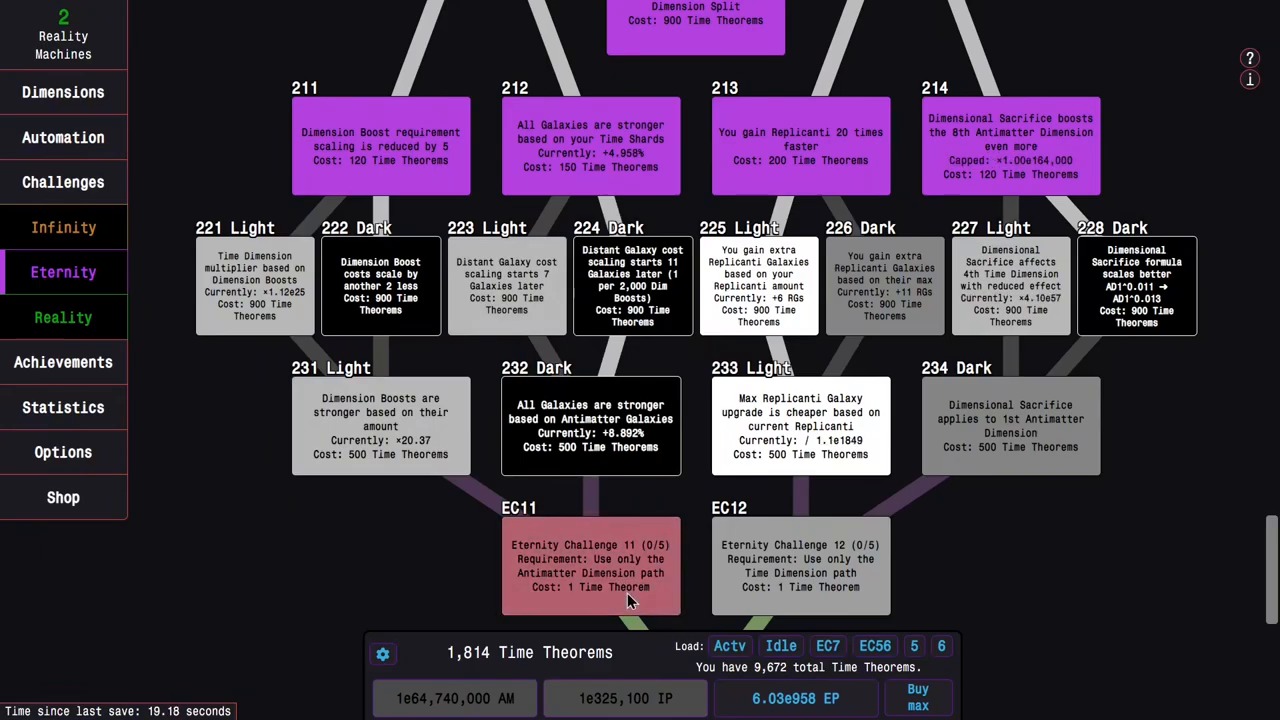
scroll("up", 3)
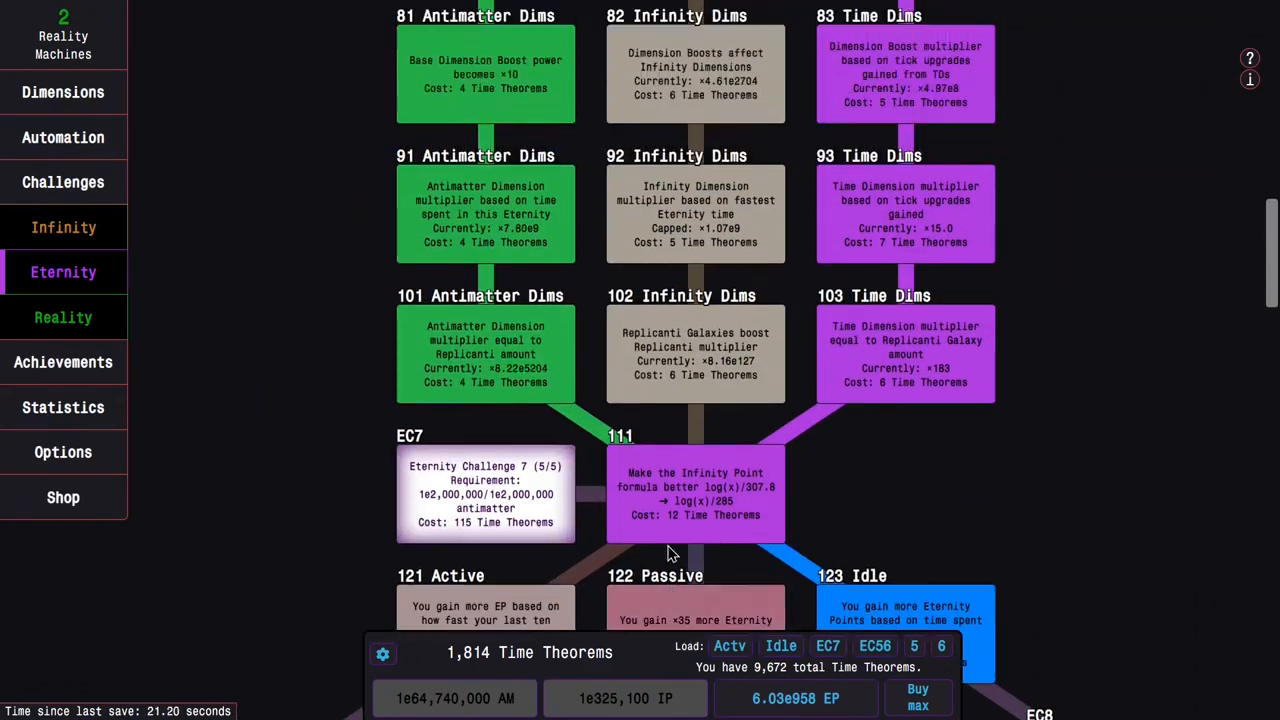
Scroll the respecced tree down through the 22x/23x Dark and Light studies, leaving 2,737 theorems unspent.
scroll("down", 3)
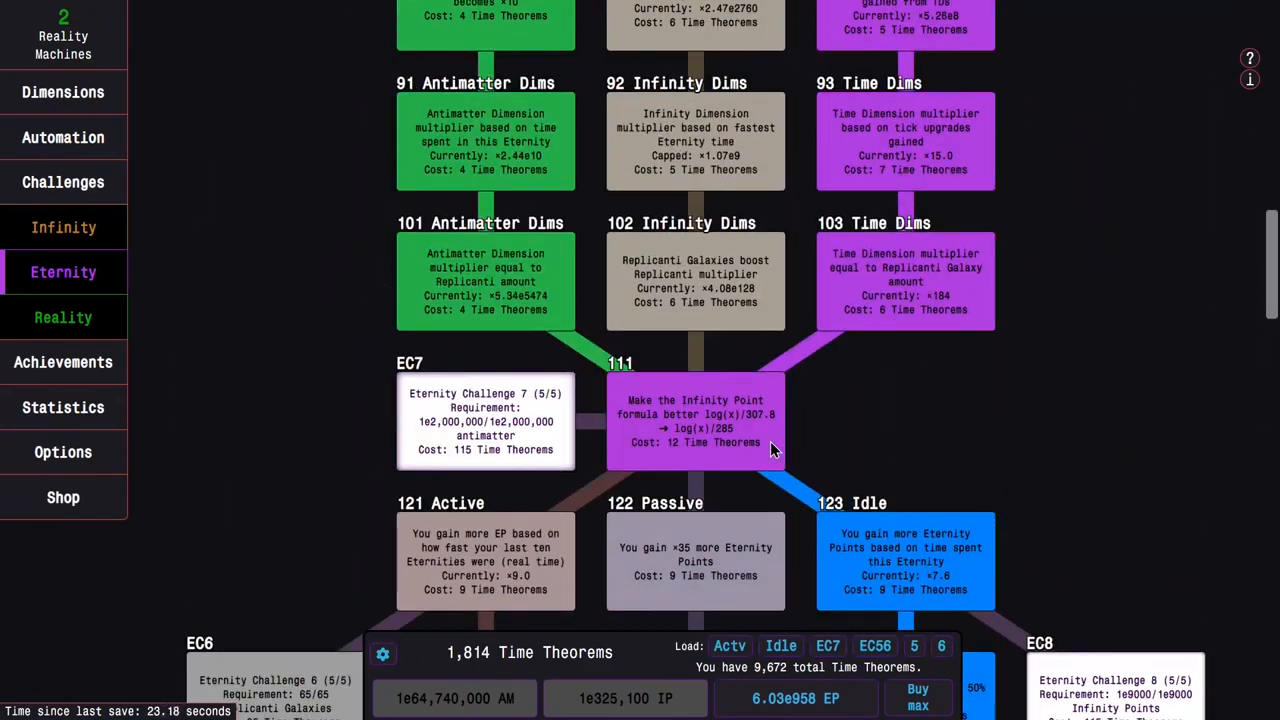
scroll("up", 3)
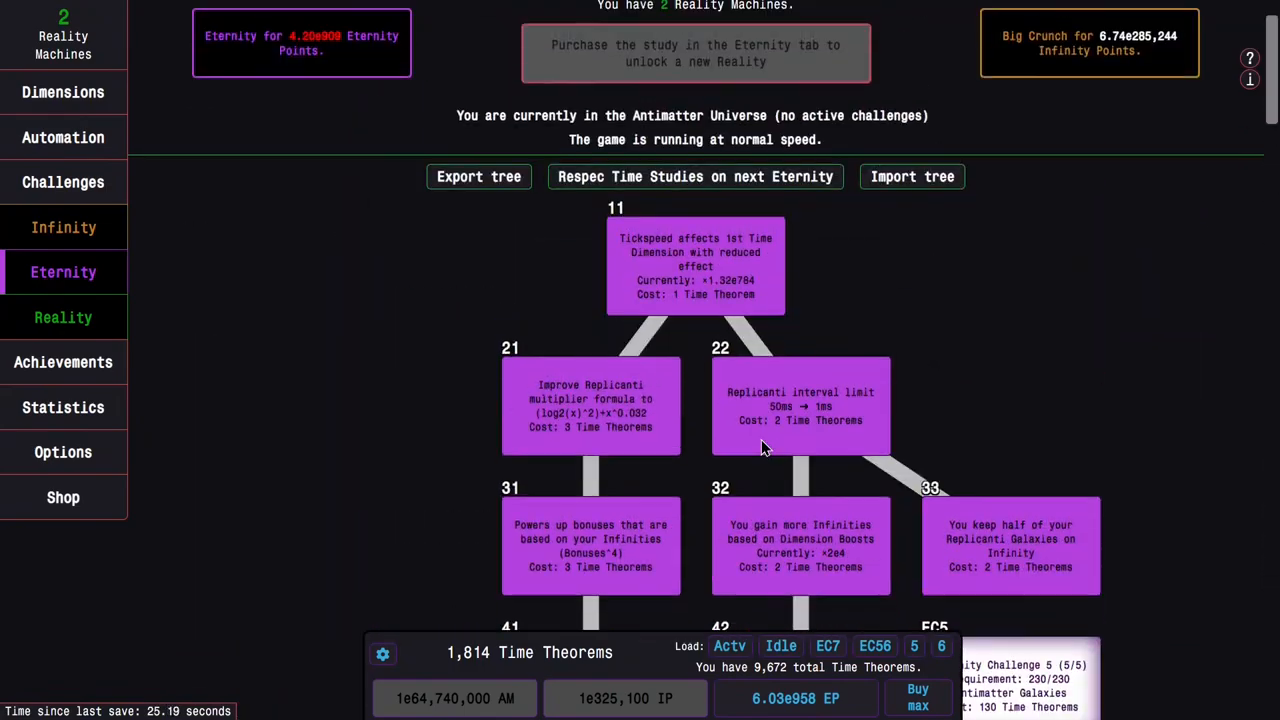
scroll("down", 3)
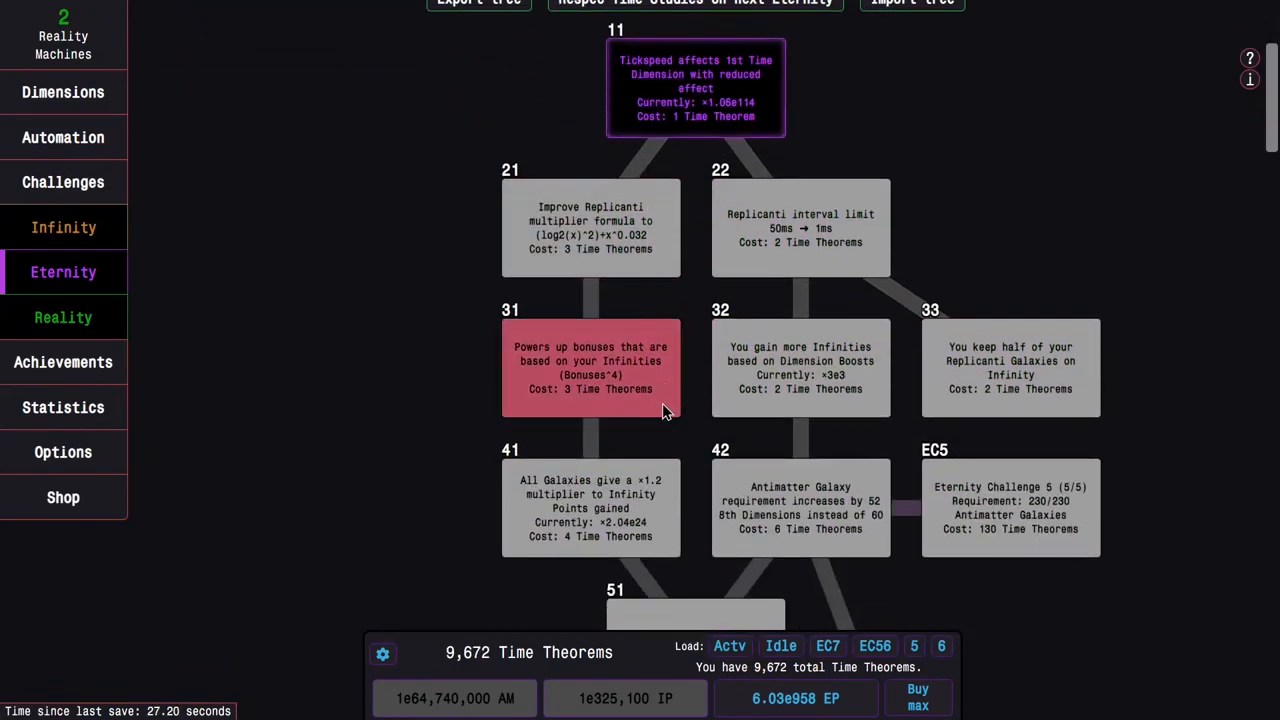
scroll("down", 3)
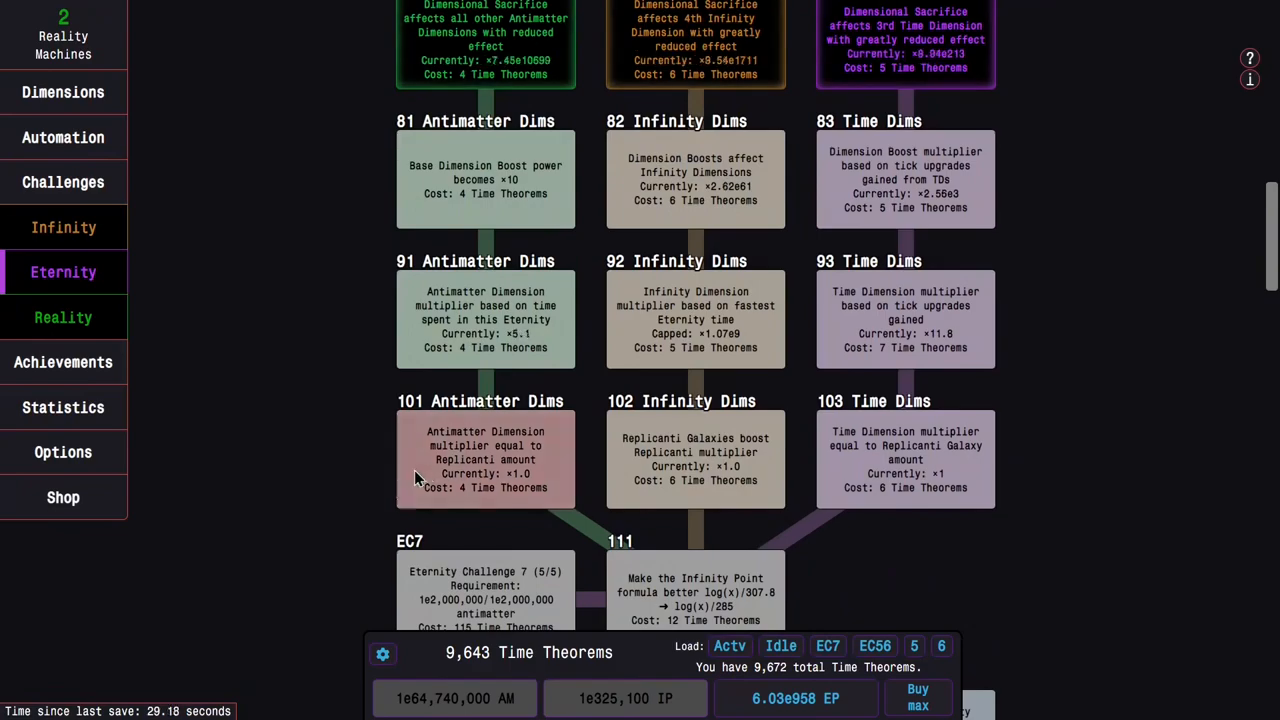
scroll("down", 3)
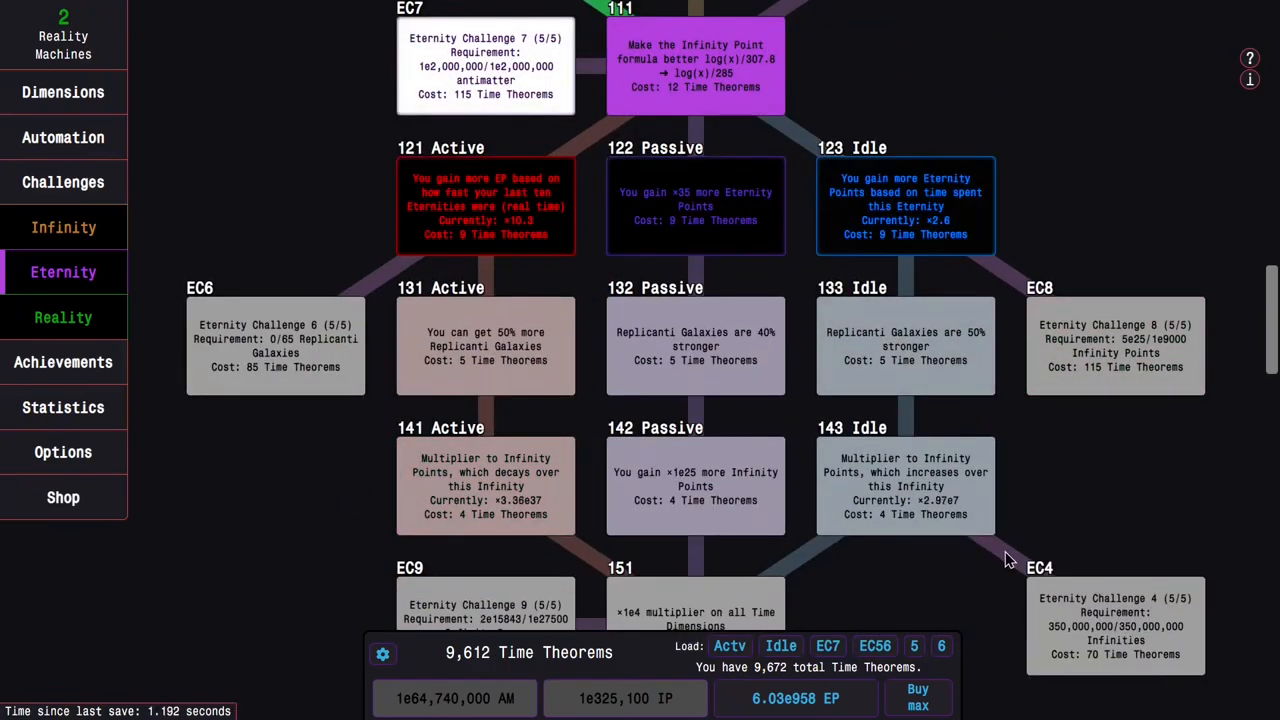
scroll("down", 3)
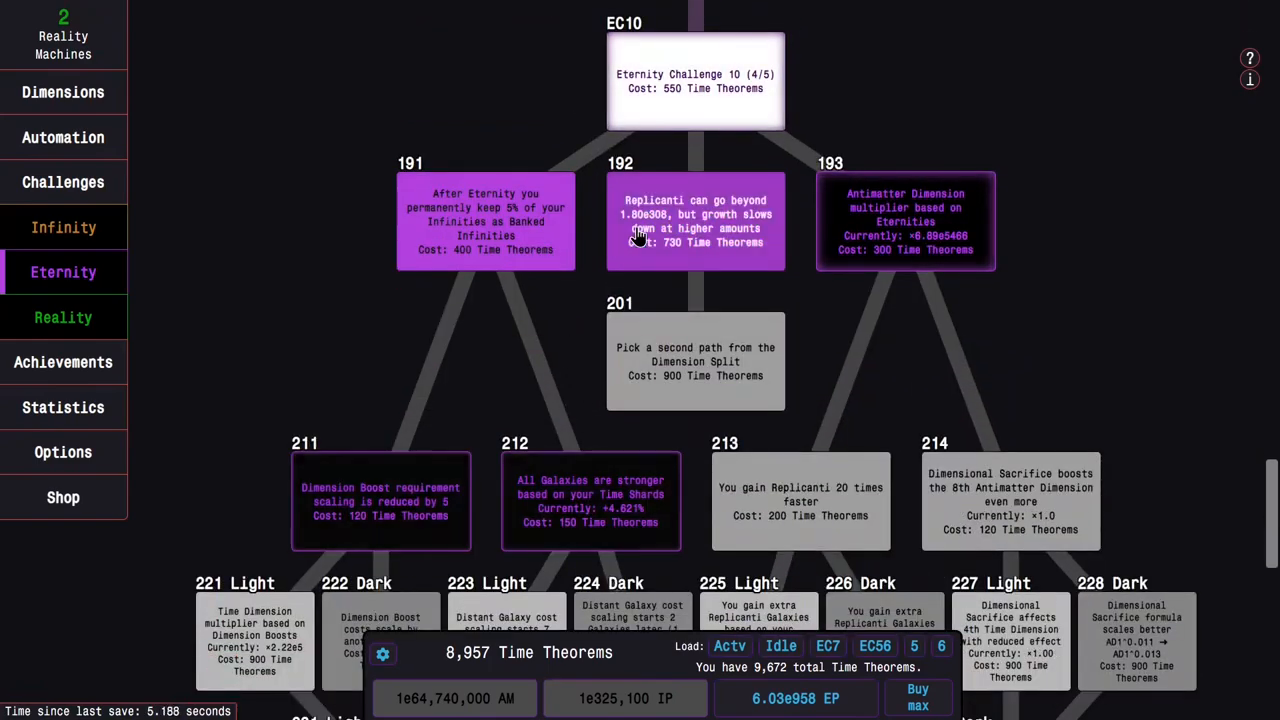
scroll("down", 3)
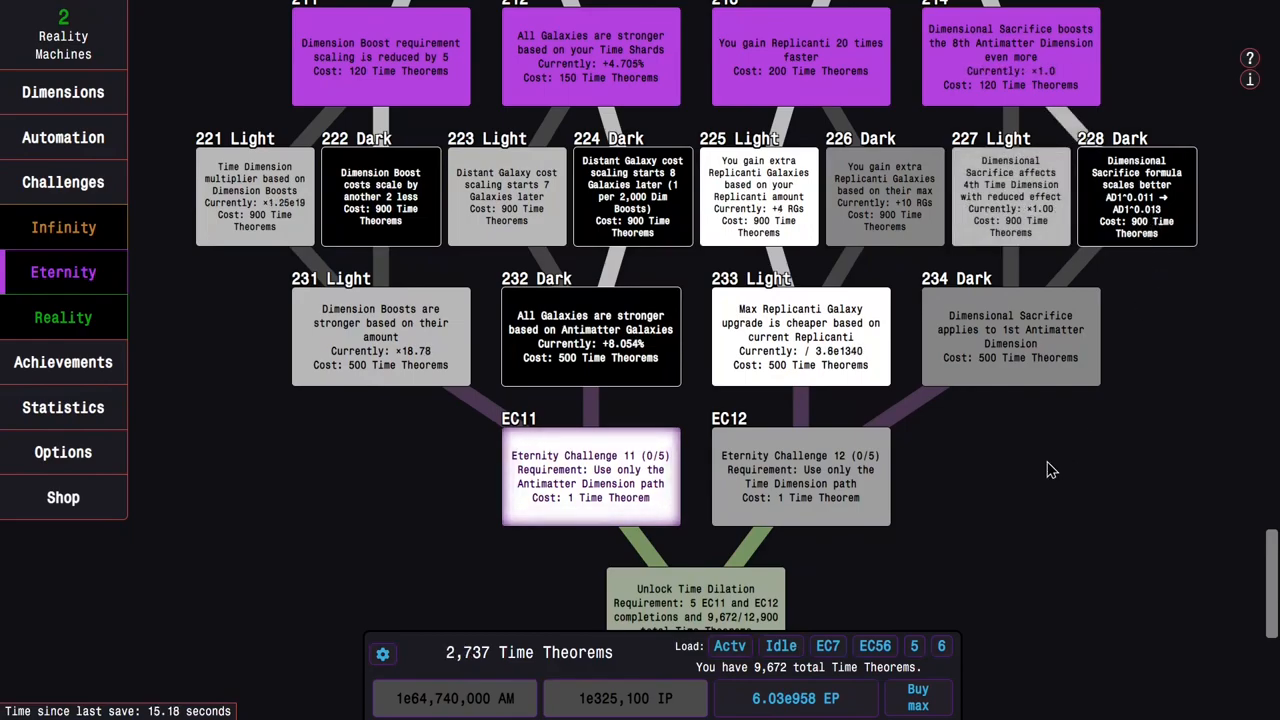
Check the Replicanti page, then confirm Eternity Challenge 11 is running at 0 completions.
left_click(64, 180)
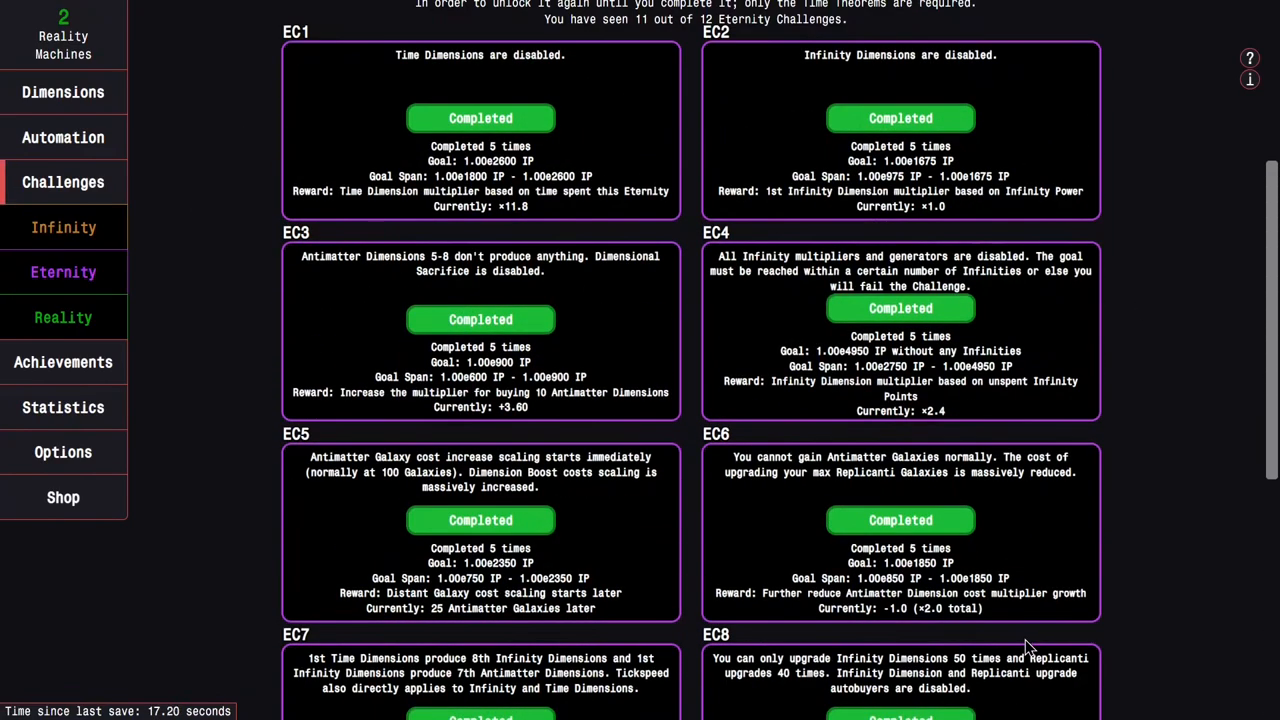
scroll("up", 3)
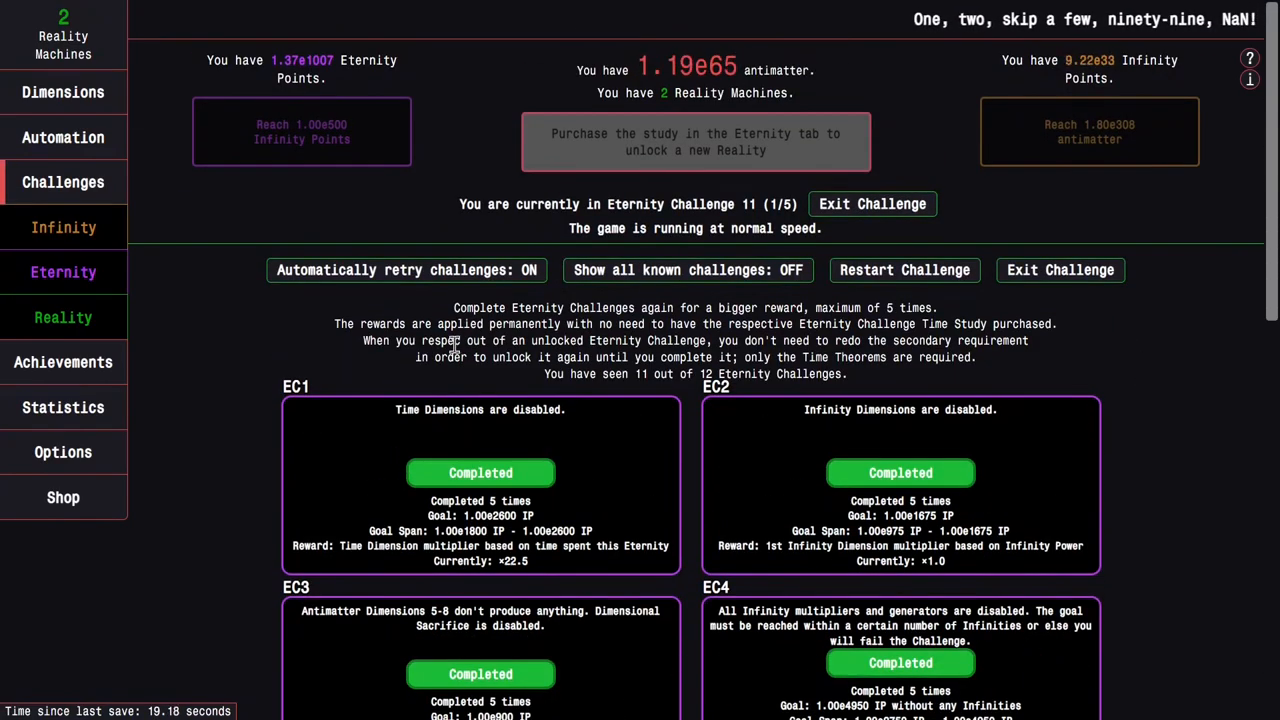
left_click(64, 228)
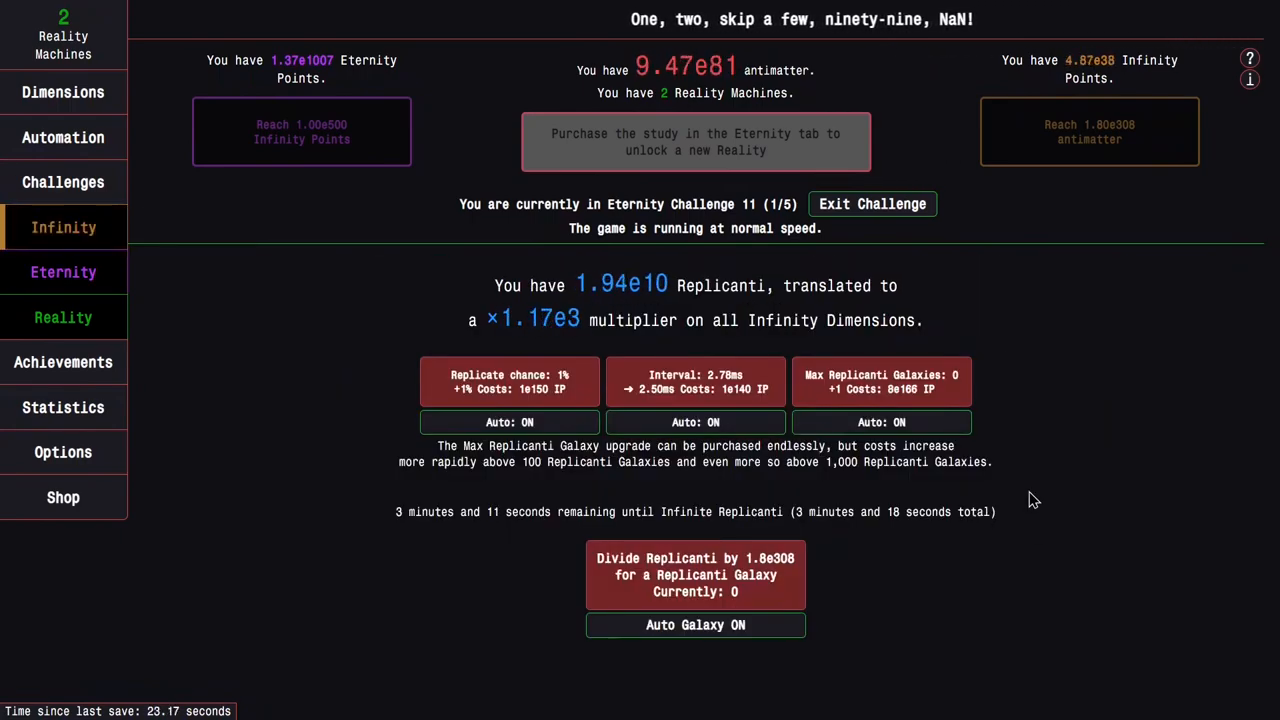
mouse_move(64, 362)
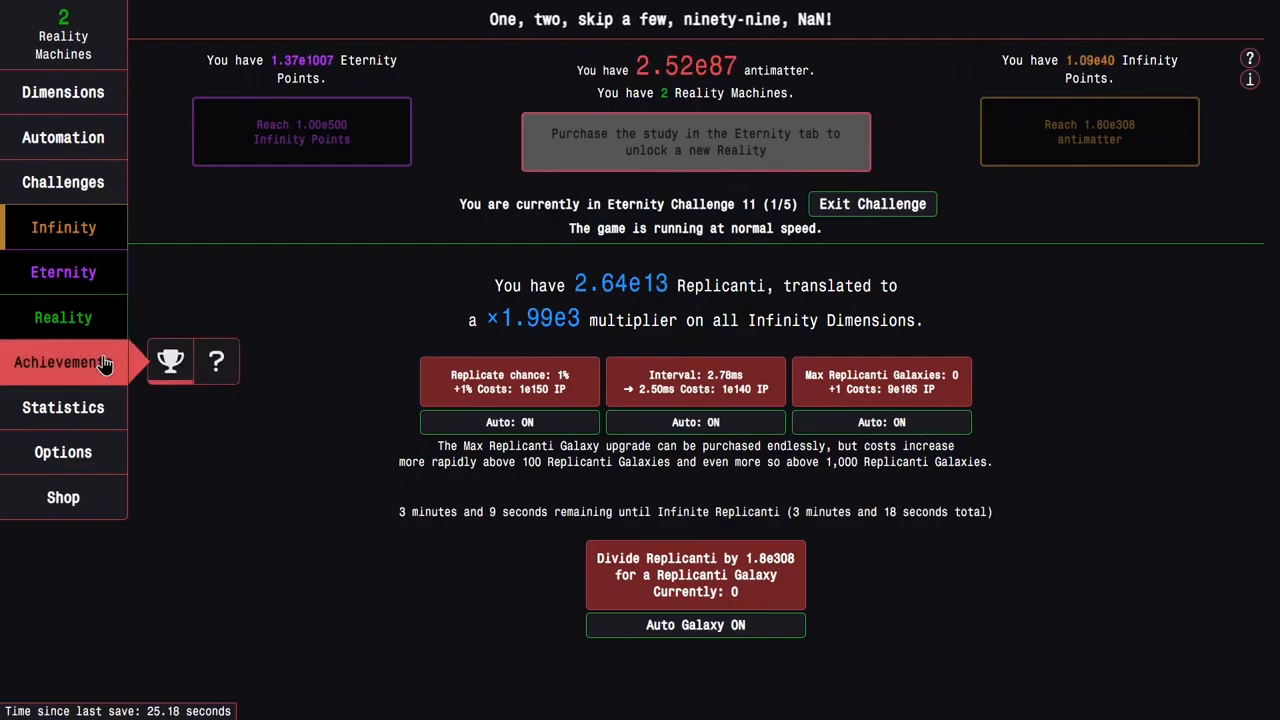
left_click(64, 182)
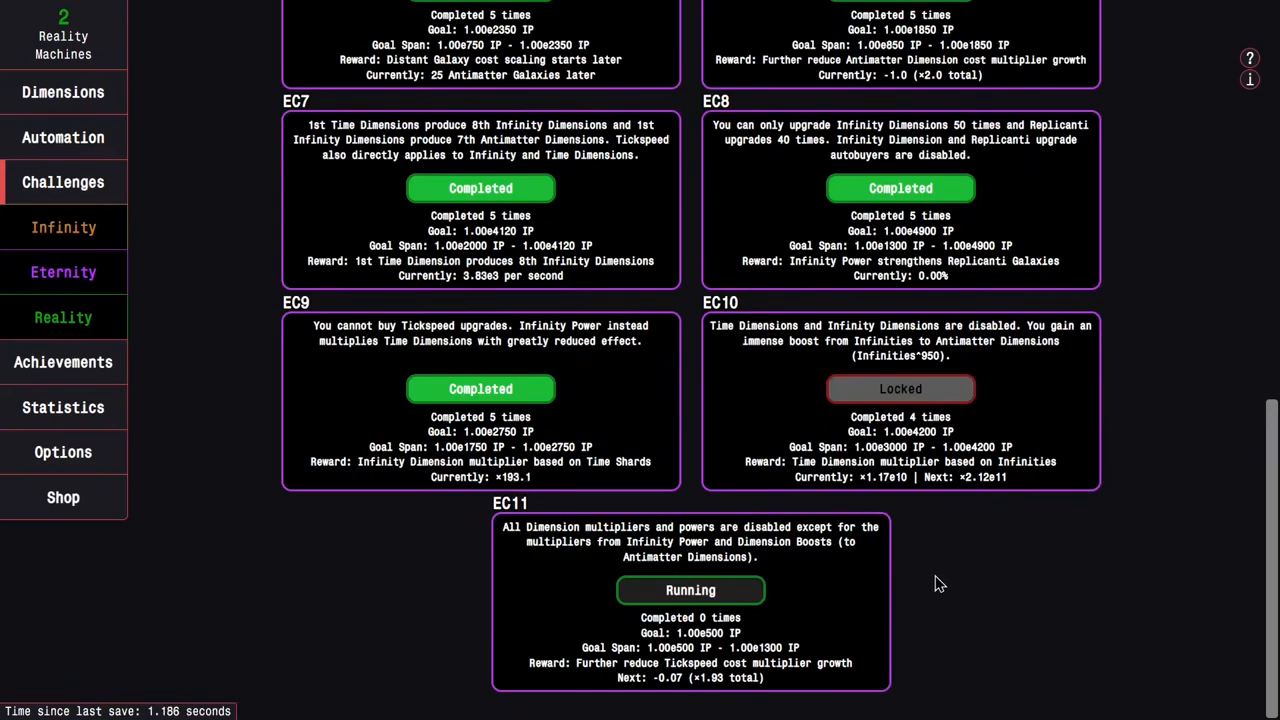
mouse_move(648, 516)
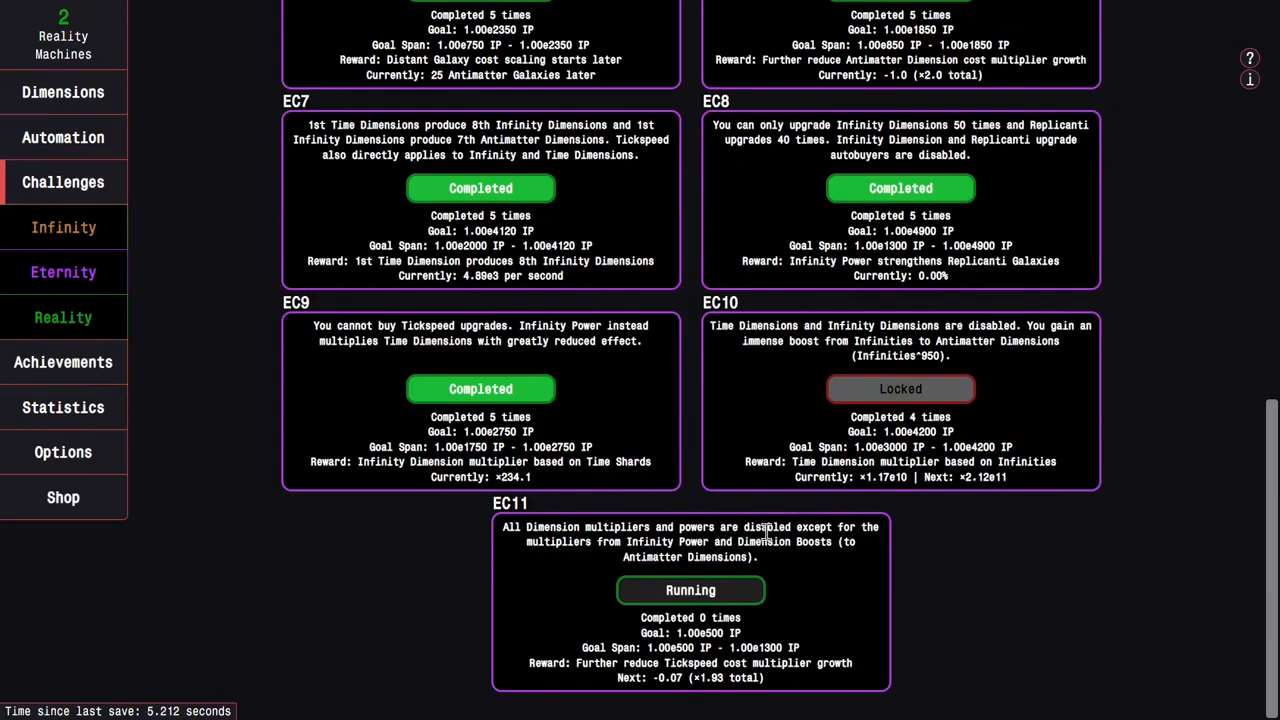
mouse_move(64, 272)
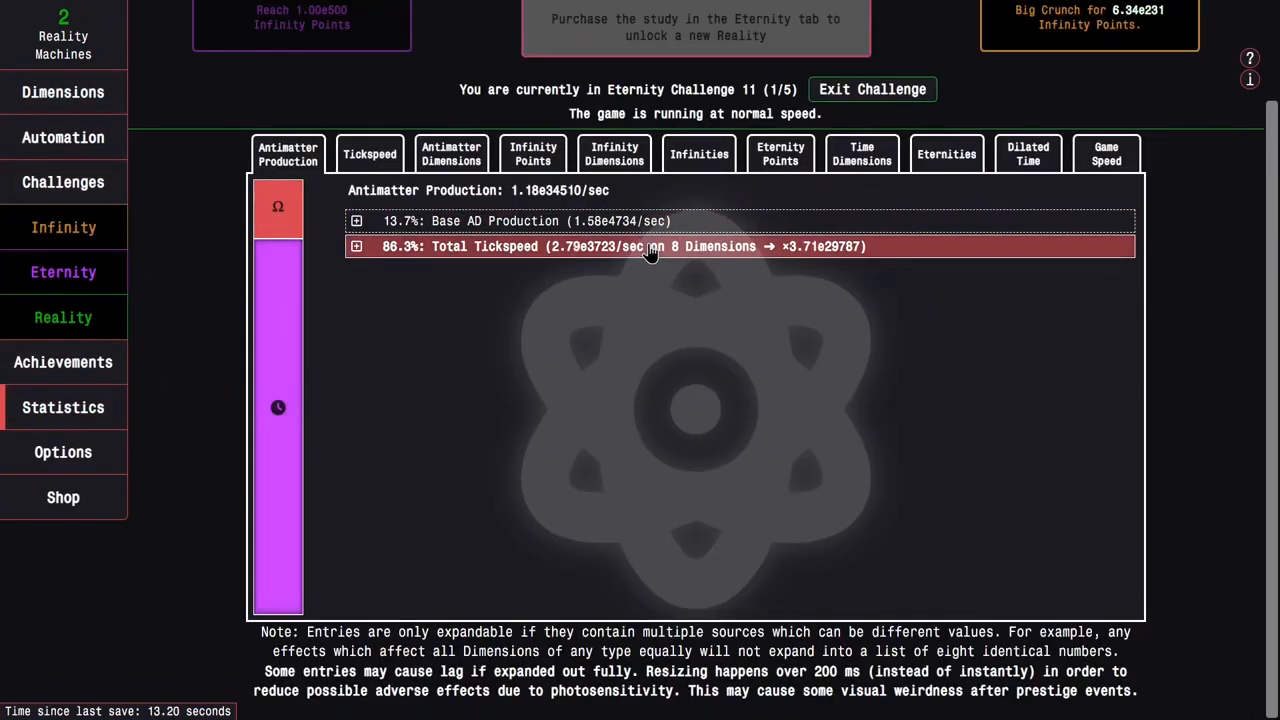
Expand Total Tickspeed into 860 upgrades and 91 Galaxies, then return to the Eternity Challenges list.
left_click(356, 246)
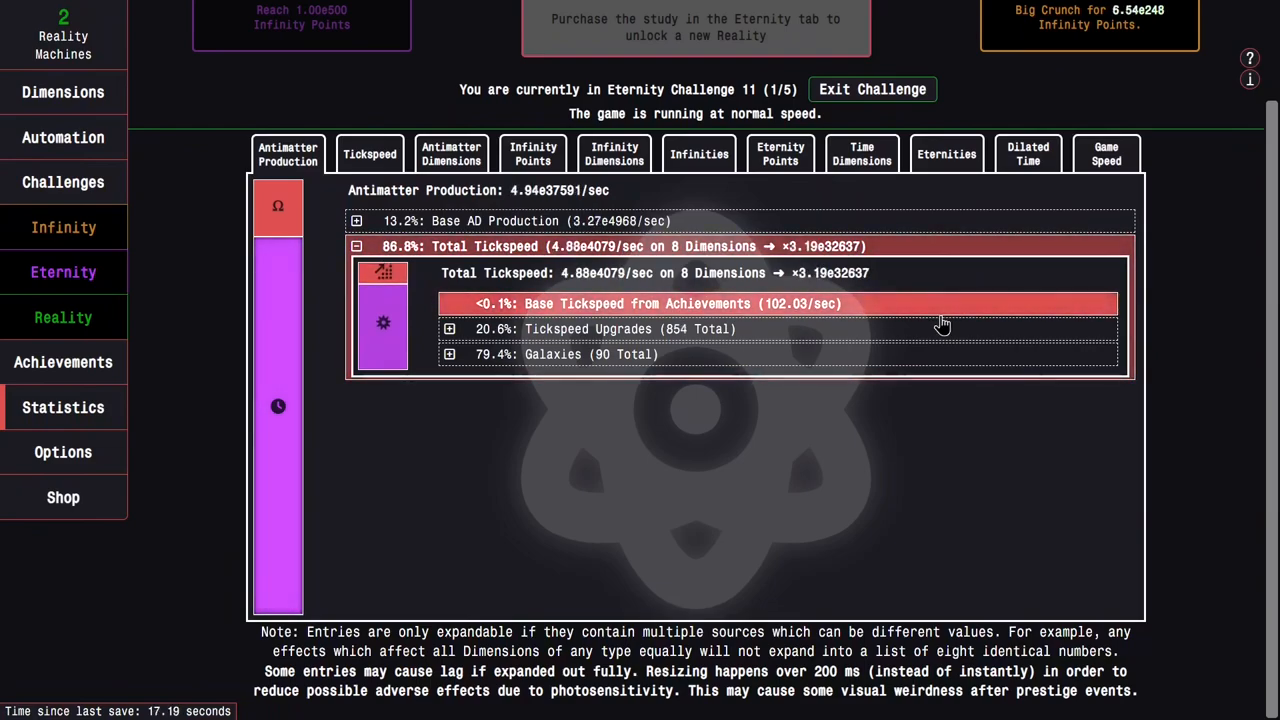
left_click(448, 328)
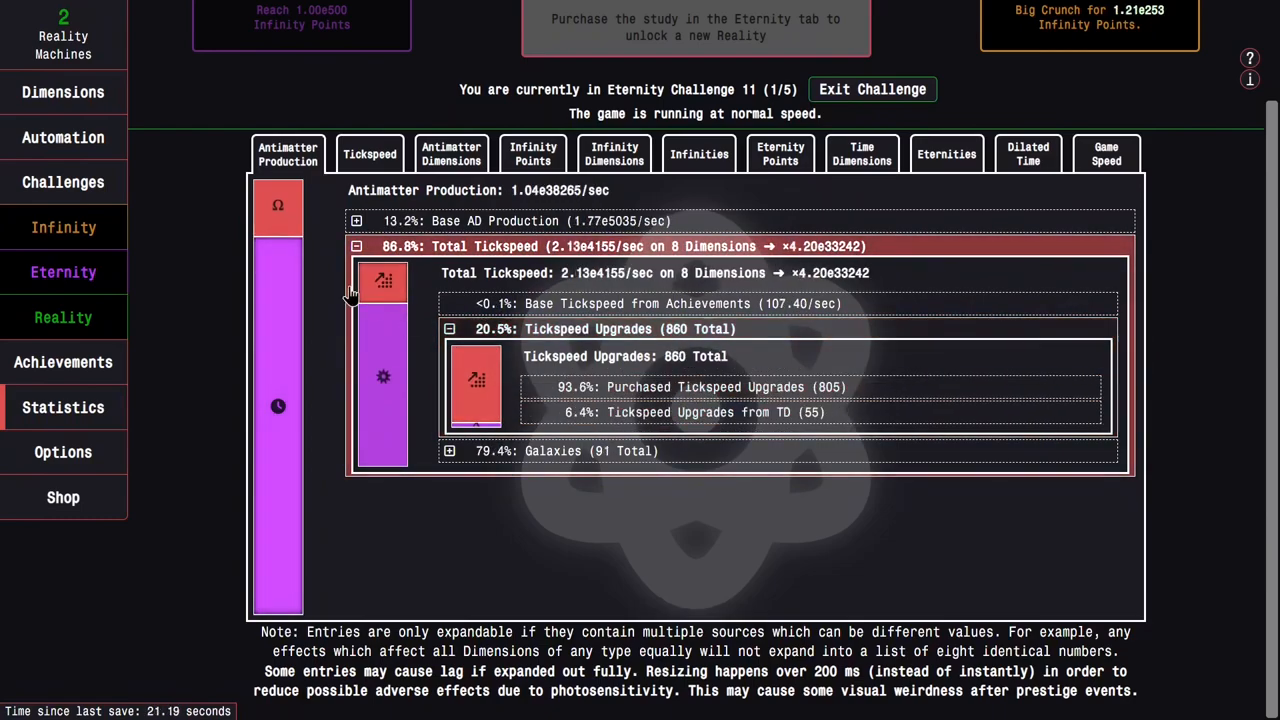
left_click(64, 272)
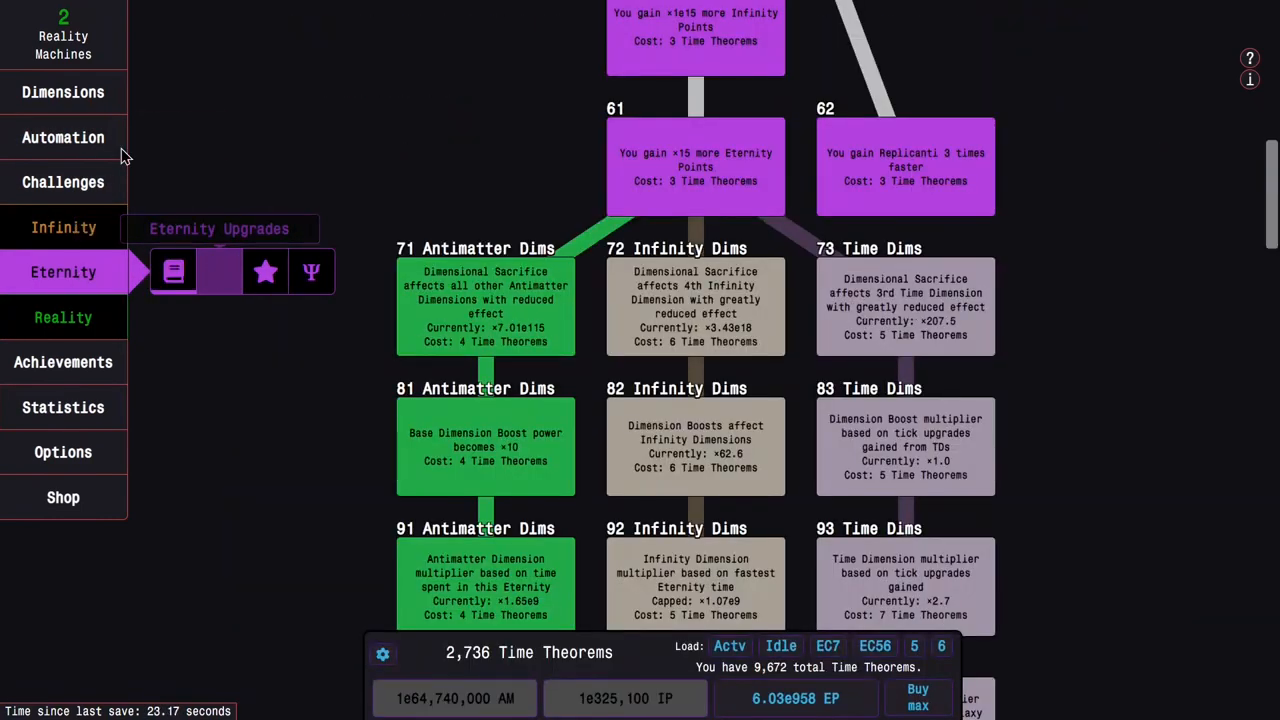
left_click(64, 316)
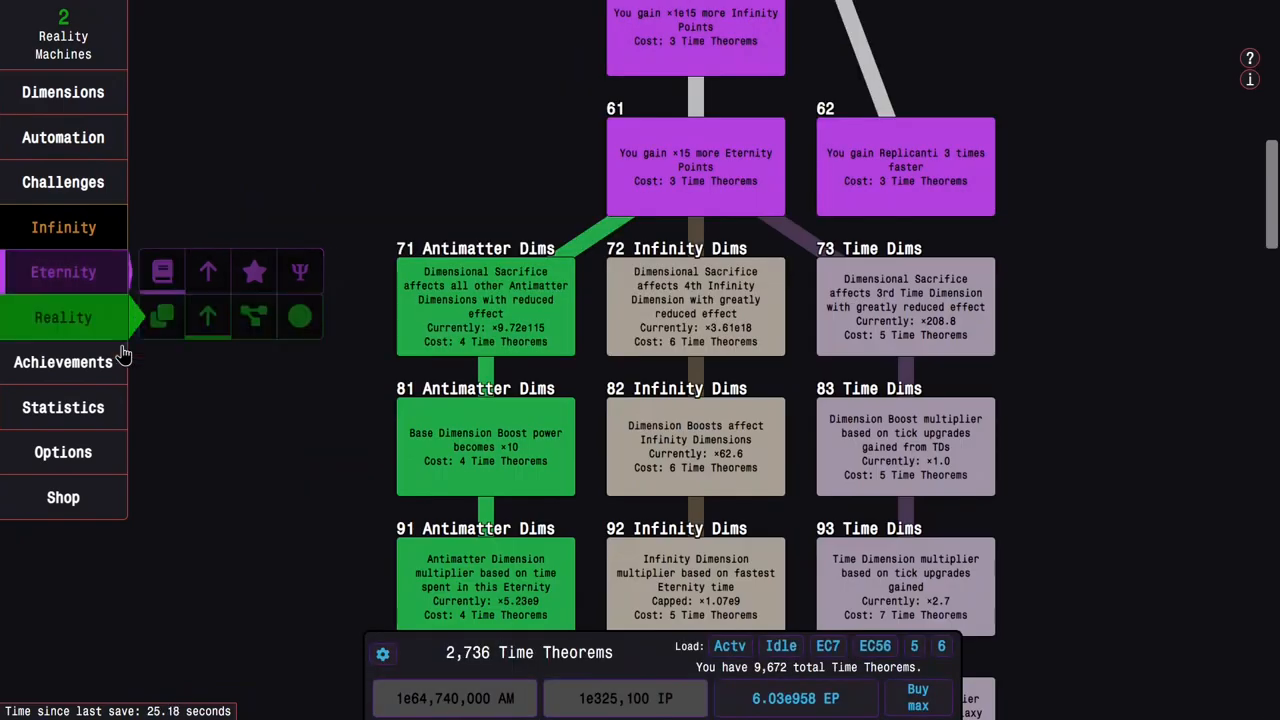
left_click(64, 182)
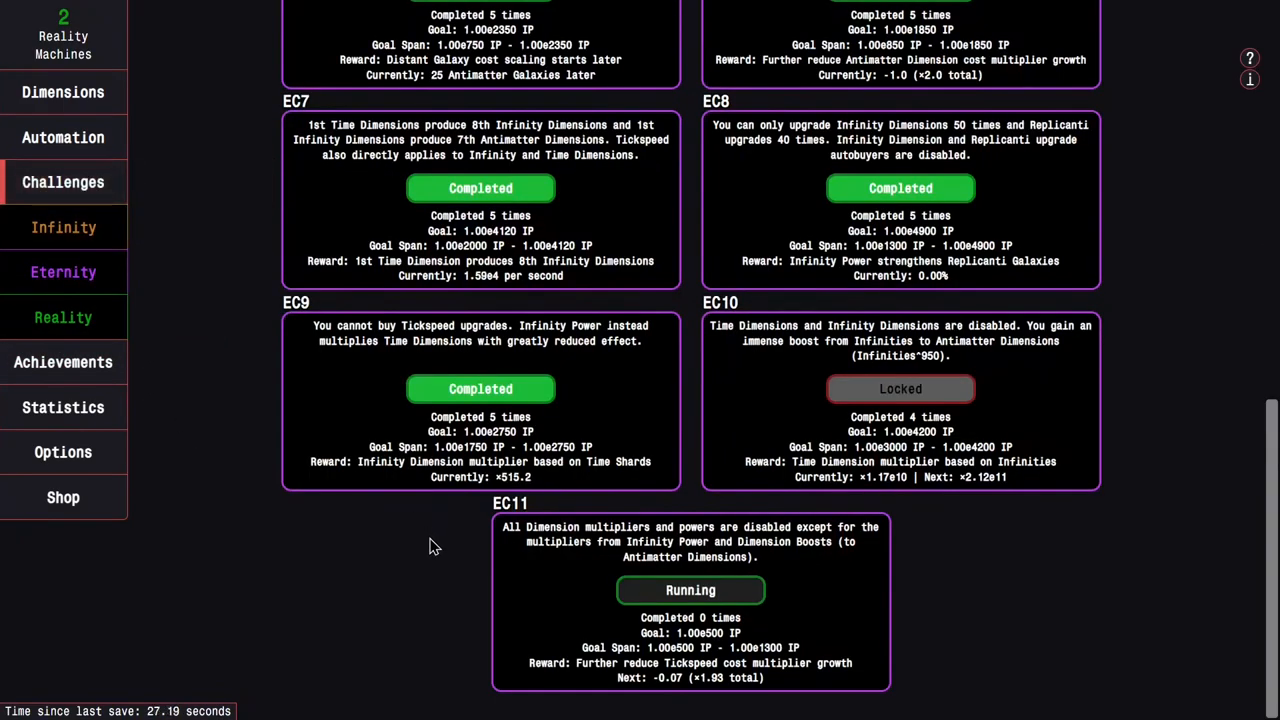
Check Replicanti at its 7 maximum galaxies, then view the tree's Light/Dark row during EC11.
scroll("up", 3)
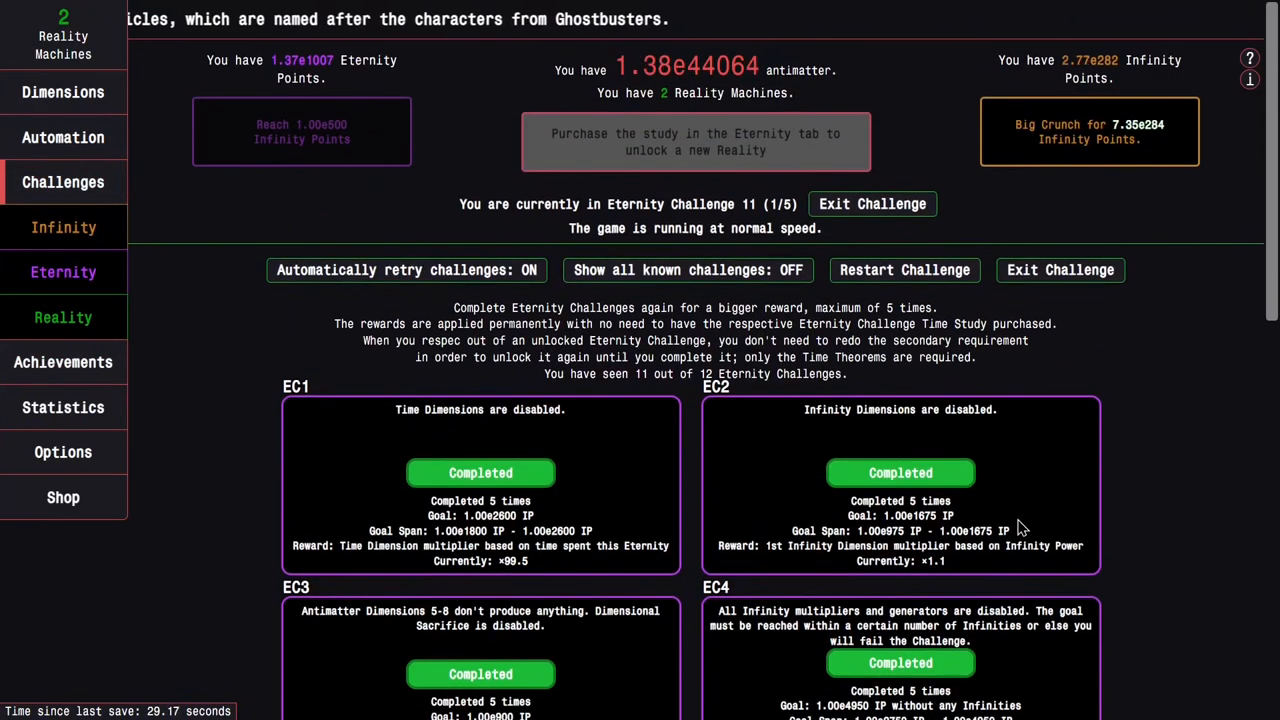
left_click(64, 228)
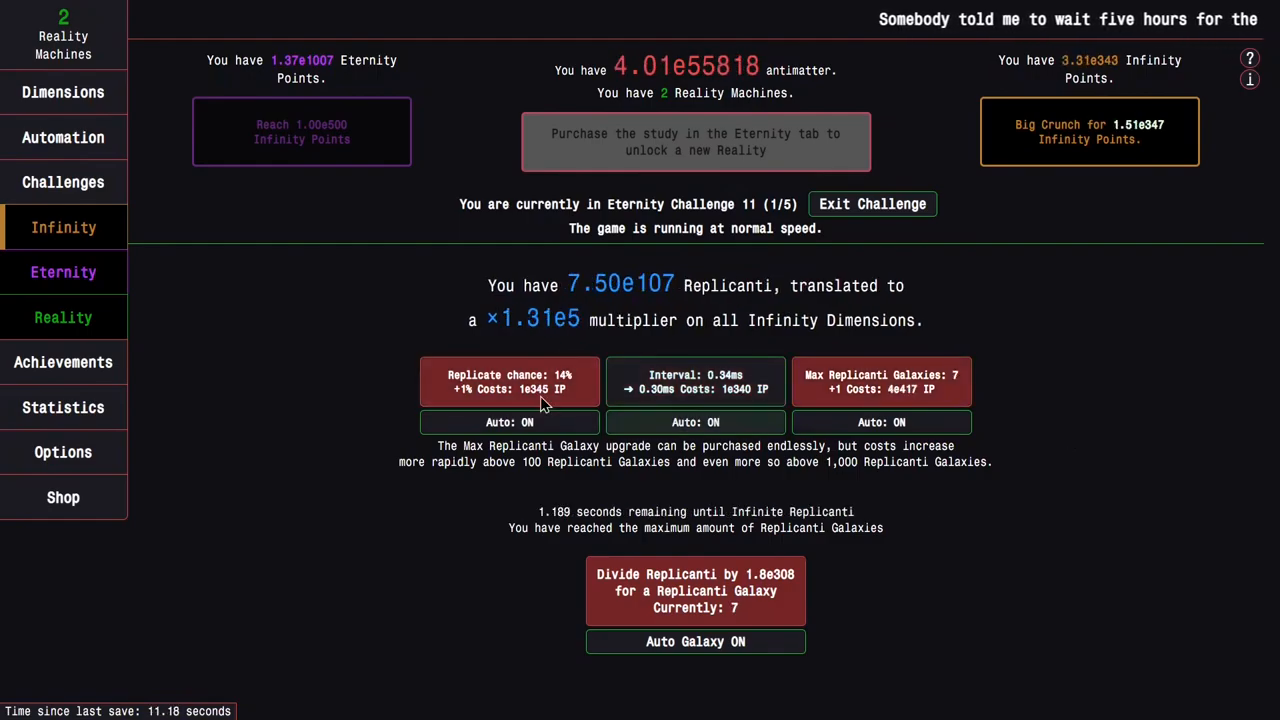
left_click(64, 180)
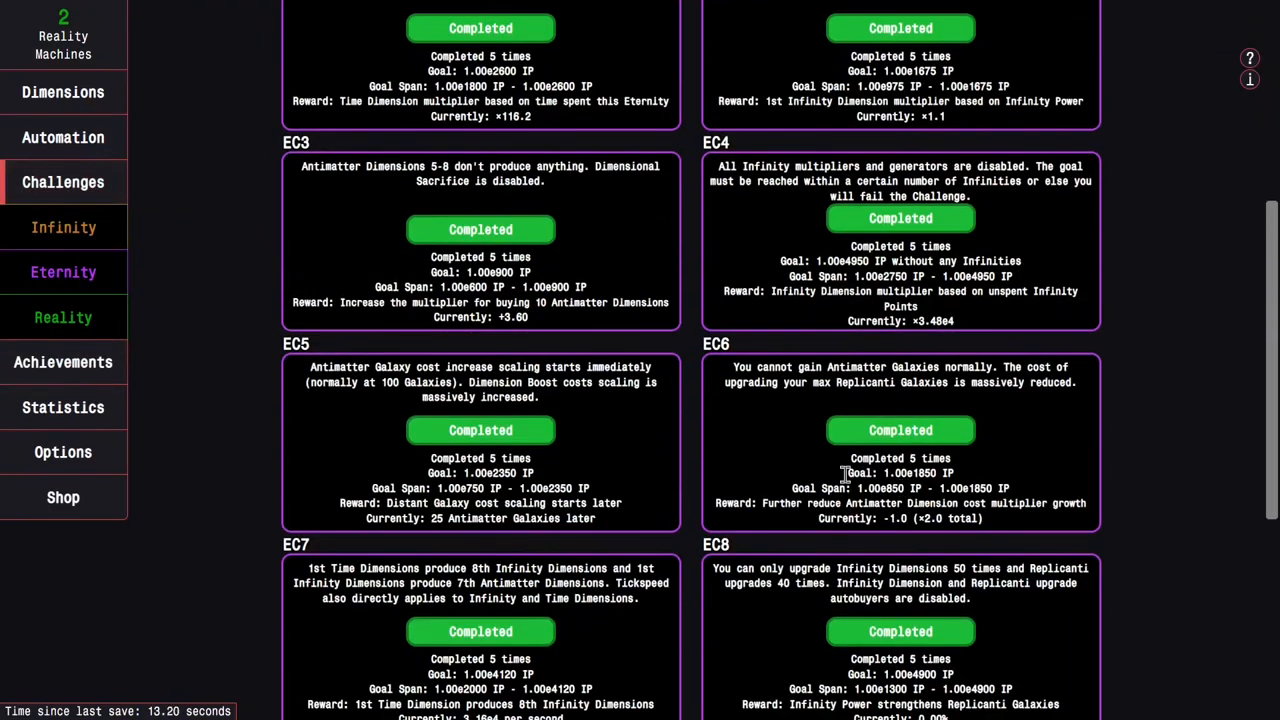
left_click(64, 272)
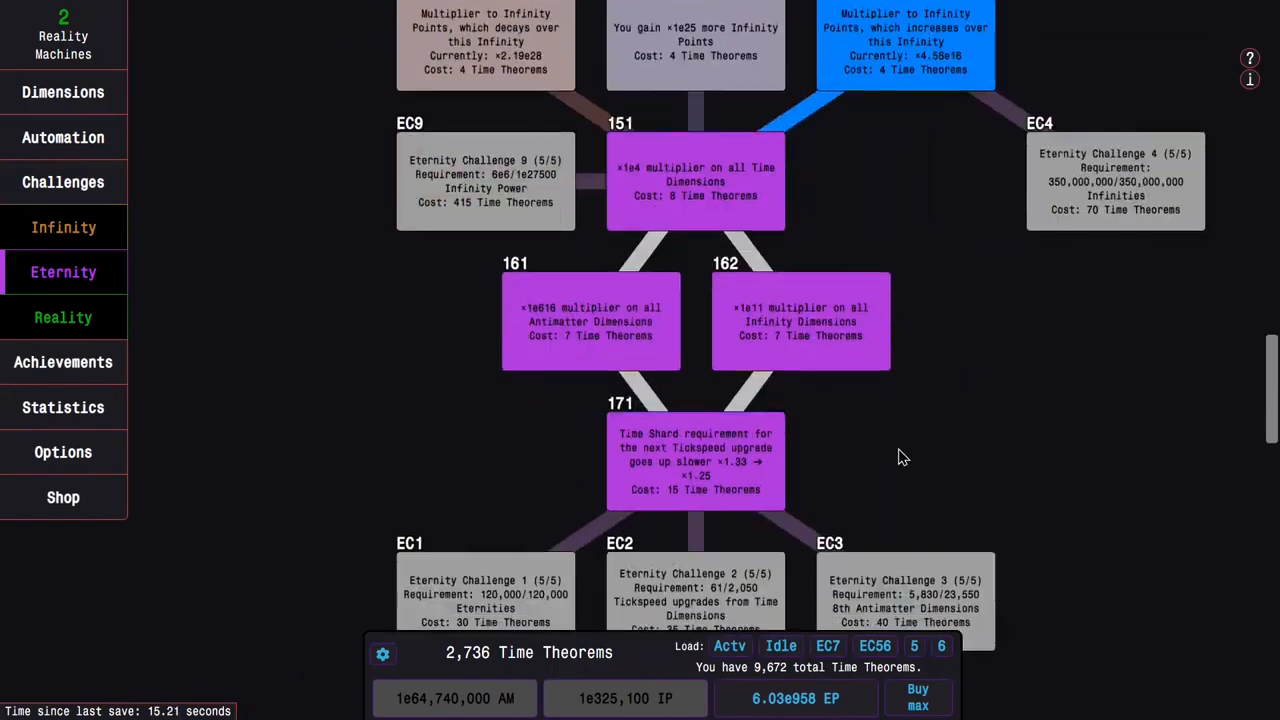
scroll("down", 3)
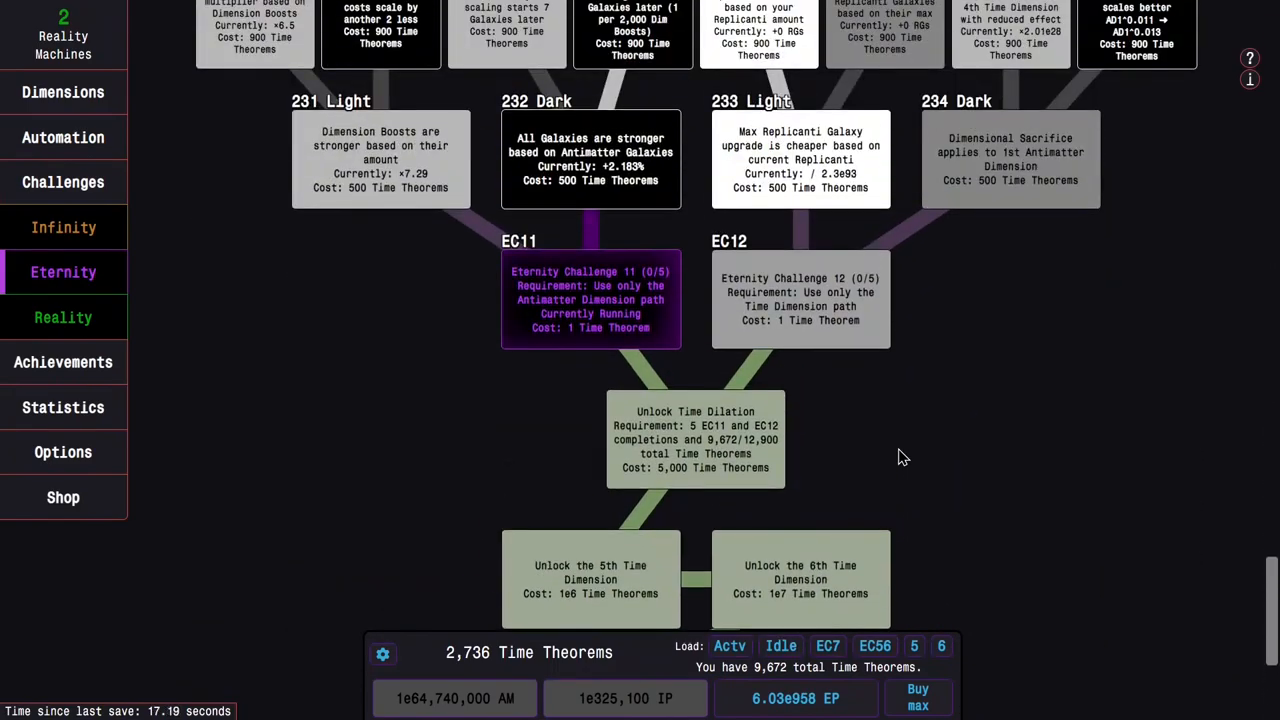
scroll("up", 3)
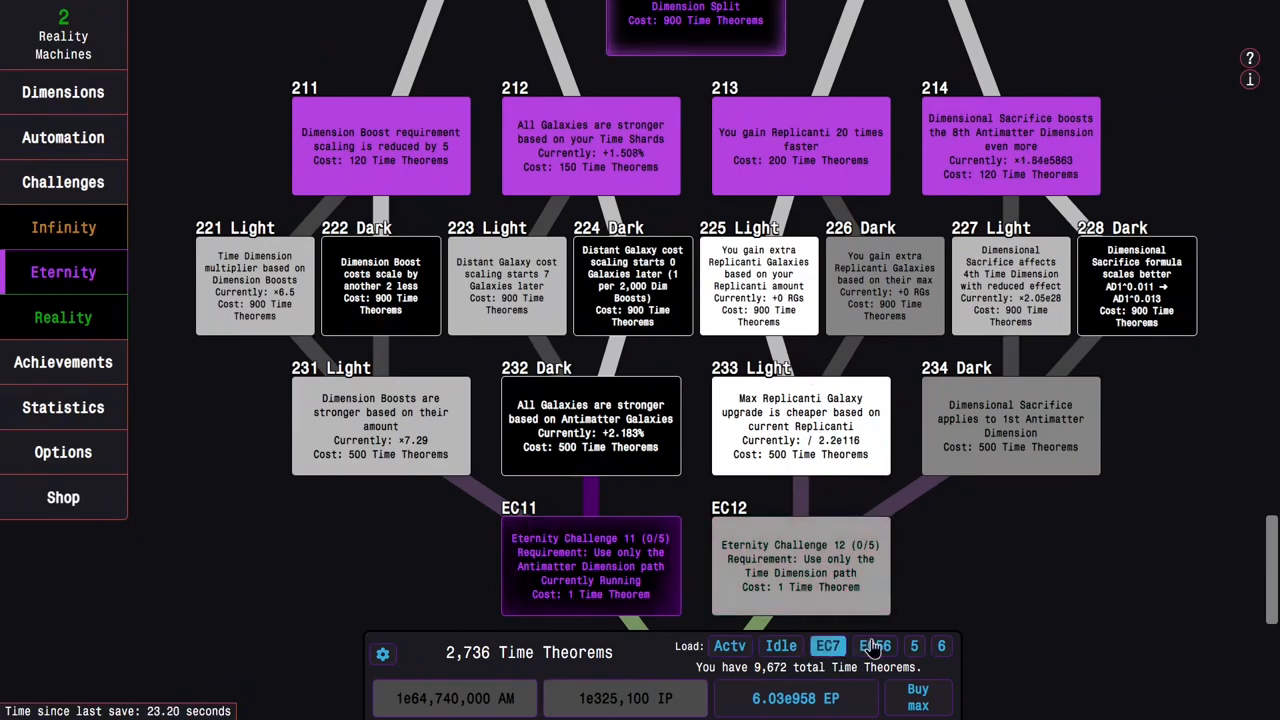
Store the current study tree in empty preset slot 5 as 'EC11' and review the tree.
left_click(912, 644)
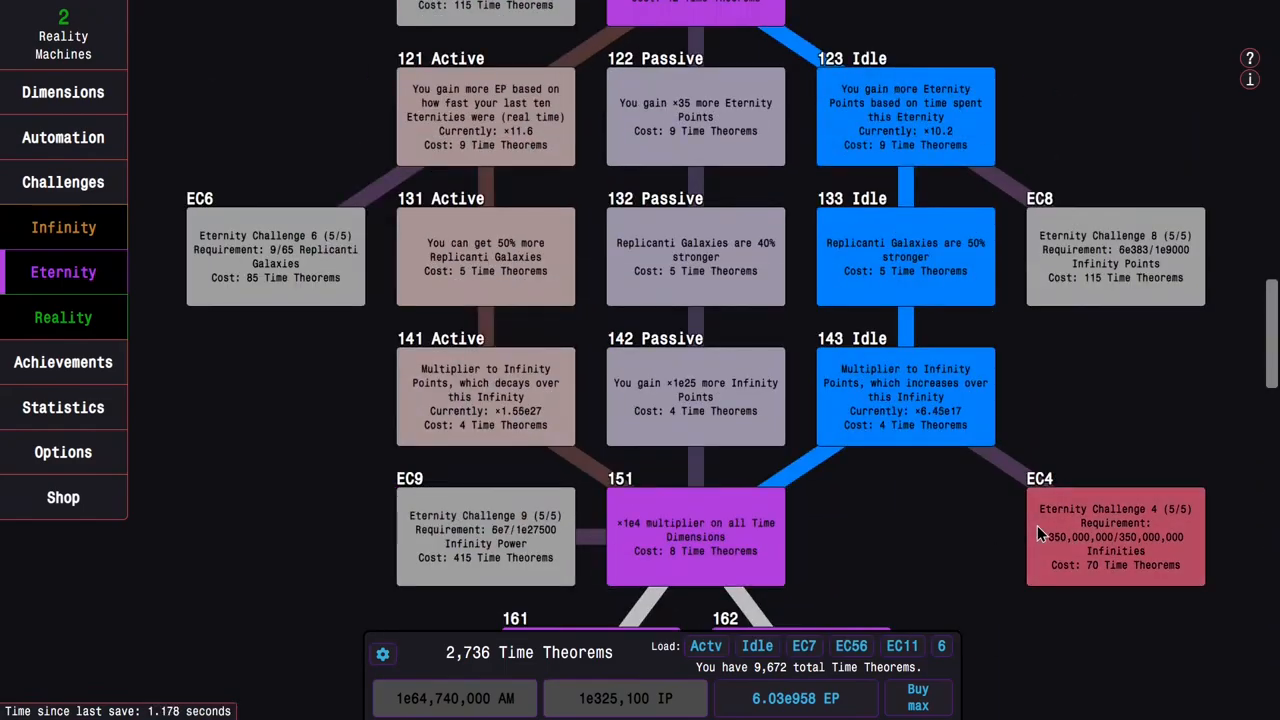
scroll("up", 3)
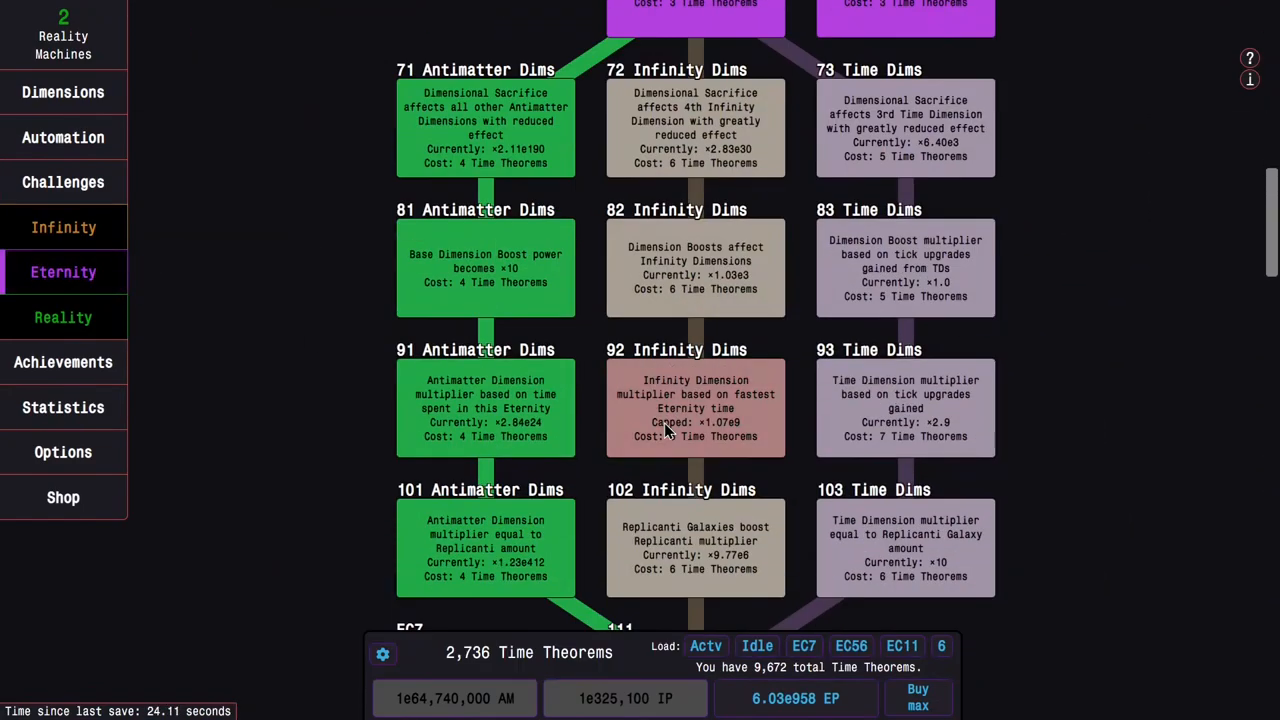
scroll("down", 3)
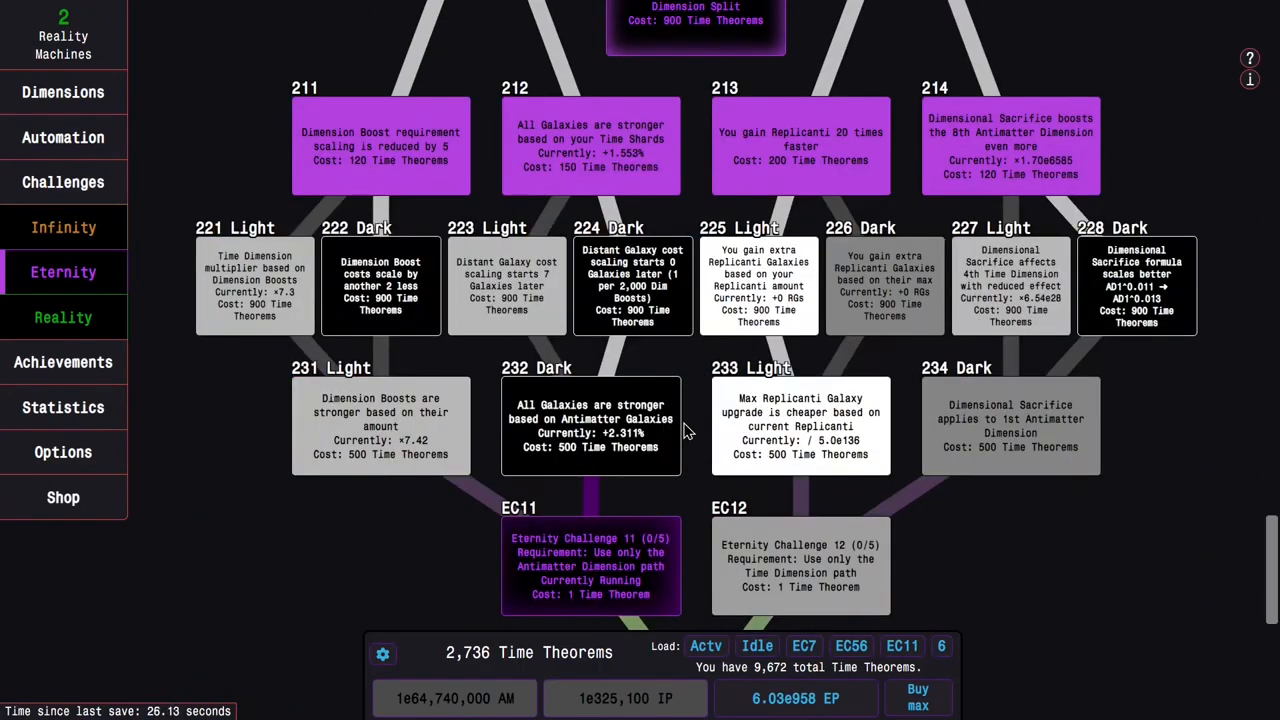
mouse_move(836, 412)
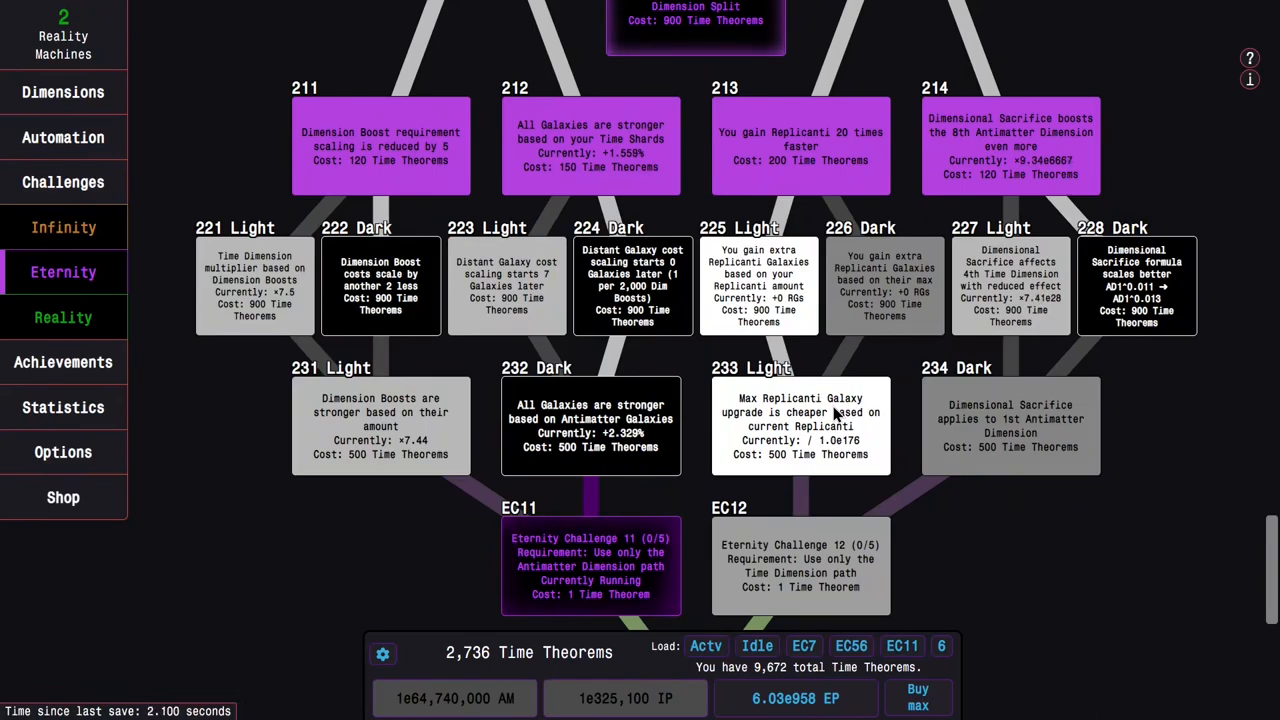
scroll("up", 3)
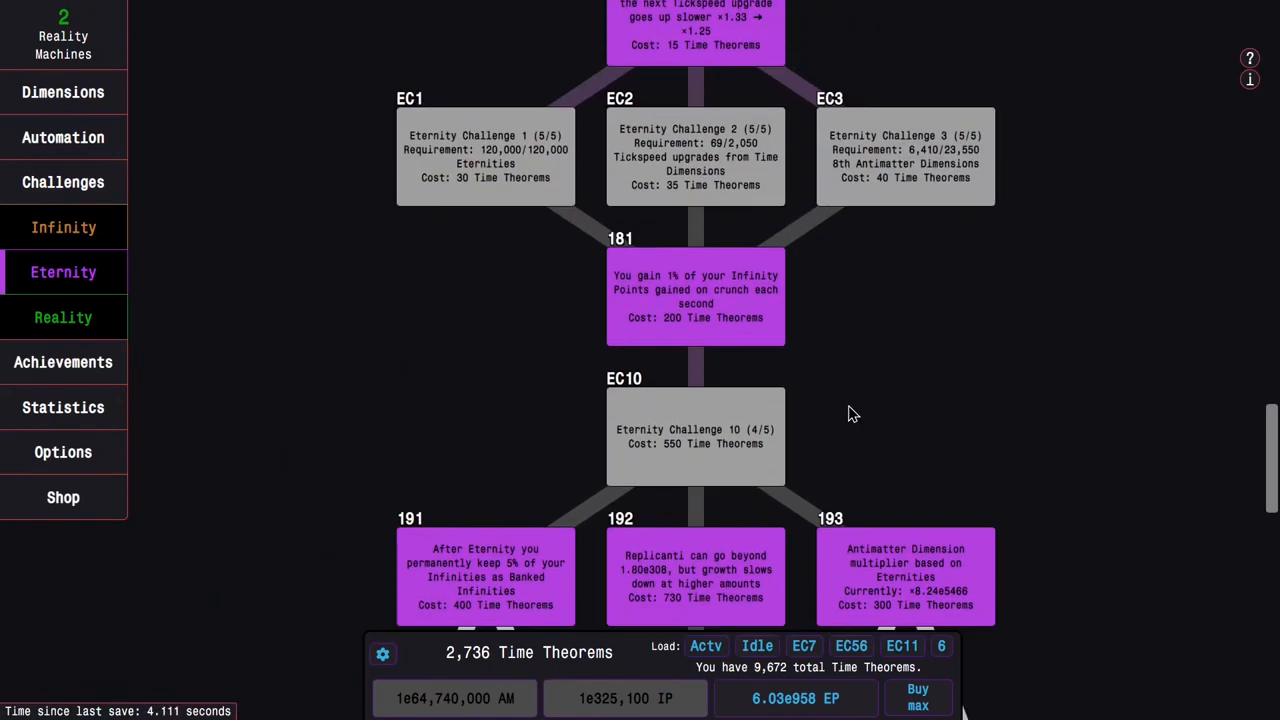
scroll("up", 3)
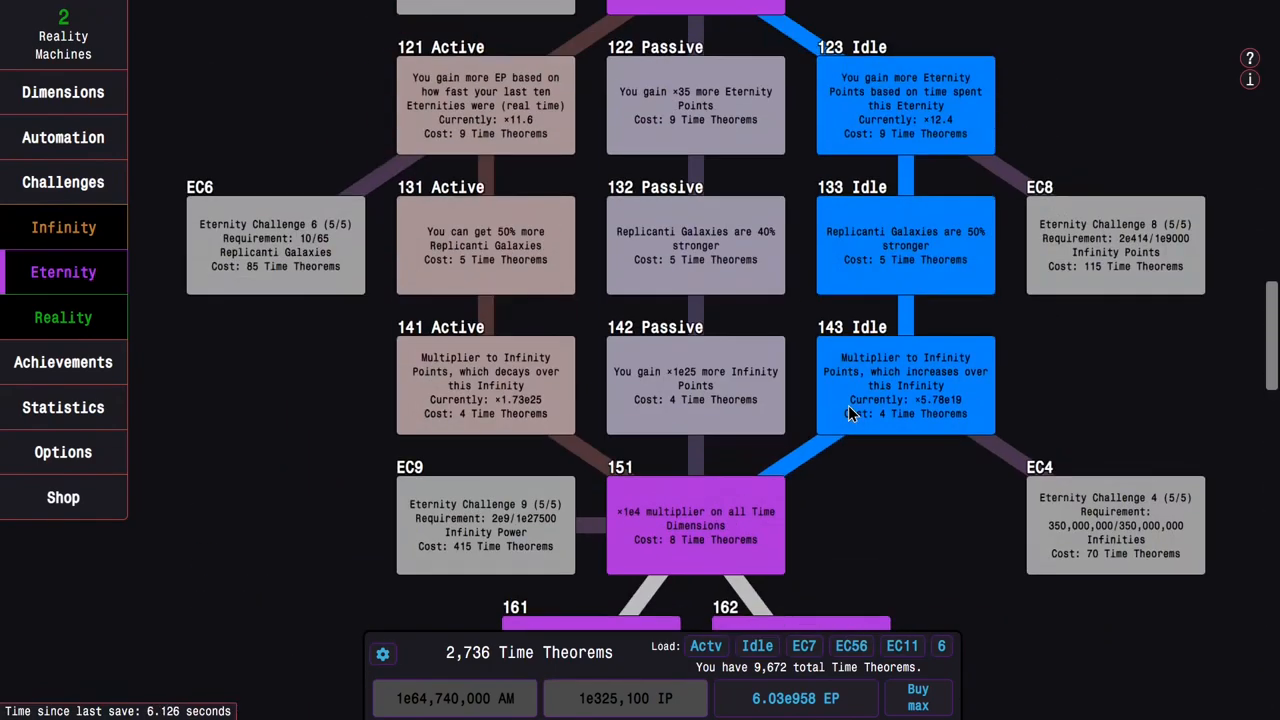
scroll("up", 3)
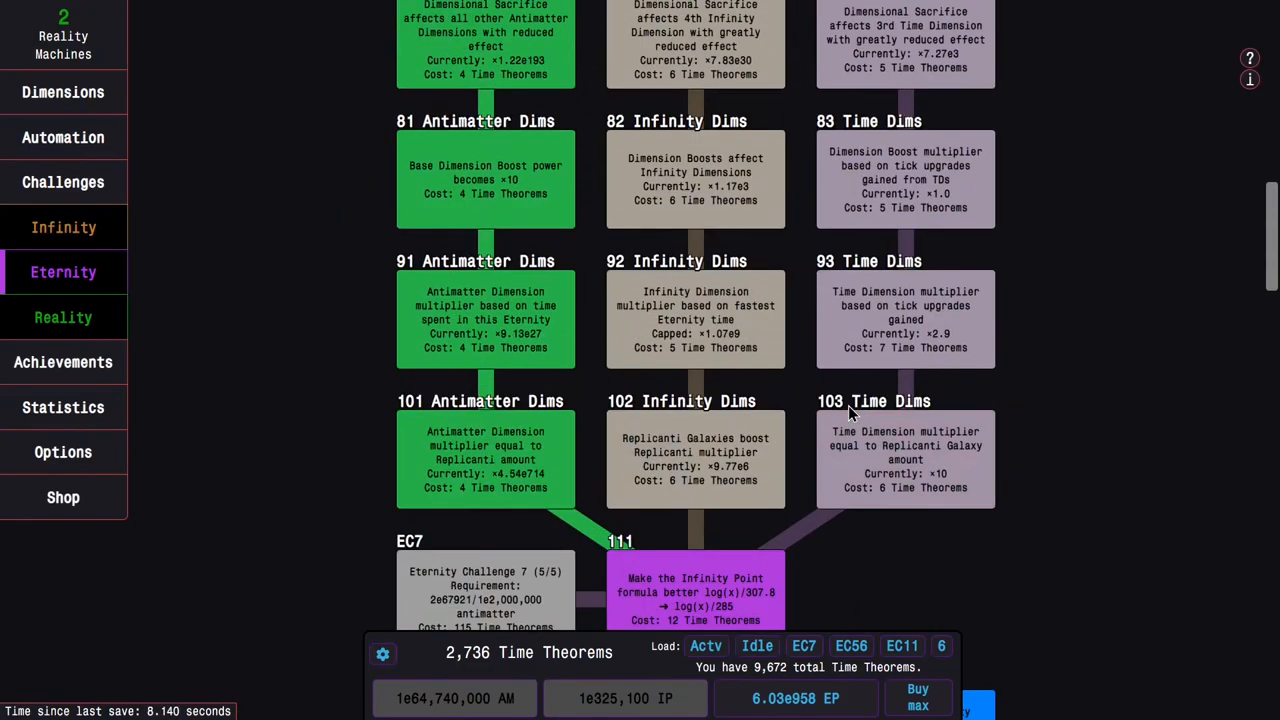
scroll("down", 3)
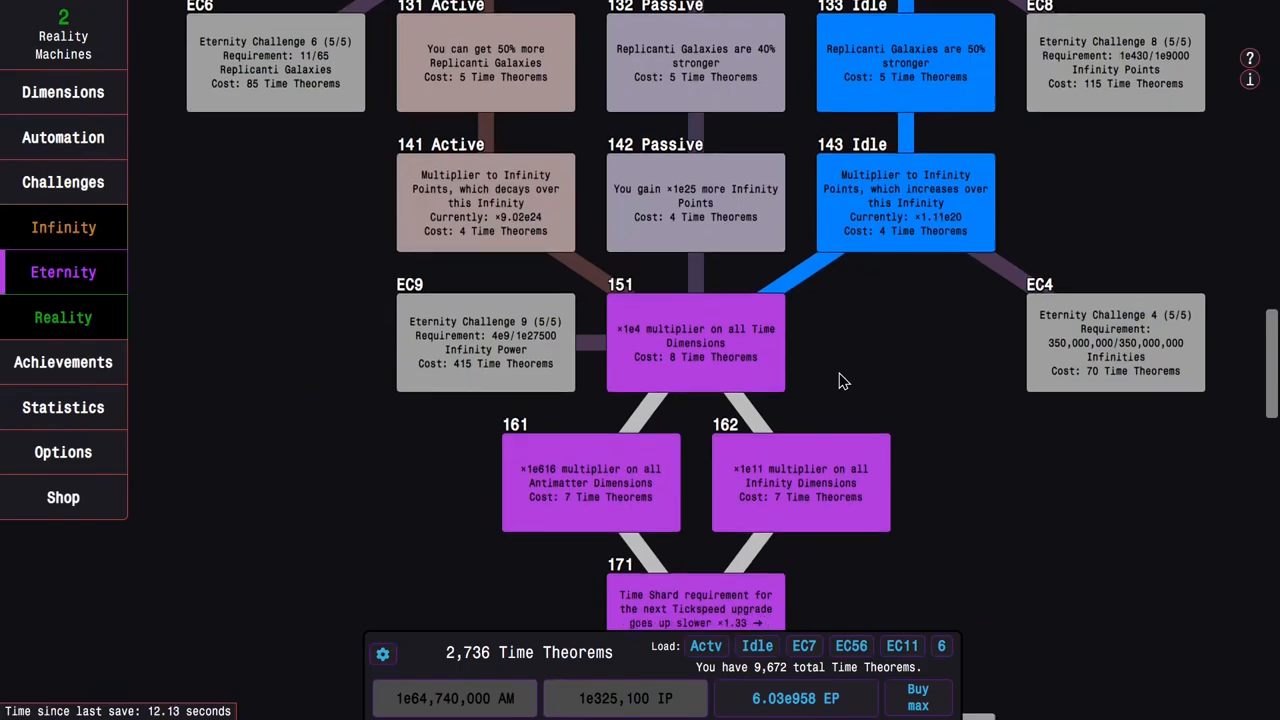
scroll("down", 3)
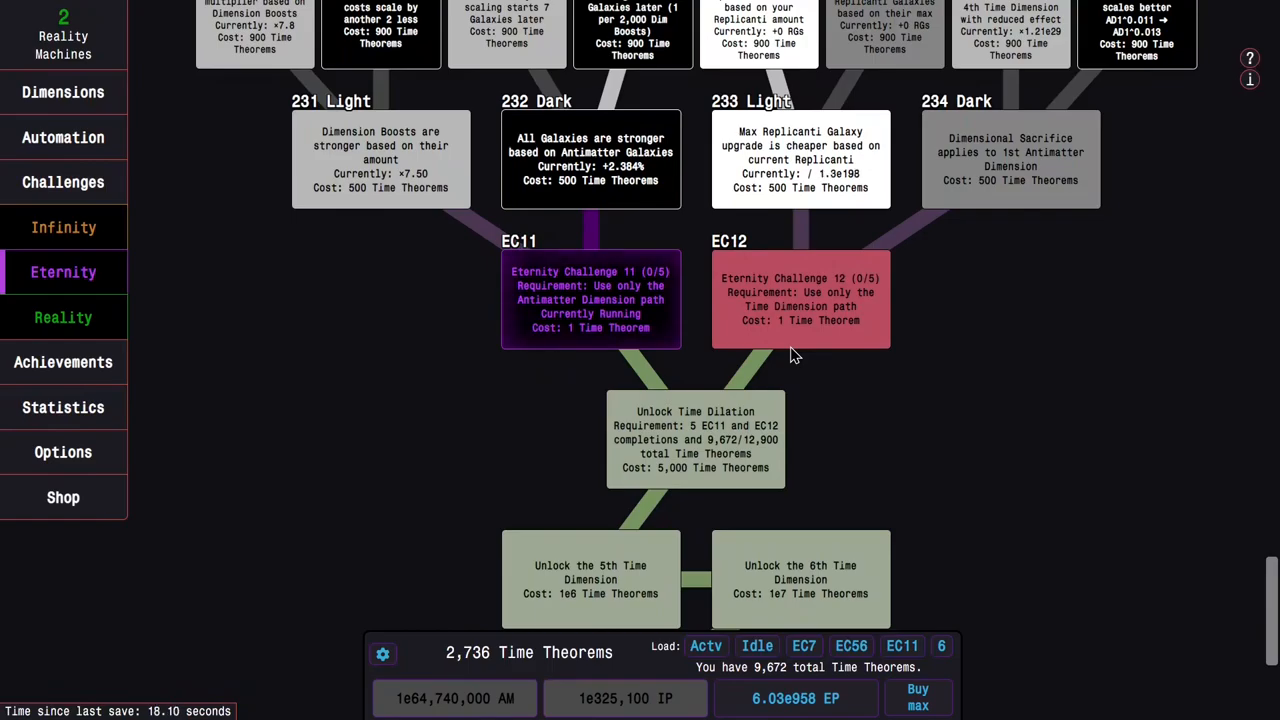
scroll("up", 3)
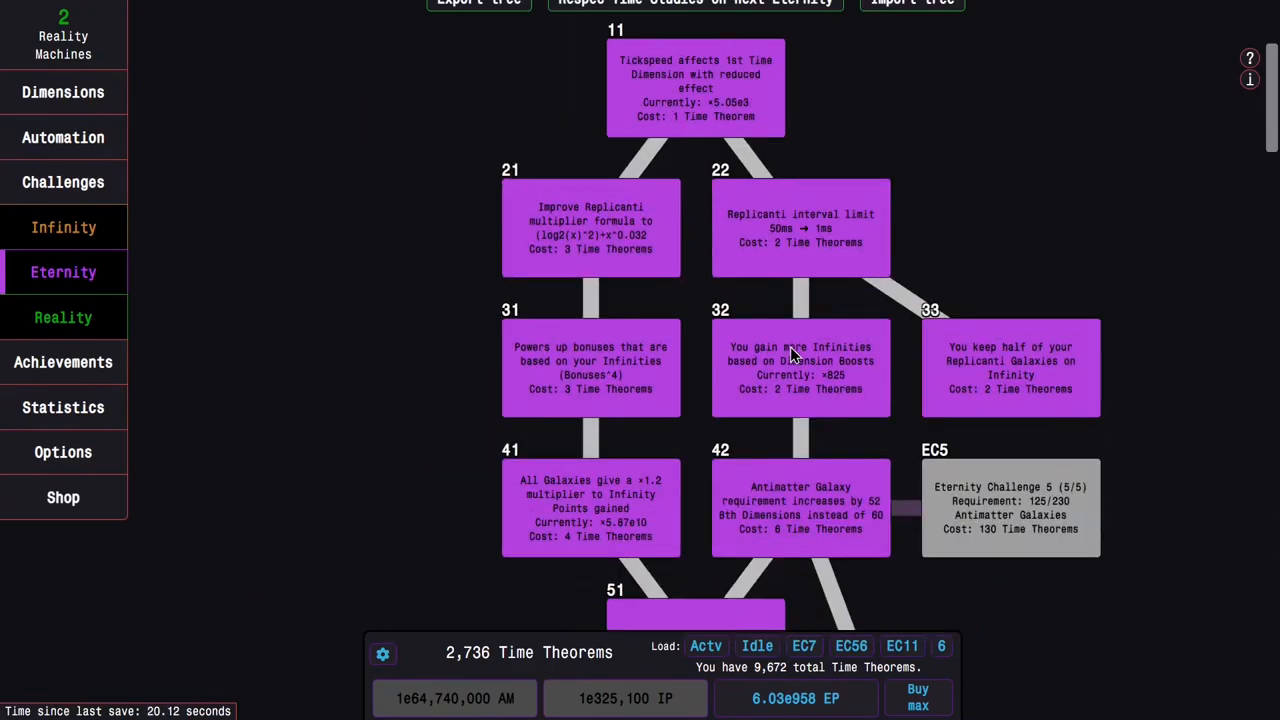
scroll("up", 3)
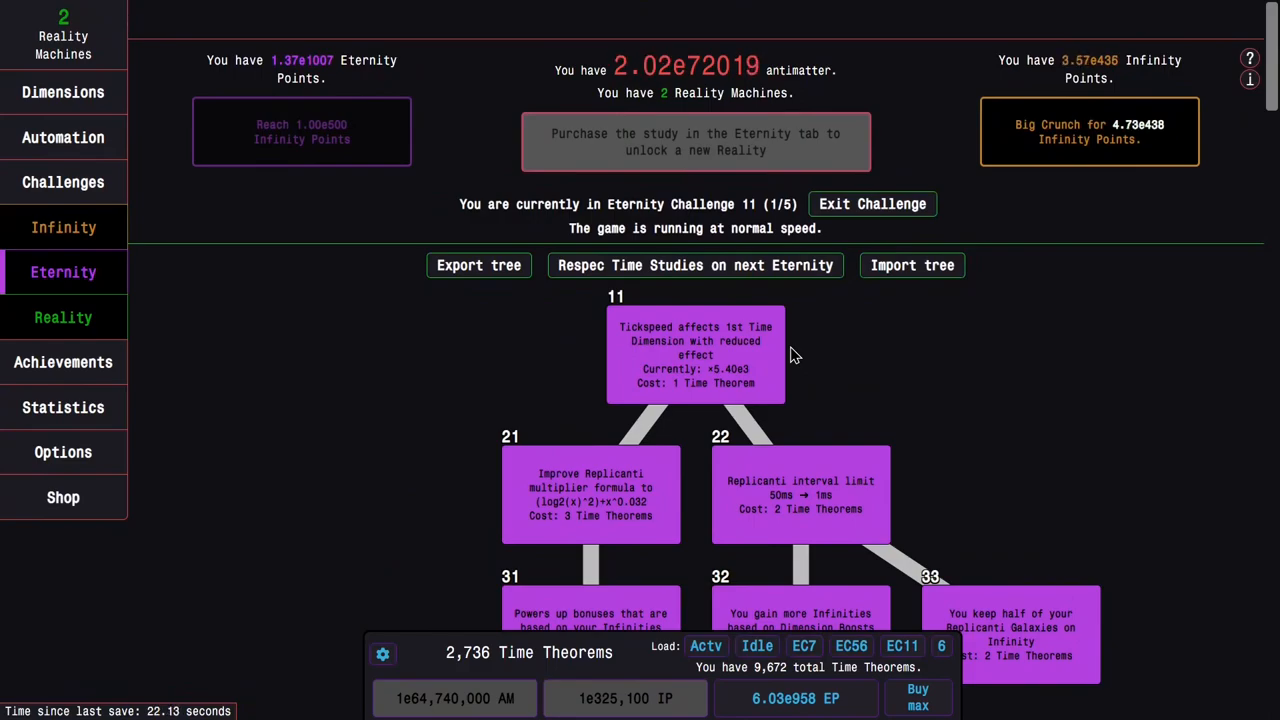